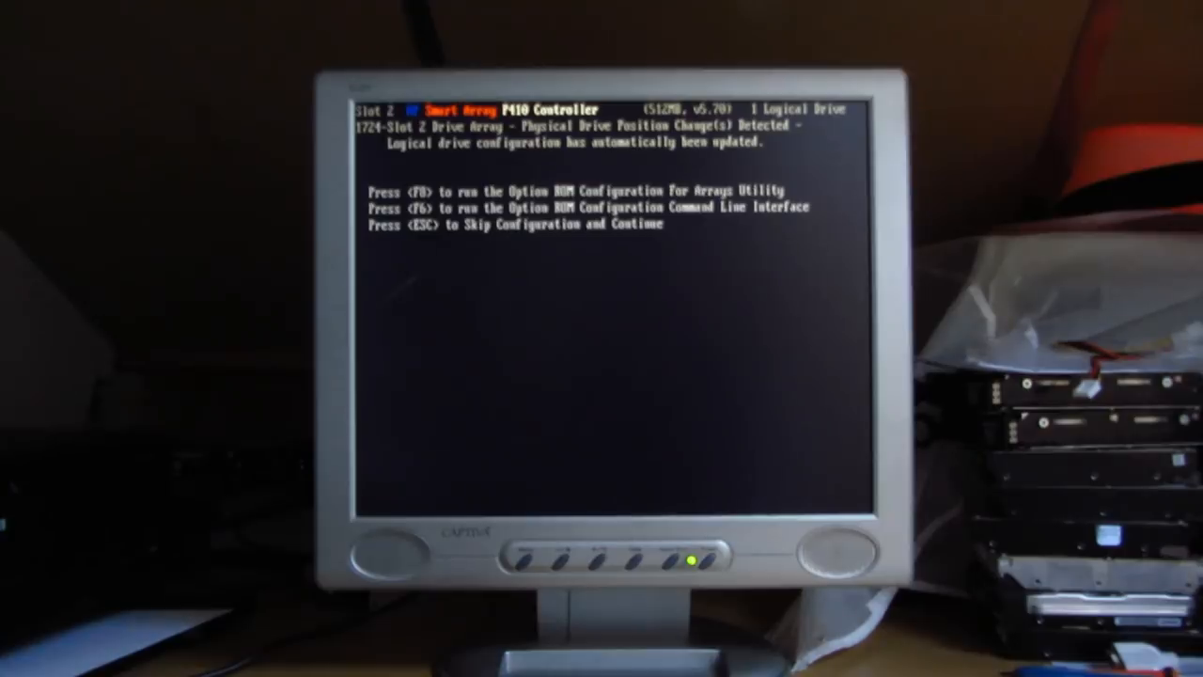
Run ORCA at POST and view the single 4.00 TB RAID 0 logical drive listed as OK
{"action": "key", "text": "f8"}
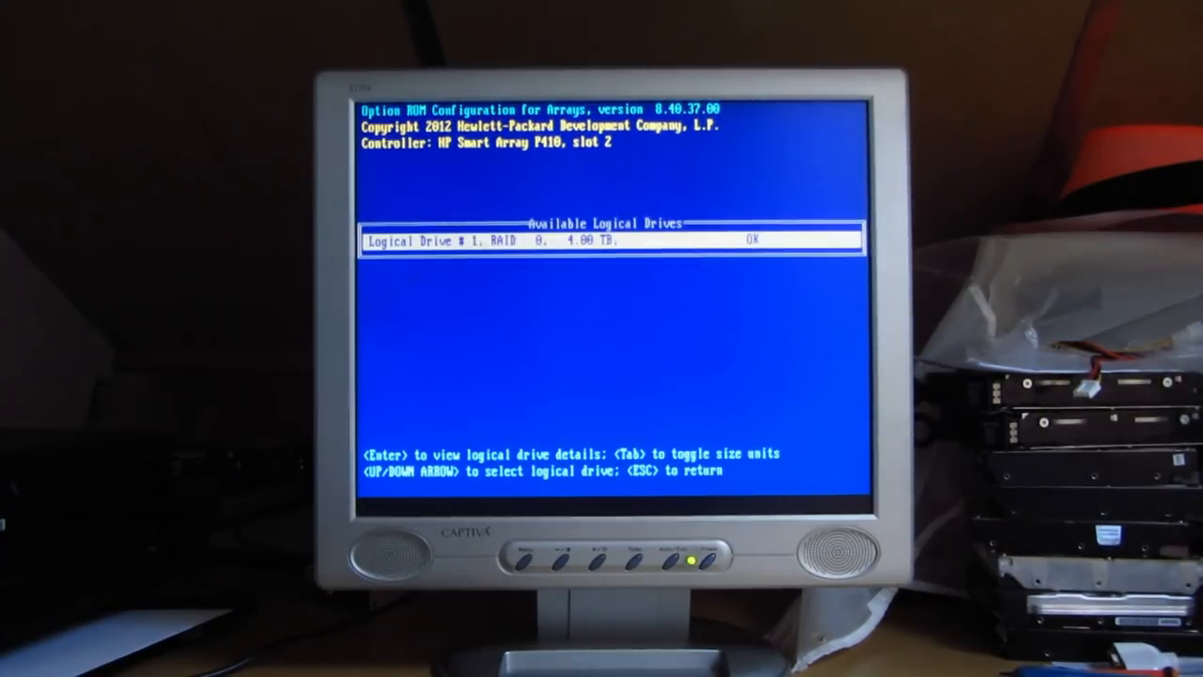
{"action": "key", "text": "Escape"}
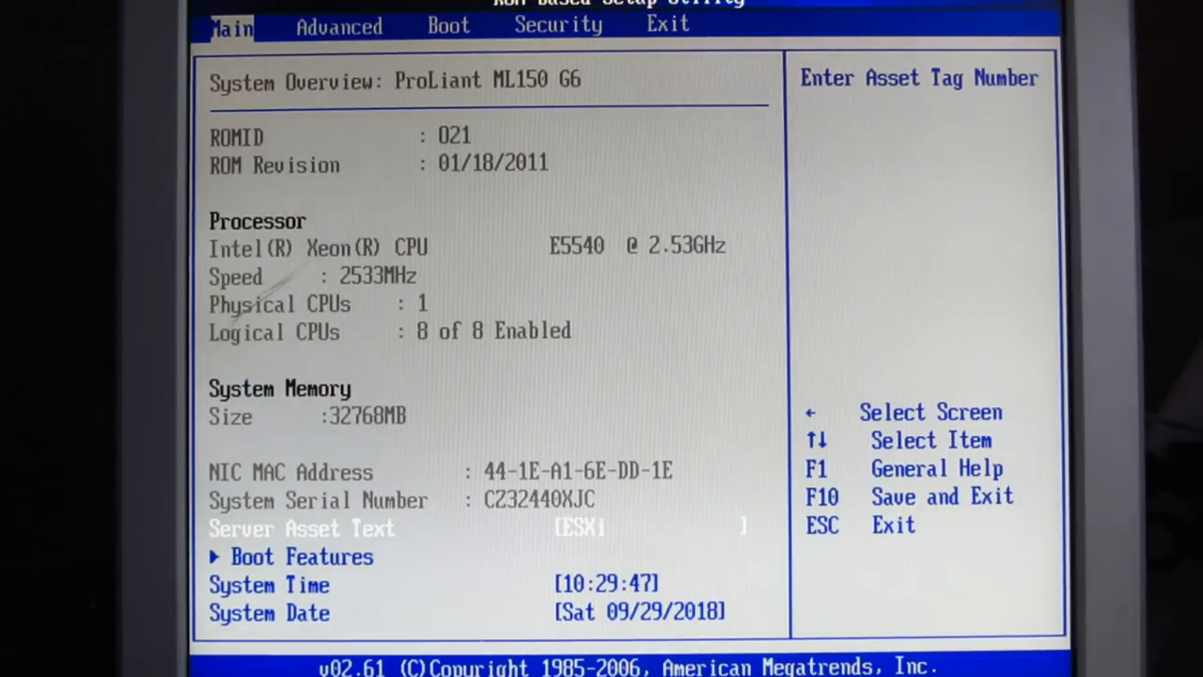
Confirm Virtualization Tech, VT-d and Hyper-Threading are enabled under Advanced CPU Configuration
{"action": "left_click", "coordinate": [338, 26]}
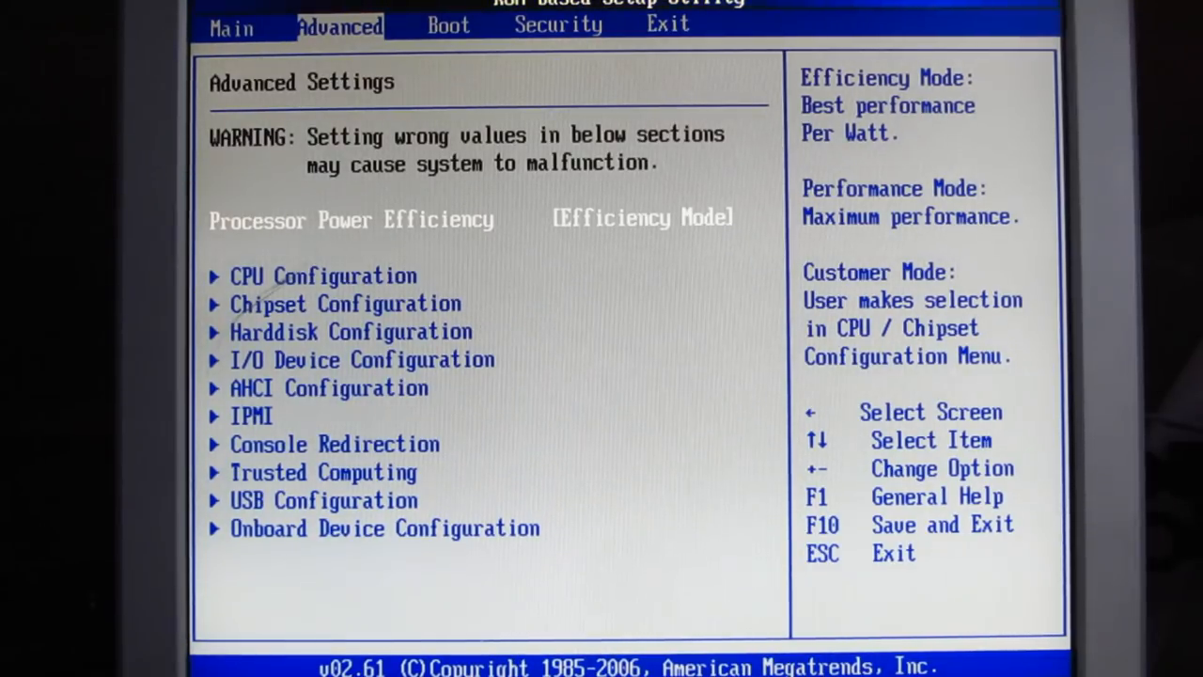
{"action": "left_click", "coordinate": [323, 274]}
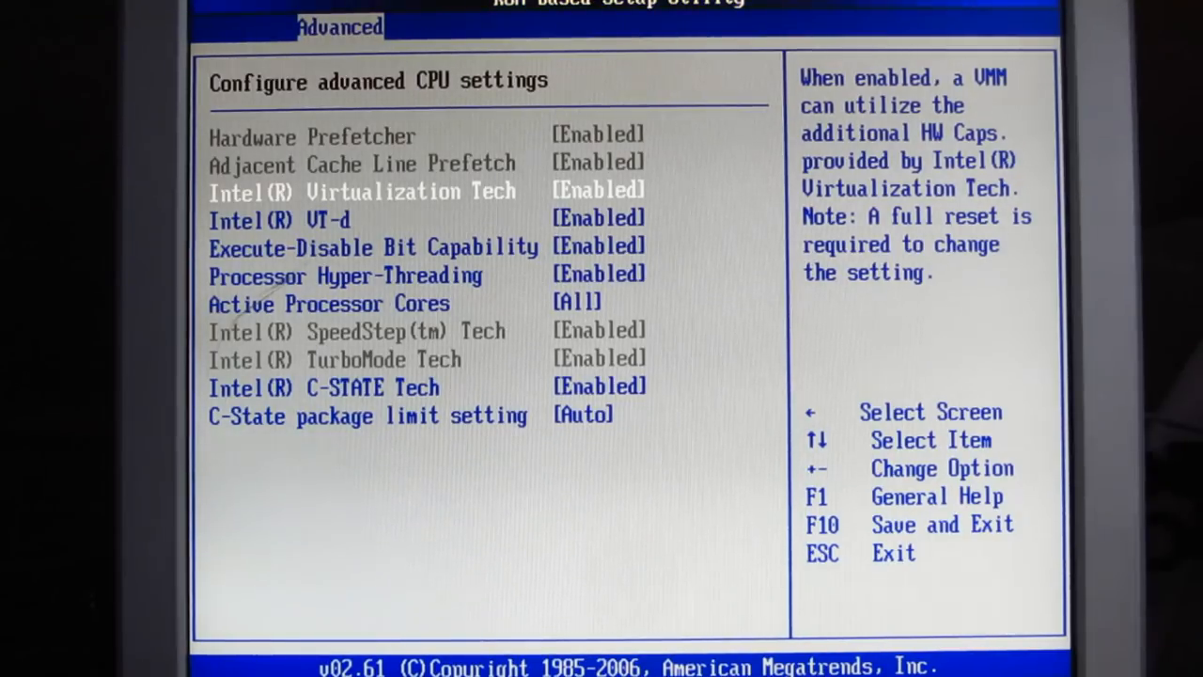
{"action": "key", "text": "Down"}
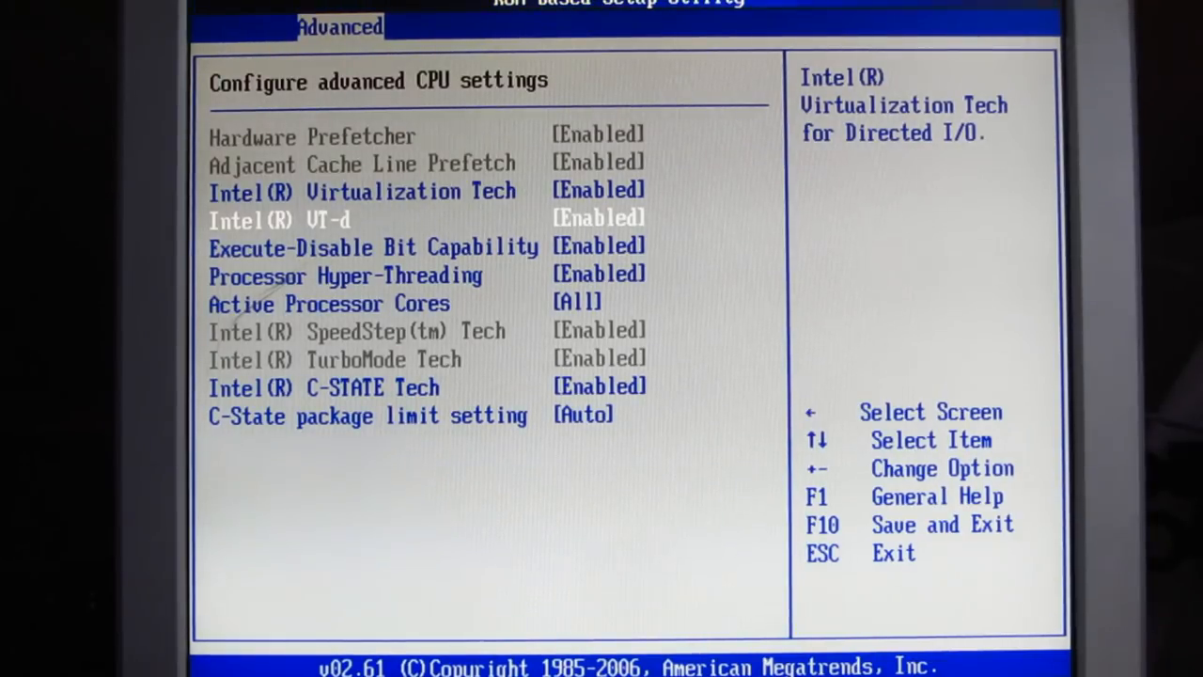
{"action": "key", "text": "Down"}
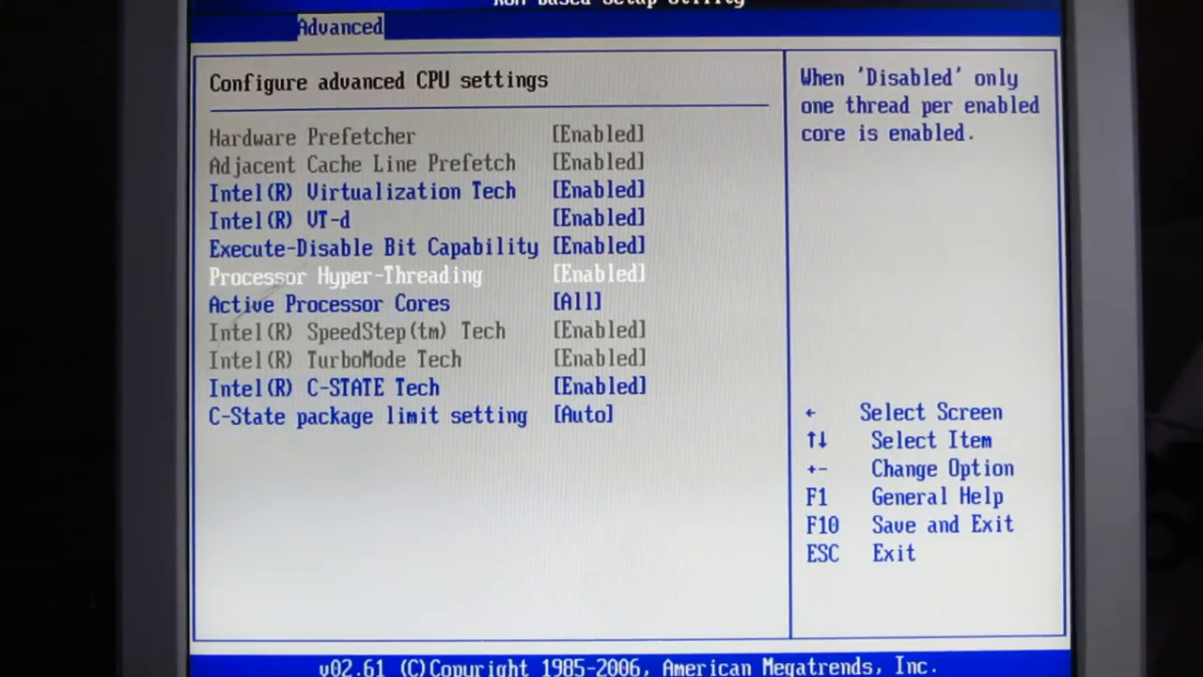
{"action": "key", "text": "Down"}
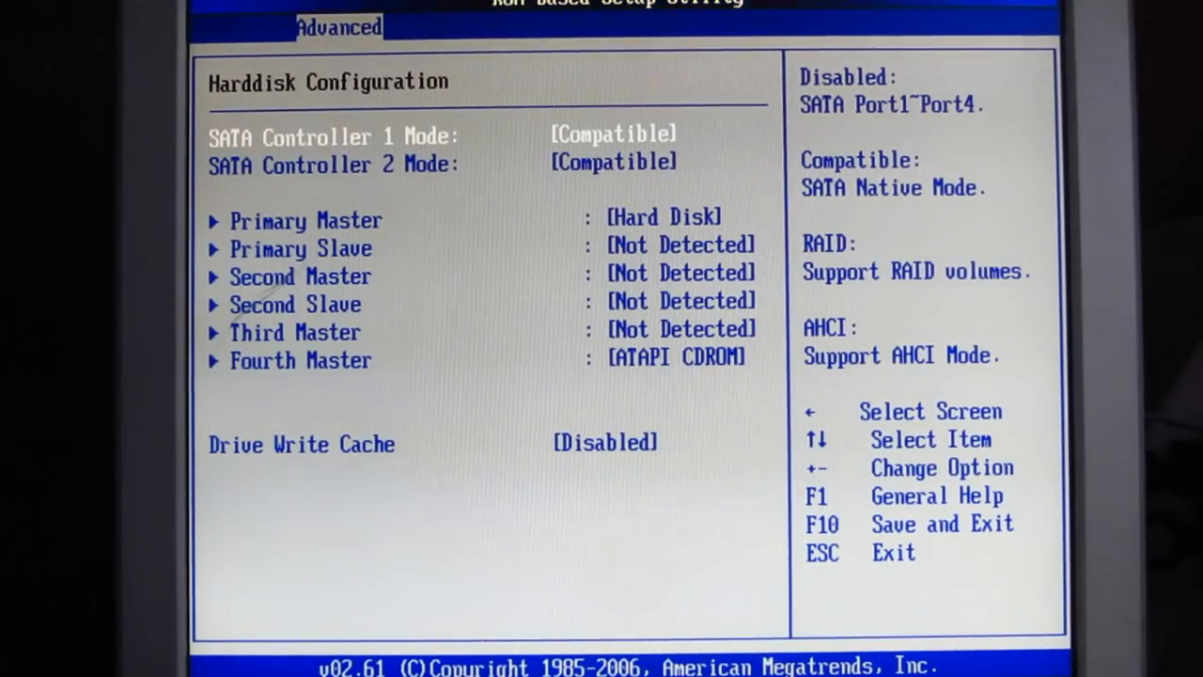
Review the Harddisk Configuration drive entries and the IPMI settings under Advanced
{"action": "key", "text": "Return"}
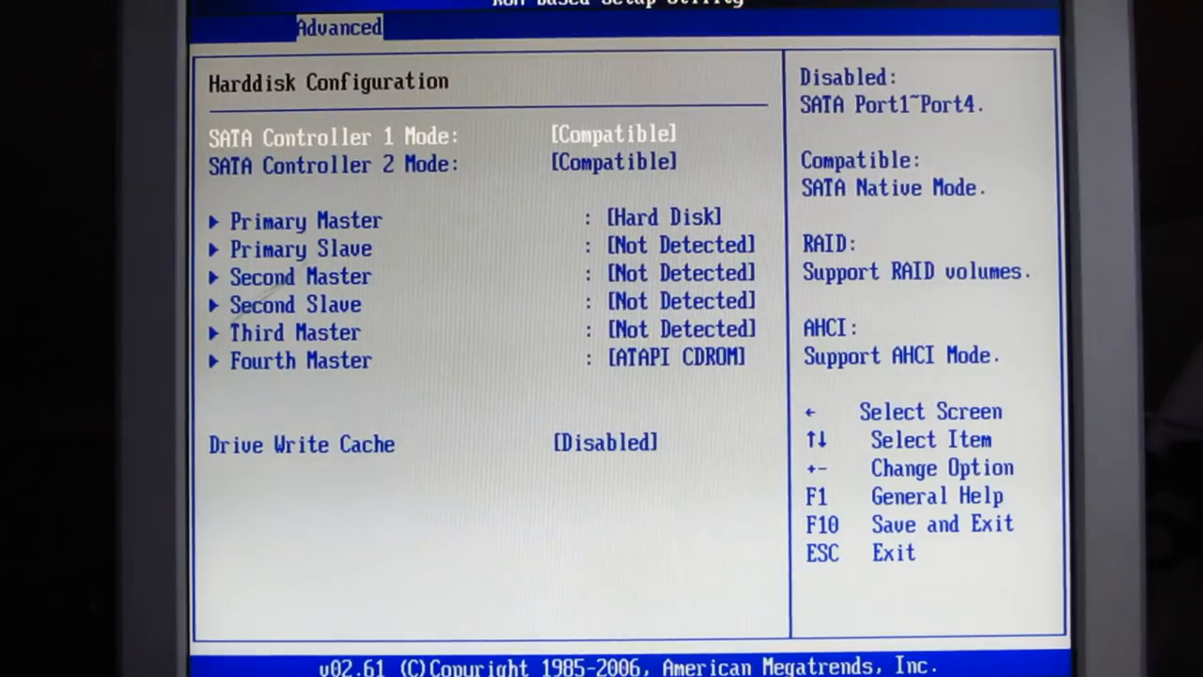
{"action": "key", "text": "Down"}
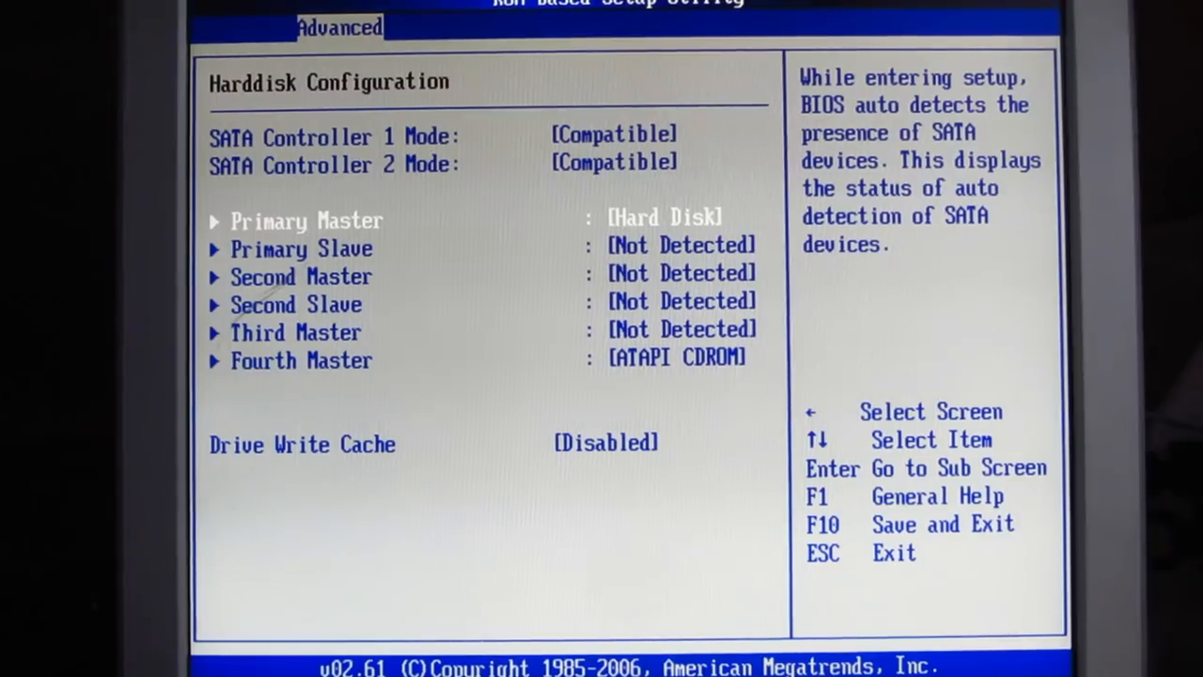
{"action": "key", "text": "Escape"}
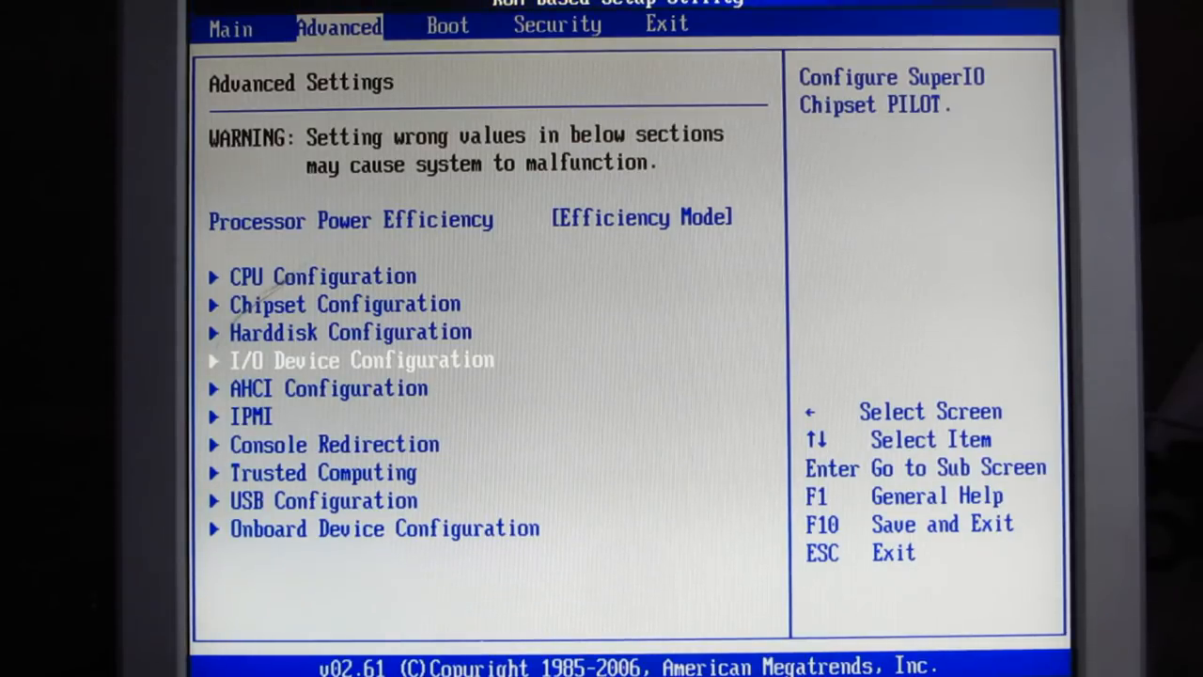
{"action": "key", "text": "Down"}
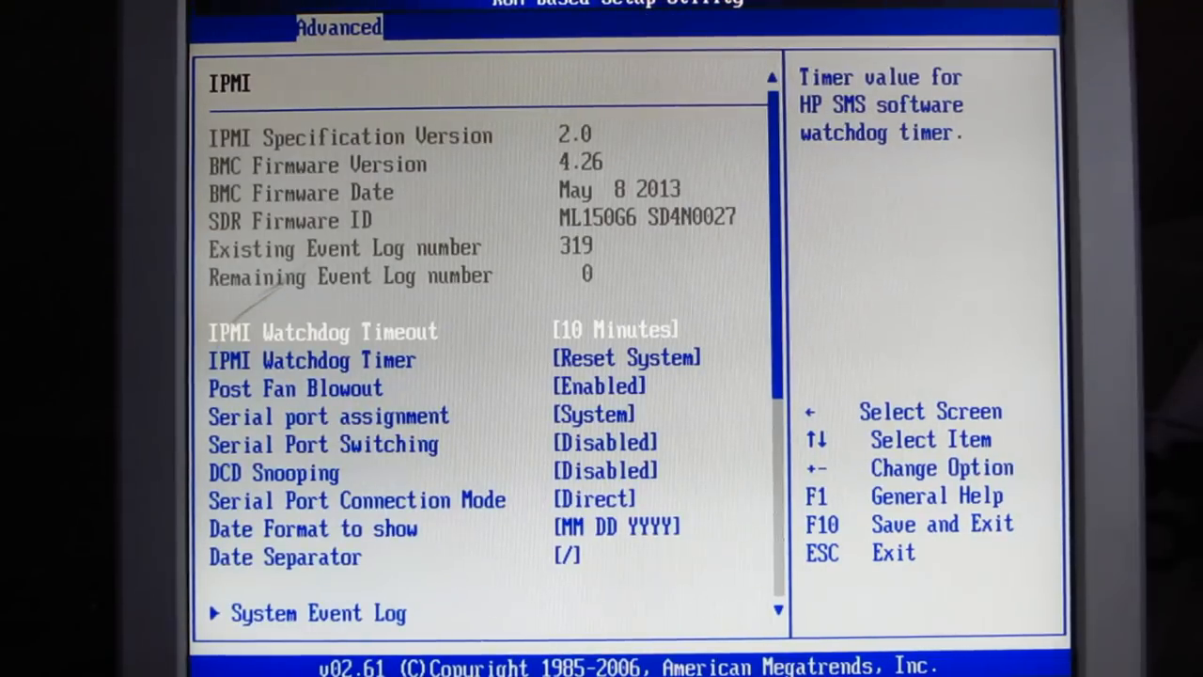
{"action": "key", "text": "f1"}
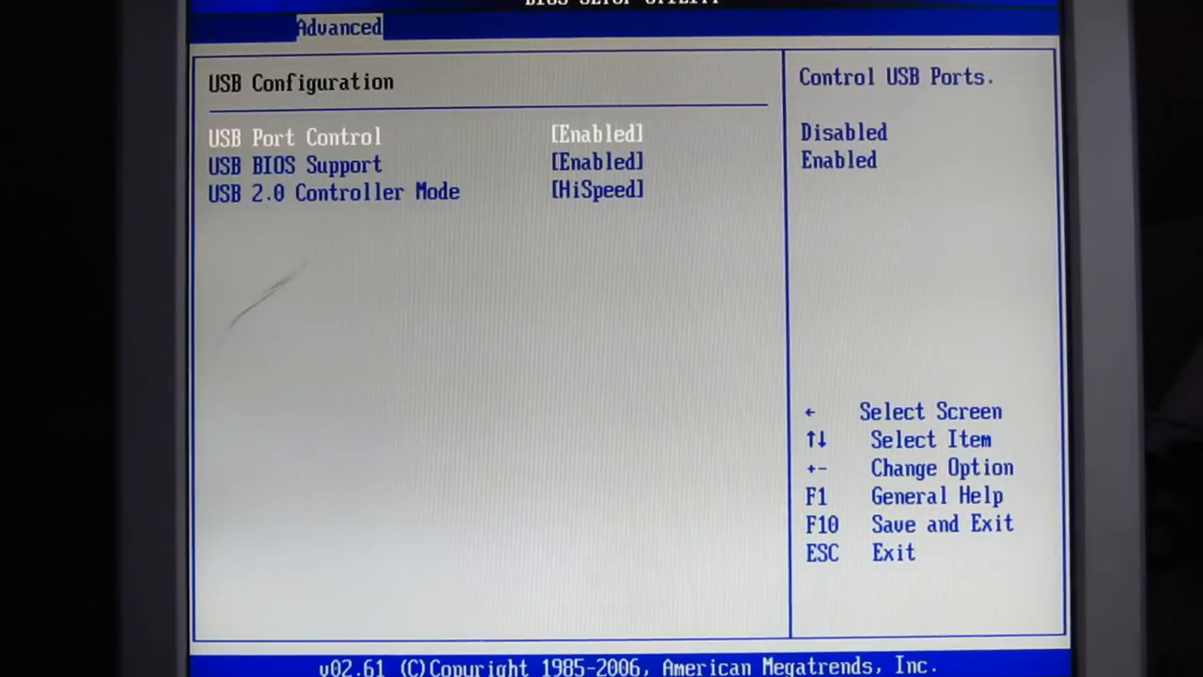
{"action": "key", "text": "Escape"}
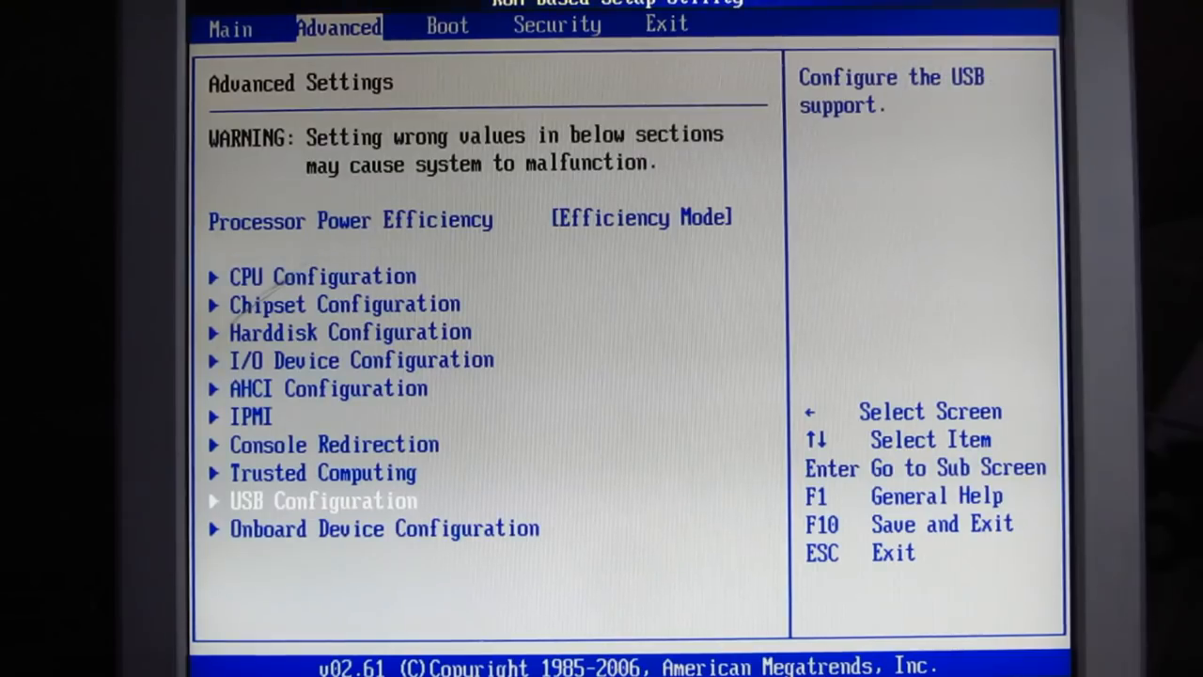
Review the Onboard Device Configuration, then leave BIOS setup
{"action": "key", "text": "Enter"}
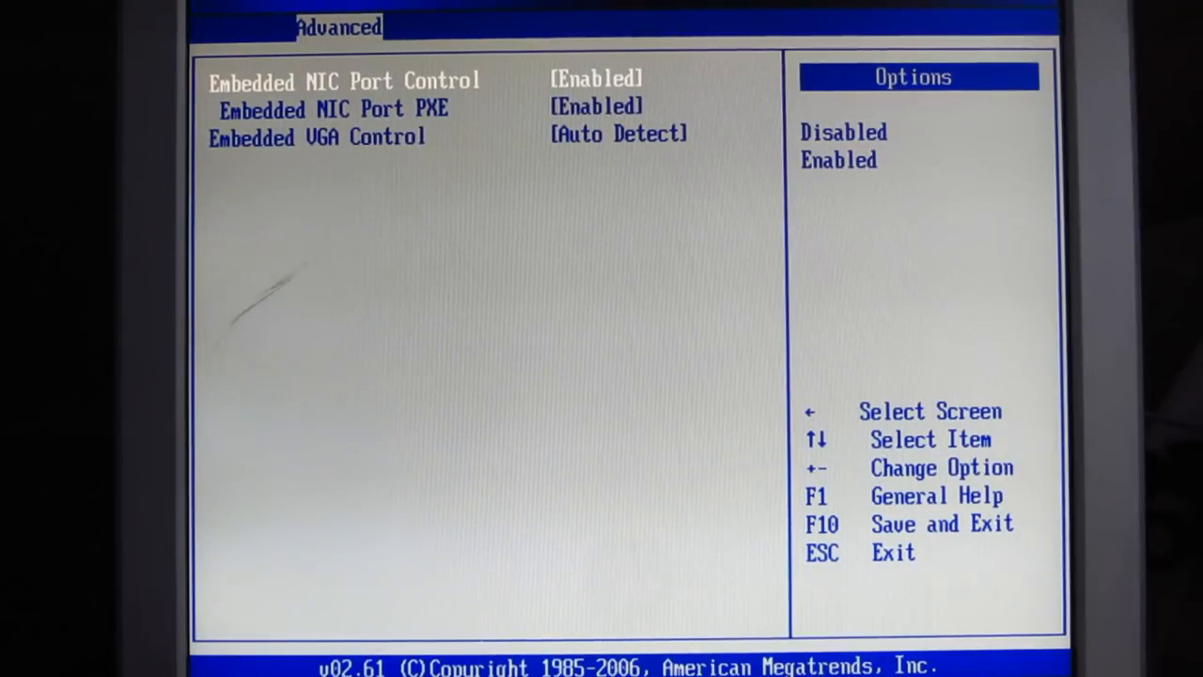
{"action": "key", "text": "f1"}
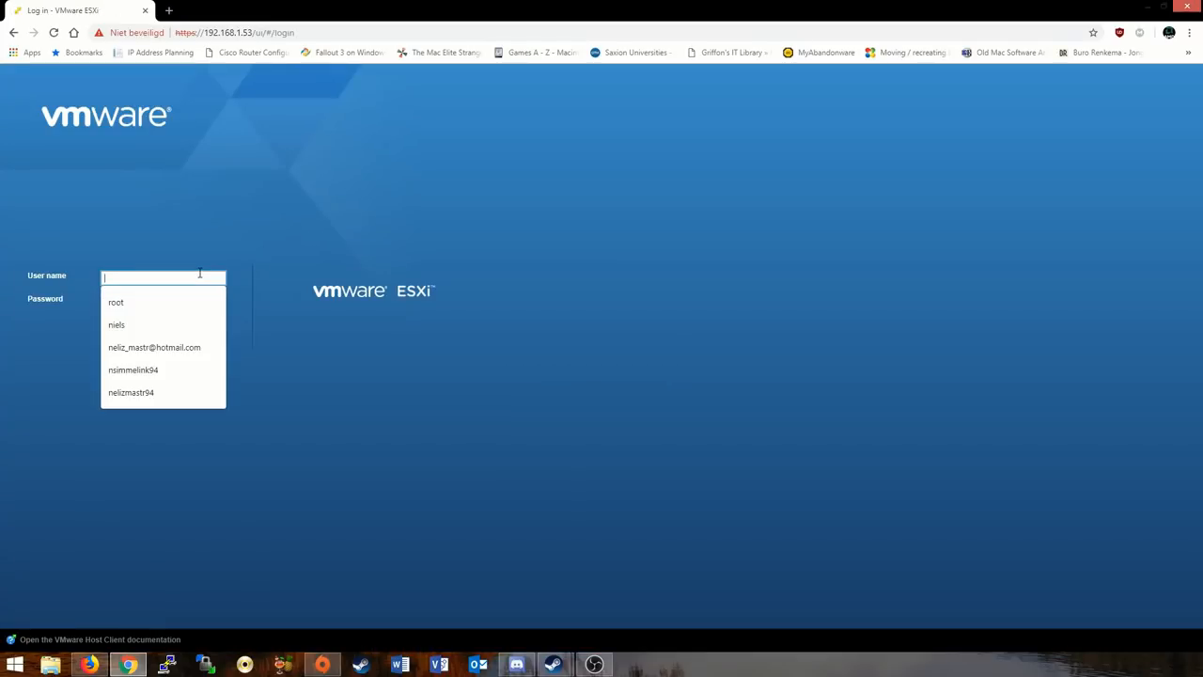
Log in as root, retyping the password after the first attempt is rejected
{"action": "left_click", "coordinate": [116, 301]}
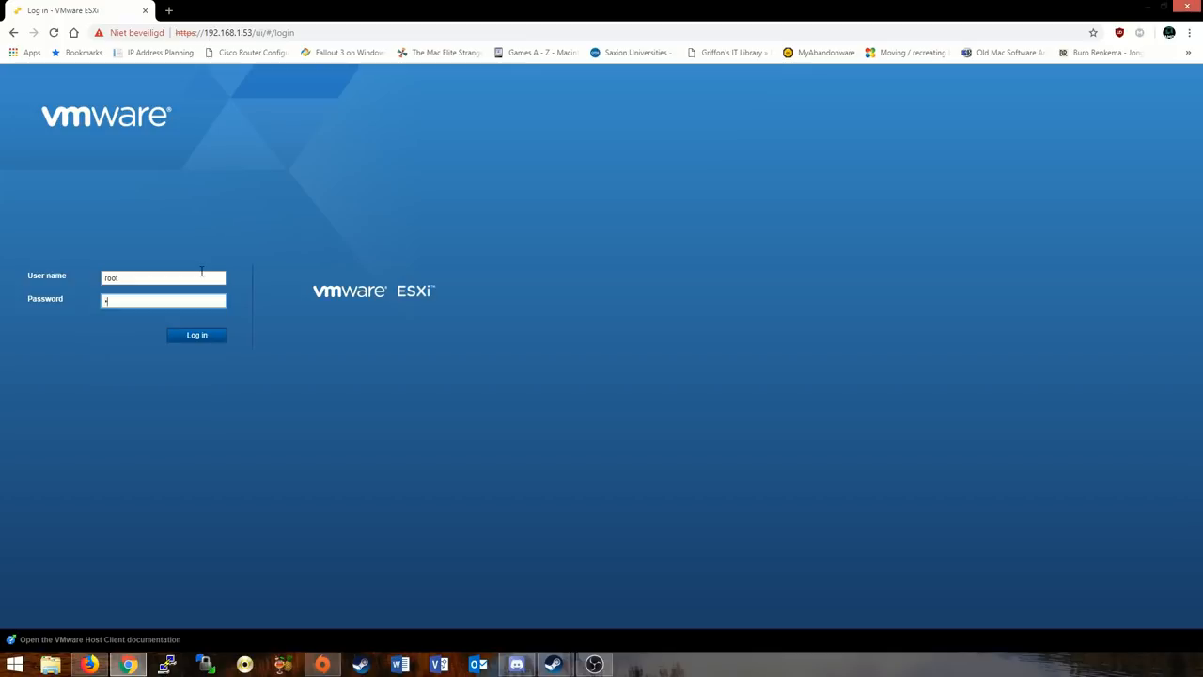
{"action": "left_click", "coordinate": [196, 335]}
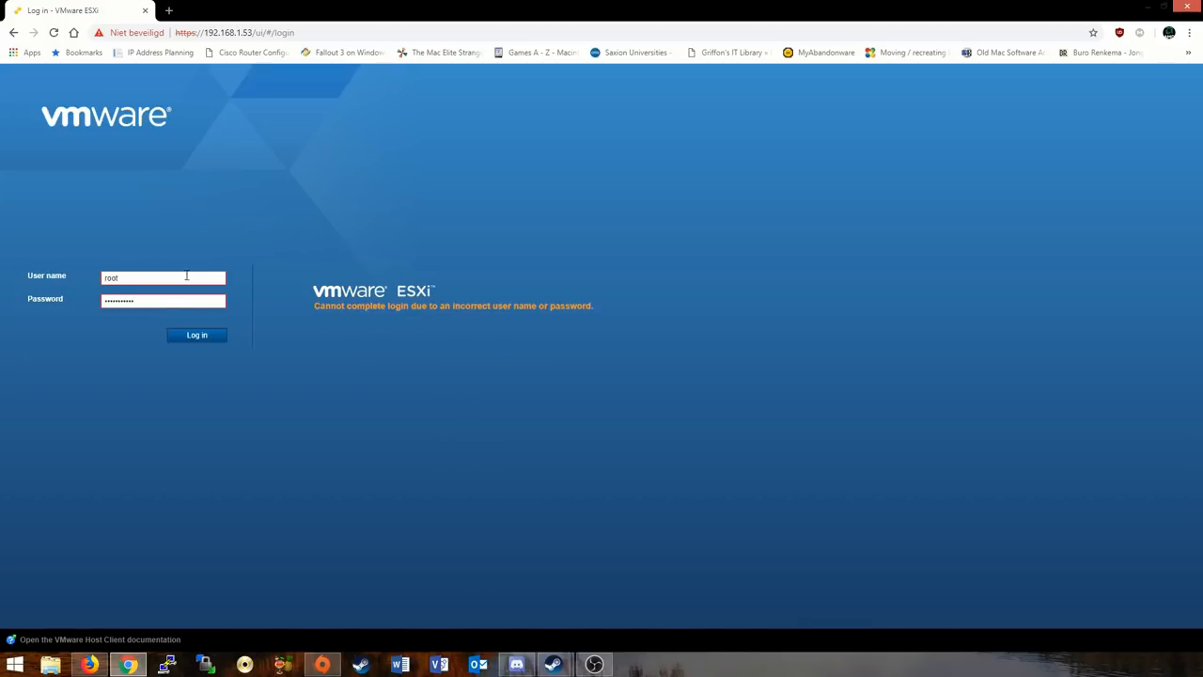
{"action": "triple_click", "coordinate": [161, 301]}
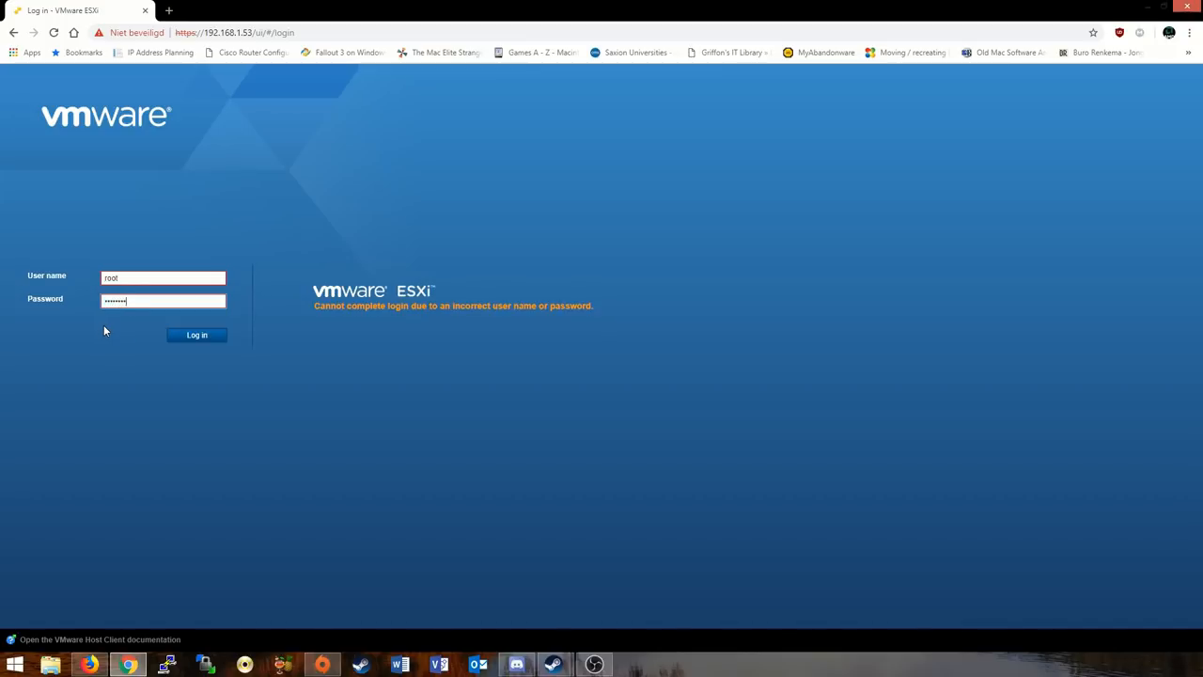
{"action": "left_click", "coordinate": [195, 335]}
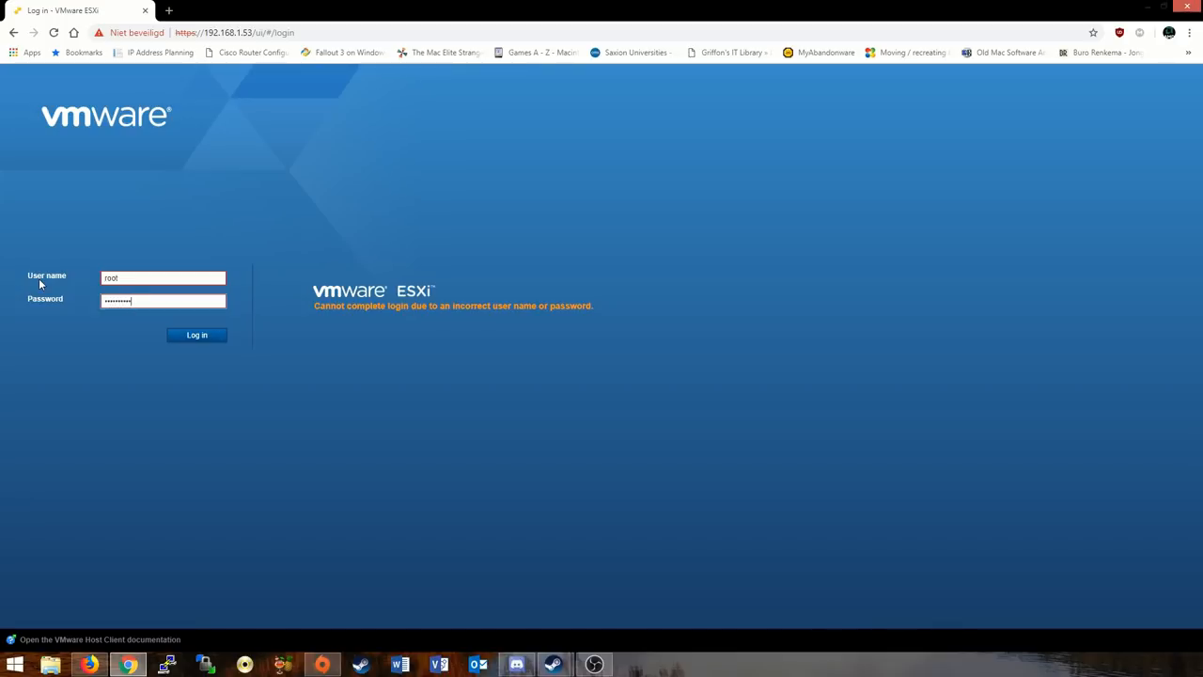
{"action": "left_click", "coordinate": [196, 334]}
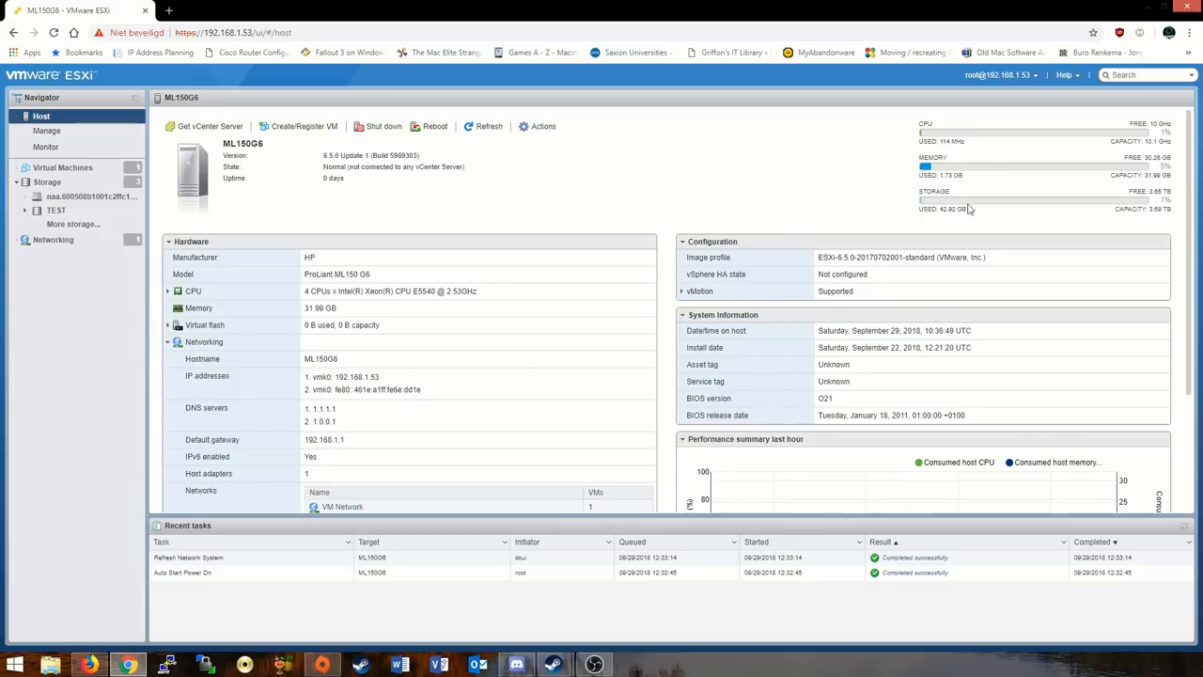
{"action": "mouse_move", "coordinate": [1155, 165]}
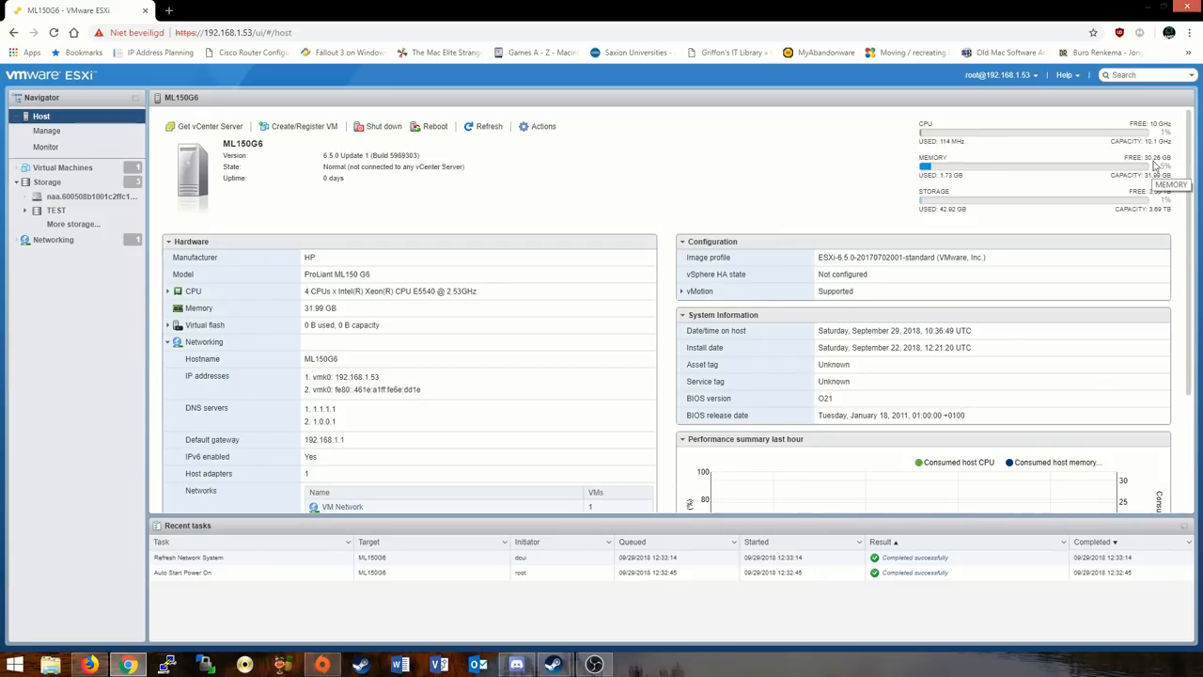
{"action": "mouse_move", "coordinate": [880, 118]}
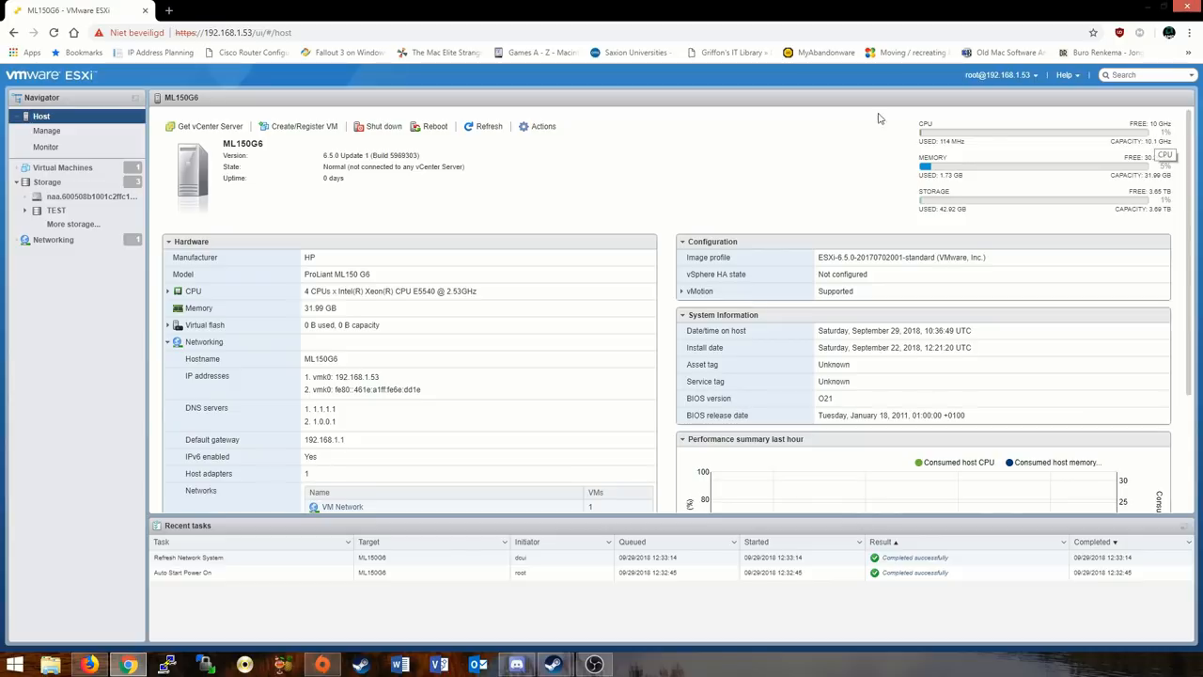
Select the 220 - TEST08 VM in the Virtual Machines list and power it on
{"action": "left_click", "coordinate": [62, 167]}
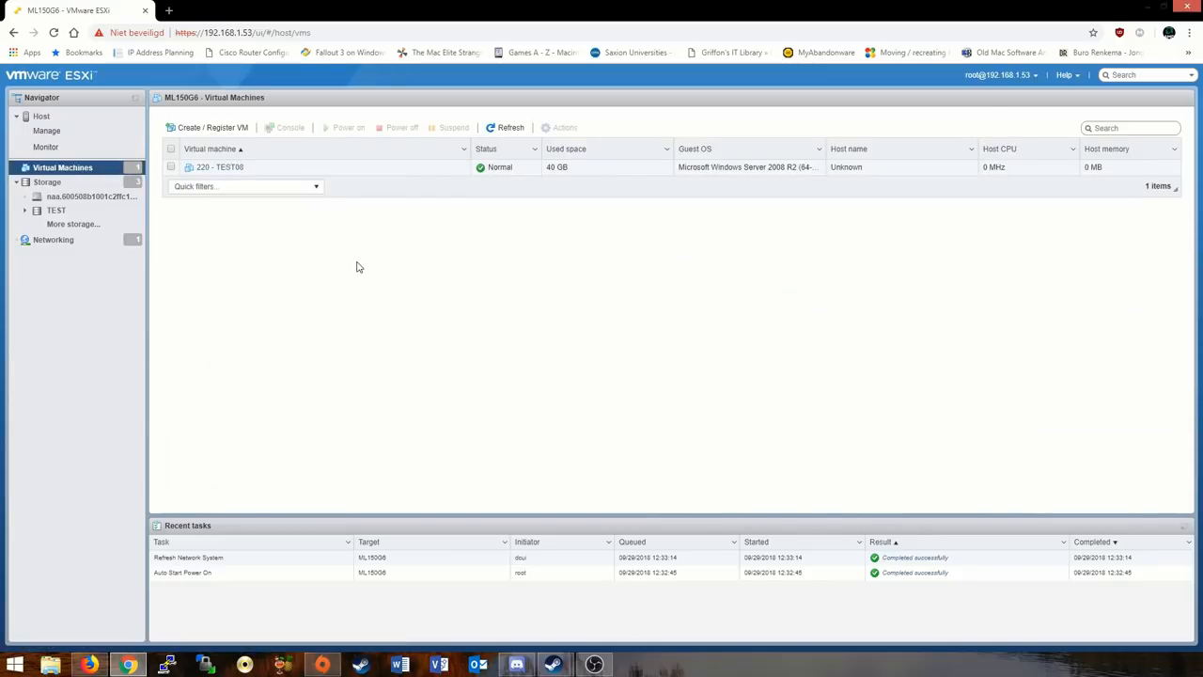
{"action": "mouse_move", "coordinate": [45, 147]}
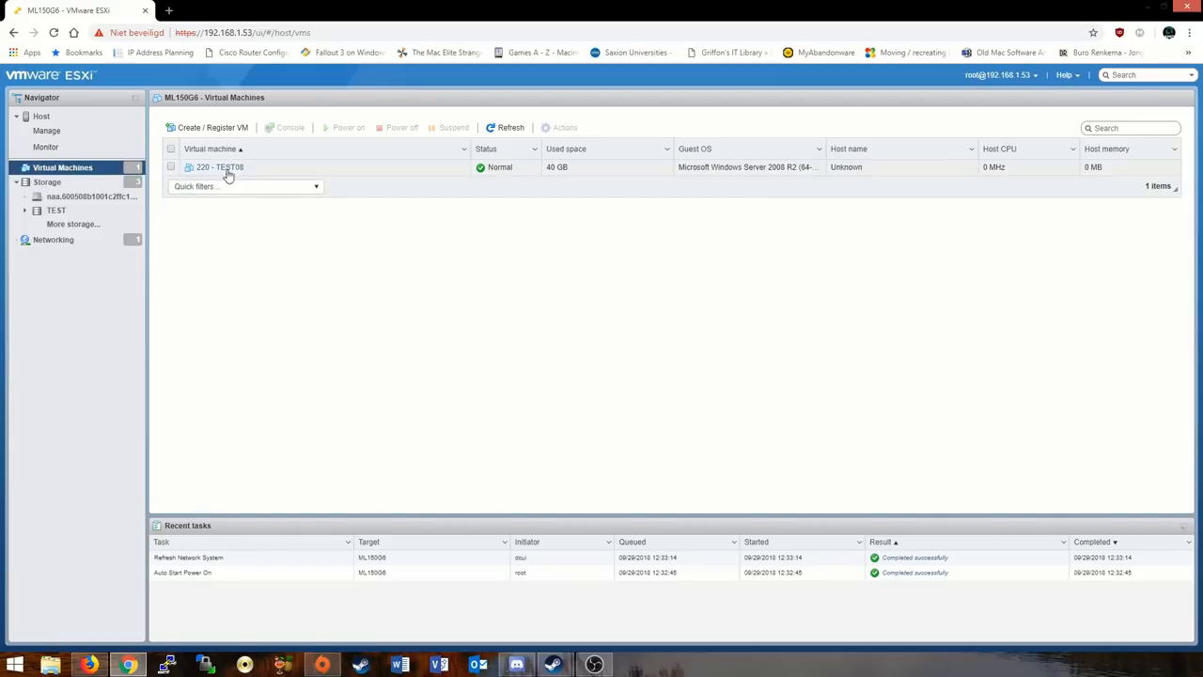
{"action": "left_click", "coordinate": [220, 165]}
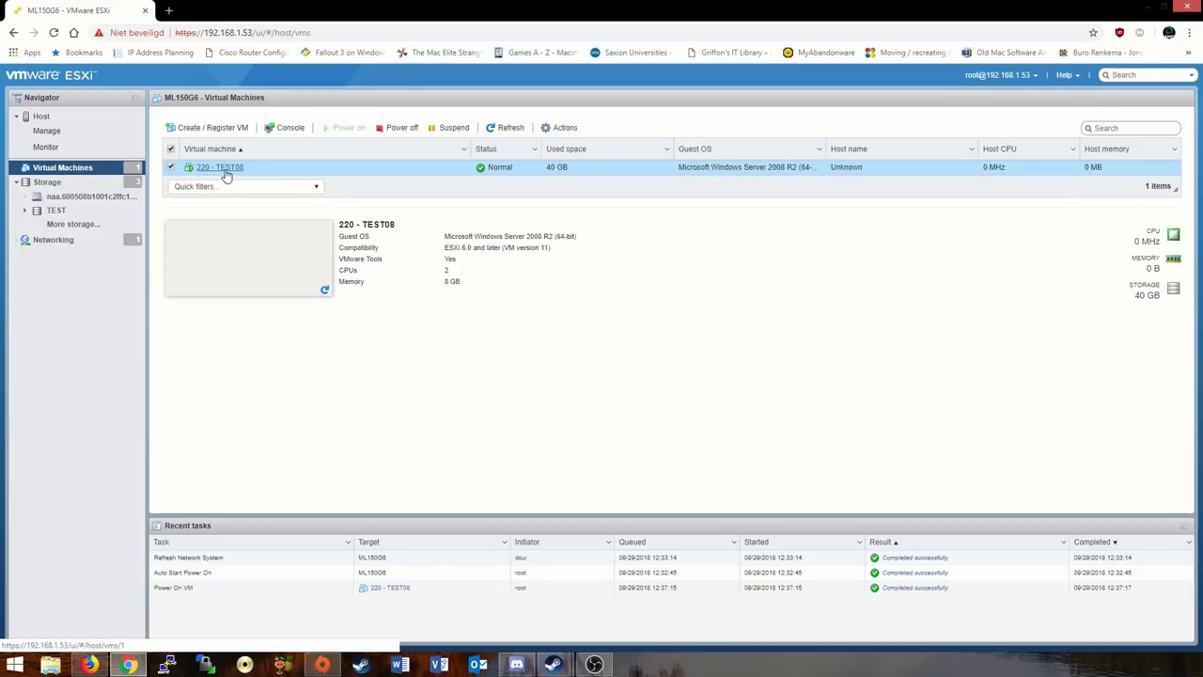
{"action": "mouse_move", "coordinate": [293, 278]}
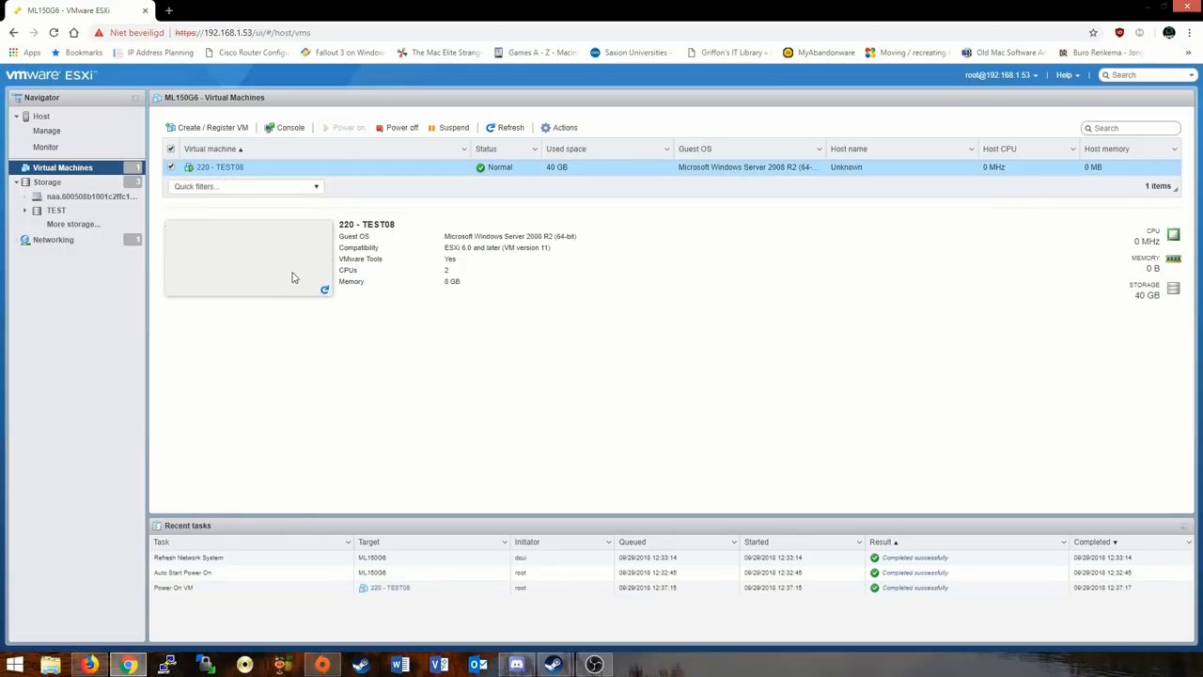
Open the VM's browser console and send Ctrl+Alt+Delete to reach the Windows logon screen
{"action": "left_click", "coordinate": [290, 128]}
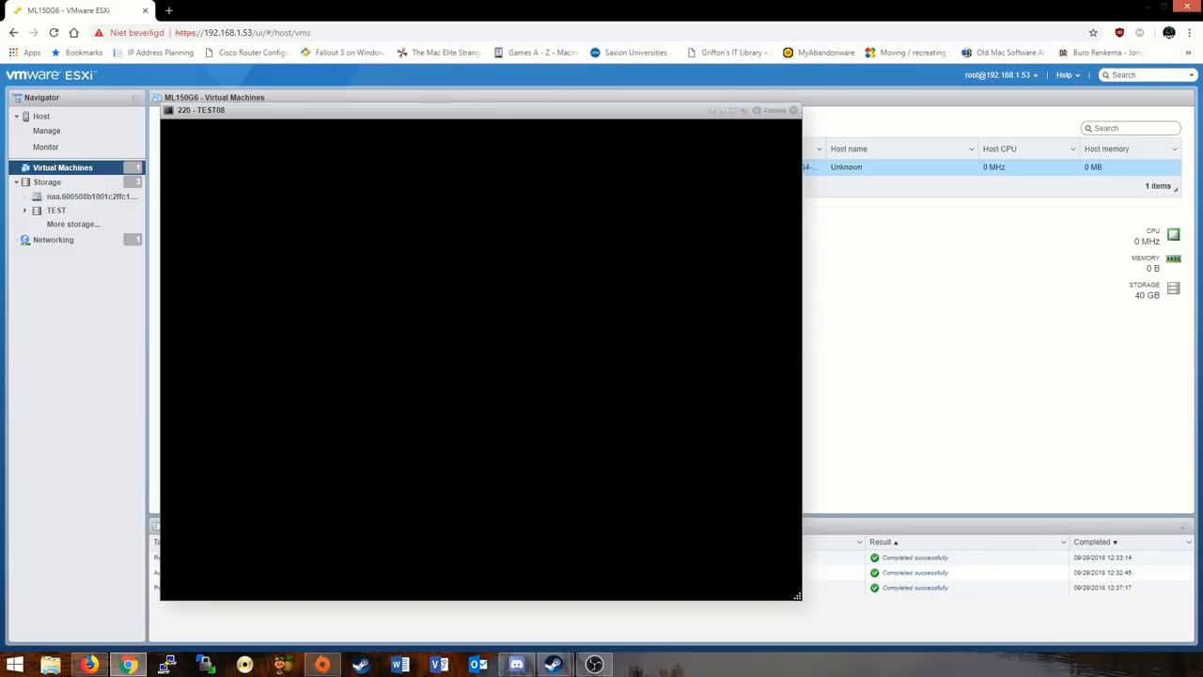
{"action": "left_click_drag", "start_coordinate": [797, 596], "coordinate": [557, 418]}
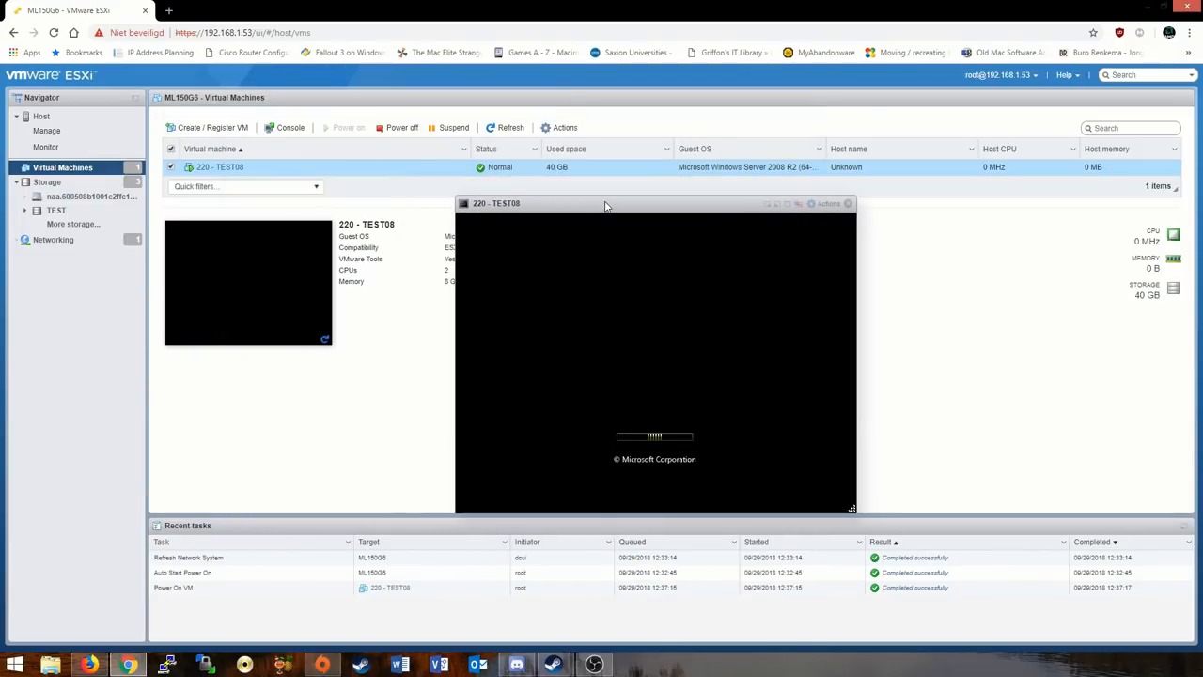
{"action": "mouse_move", "coordinate": [460, 181]}
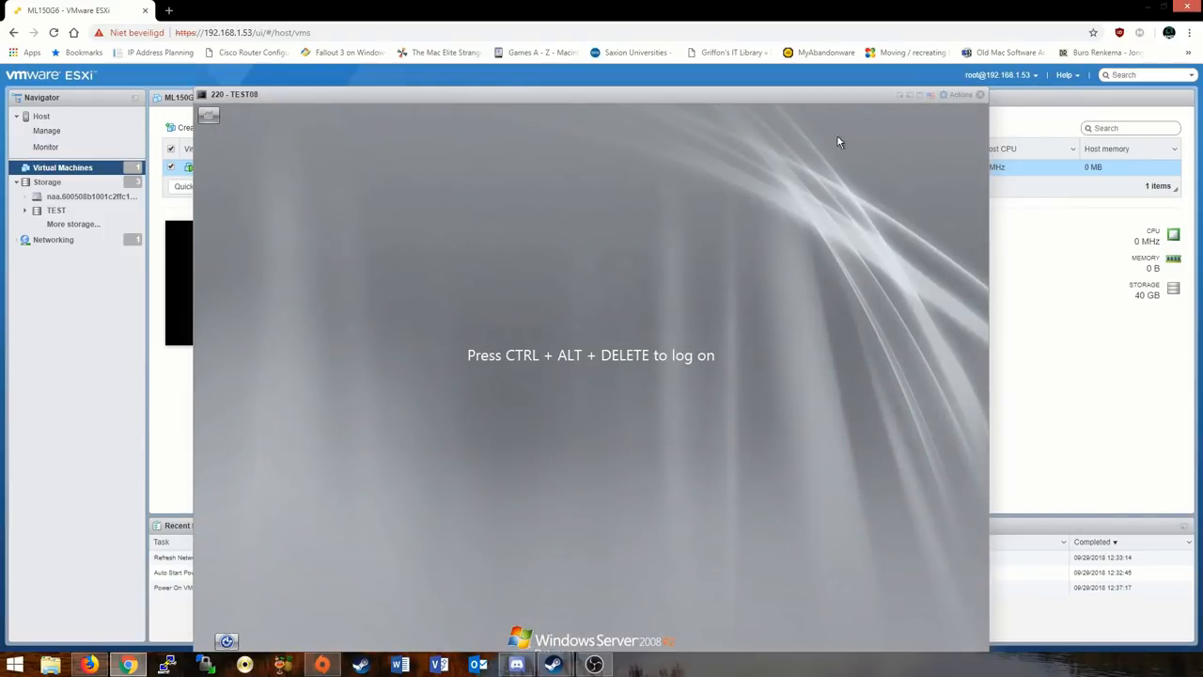
{"action": "left_click", "coordinate": [959, 94]}
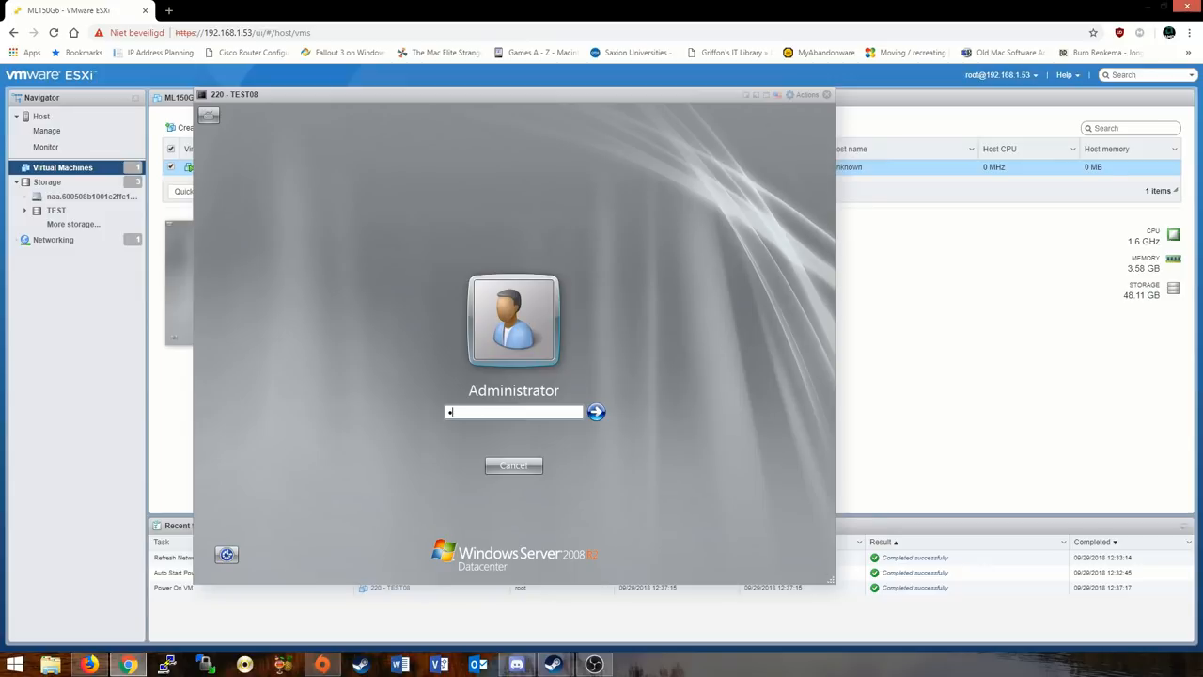
Log on as Administrator, view Computer properties, then open and close Firefox on the desktop
{"action": "left_click", "coordinate": [596, 414]}
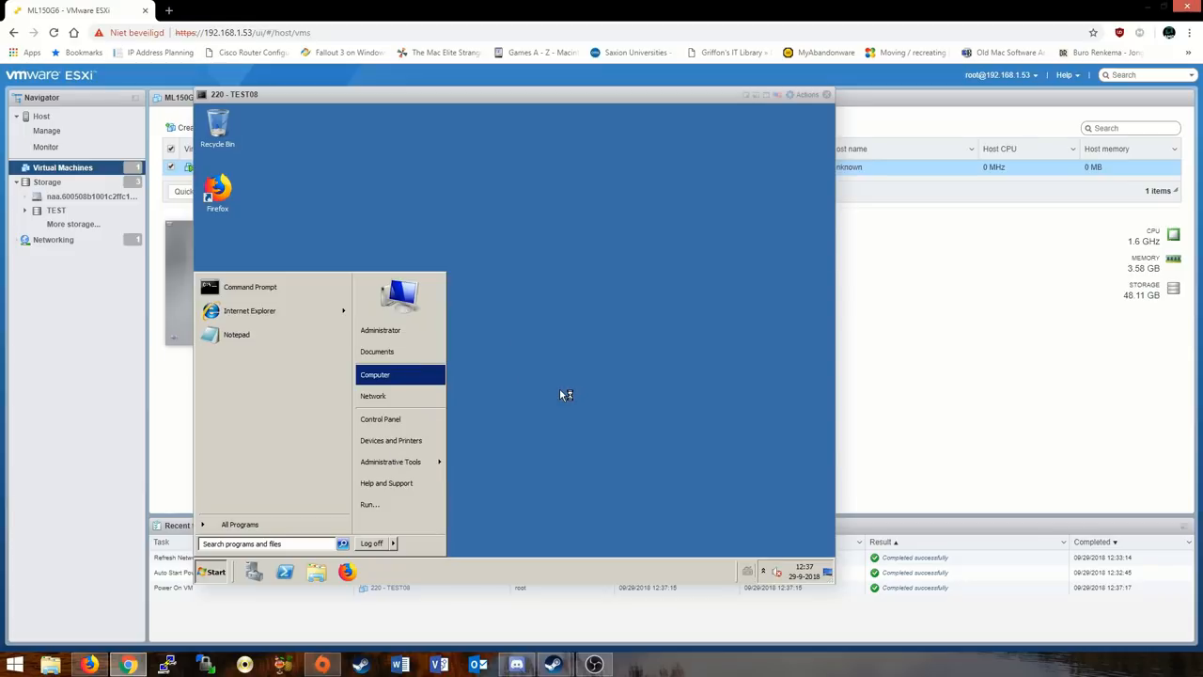
{"action": "left_click", "coordinate": [374, 374]}
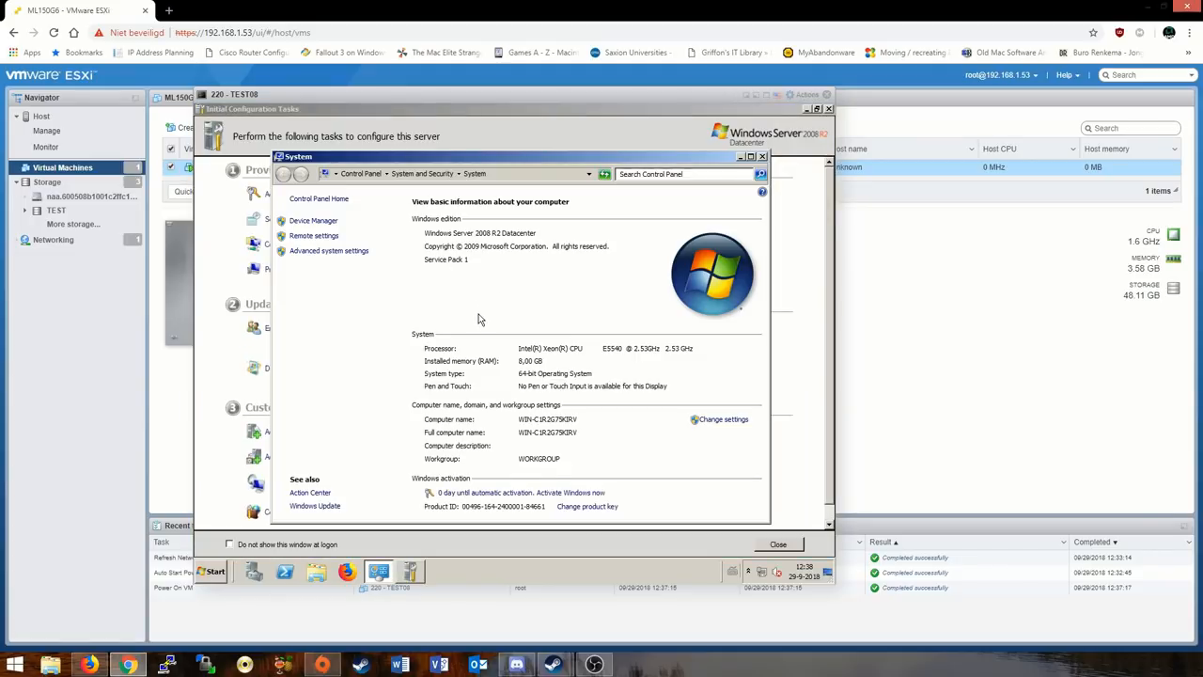
{"action": "mouse_move", "coordinate": [667, 248]}
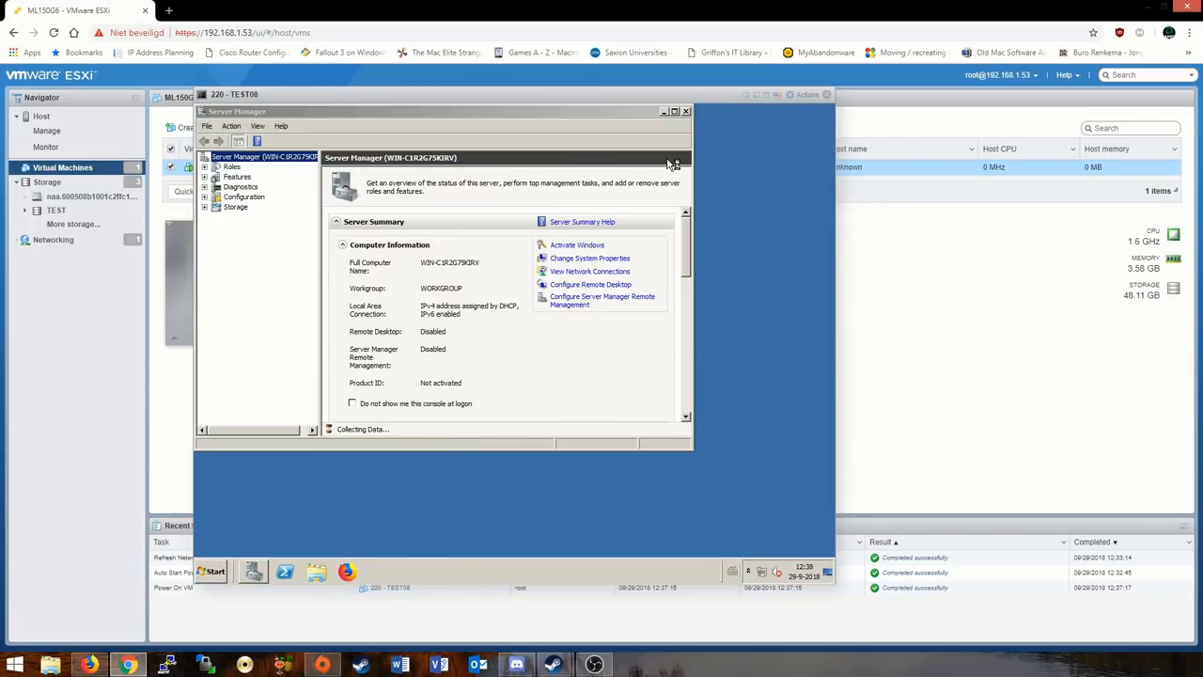
{"action": "left_click", "coordinate": [687, 111]}
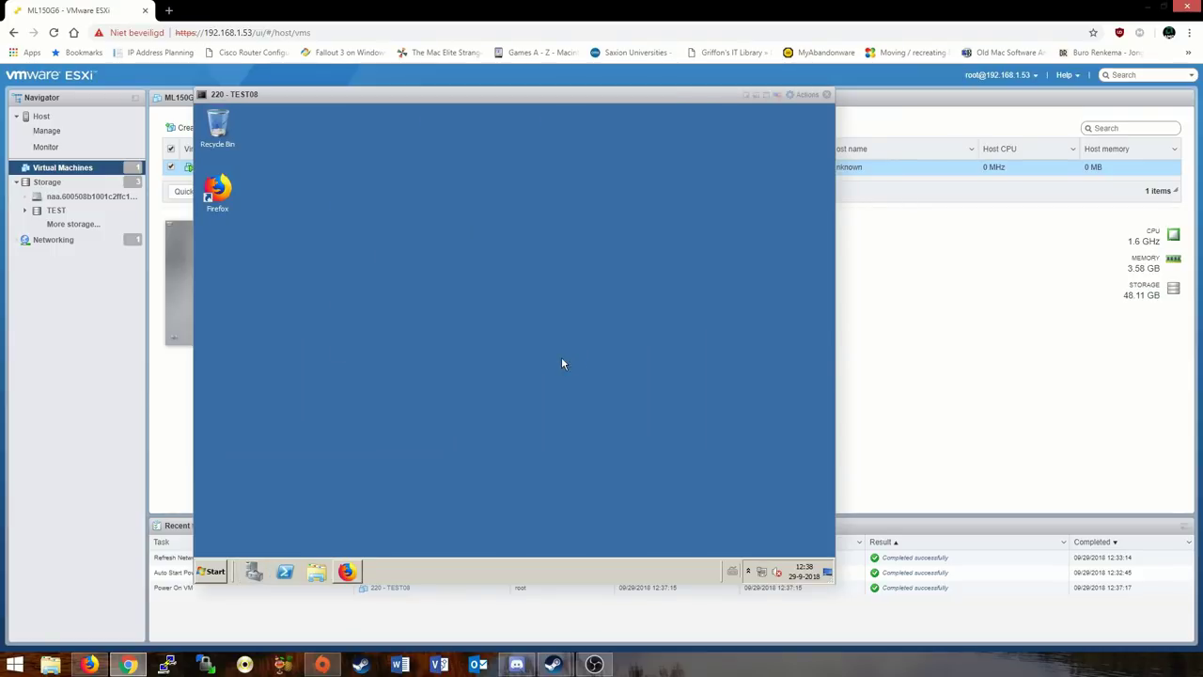
{"action": "double_click", "coordinate": [218, 188]}
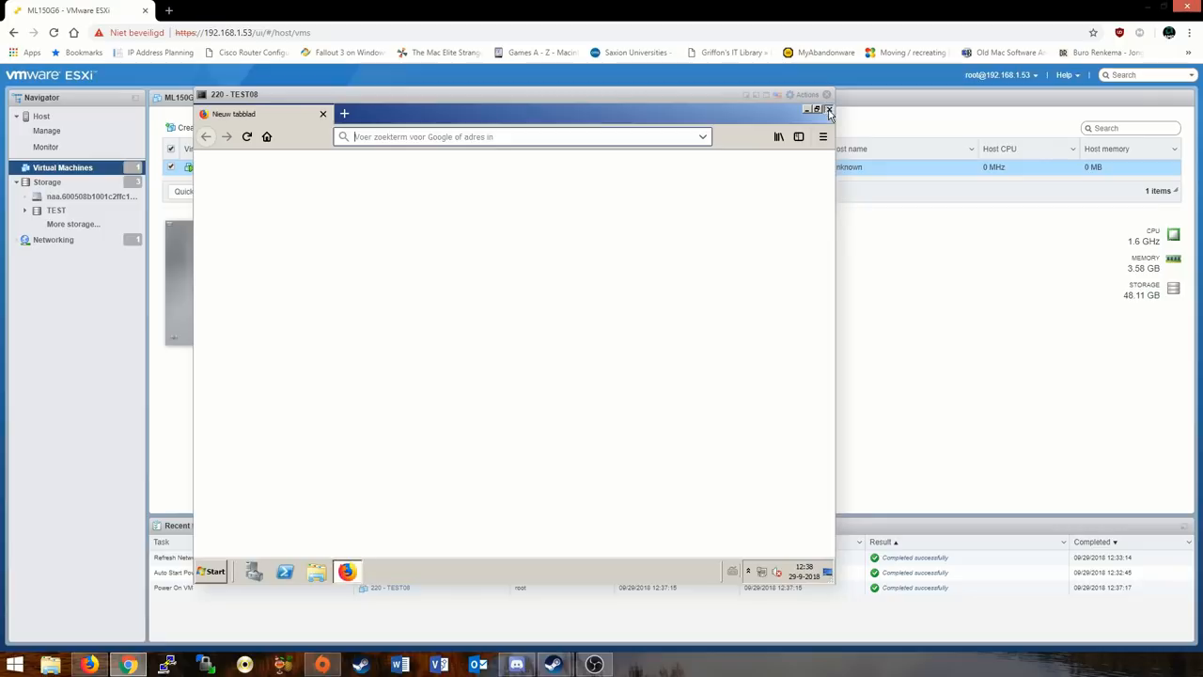
{"action": "left_click", "coordinate": [829, 109]}
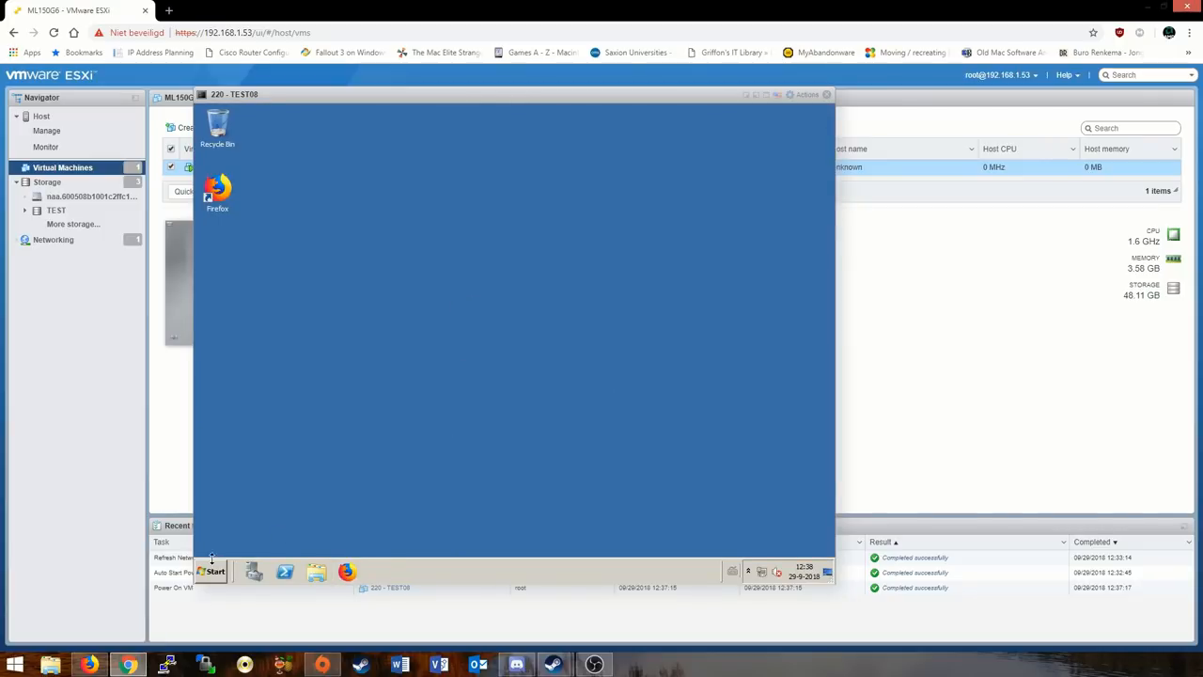
Shut down Windows from the Start menu and close the VM console
{"action": "left_click", "coordinate": [213, 571]}
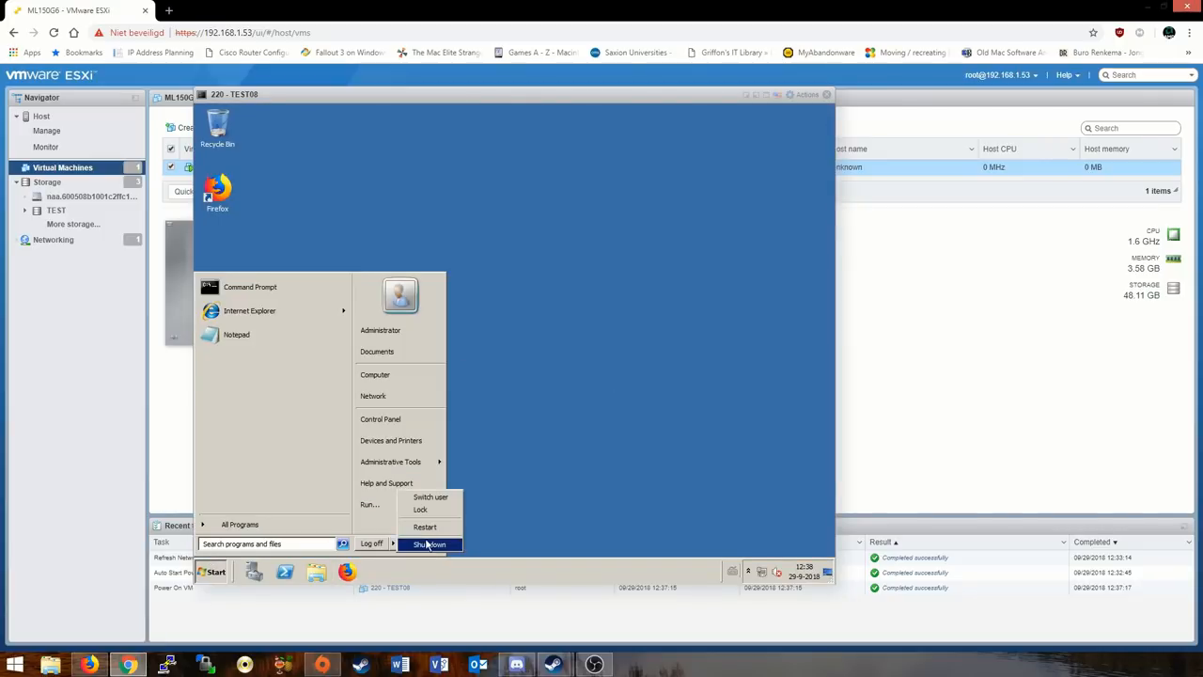
{"action": "left_click", "coordinate": [429, 543]}
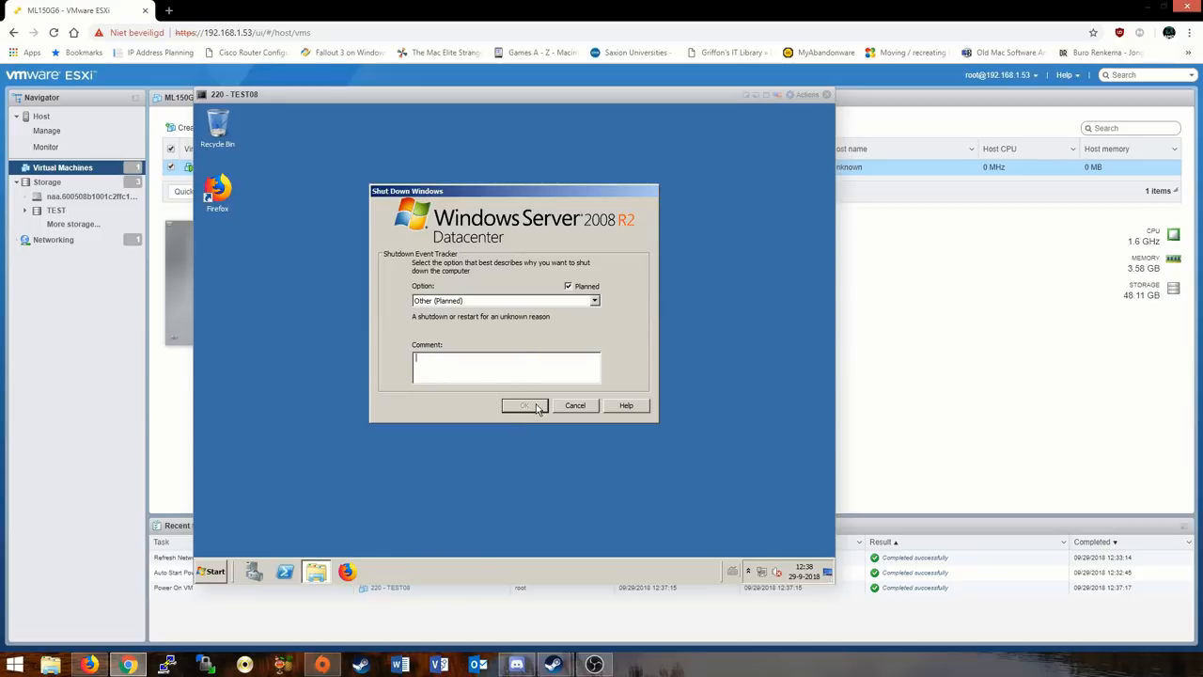
{"action": "left_click", "coordinate": [525, 406]}
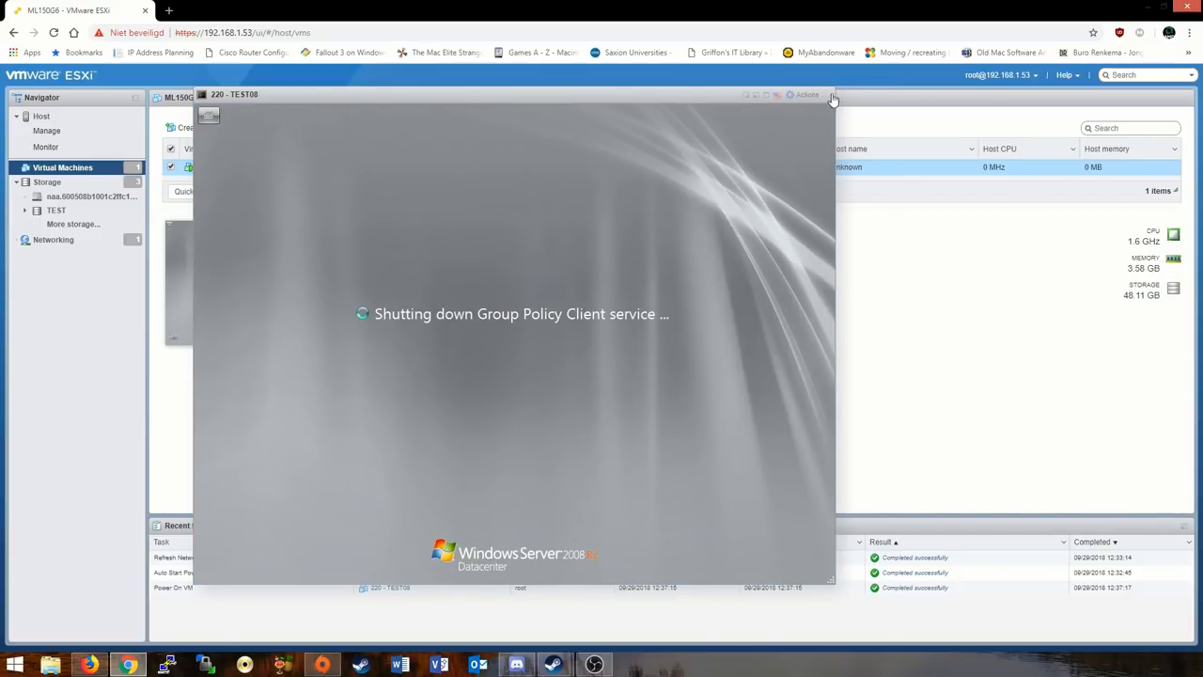
{"action": "left_click", "coordinate": [47, 180]}
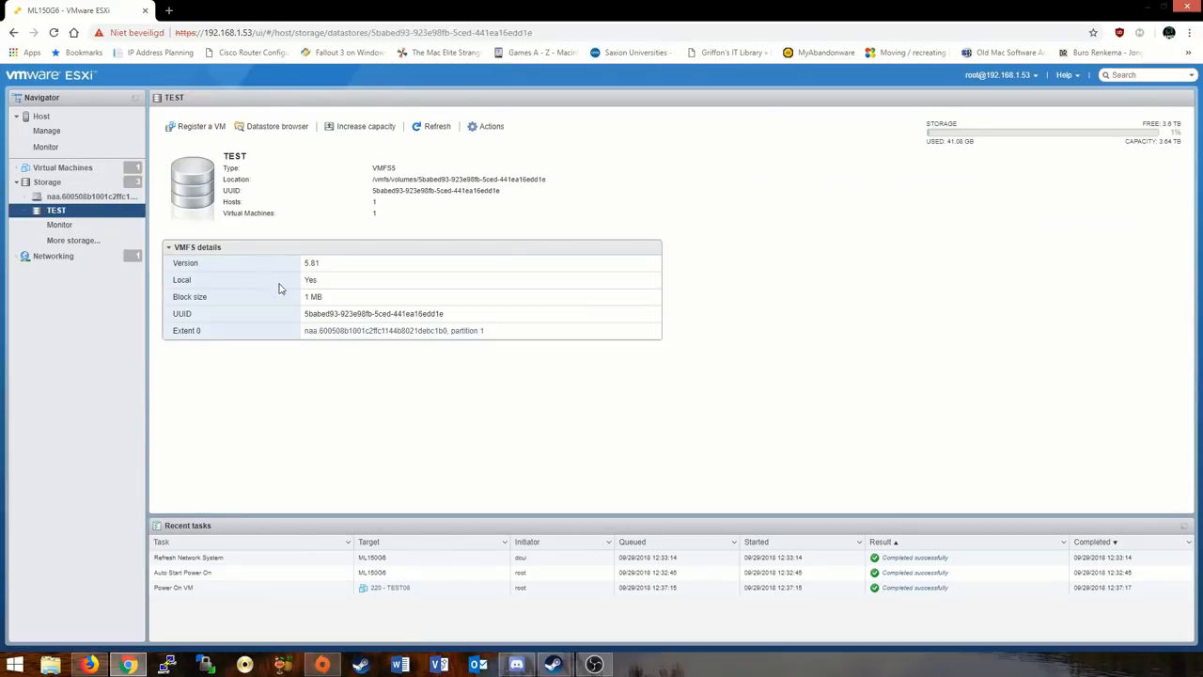
{"action": "mouse_move", "coordinate": [342, 340]}
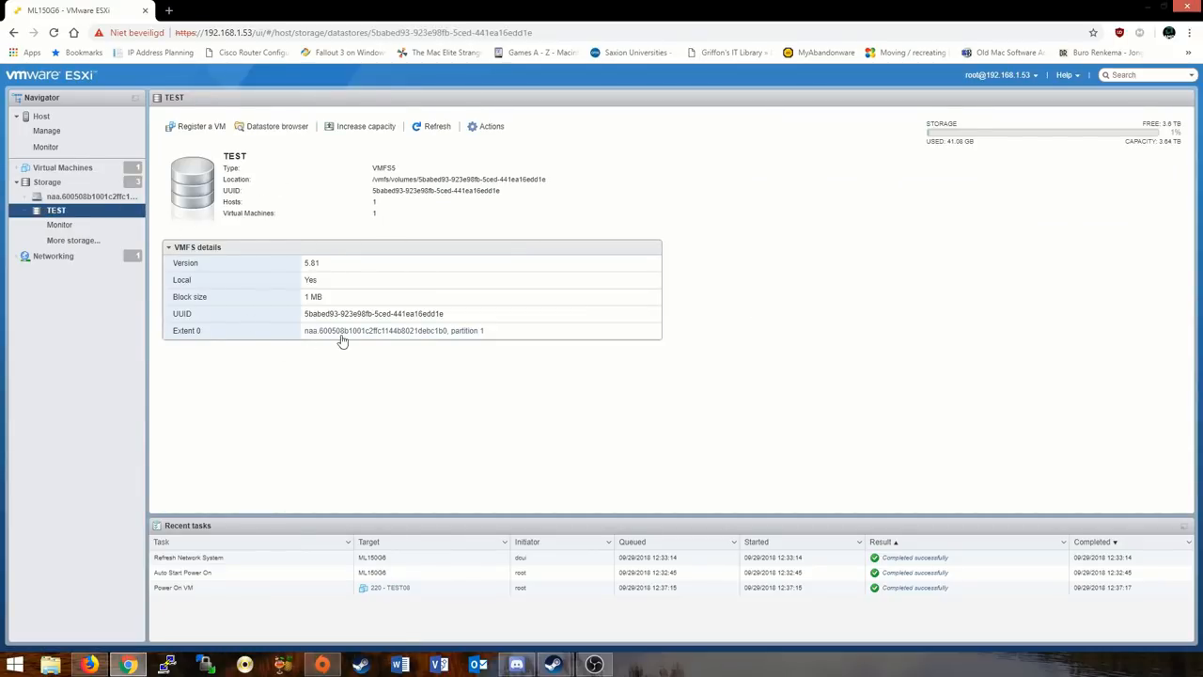
{"action": "mouse_move", "coordinate": [451, 331]}
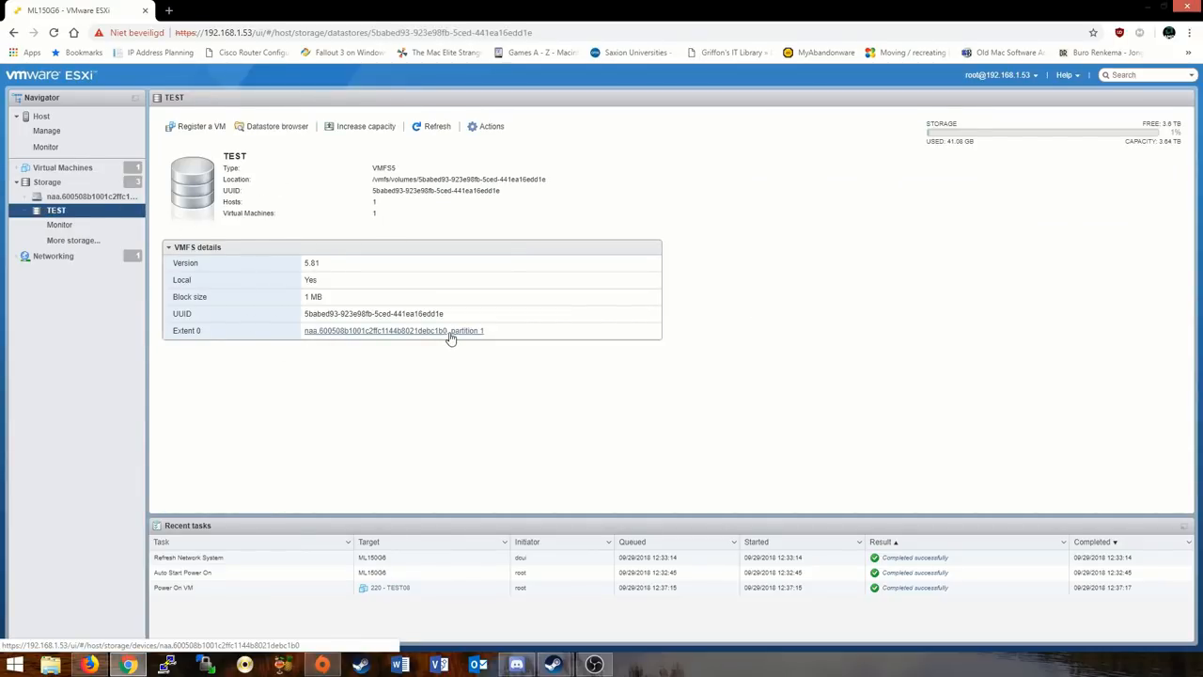
View the TEST datastore's extent on the 3.64 TB local HP disk, then go to Host > Manage
{"action": "left_click", "coordinate": [395, 331]}
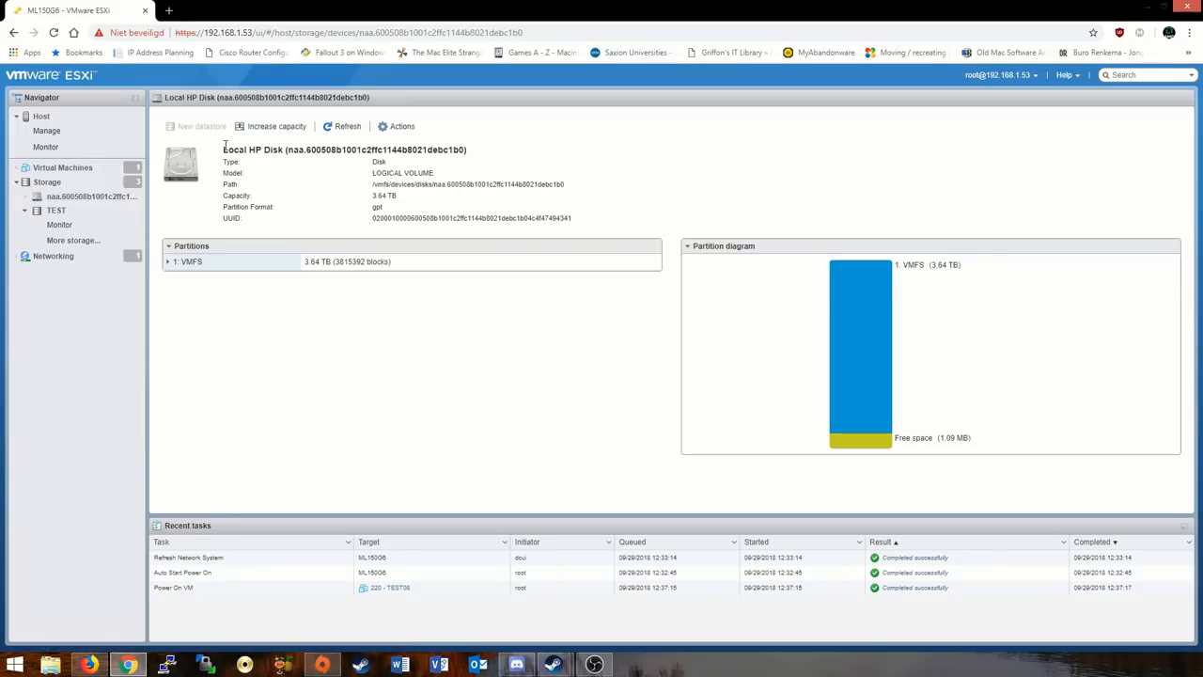
{"action": "mouse_move", "coordinate": [403, 173]}
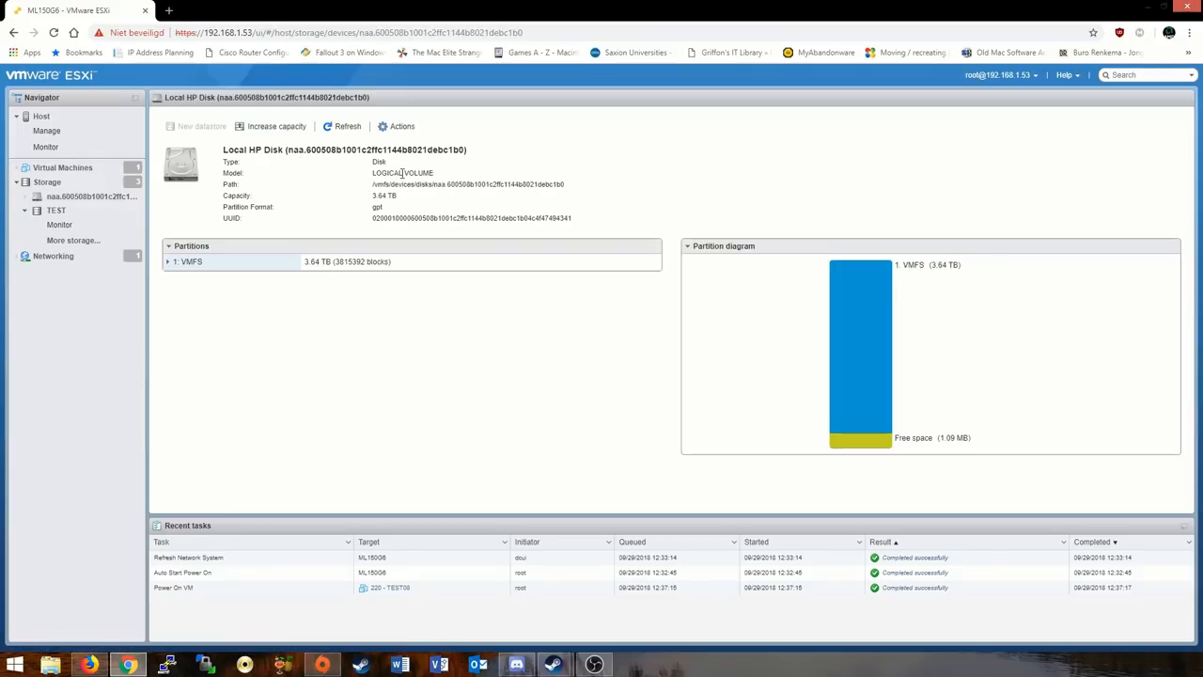
{"action": "double_click", "coordinate": [383, 195]}
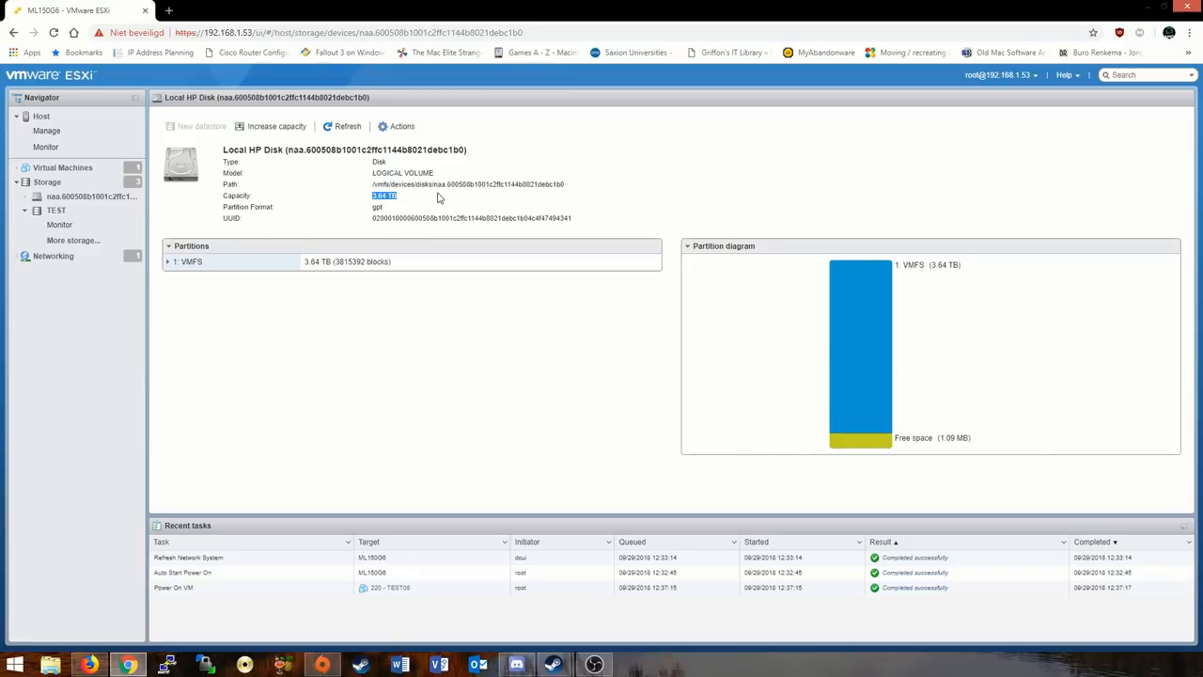
{"action": "left_click", "coordinate": [90, 196]}
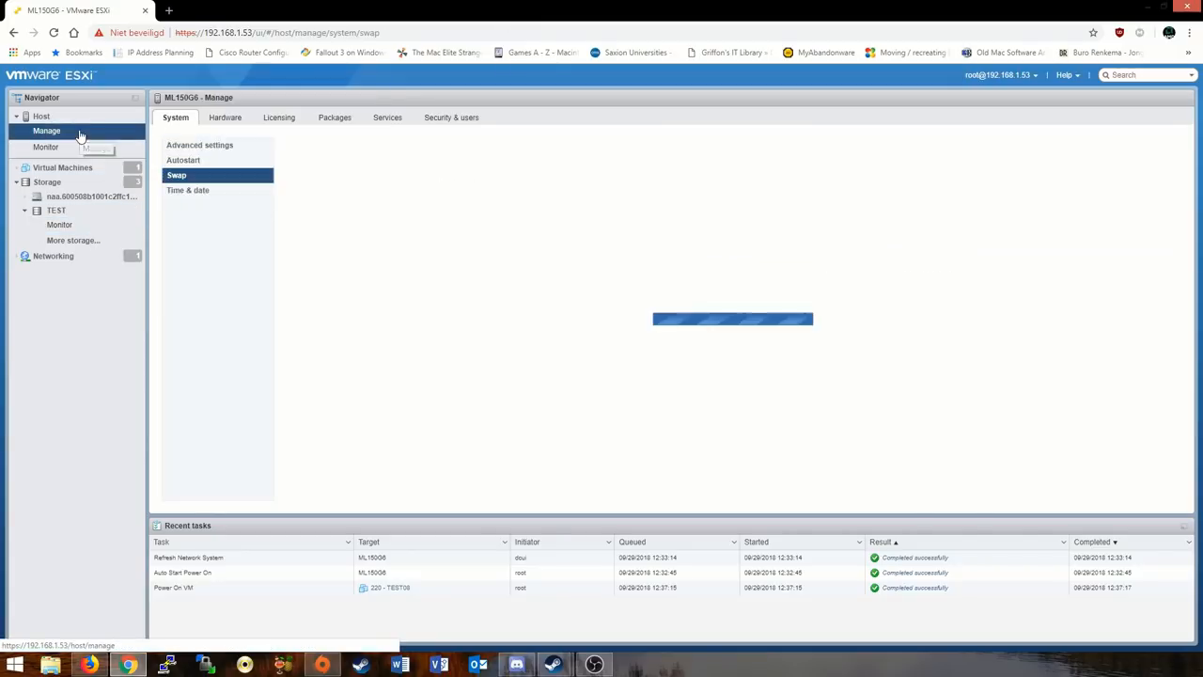
List the host's PCI devices under Hardware and locate the HP Smart Array P410 controller
{"action": "left_click", "coordinate": [226, 116]}
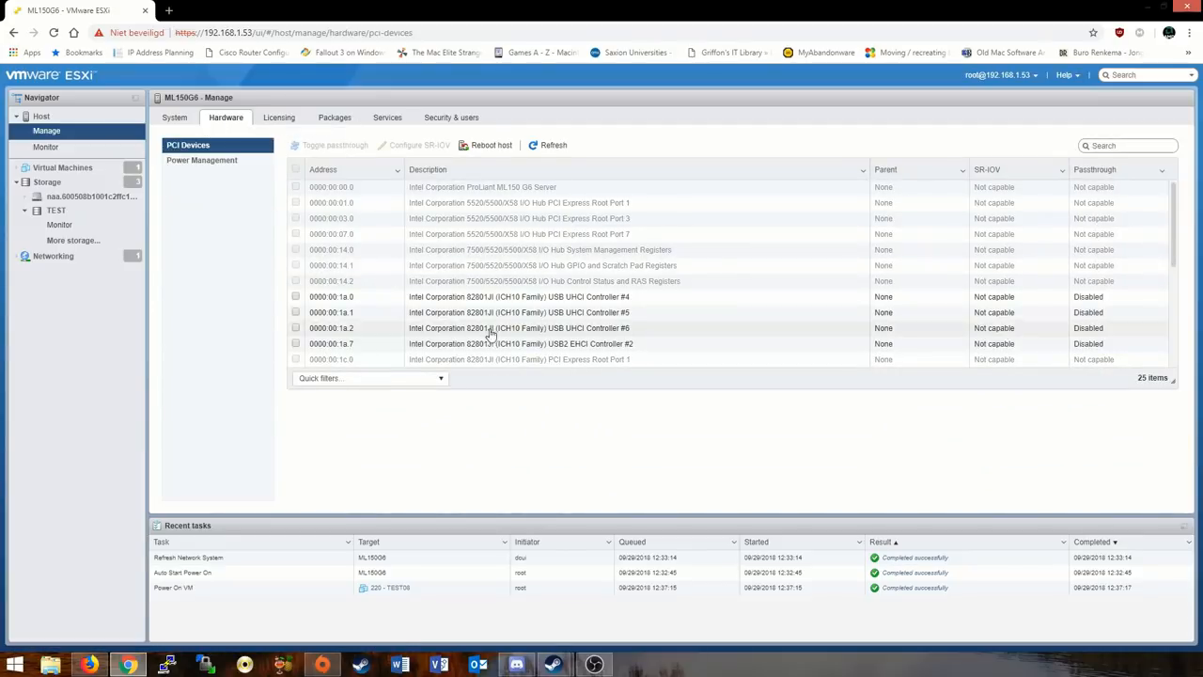
{"action": "scroll", "scroll_direction": "down", "scroll_amount": 3}
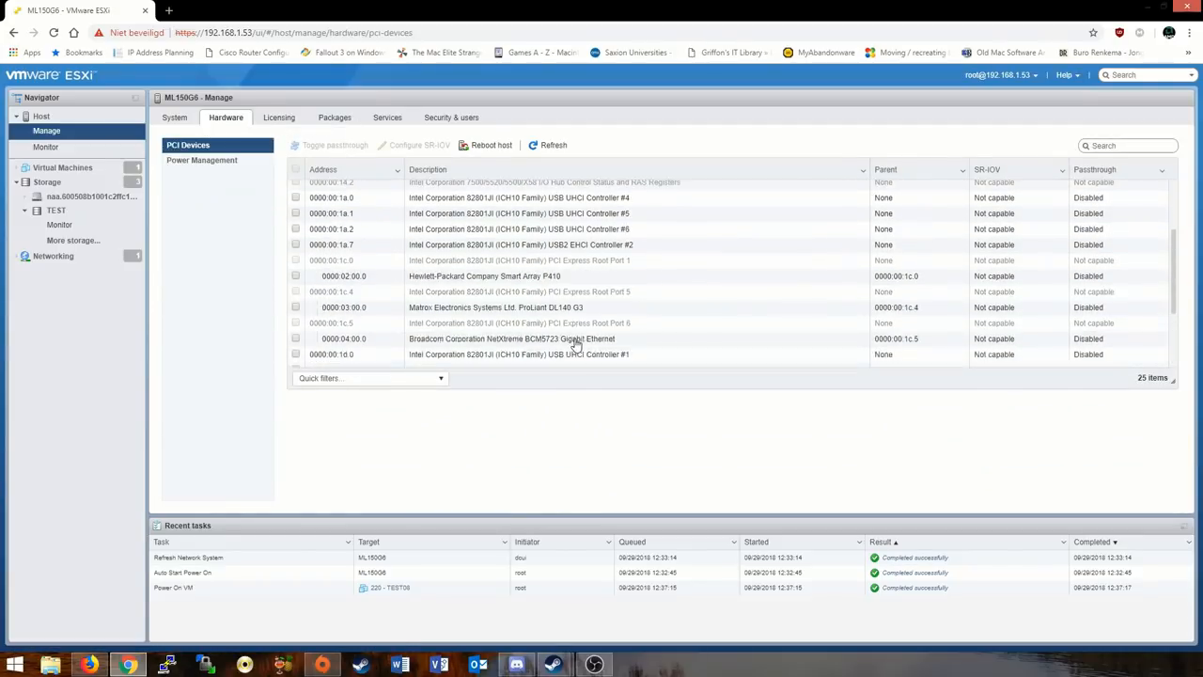
{"action": "scroll", "scroll_direction": "up", "scroll_amount": 3}
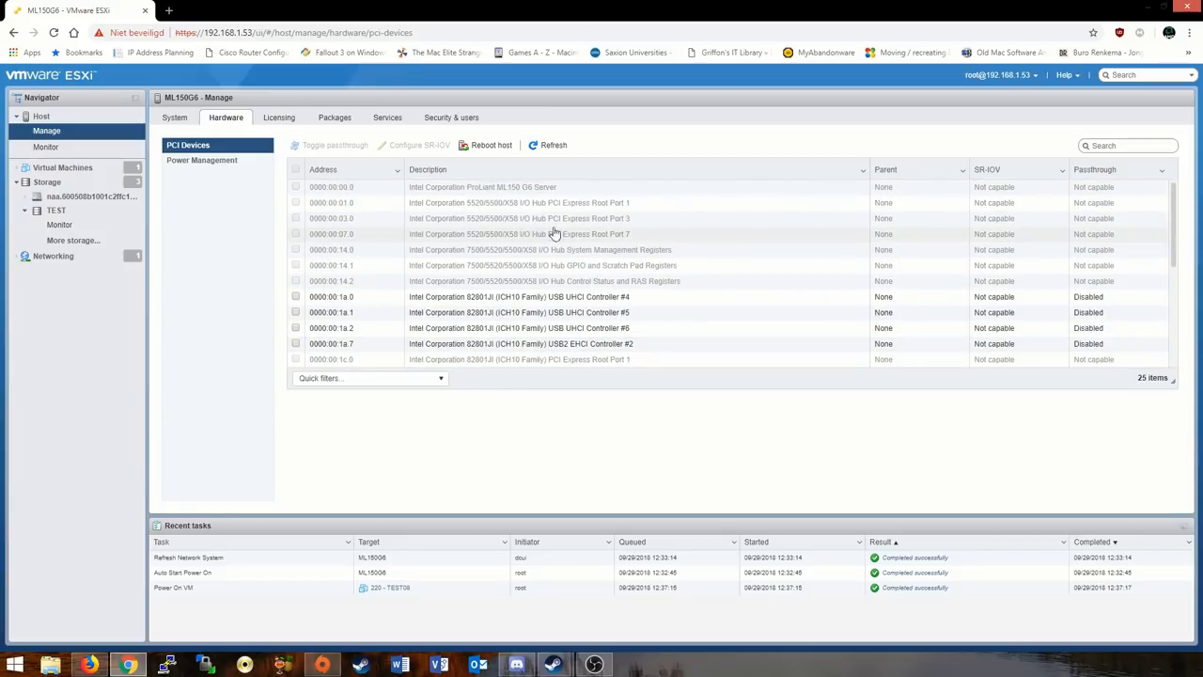
{"action": "scroll", "scroll_direction": "down", "scroll_amount": 3}
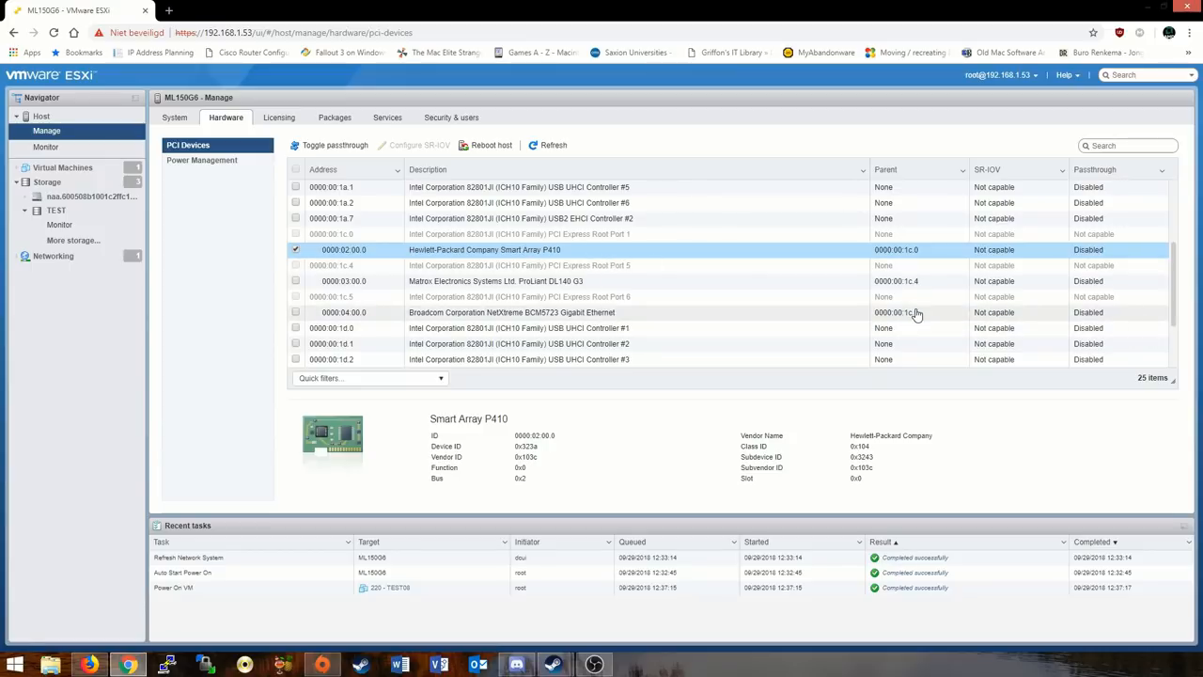
{"action": "mouse_move", "coordinate": [937, 269]}
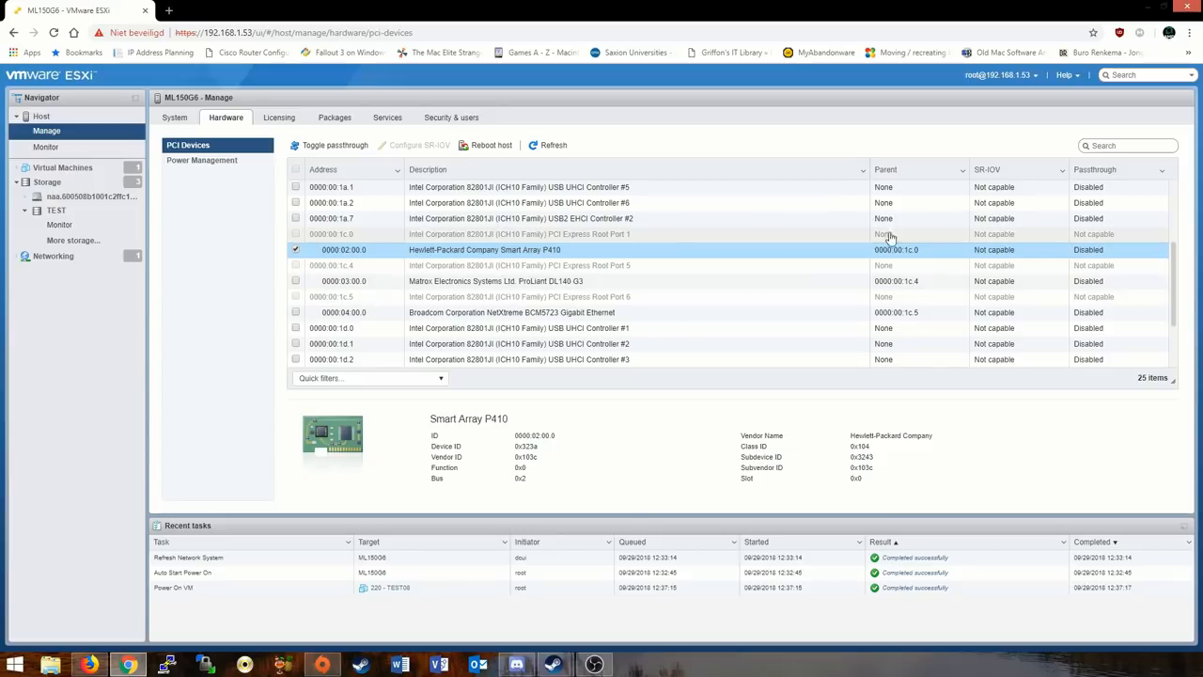
{"action": "mouse_move", "coordinate": [955, 245]}
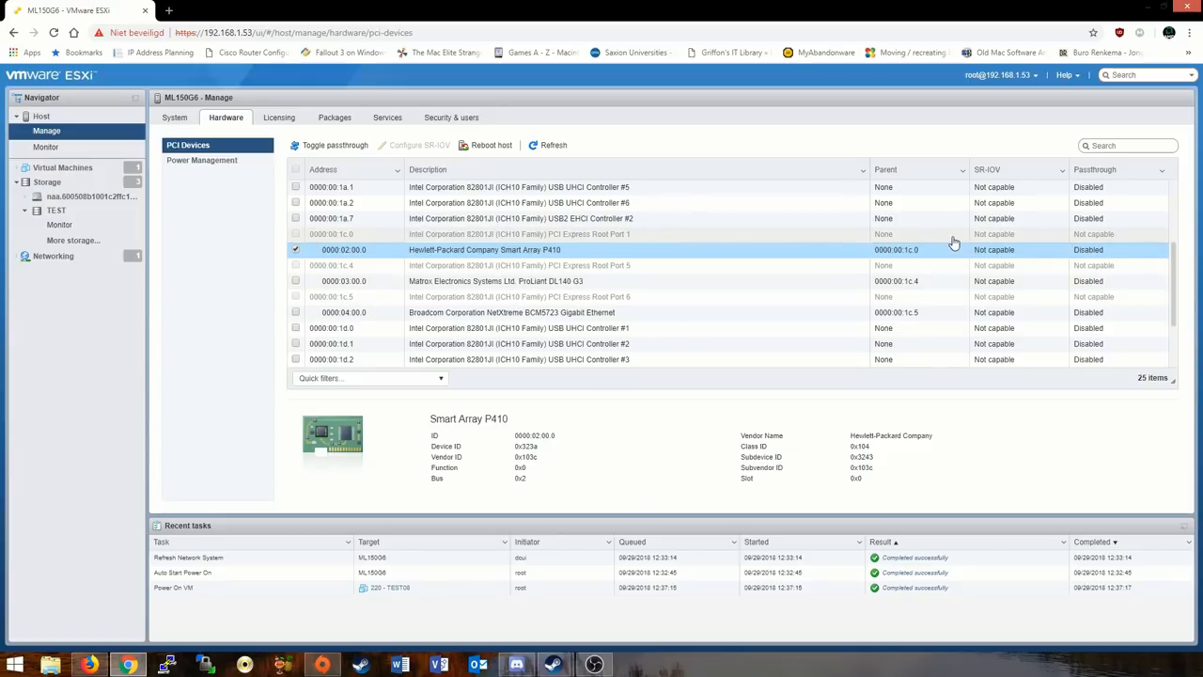
{"action": "scroll", "scroll_direction": "down", "scroll_amount": 3}
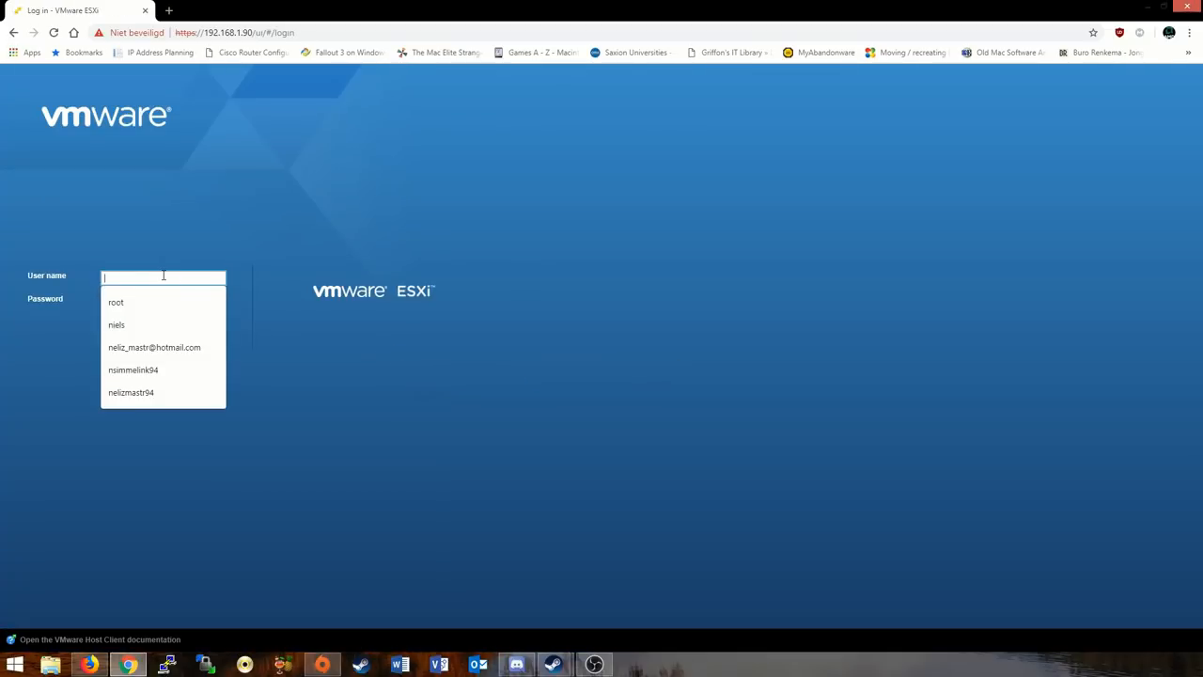
Sign in as root to ESXG10 and show its five running virtual machines
{"action": "left_click", "coordinate": [117, 301]}
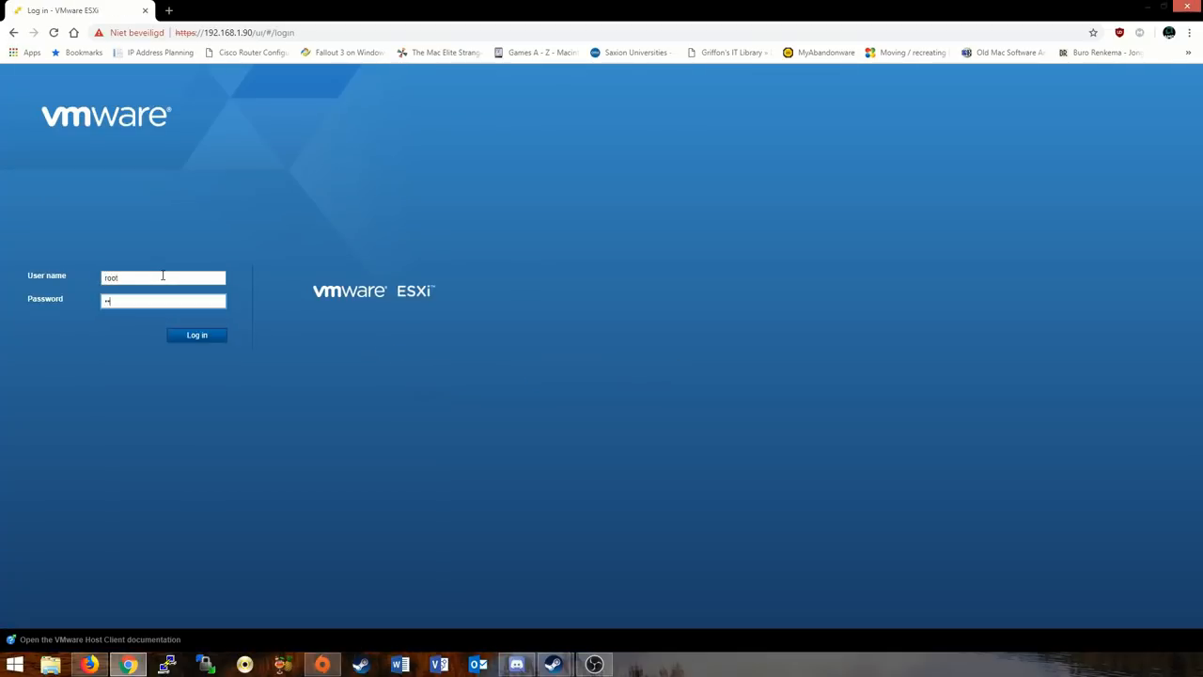
{"action": "left_click", "coordinate": [196, 335]}
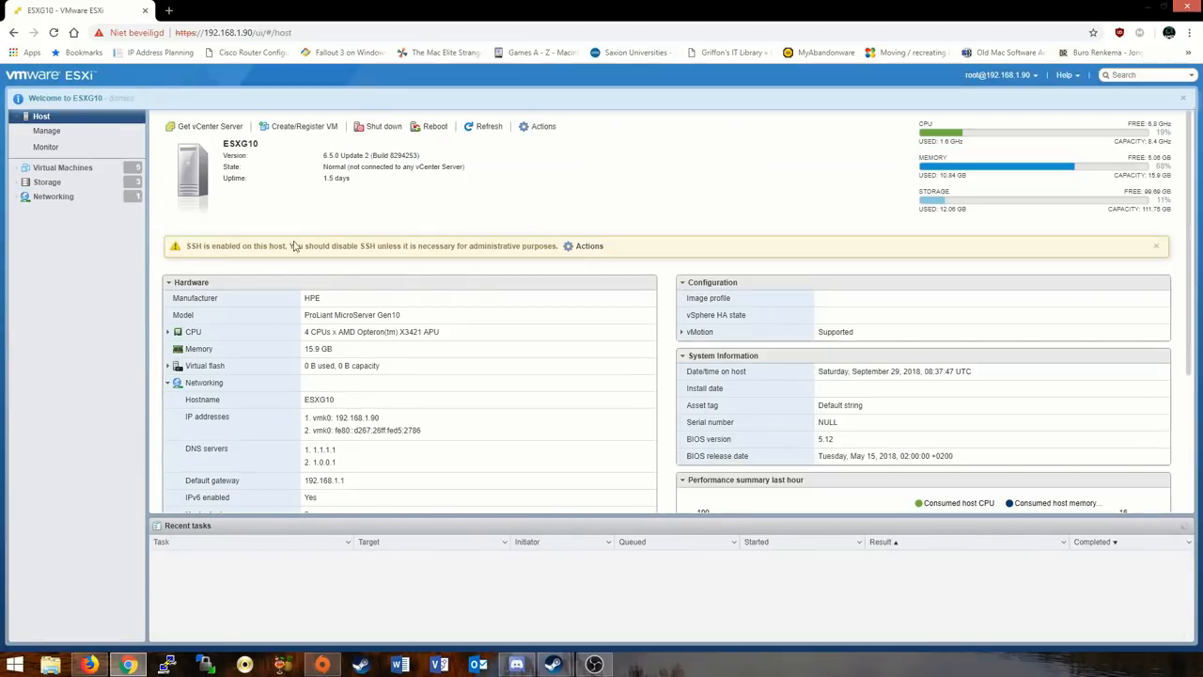
{"action": "left_click", "coordinate": [1157, 244]}
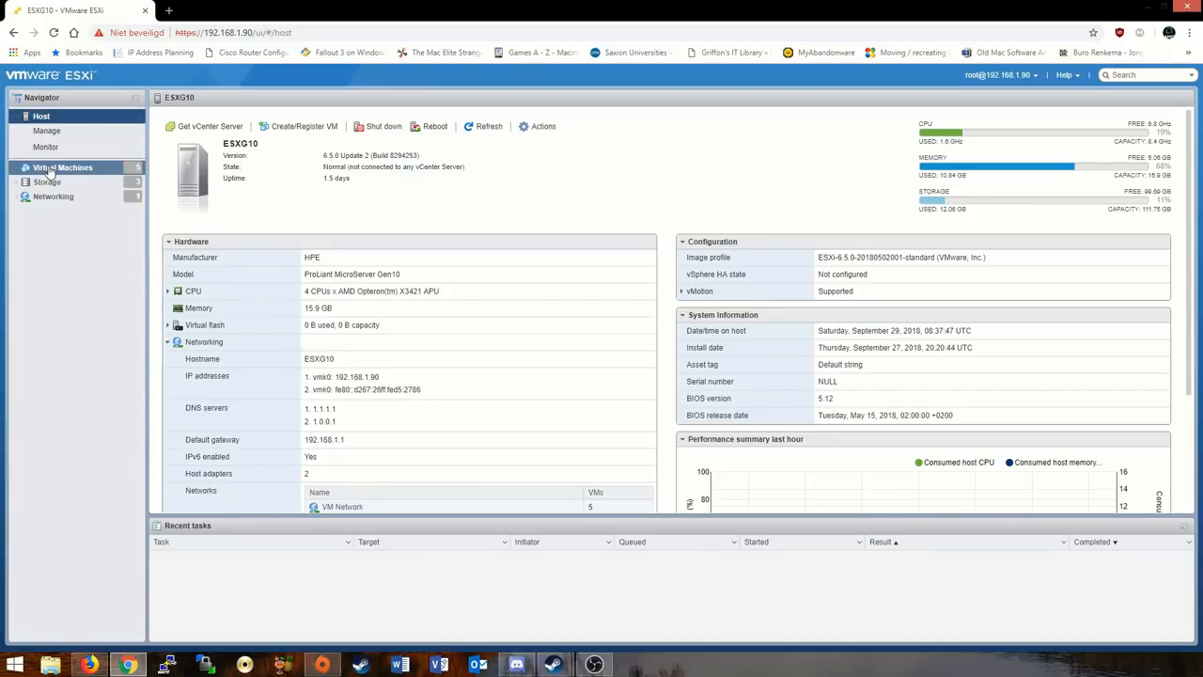
{"action": "left_click", "coordinate": [64, 167]}
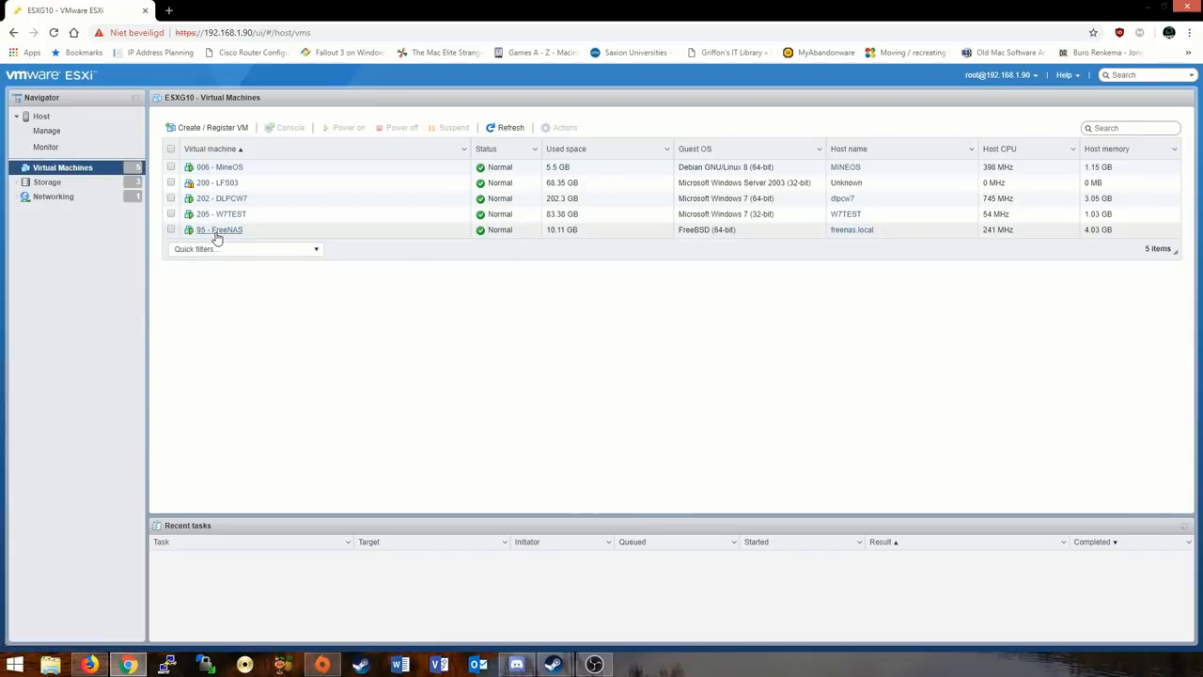
{"action": "mouse_move", "coordinate": [66, 128]}
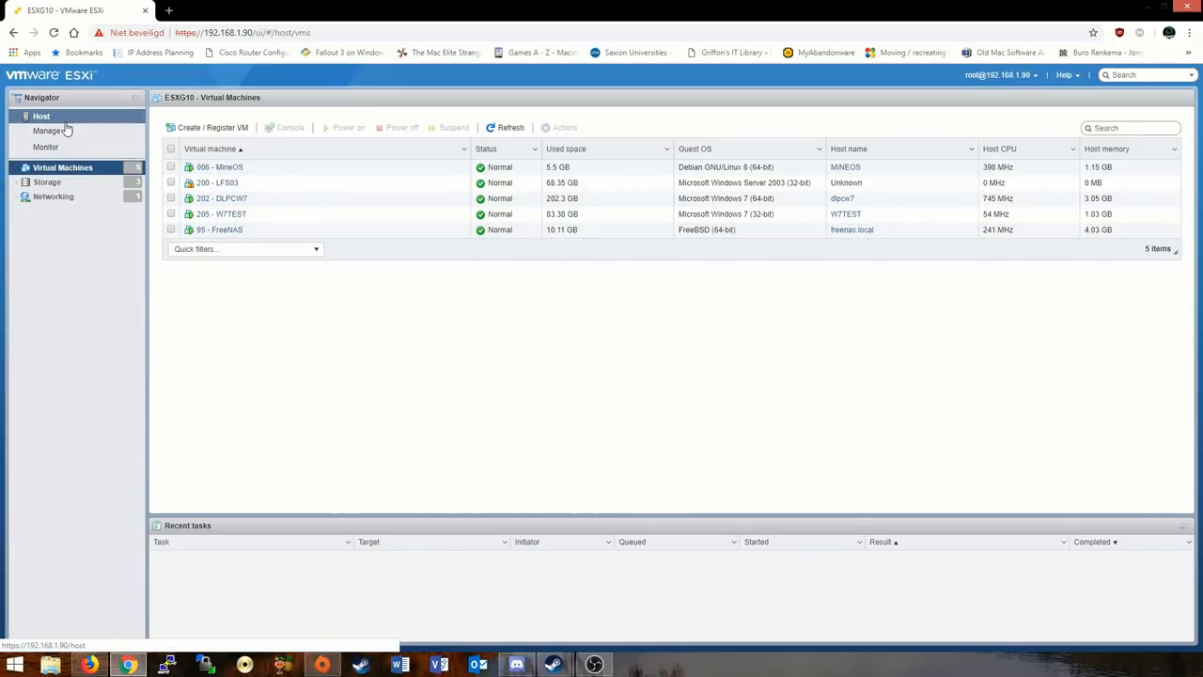
Review ESXG10's hardware PCI devices for the LSI2008 SAS controller with passthrough active, then return to Host
{"action": "left_click", "coordinate": [49, 131]}
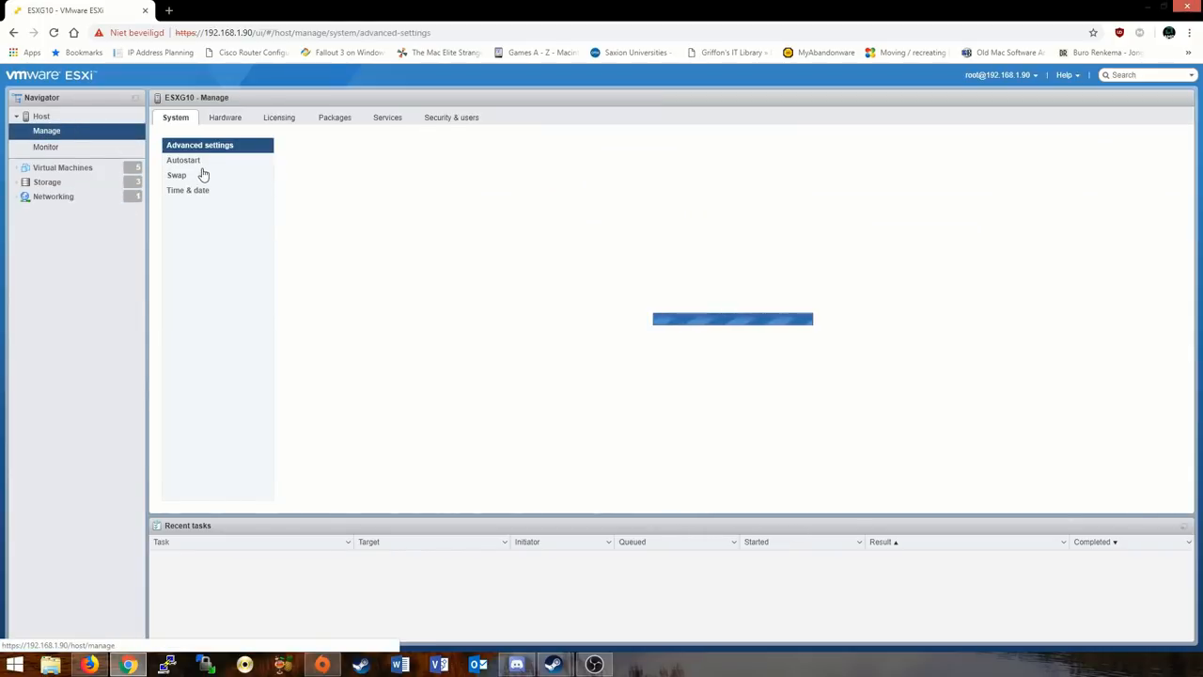
{"action": "left_click", "coordinate": [225, 117]}
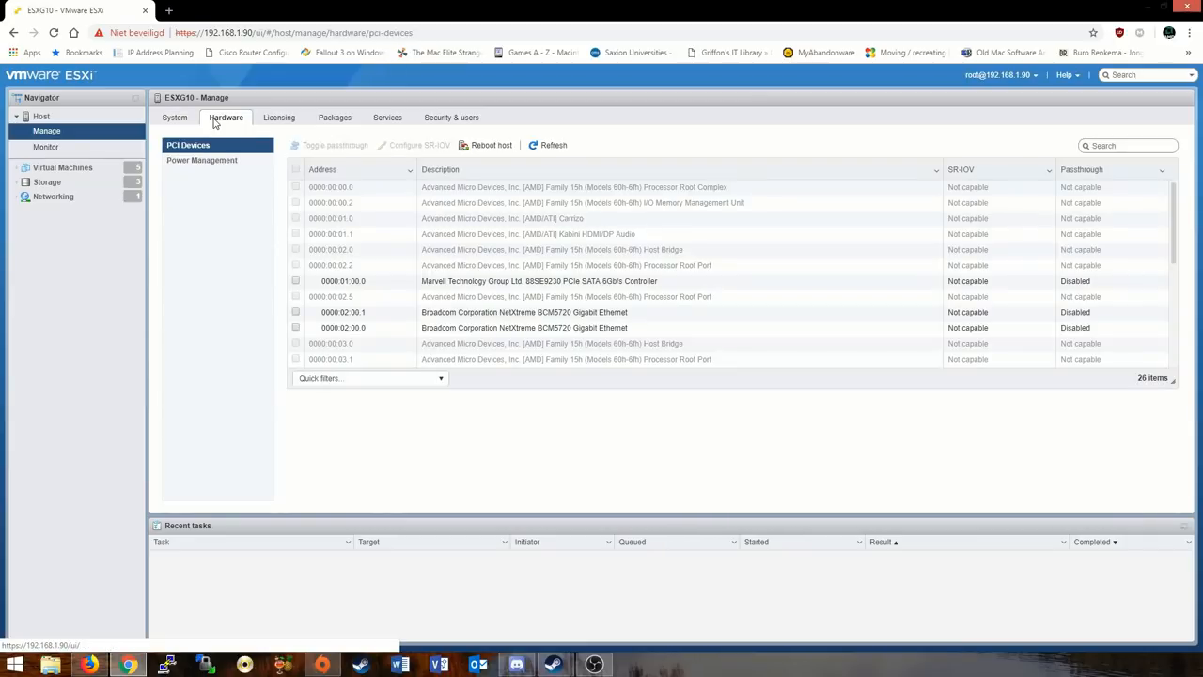
{"action": "scroll", "scroll_direction": "down", "scroll_amount": 3}
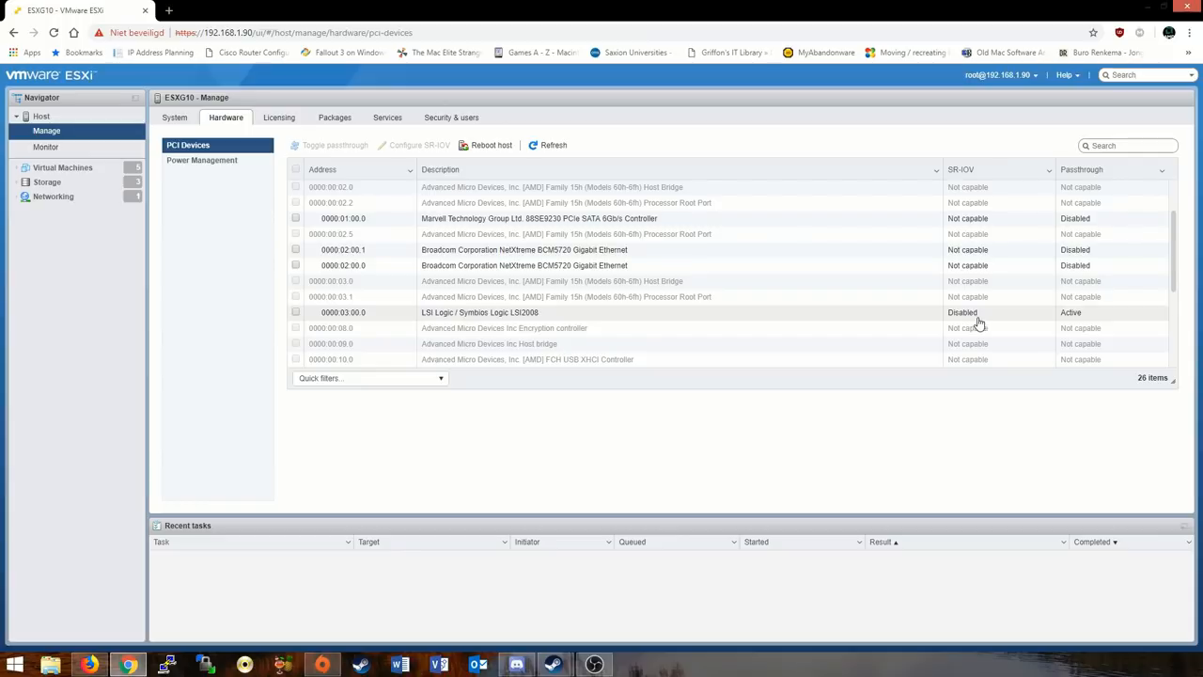
{"action": "mouse_move", "coordinate": [883, 297]}
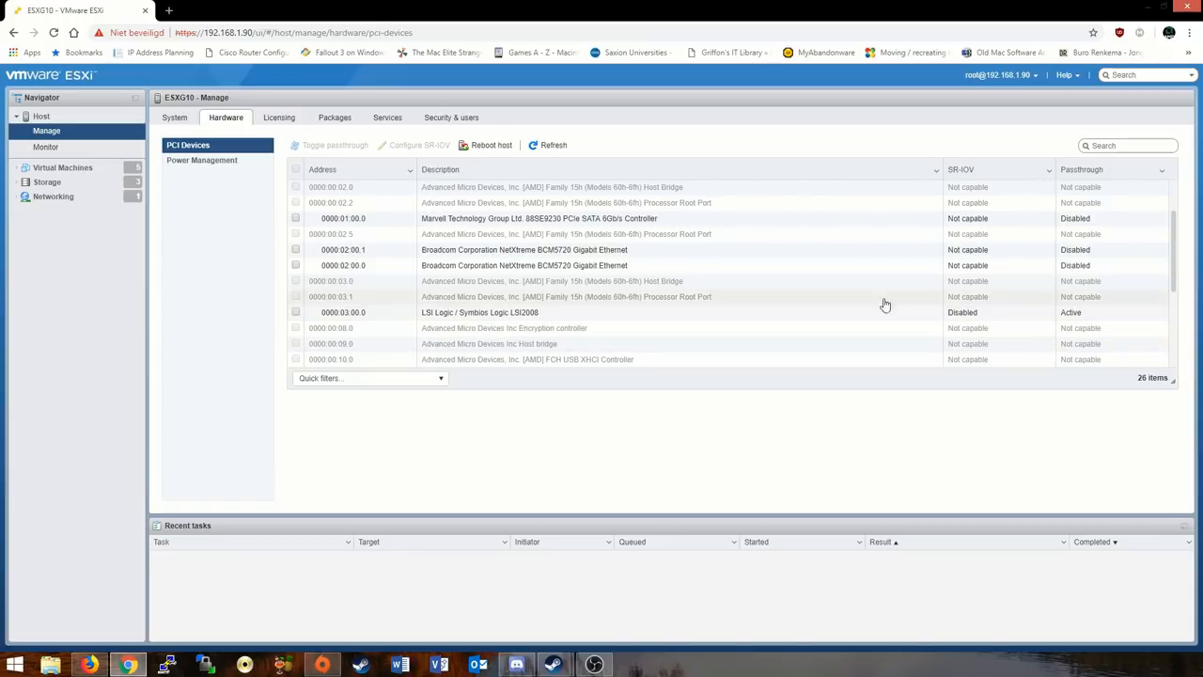
{"action": "mouse_move", "coordinate": [1083, 316]}
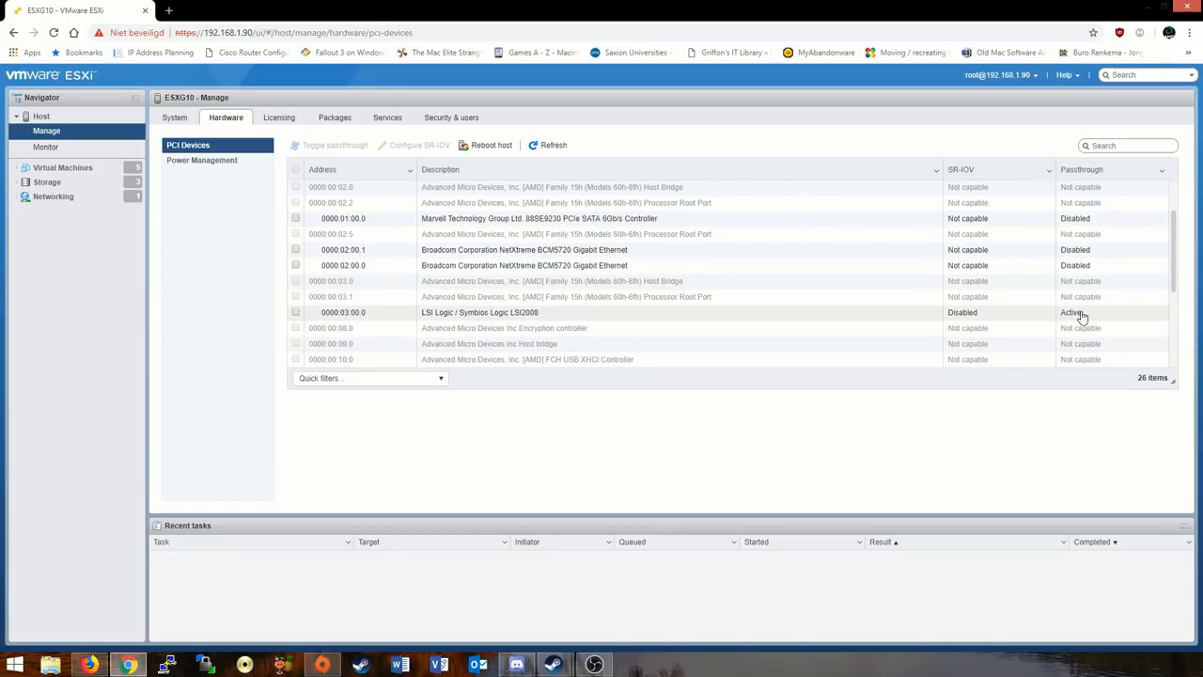
{"action": "left_click", "coordinate": [41, 117]}
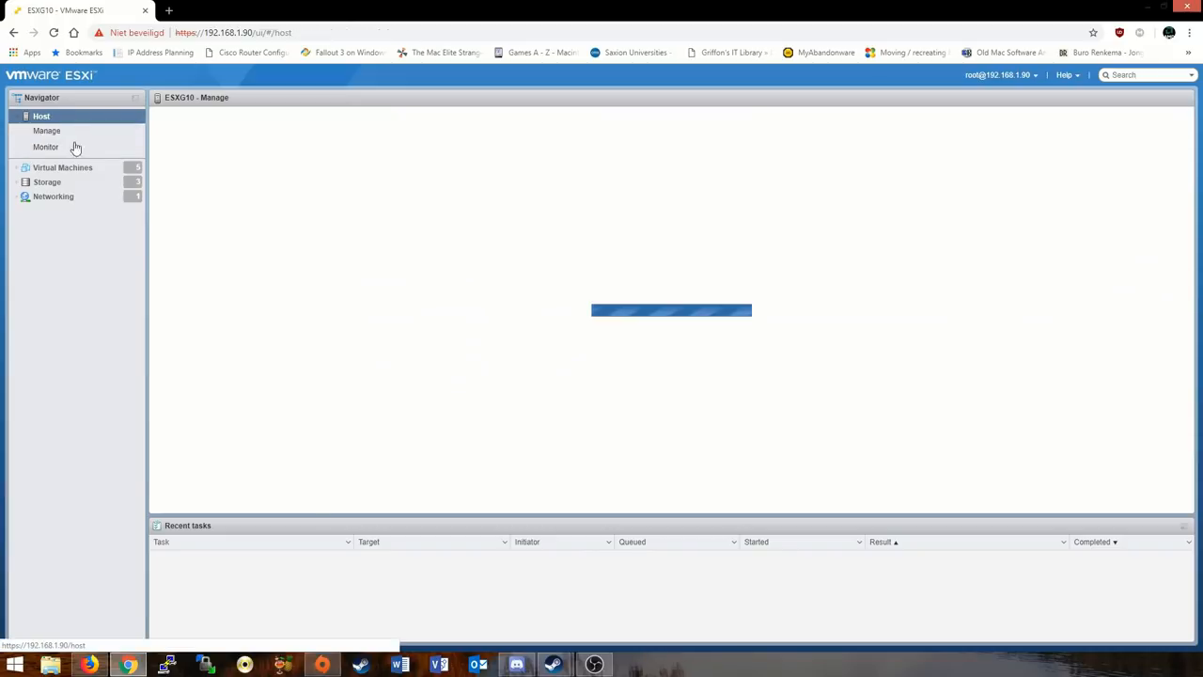
Open the 95 - FreeNAS VM's settings showing the LSI2008 controller as its passthrough PCI device
{"action": "left_click", "coordinate": [62, 168]}
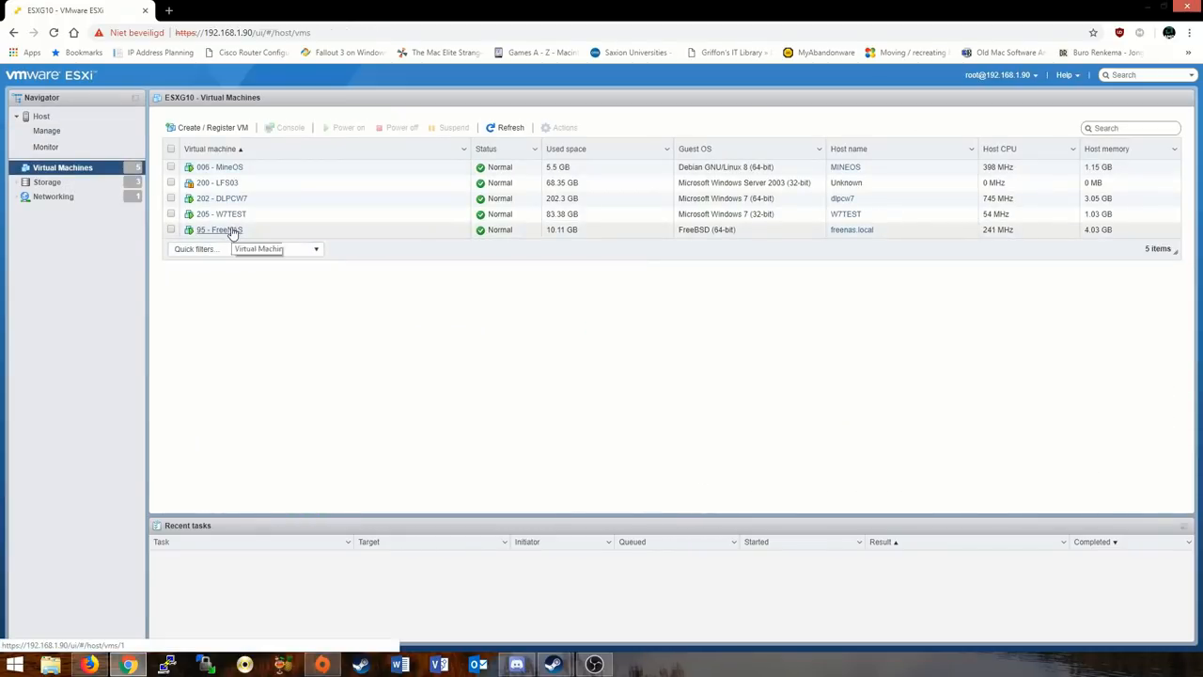
{"action": "left_click", "coordinate": [219, 229]}
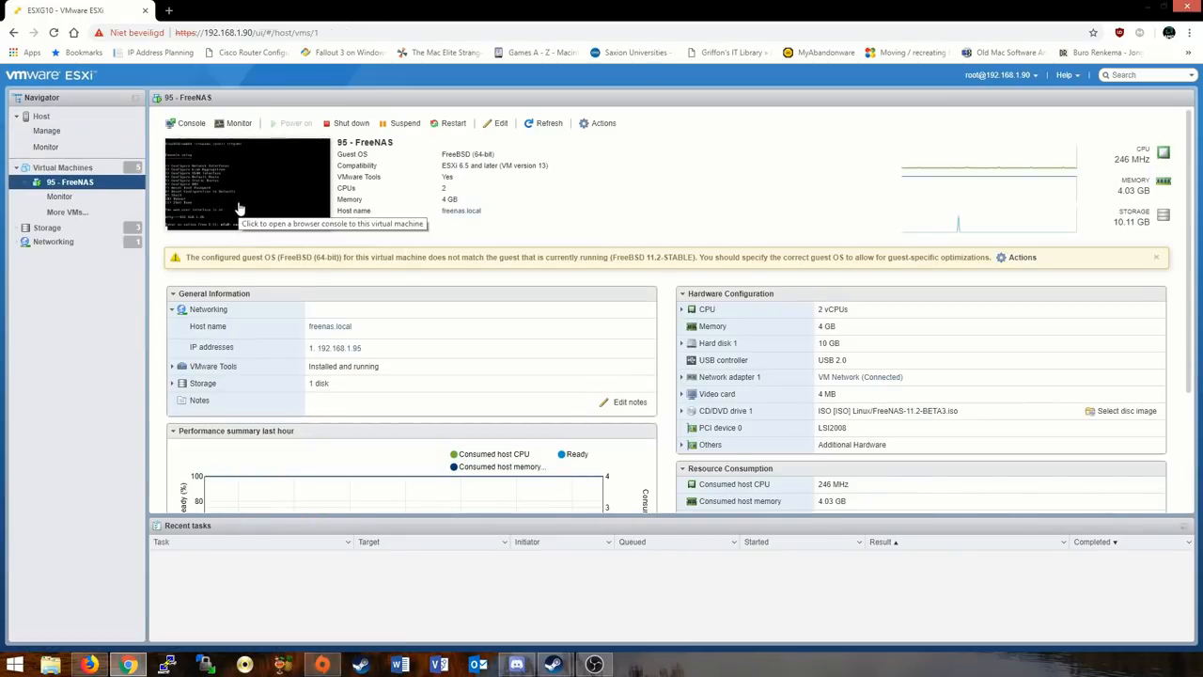
{"action": "left_click", "coordinate": [496, 124]}
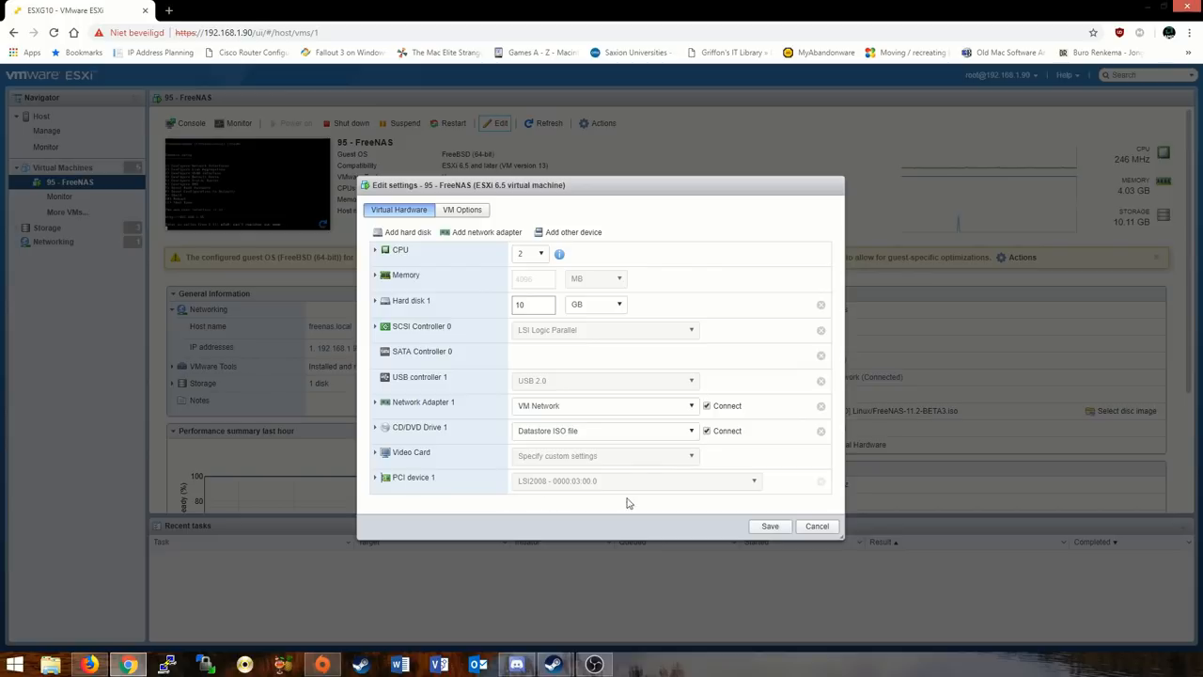
{"action": "mouse_move", "coordinate": [547, 324]}
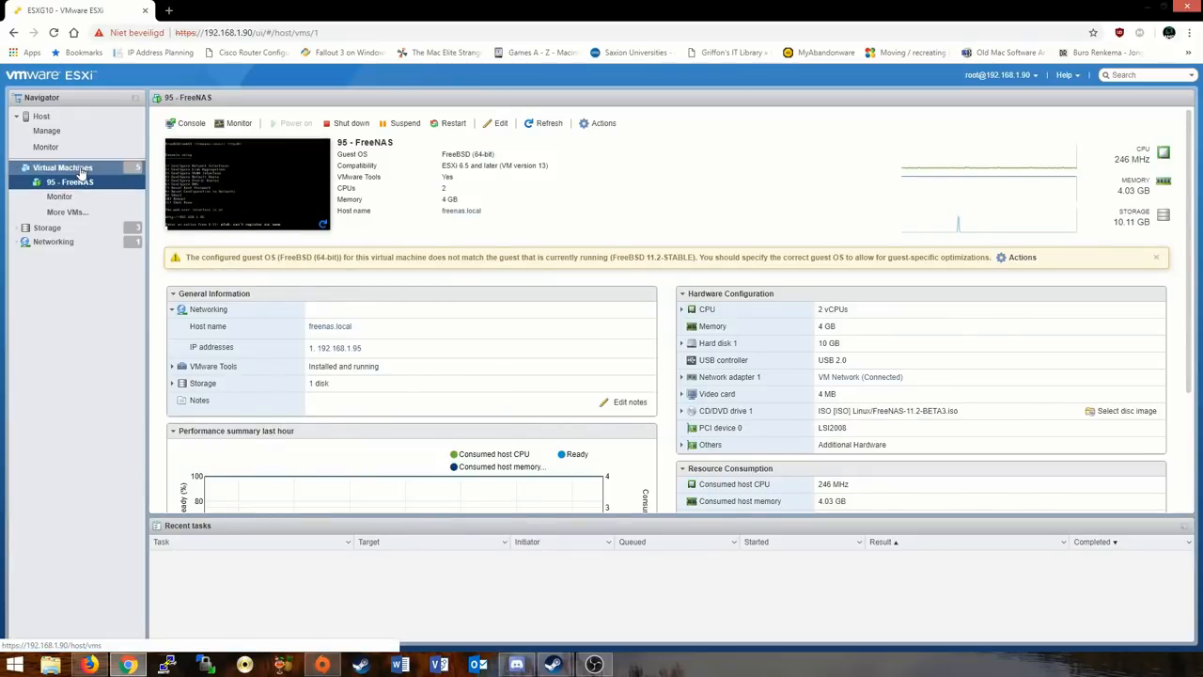
Show ESXG10's datastores, including the 909 GB NFS_DS0 datastore
{"action": "left_click", "coordinate": [45, 227]}
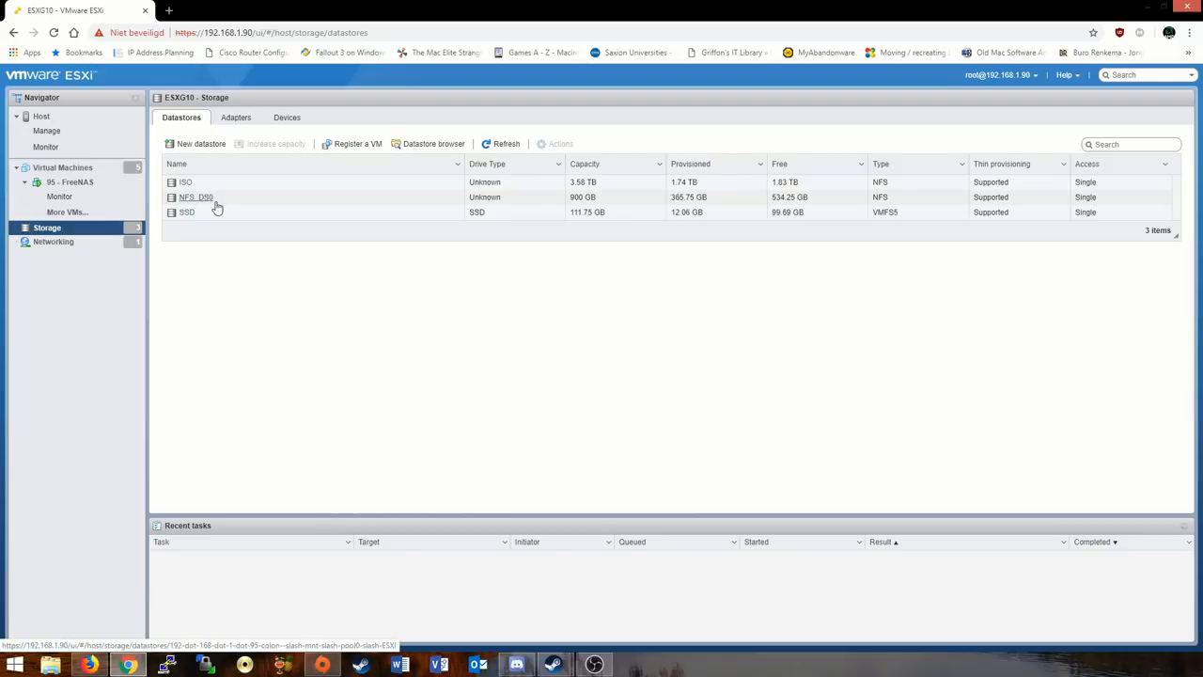
{"action": "mouse_move", "coordinate": [573, 205]}
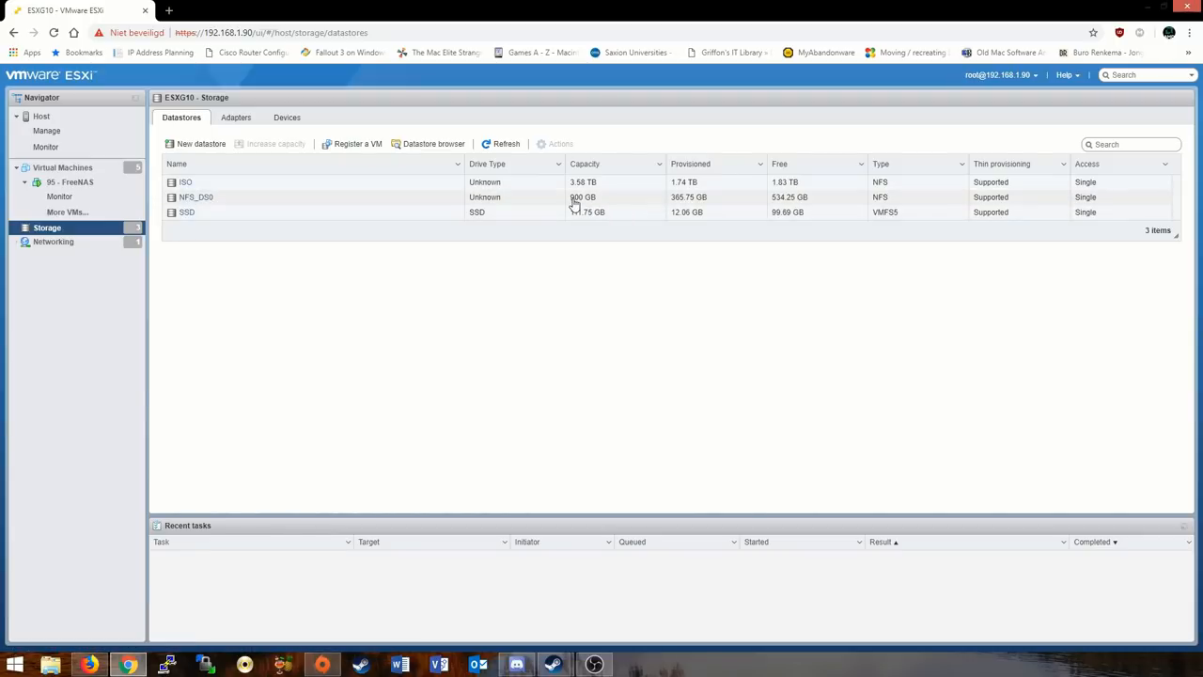
{"action": "mouse_move", "coordinate": [581, 203]}
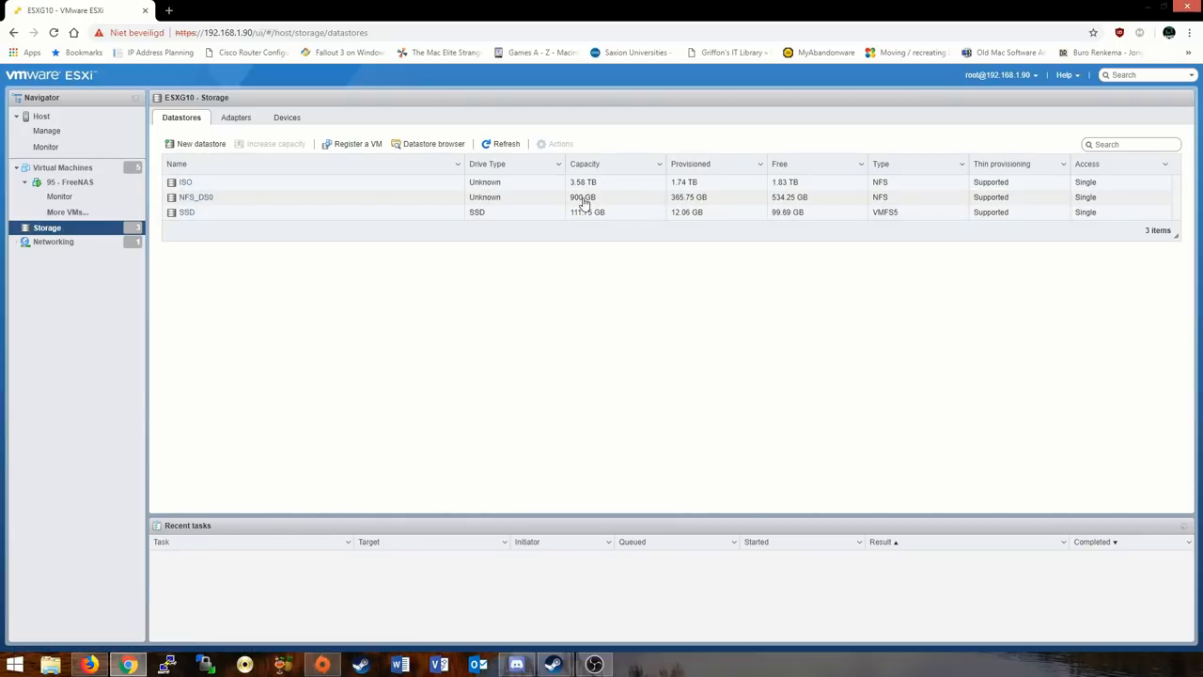
{"action": "mouse_move", "coordinate": [700, 203]}
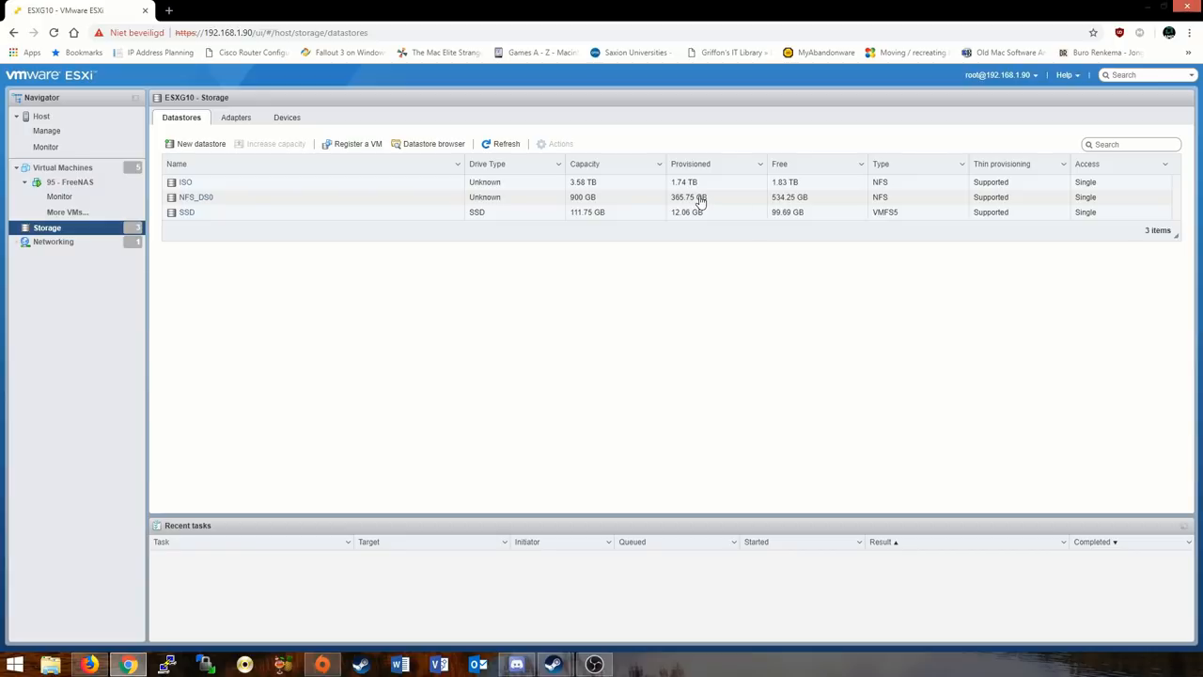
{"action": "mouse_move", "coordinate": [778, 198]}
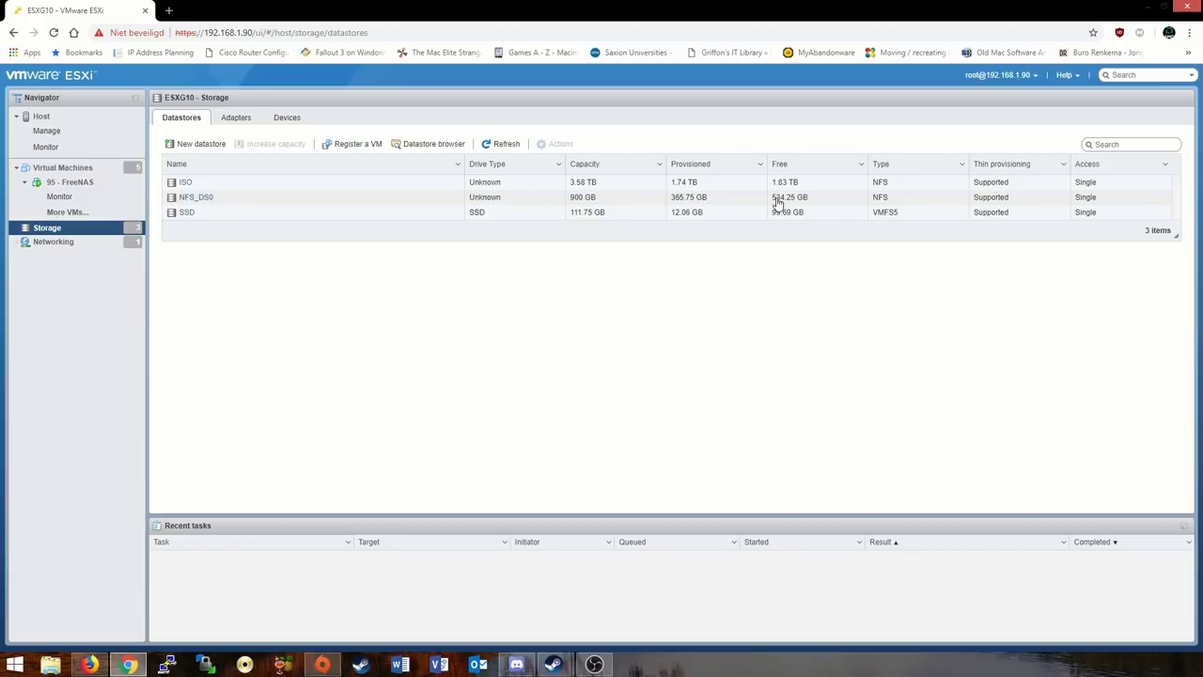
{"action": "mouse_move", "coordinate": [801, 203]}
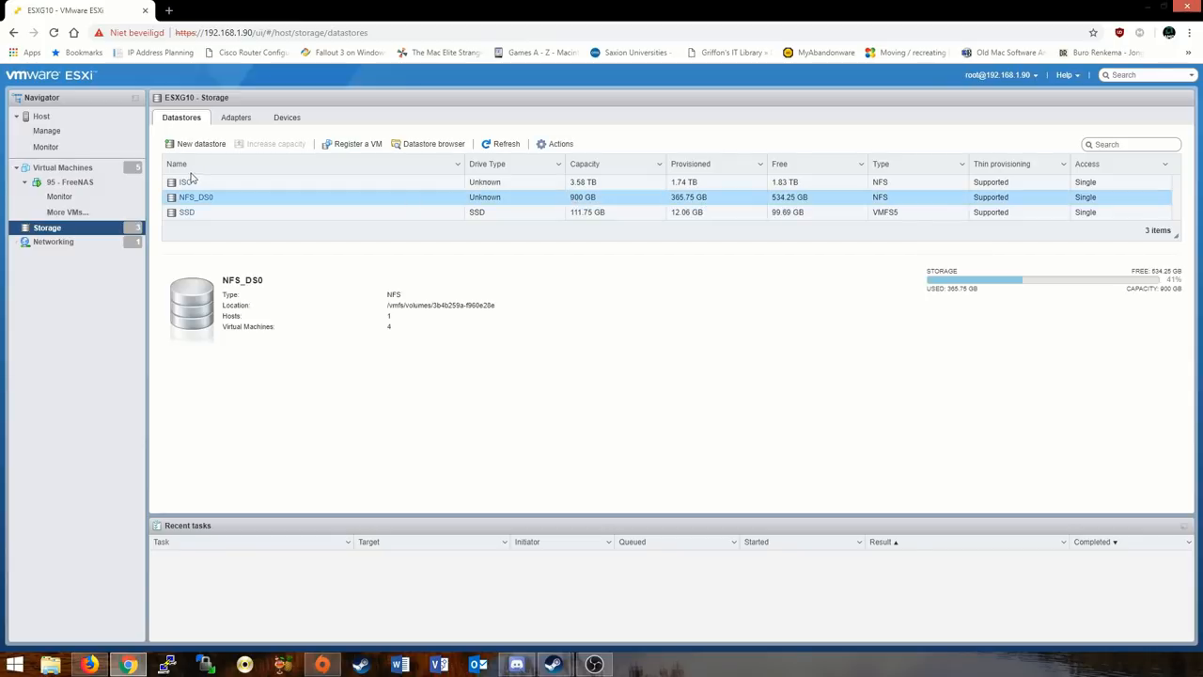
{"action": "left_click", "coordinate": [62, 168]}
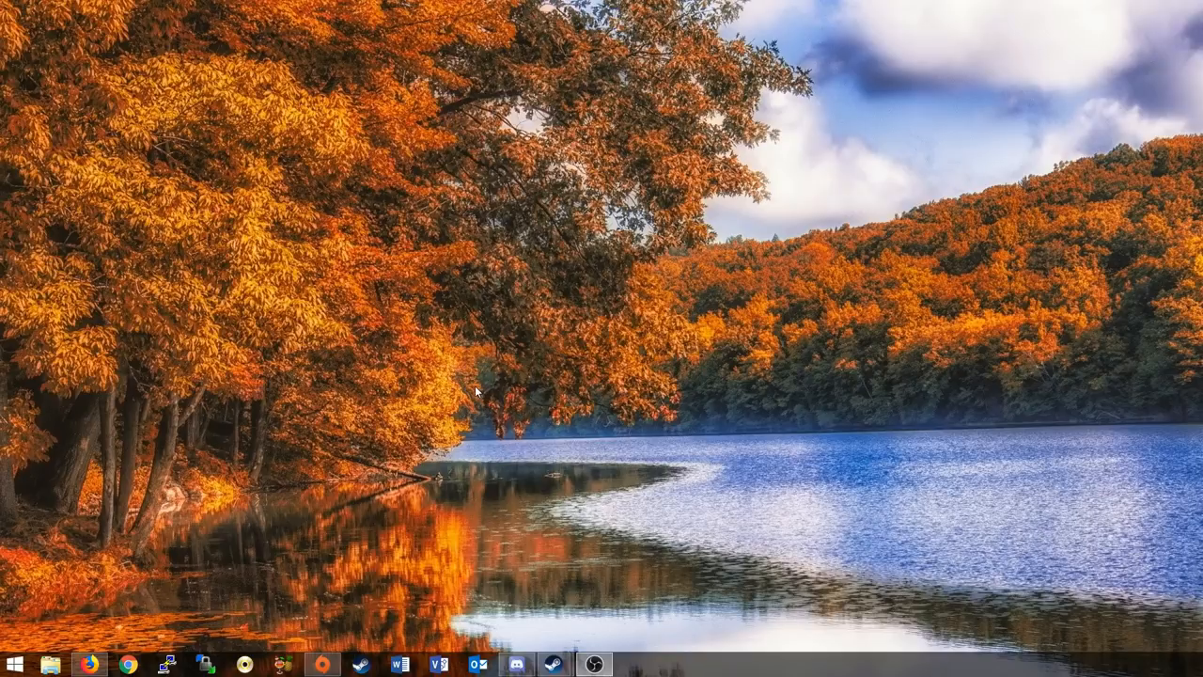
{"action": "mouse_move", "coordinate": [477, 398]}
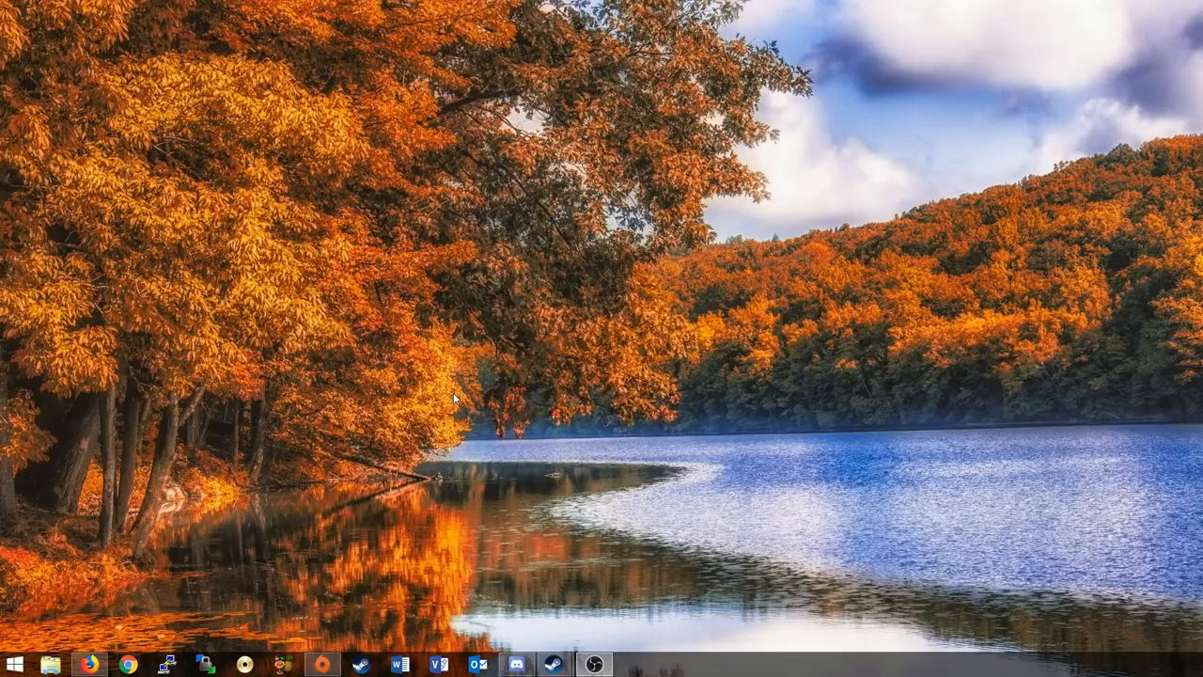
{"action": "mouse_move", "coordinate": [428, 412]}
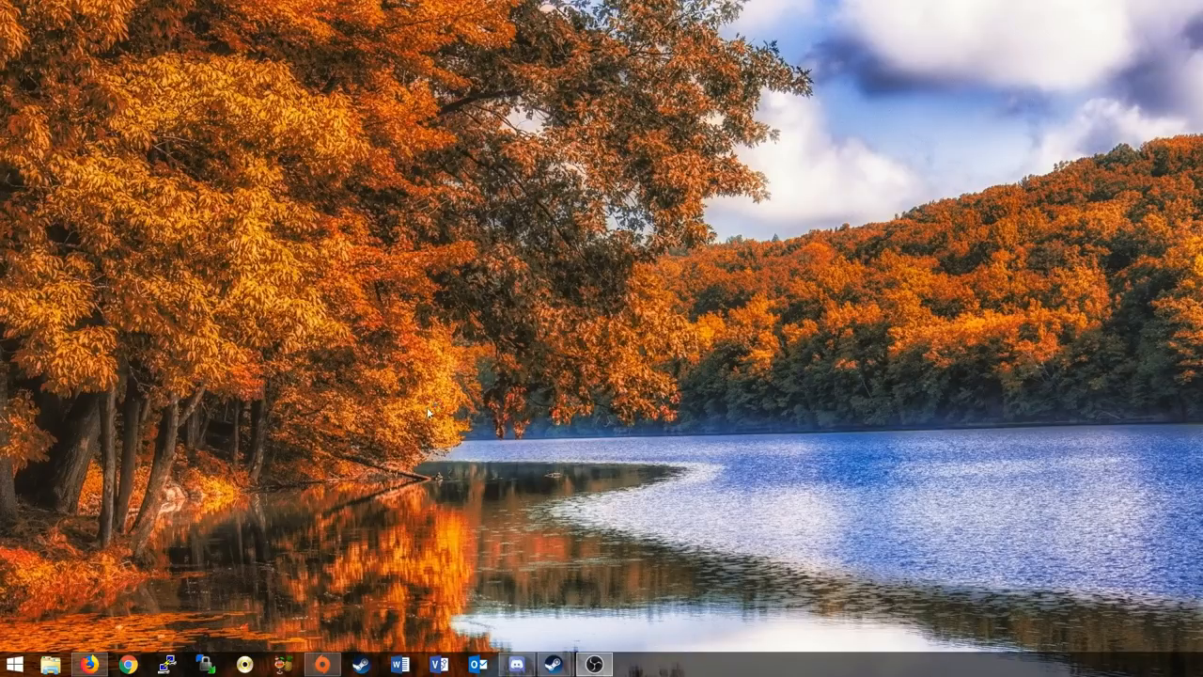
{"action": "mouse_move", "coordinate": [372, 447]}
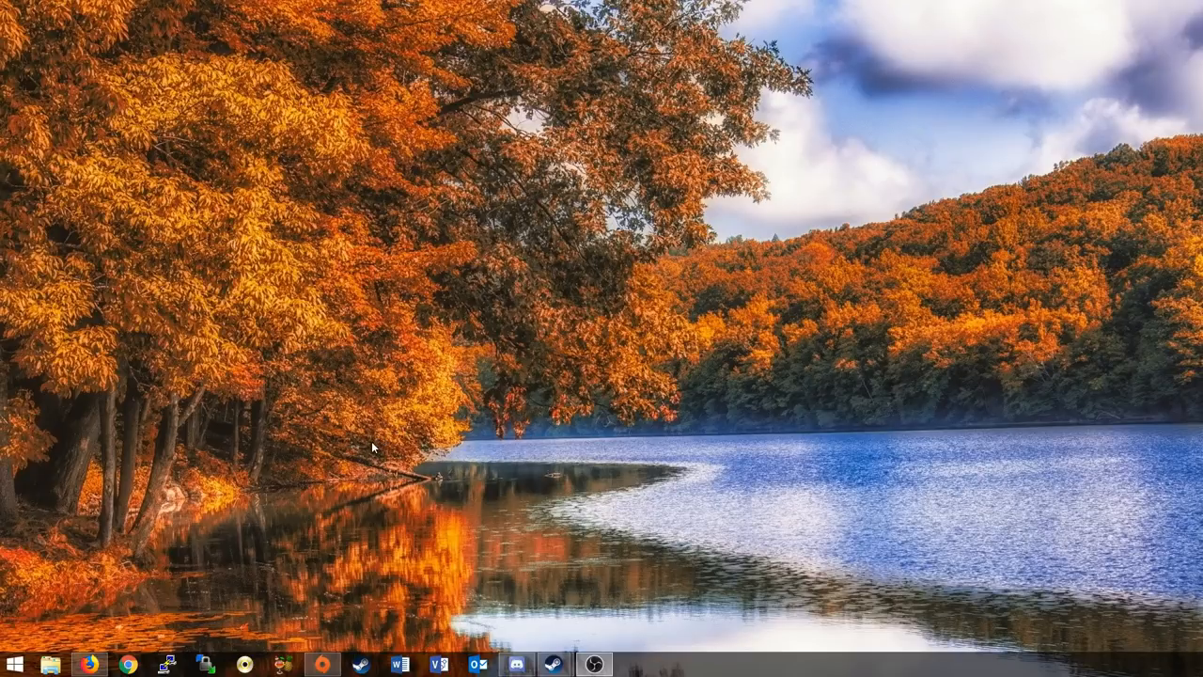
{"action": "mouse_move", "coordinate": [361, 453]}
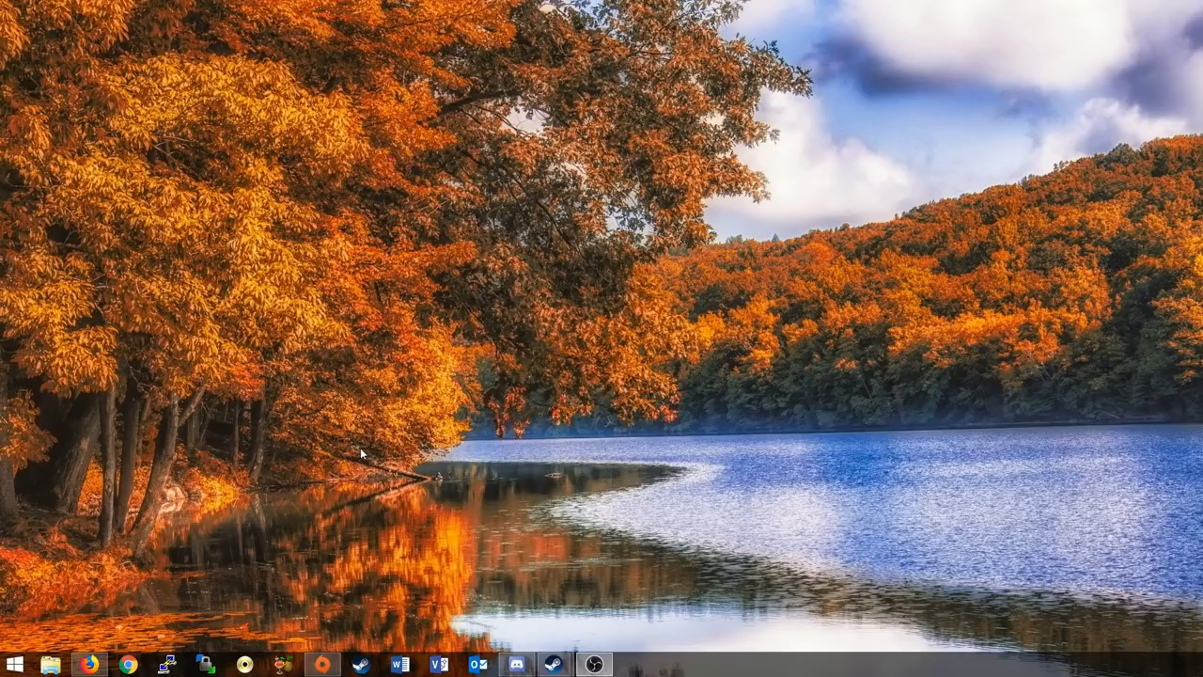
{"action": "mouse_move", "coordinate": [348, 462]}
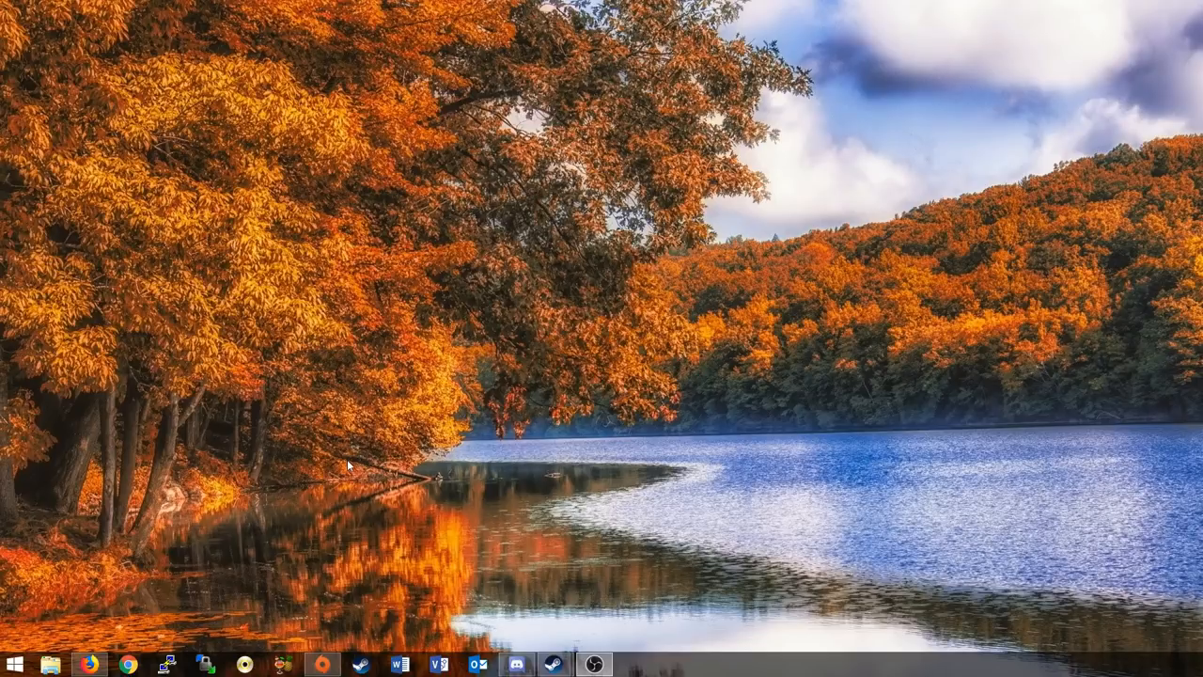
{"action": "mouse_move", "coordinate": [335, 473]}
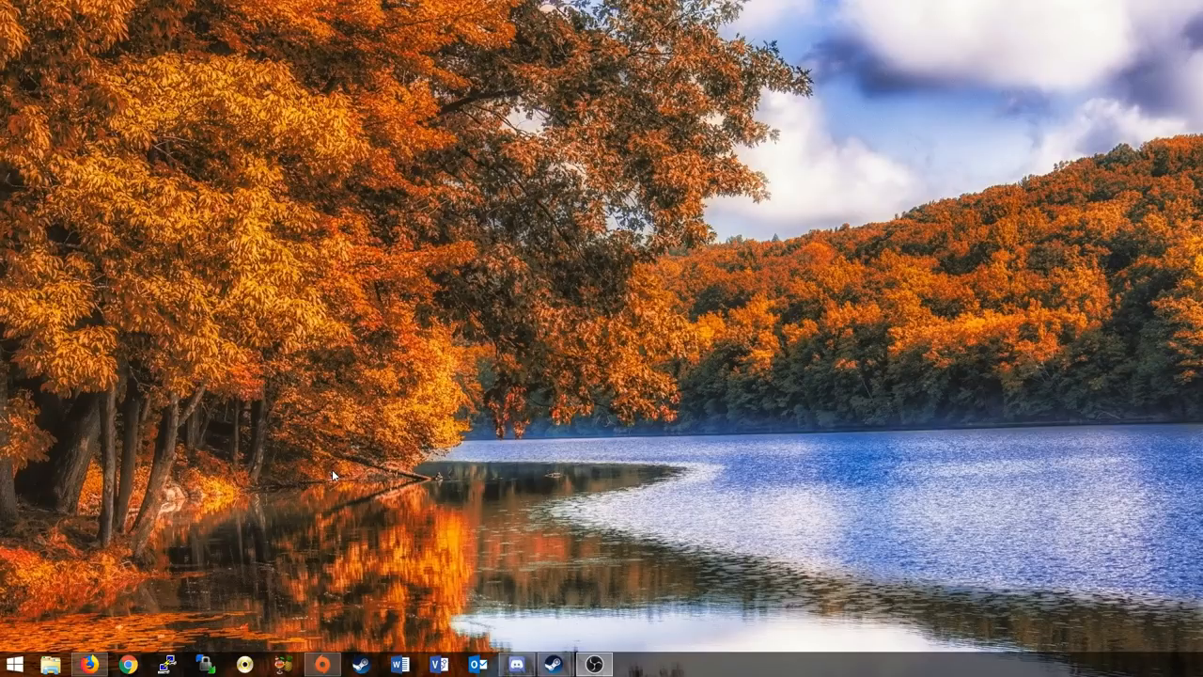
{"action": "mouse_move", "coordinate": [467, 357]}
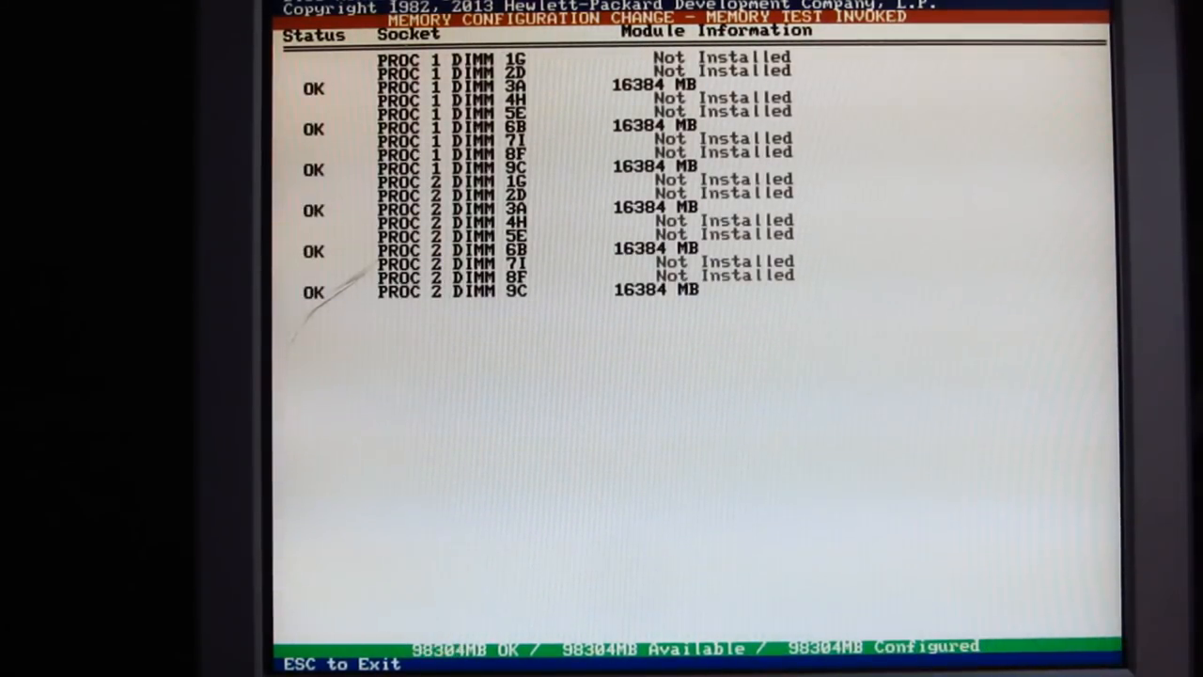
Exit the memory configuration report and show option ROM messages until the Smart Array notice appears
{"action": "key", "text": "Escape"}
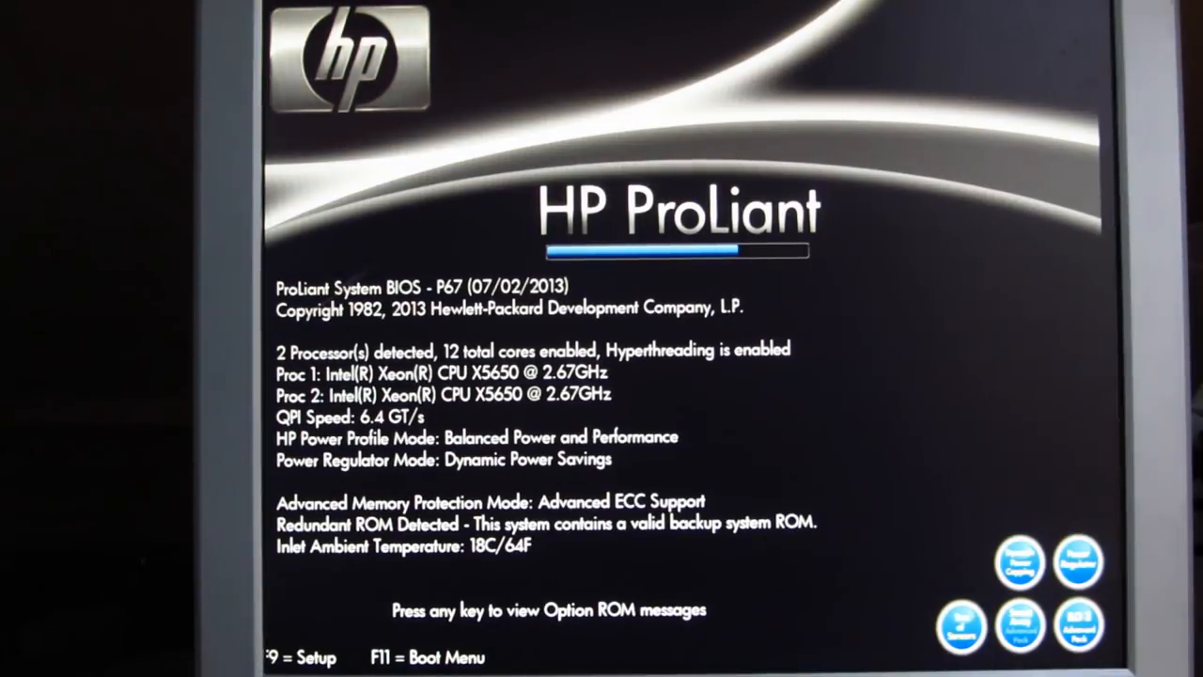
{"action": "key", "text": "F9"}
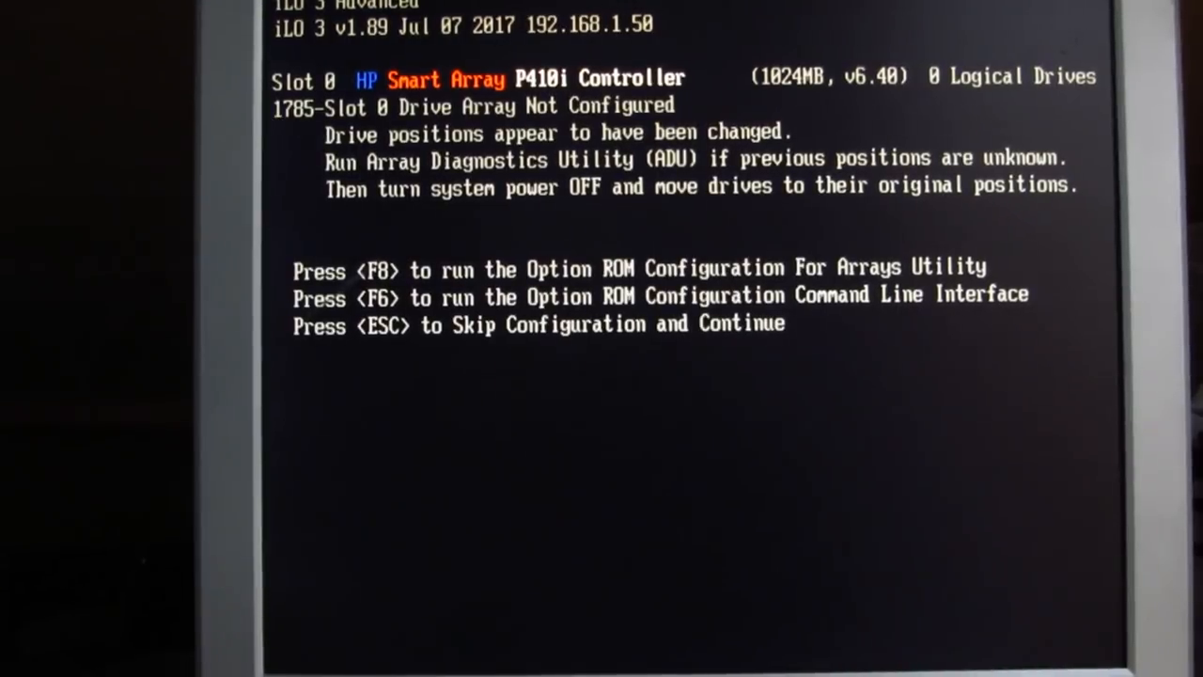
In ORCA, create a 440.34 GB RAID 5 logical drive from bays 1–4, leaving bays 5–8 out
{"action": "key", "text": "F8"}
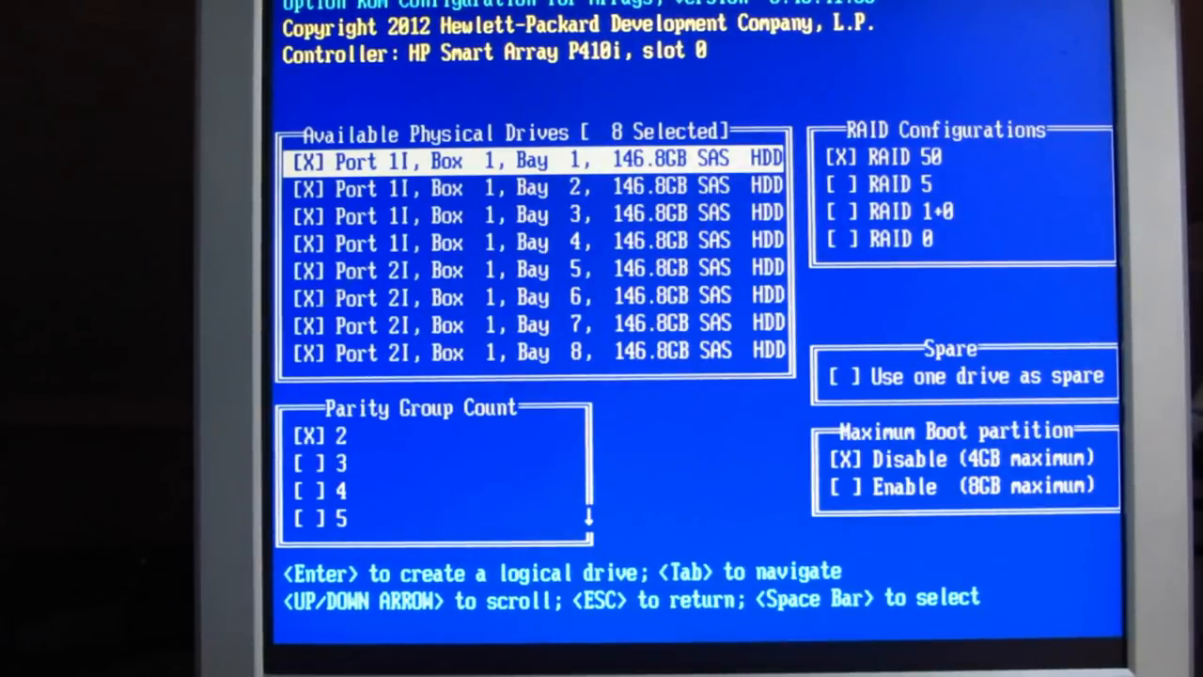
{"action": "key", "text": "Down"}
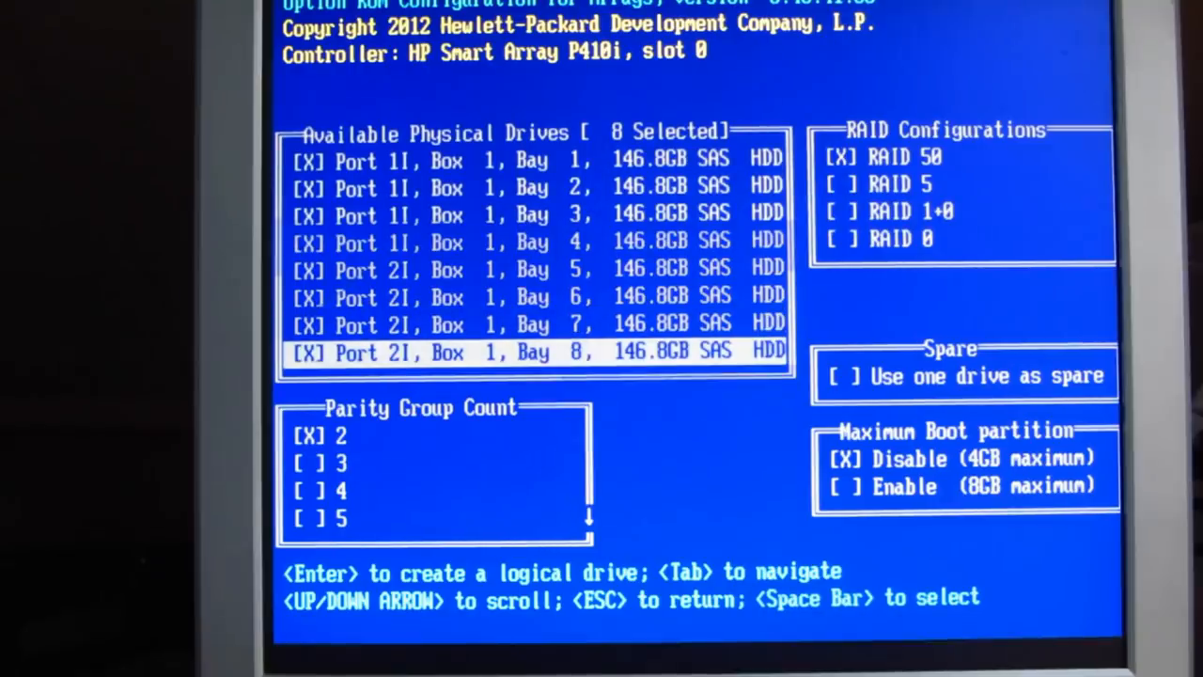
{"action": "key", "text": "Up"}
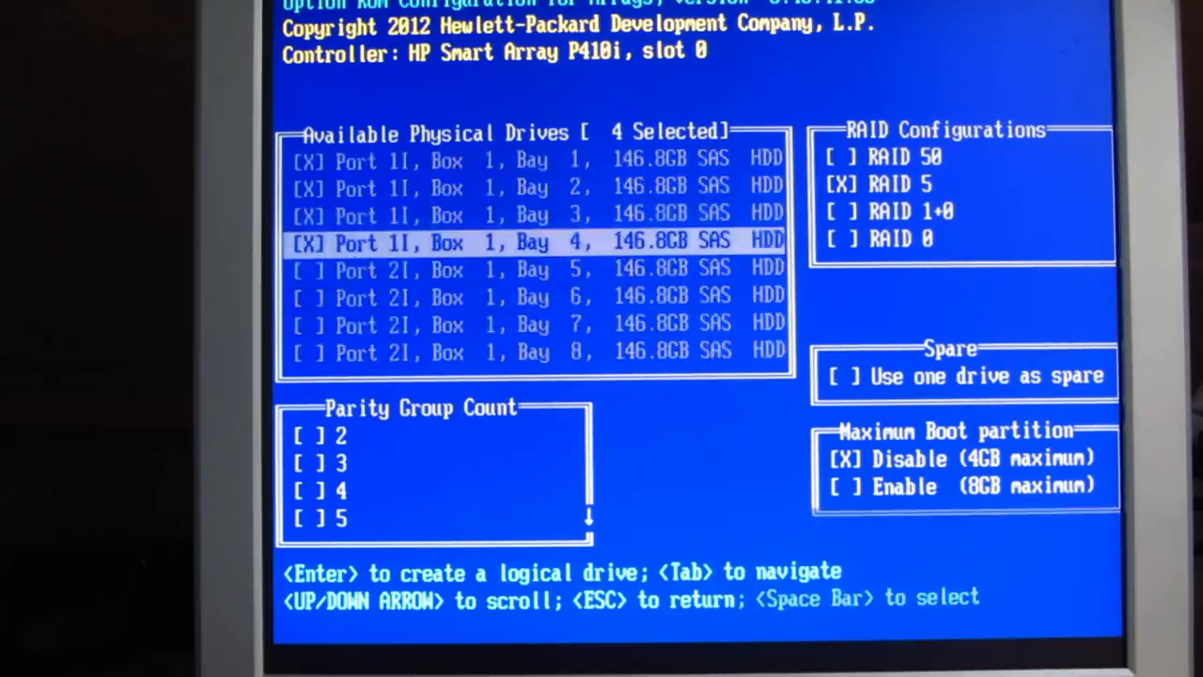
{"action": "key", "text": "Up"}
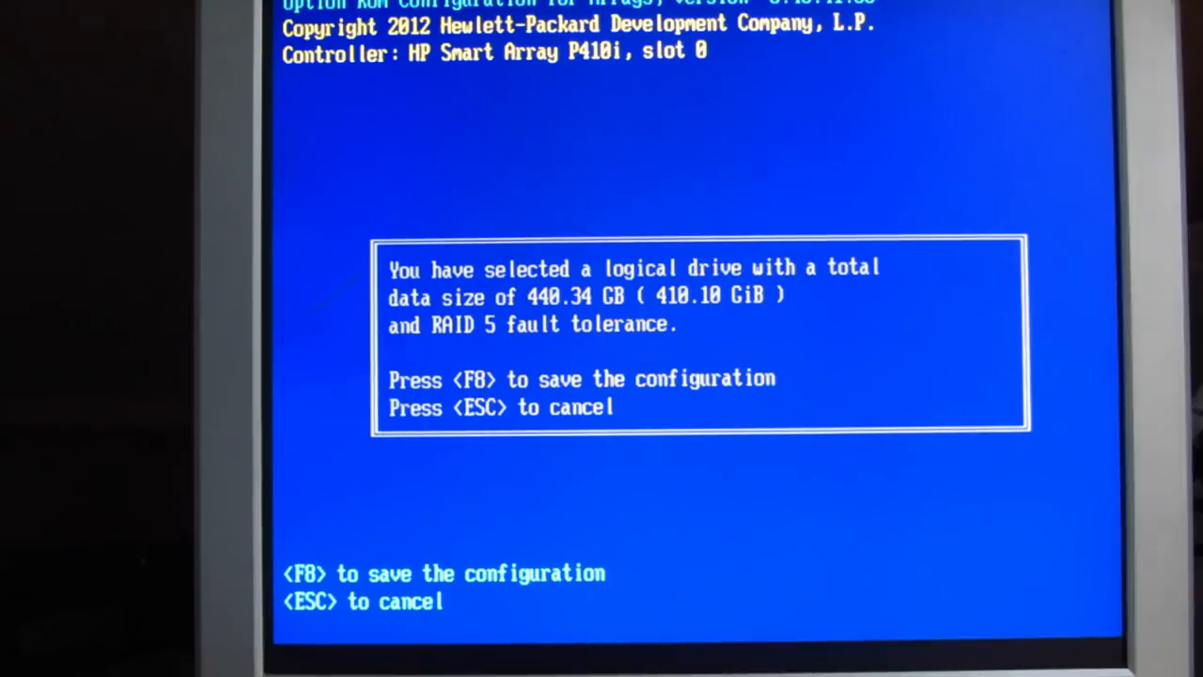
Save the first RAID 5 drive and create and save a second 440.34 GB RAID 5 drive from bays 5–8
{"action": "key", "text": "f8"}
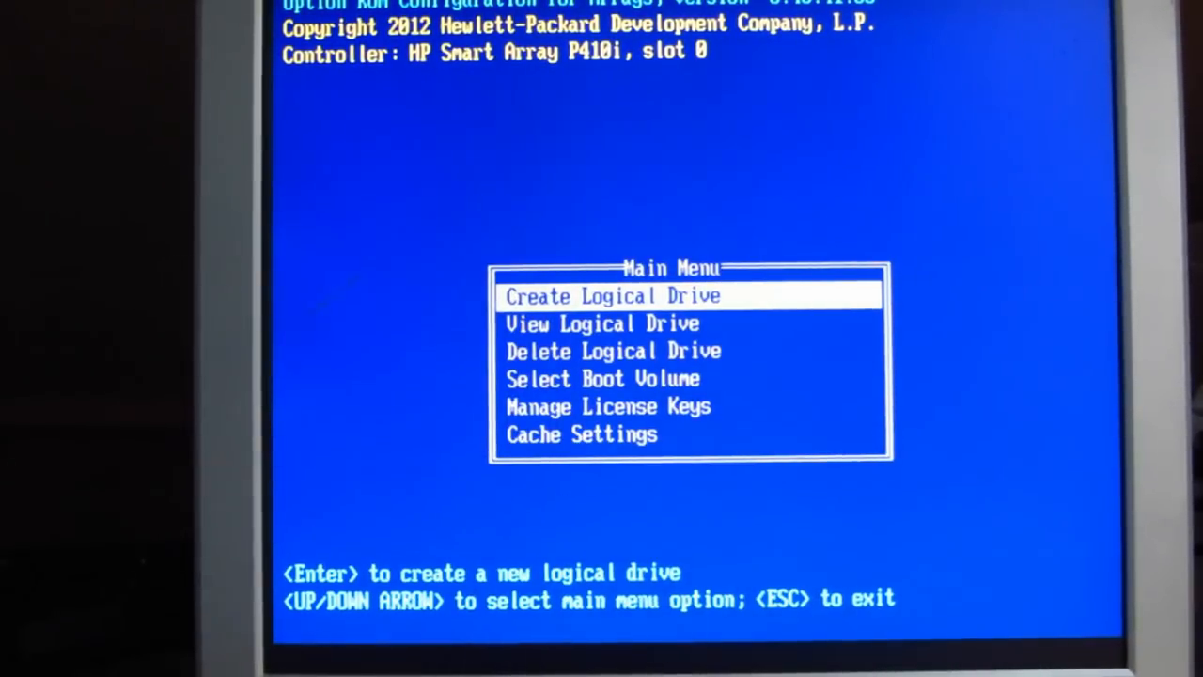
{"action": "key", "text": "Return"}
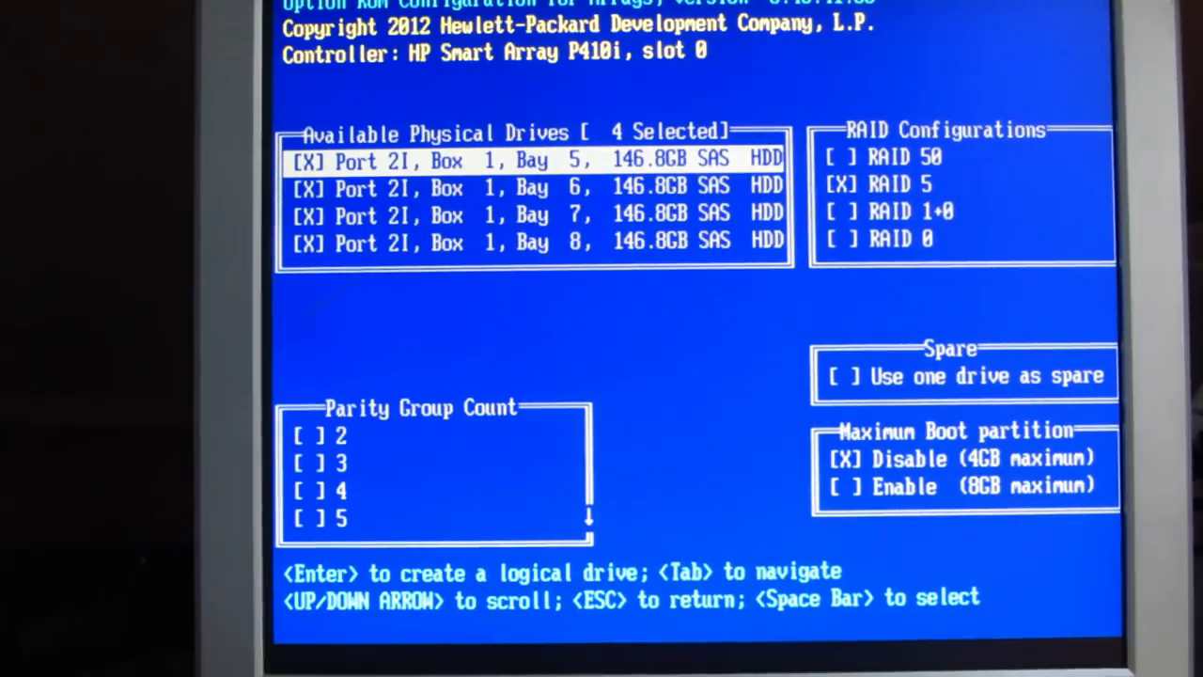
{"action": "key", "text": "enter"}
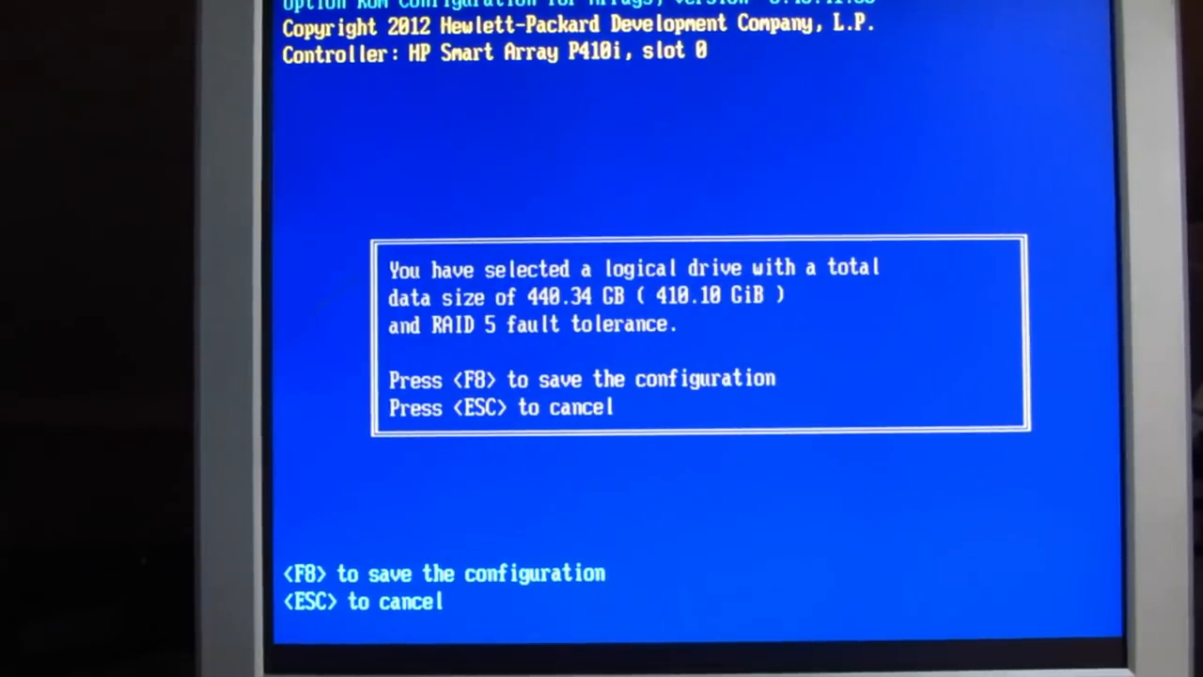
{"action": "key", "text": "f8"}
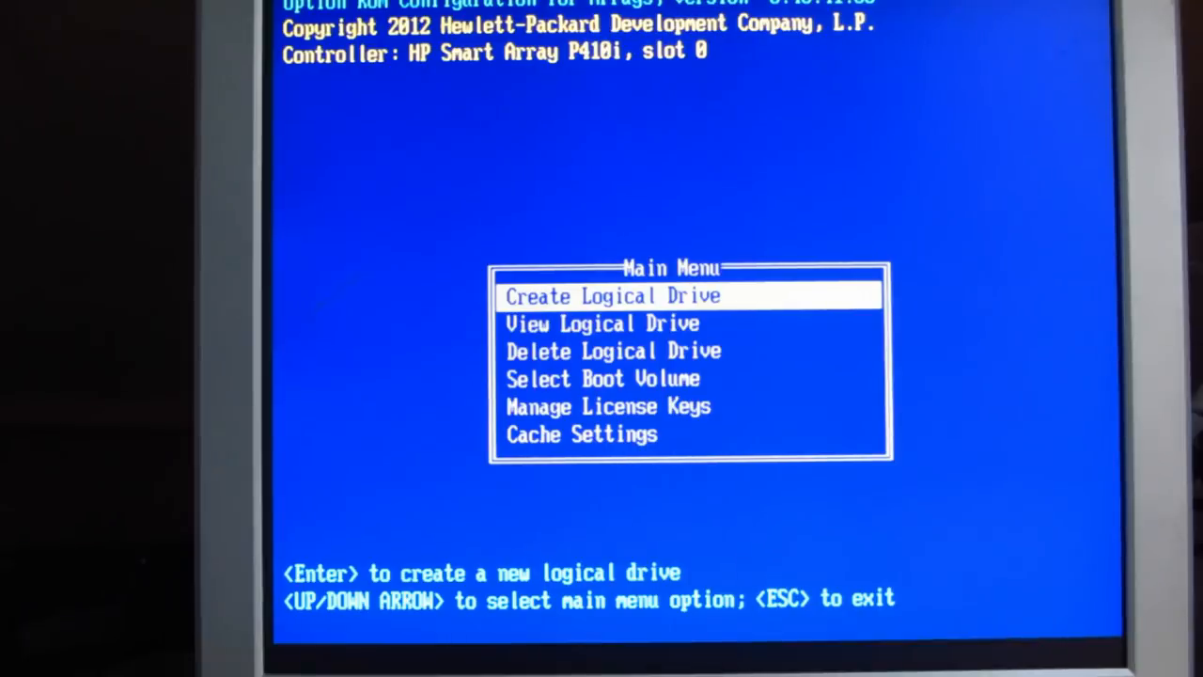
Leave the boot volume choice, exit ORCA and restart the server
{"action": "key", "text": "Down"}
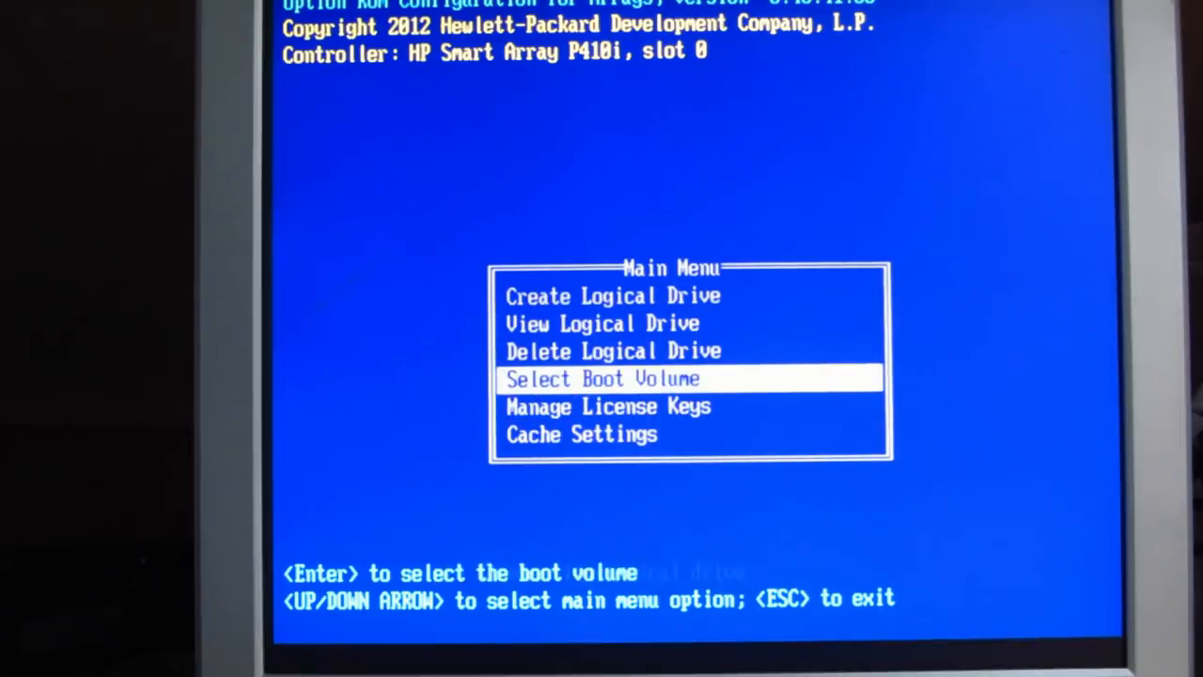
{"action": "key", "text": "Up"}
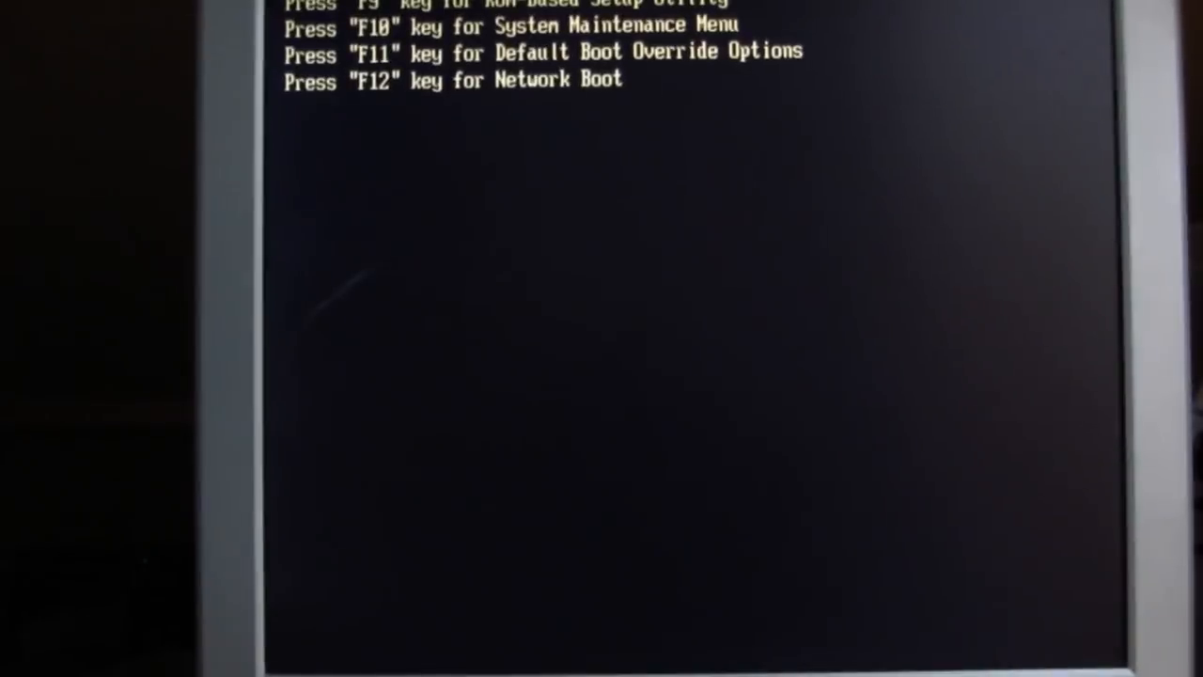
Enter ROM-based setup and review memory protection and processor options with virtualization enabled
{"action": "key", "text": "F9"}
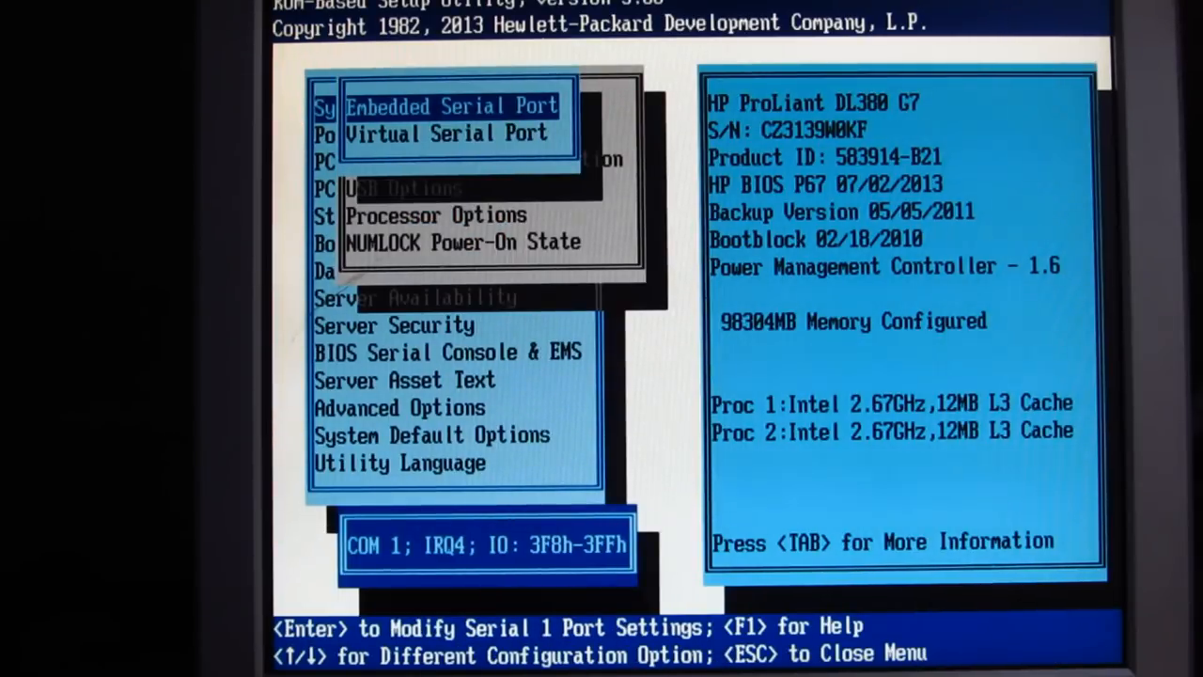
{"action": "key", "text": "up"}
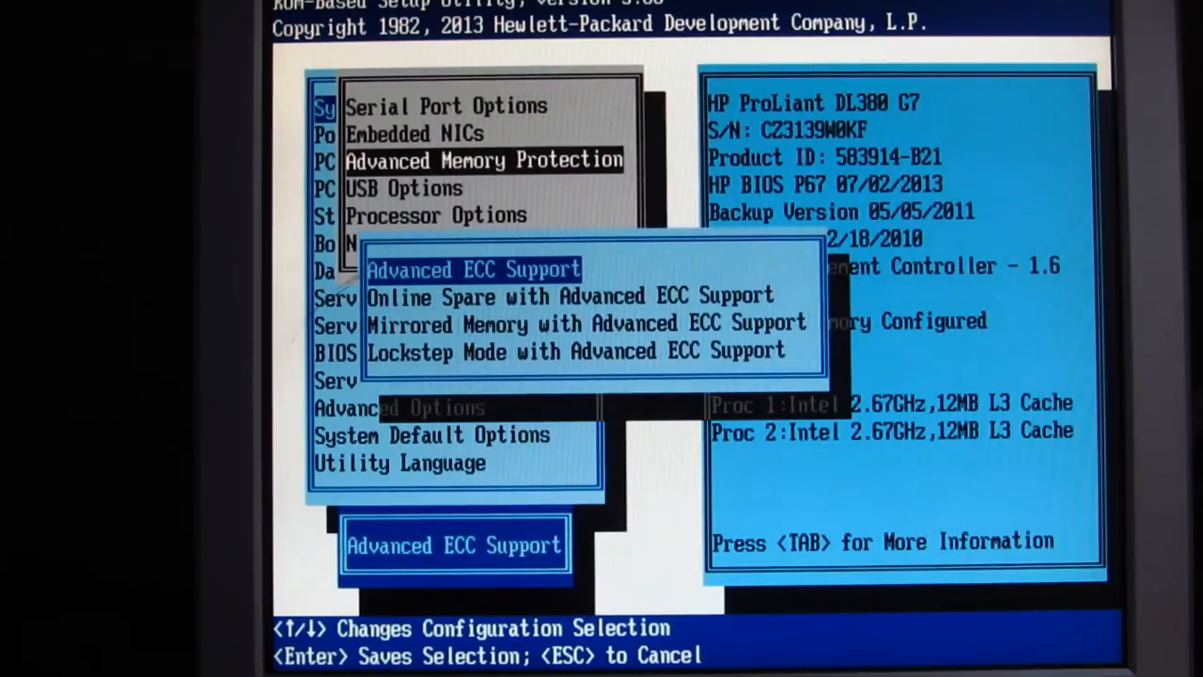
{"action": "key", "text": "Escape"}
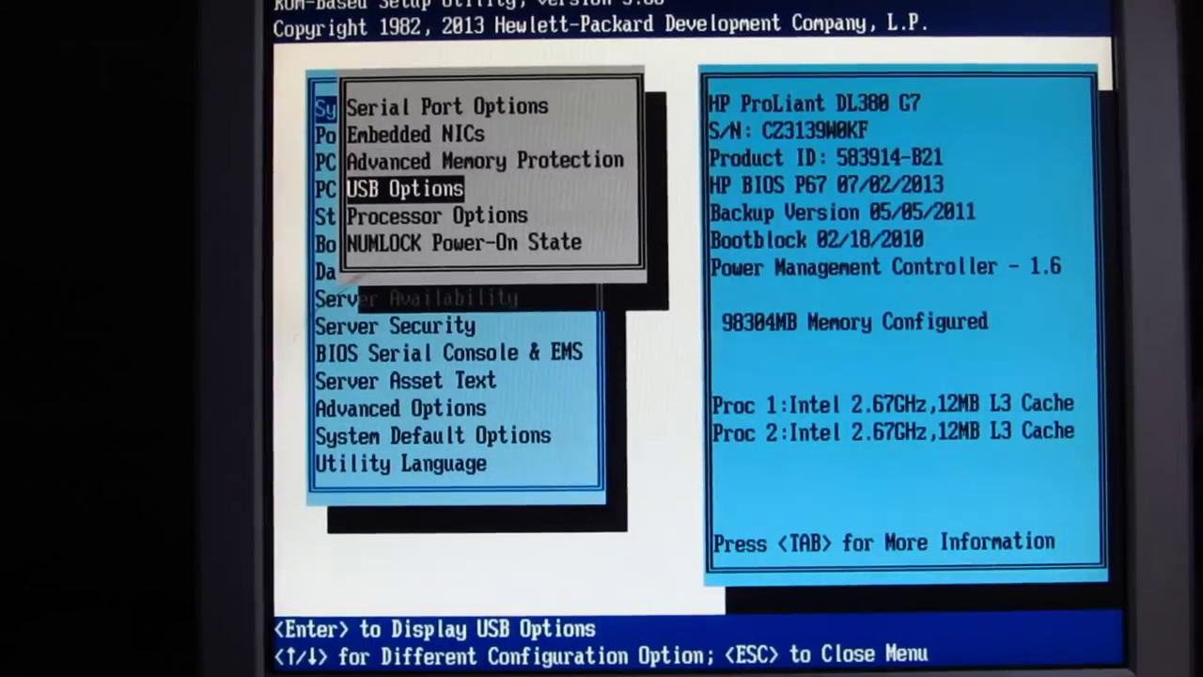
{"action": "key", "text": "enter"}
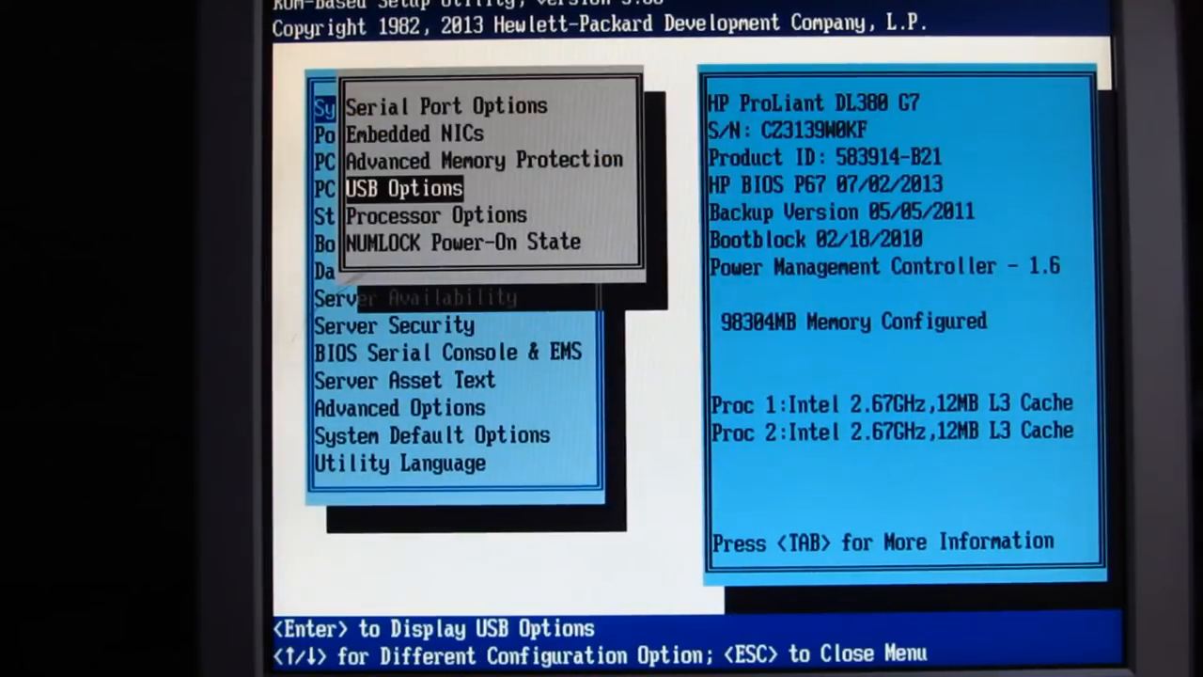
{"action": "key", "text": "Enter"}
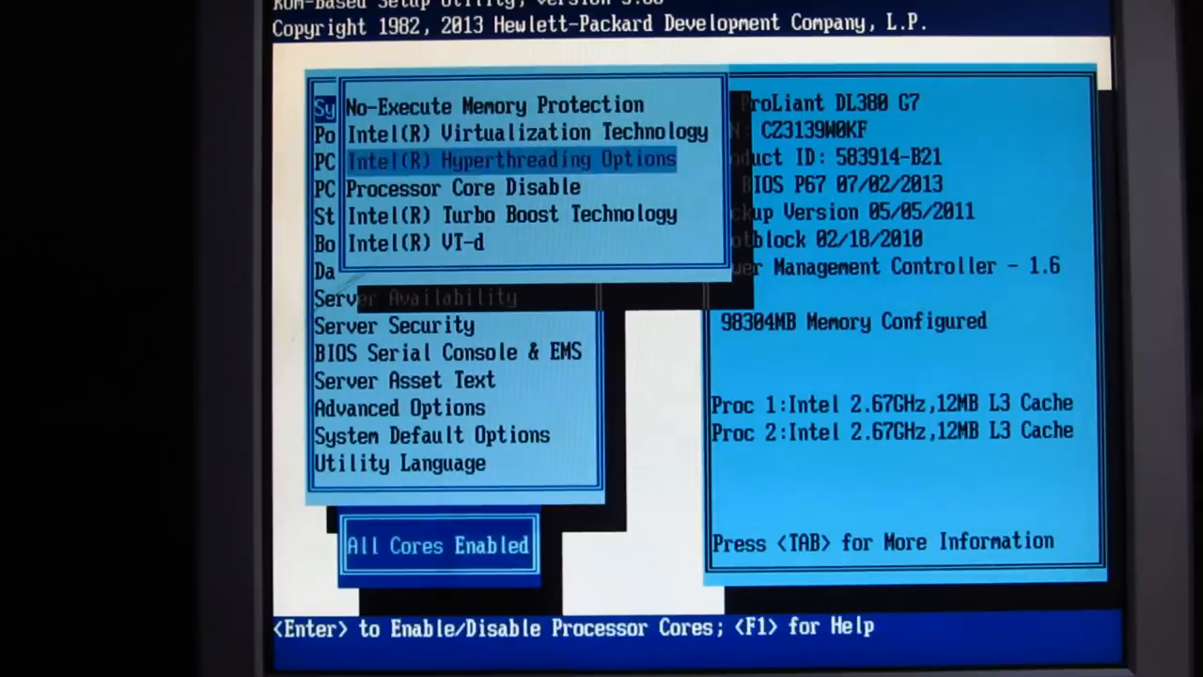
{"action": "key", "text": "down"}
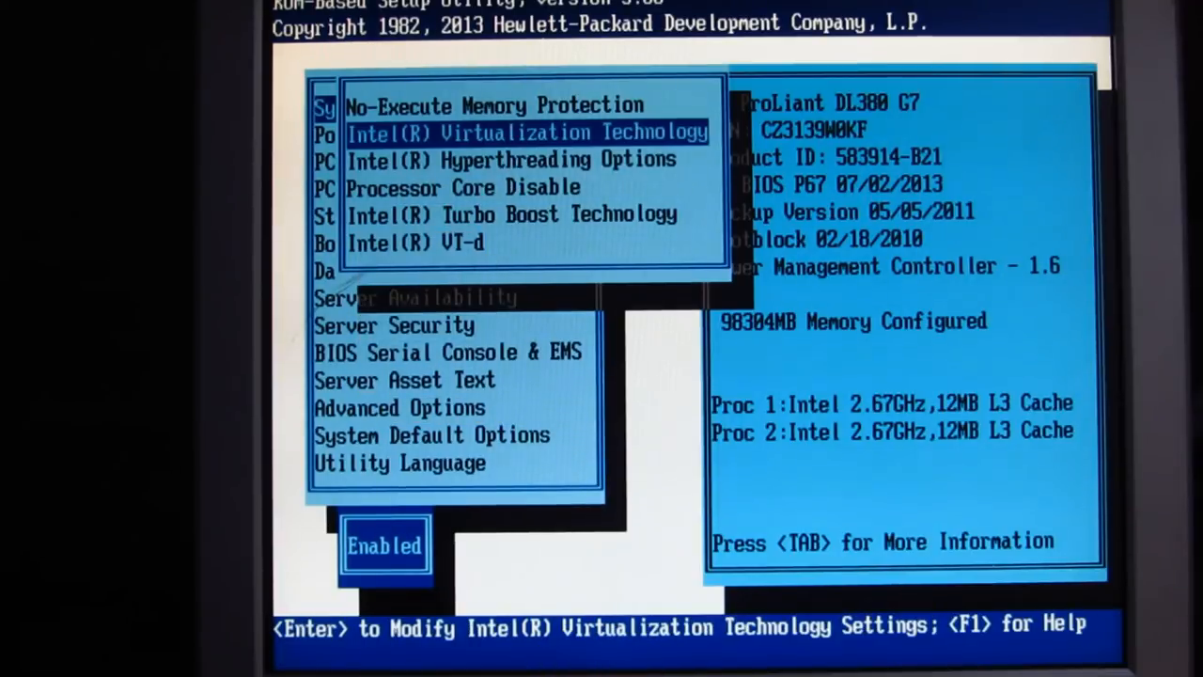
{"action": "key", "text": "Escape"}
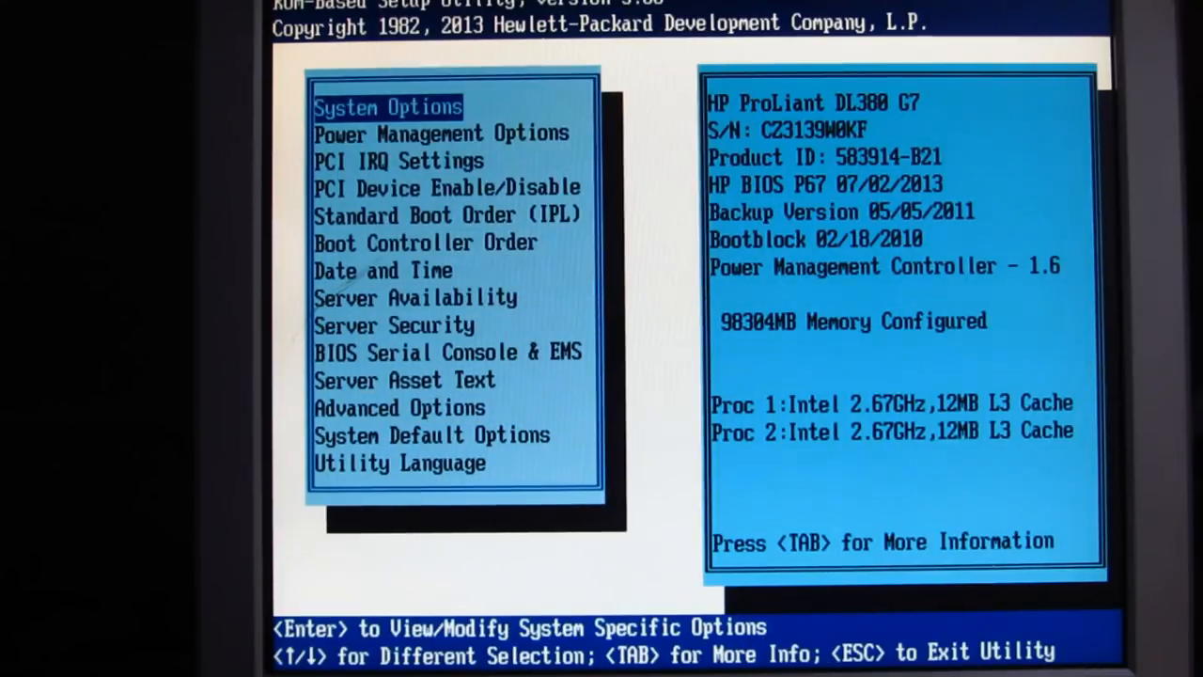
In Power Management Options, keep Turbo Boost Optimization at Optimized for Performance
{"action": "key", "text": "Return"}
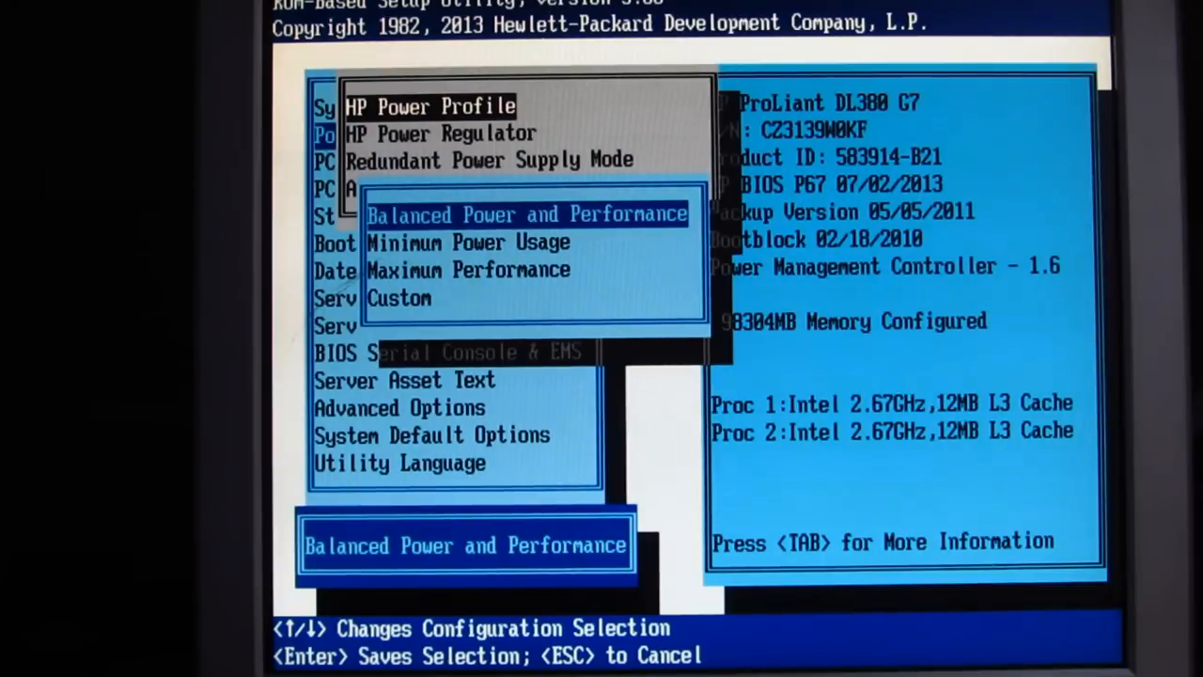
{"action": "key", "text": "Escape"}
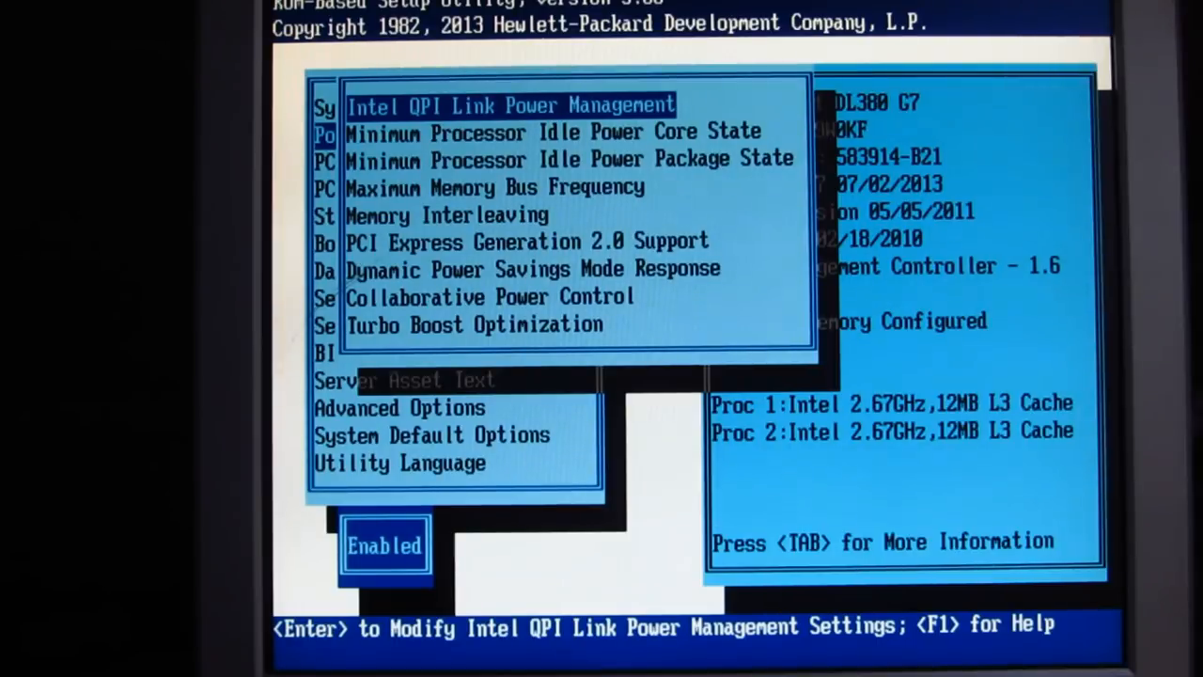
{"action": "key", "text": "down"}
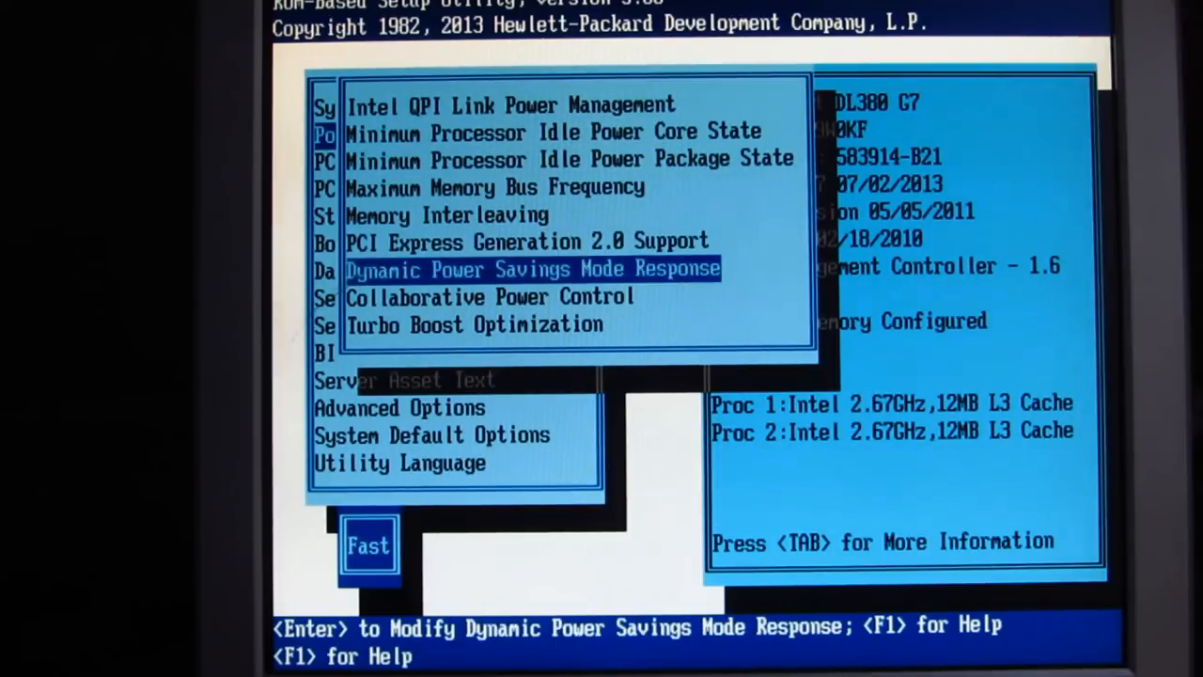
{"action": "key", "text": "down"}
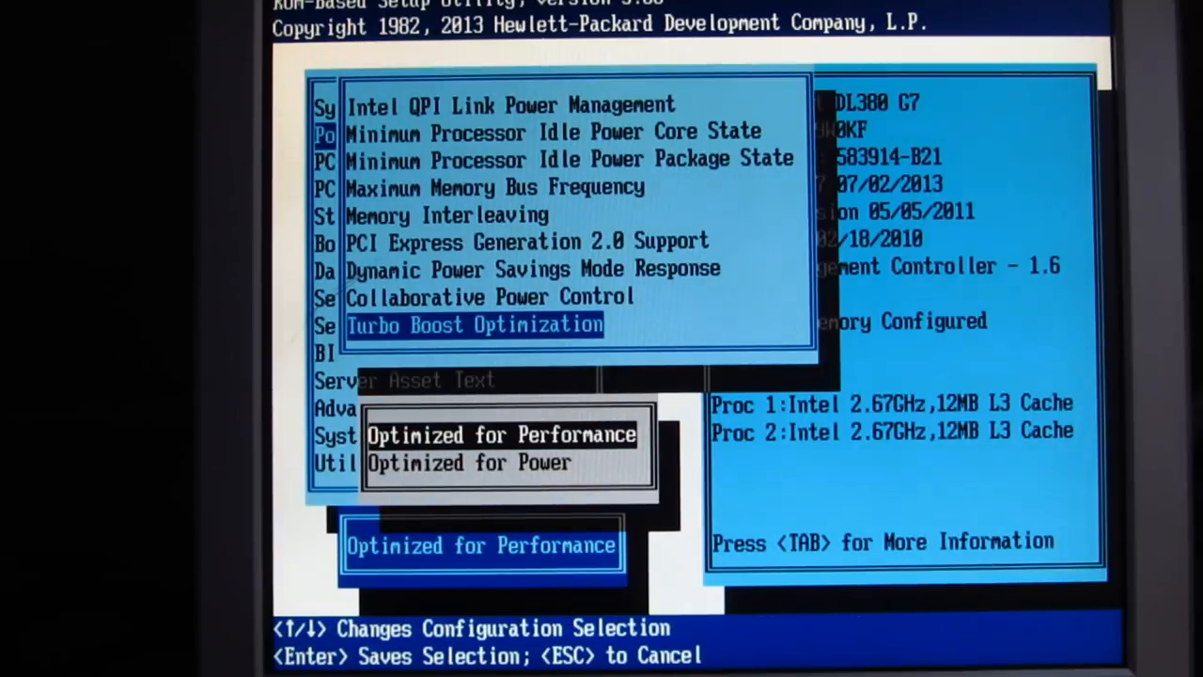
{"action": "key", "text": "Escape"}
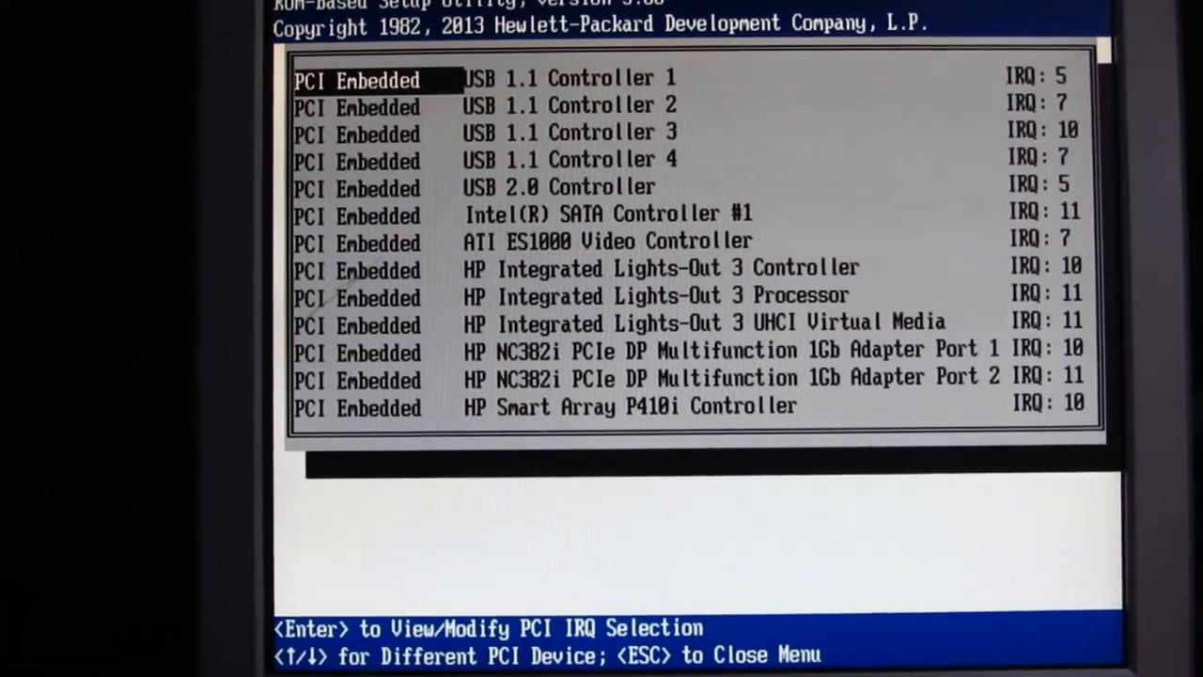
Review the embedded devices' PCI IRQ settings and the boot controller order with Smart Array P410i first
{"action": "key", "text": "down"}
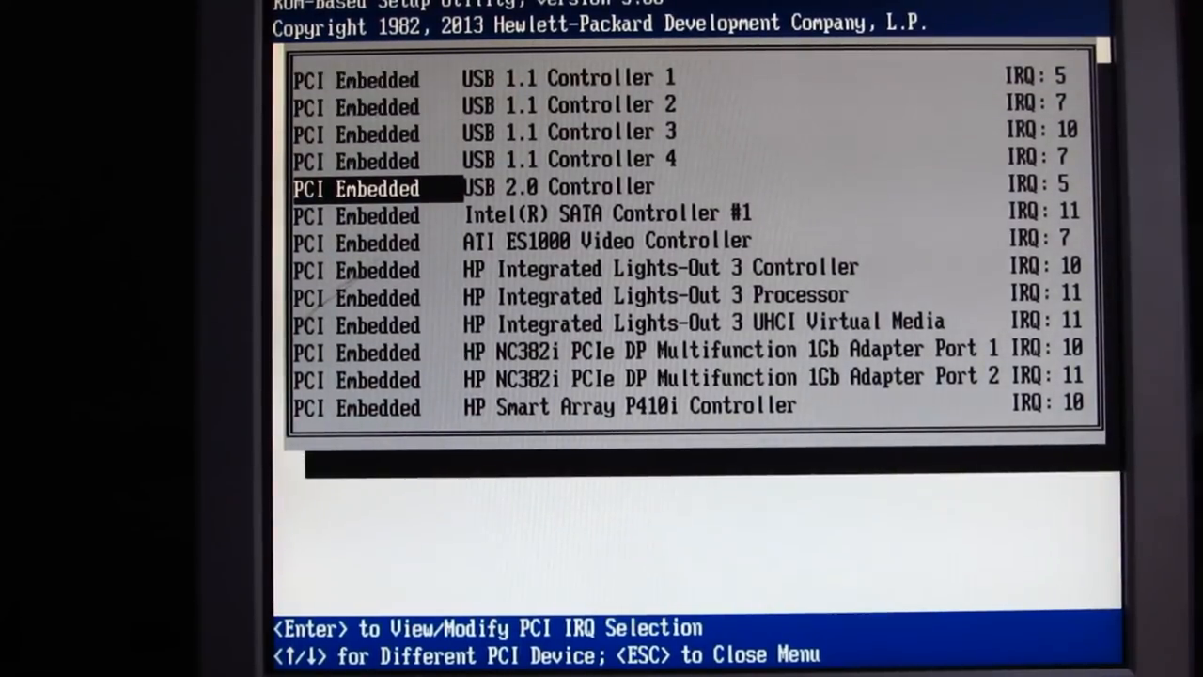
{"action": "key", "text": "Down"}
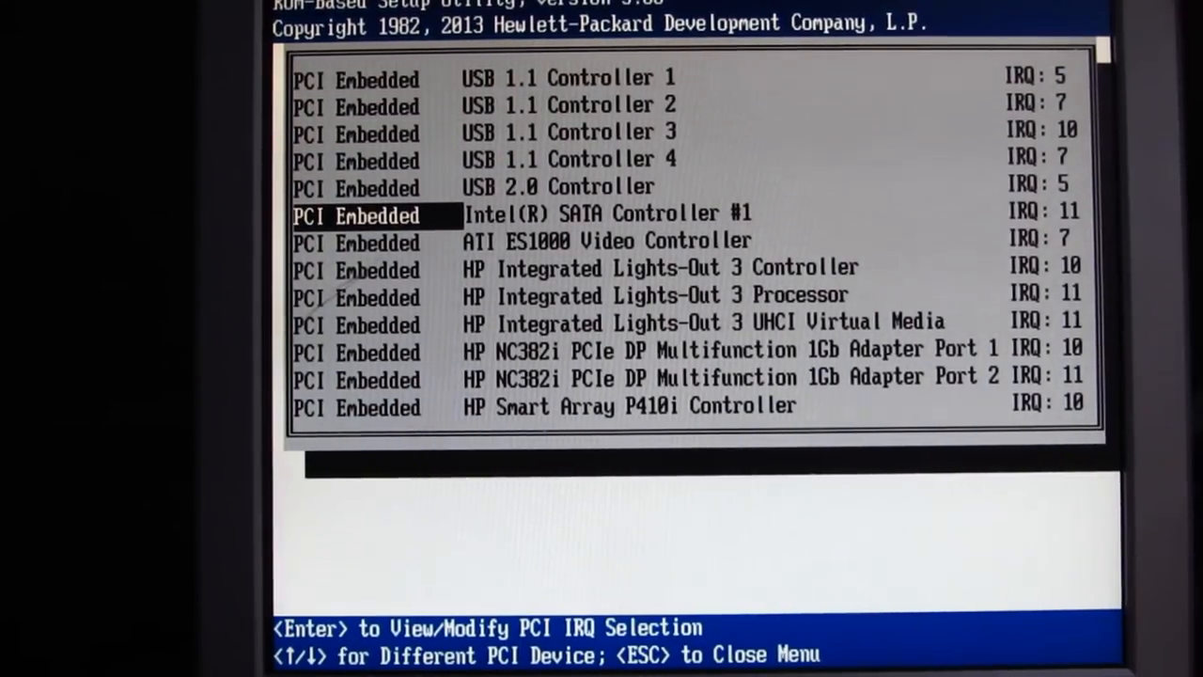
{"action": "key", "text": "Down"}
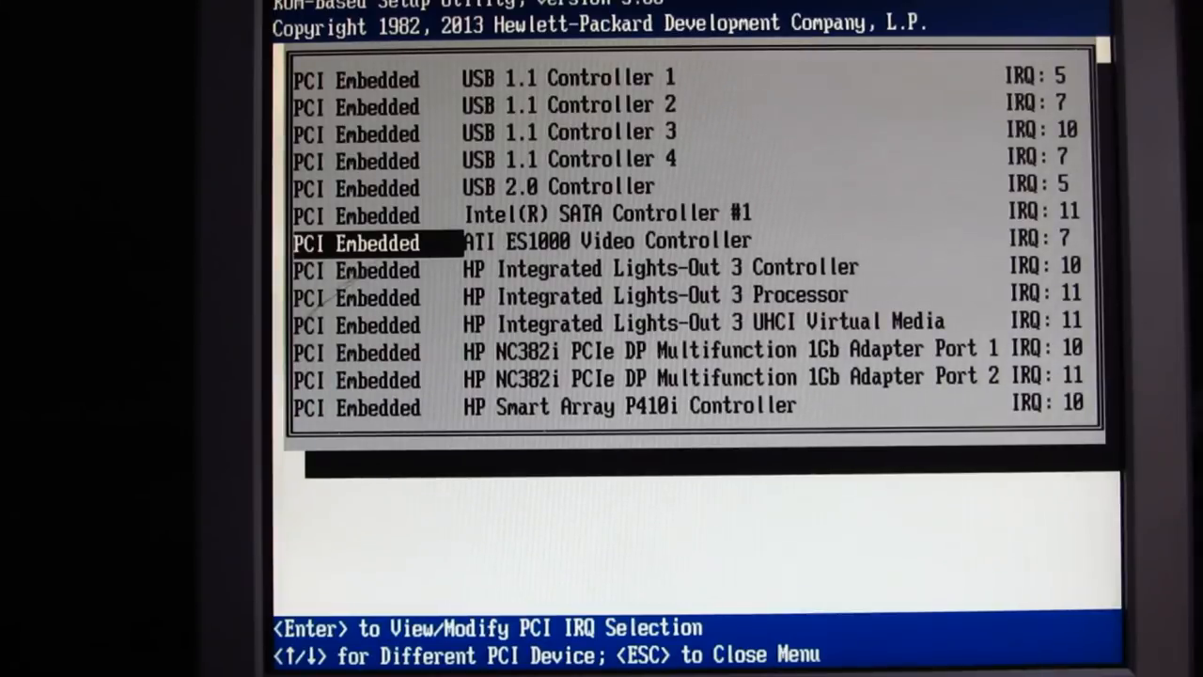
{"action": "key", "text": "Down"}
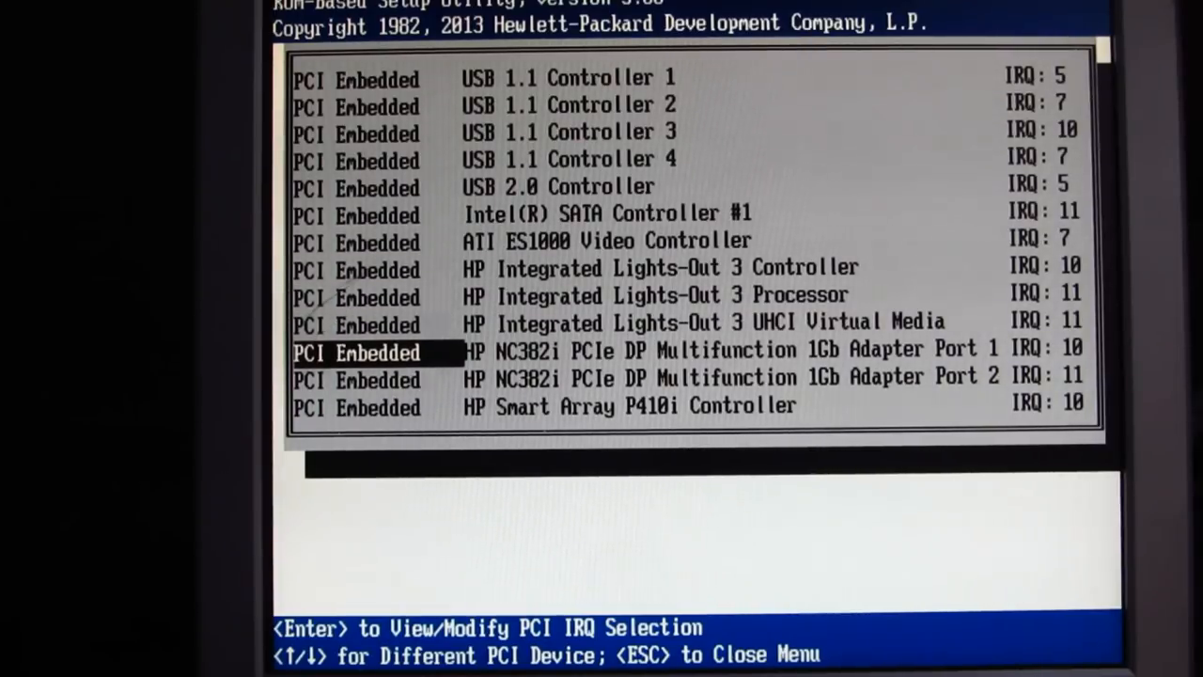
{"action": "key", "text": "Down"}
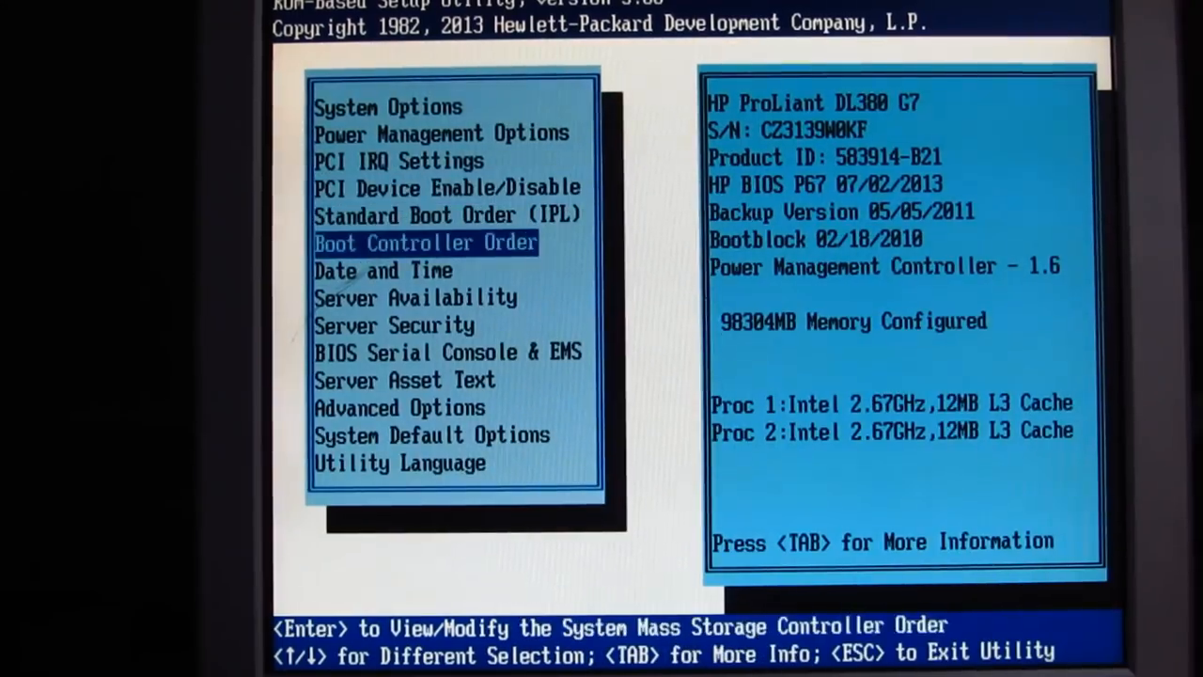
{"action": "key", "text": "Return"}
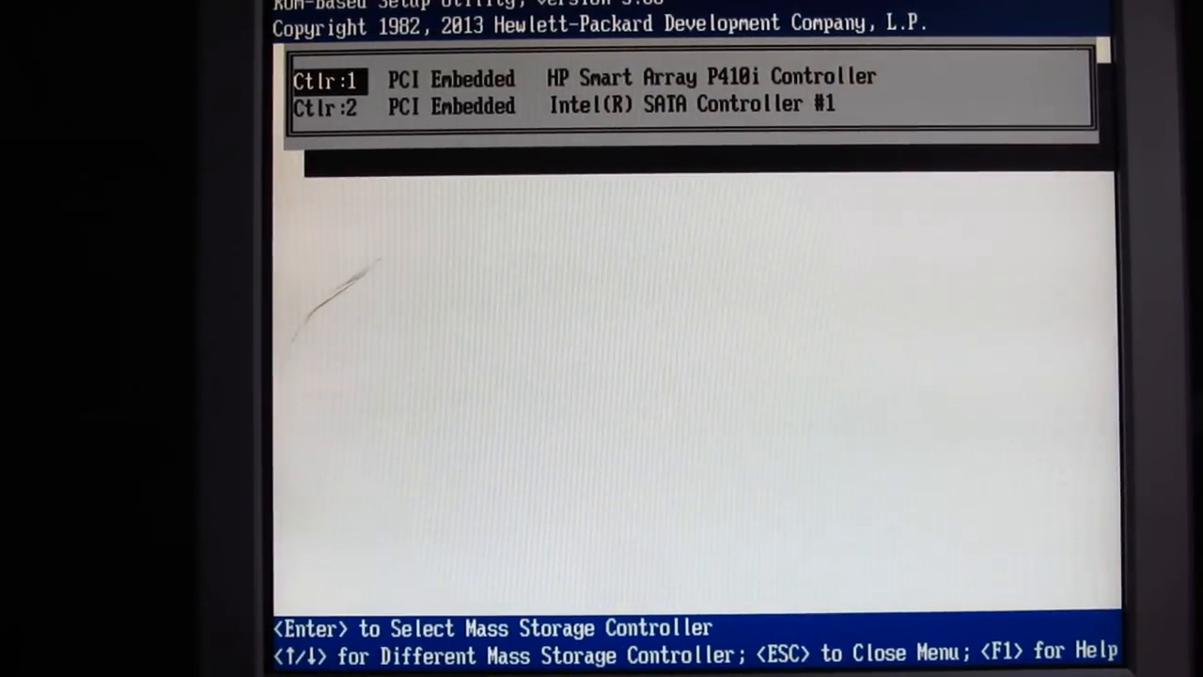
{"action": "key", "text": "Escape"}
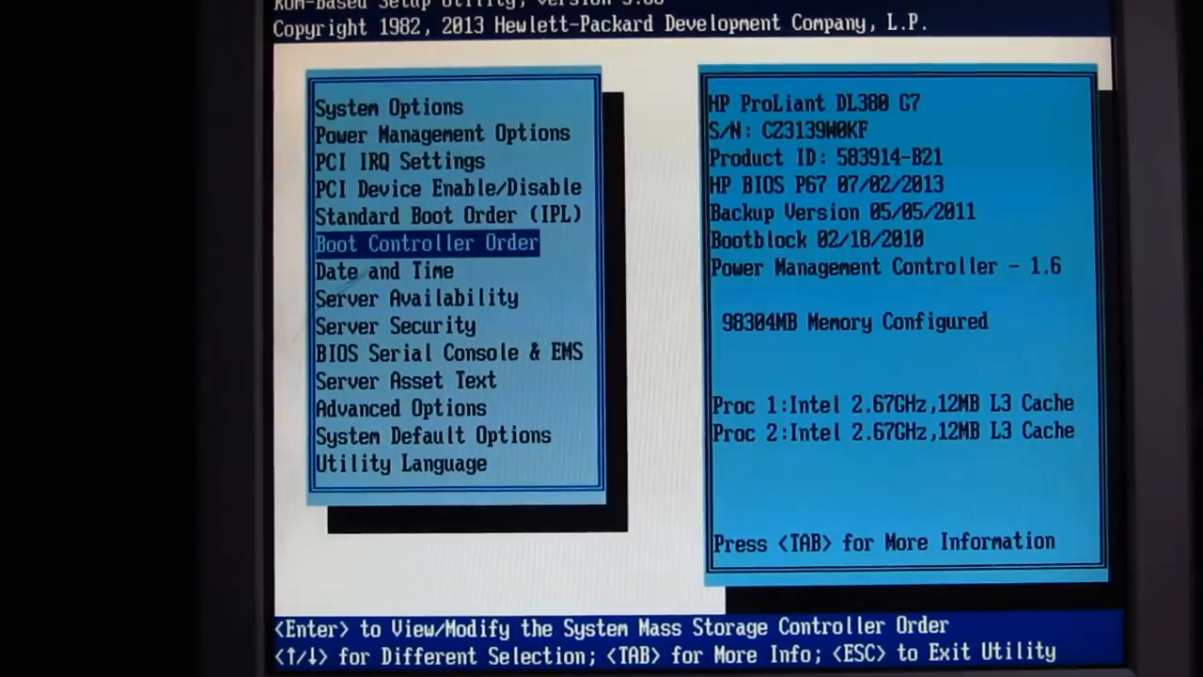
Under System Options > USB Options, confirm Removable Flash Media Boot Sequence as External DriveKeys First
{"action": "key", "text": "Enter"}
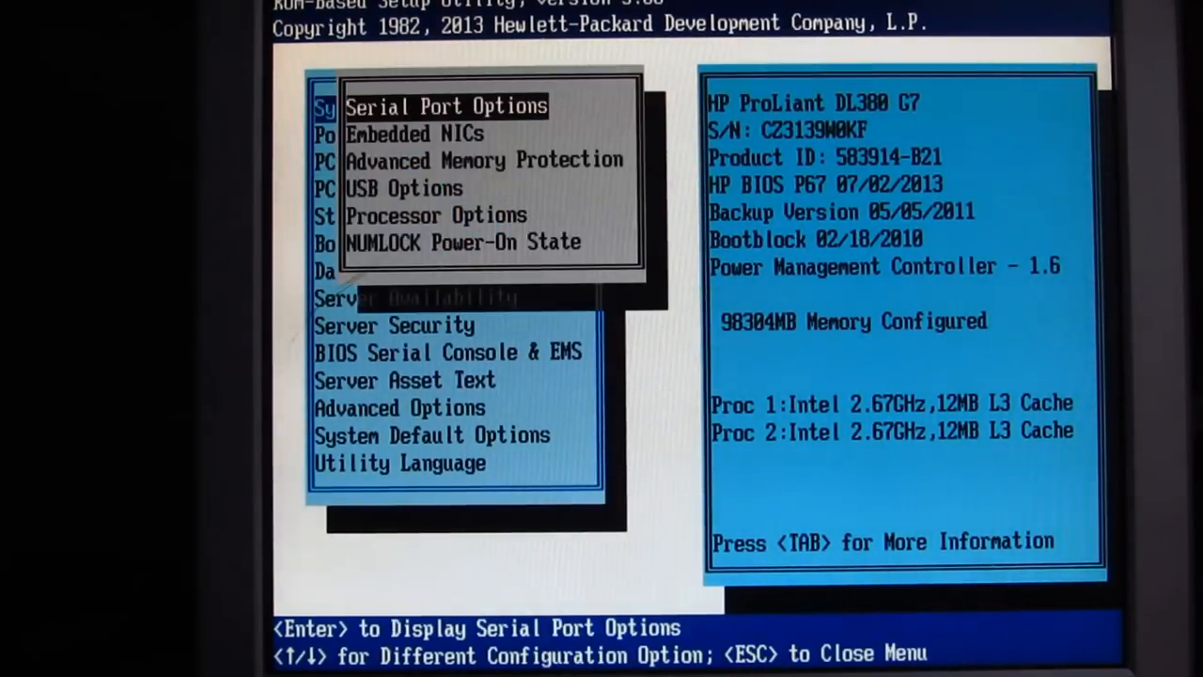
{"action": "key", "text": "Down"}
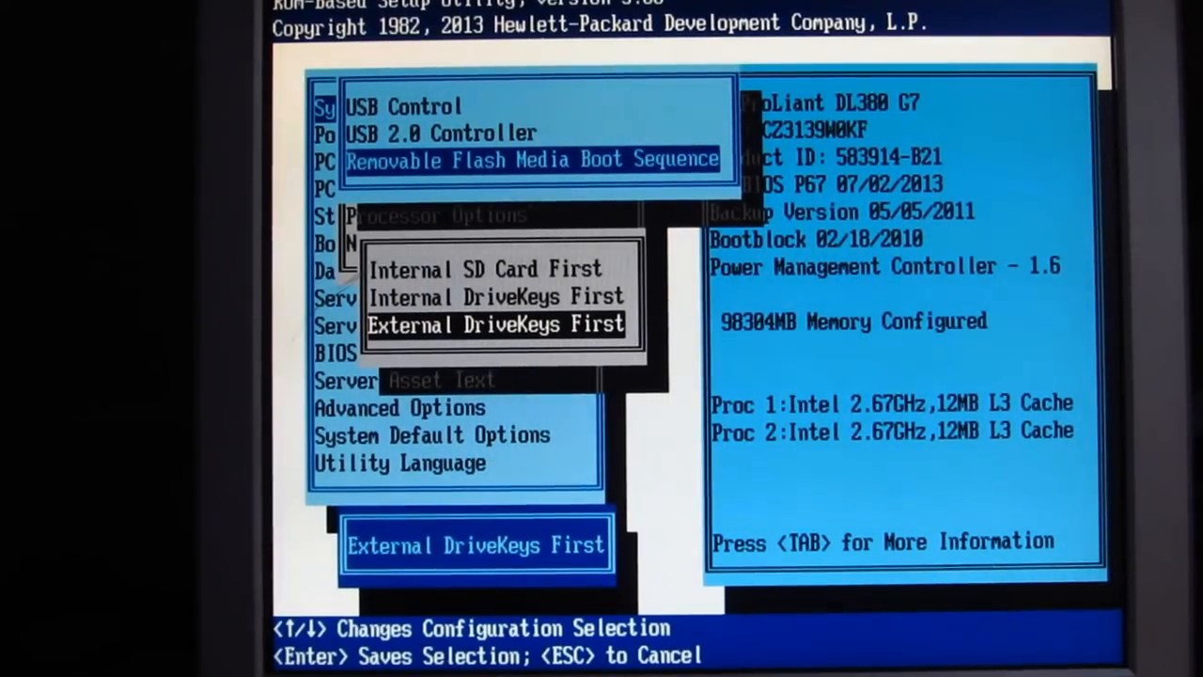
{"action": "key", "text": "Escape"}
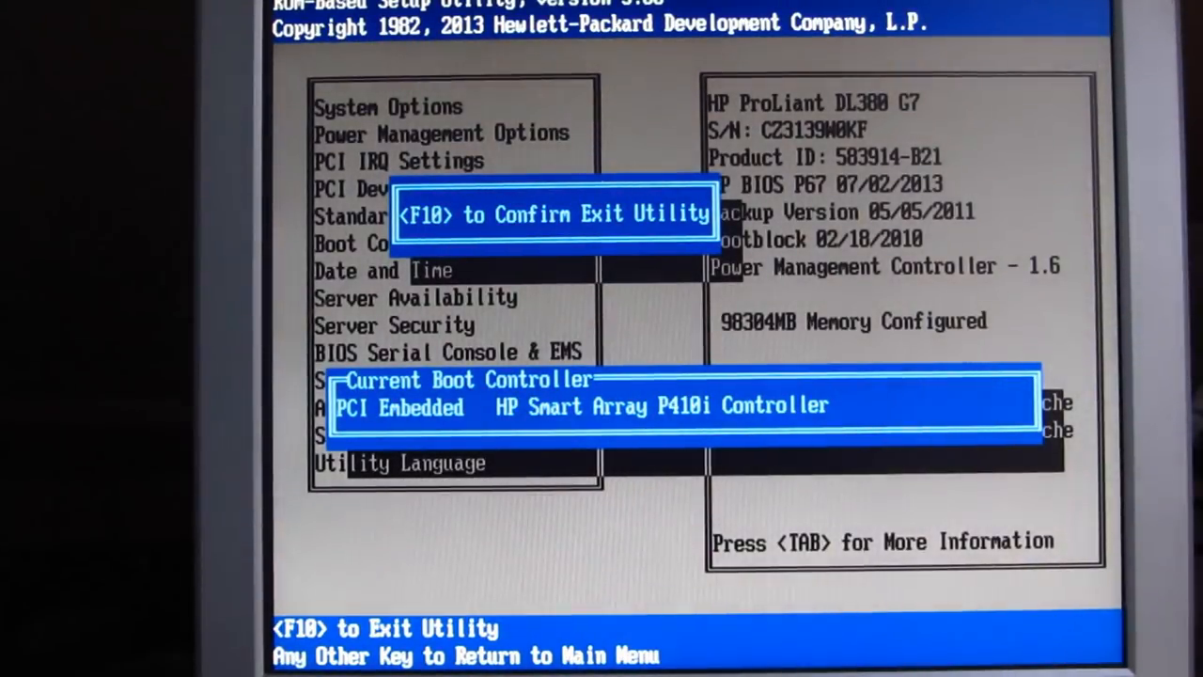
Exit RBSU with F10 so the server reboots into VMware ESXi 6.0 at 192.168.1.99
{"action": "key", "text": "f10"}
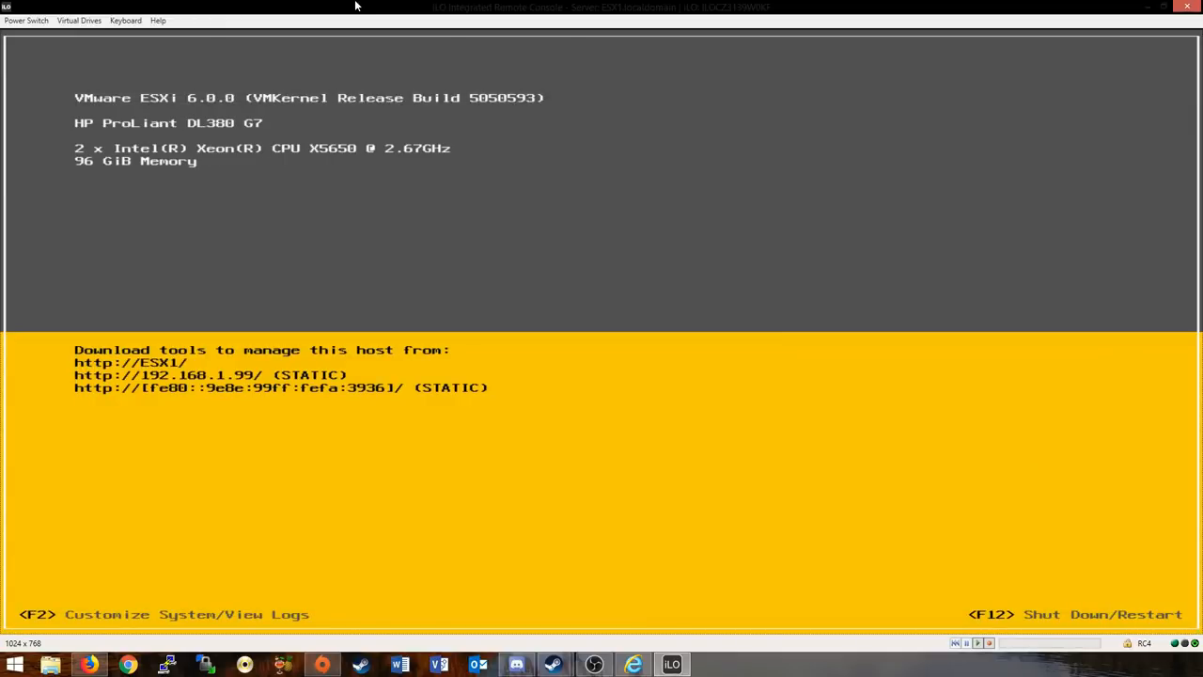
{"action": "mouse_move", "coordinate": [1022, 661]}
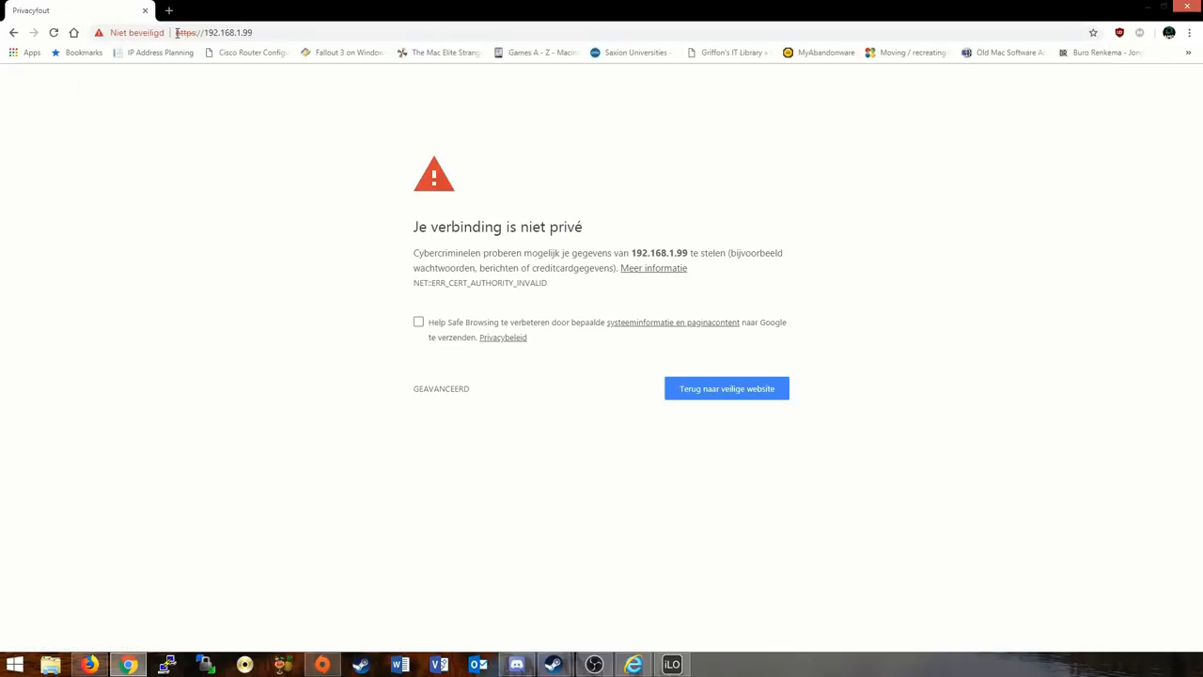
Bypass the Chrome certificate warning and proceed to 192.168.1.99
{"action": "left_click", "coordinate": [440, 387]}
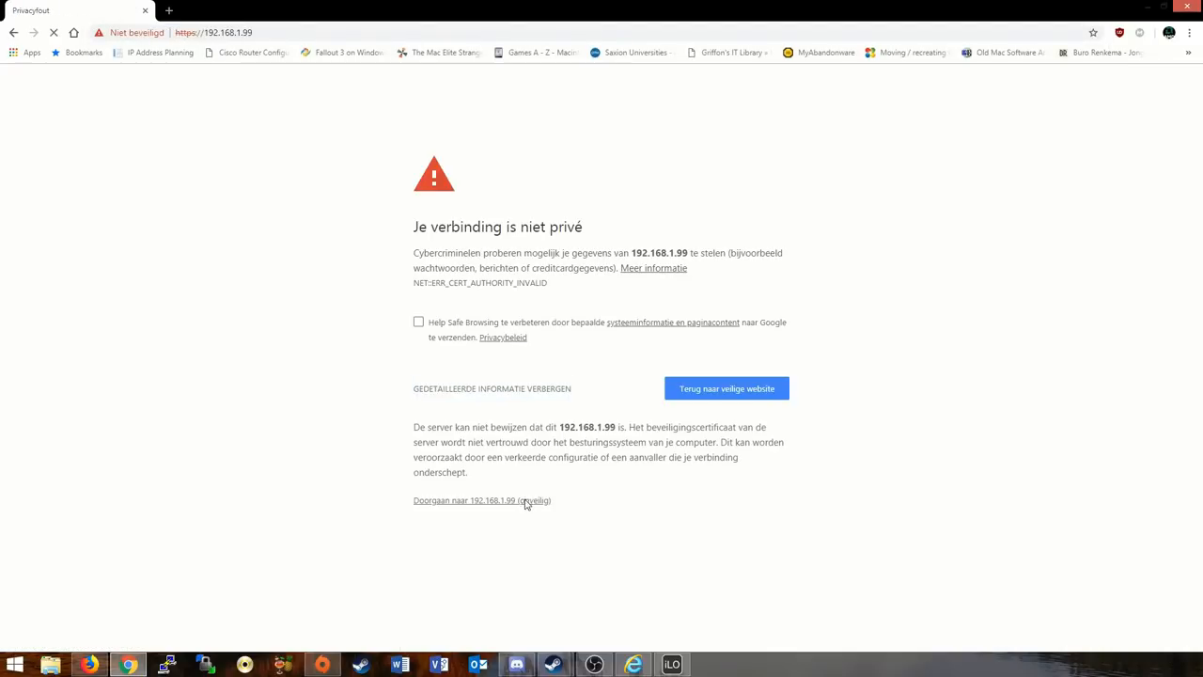
{"action": "left_click", "coordinate": [458, 500]}
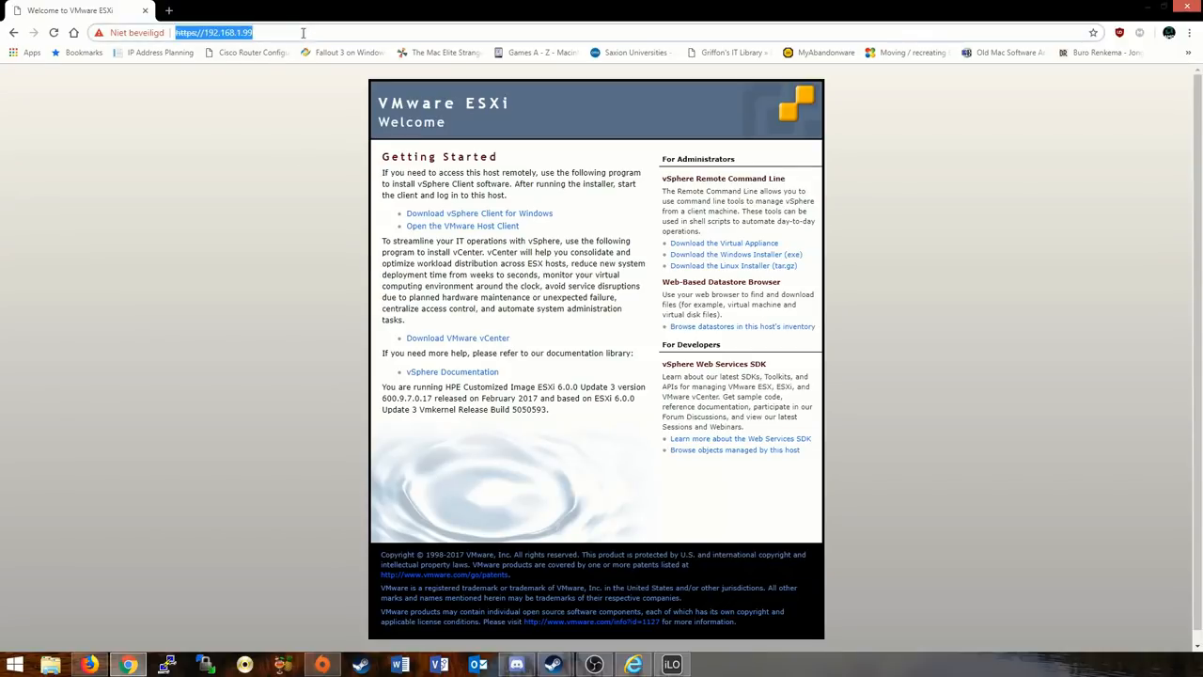
{"action": "type", "text": "-"}
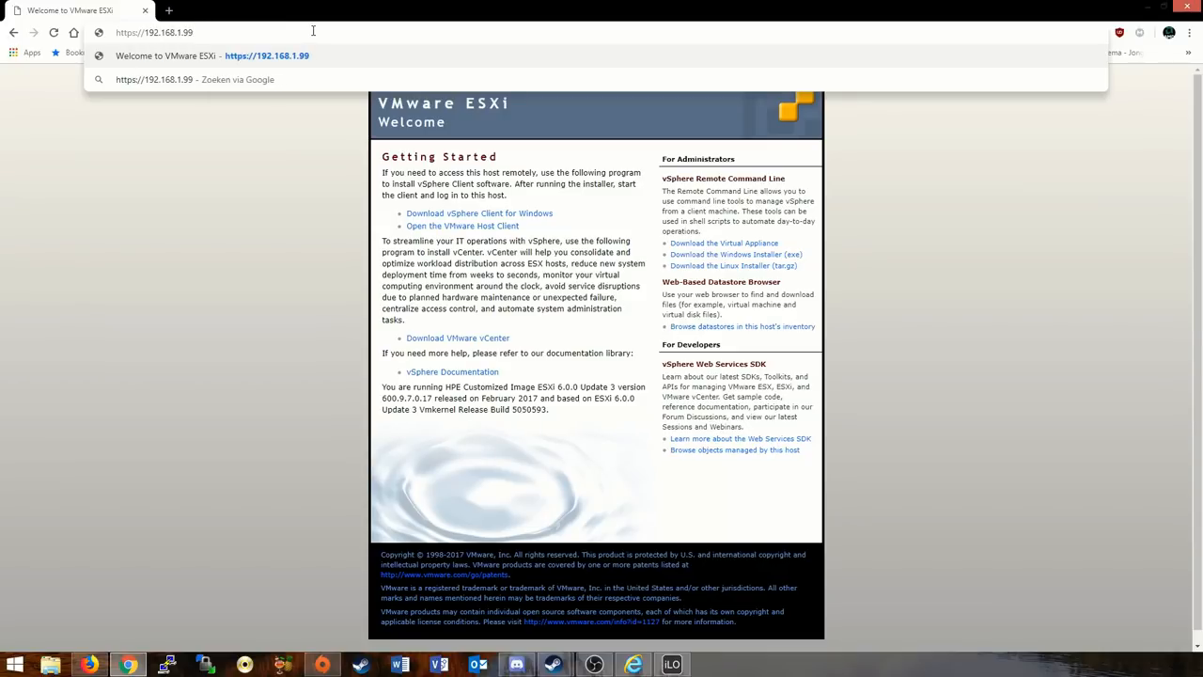
{"action": "type", "text": "/ui/#/login"}
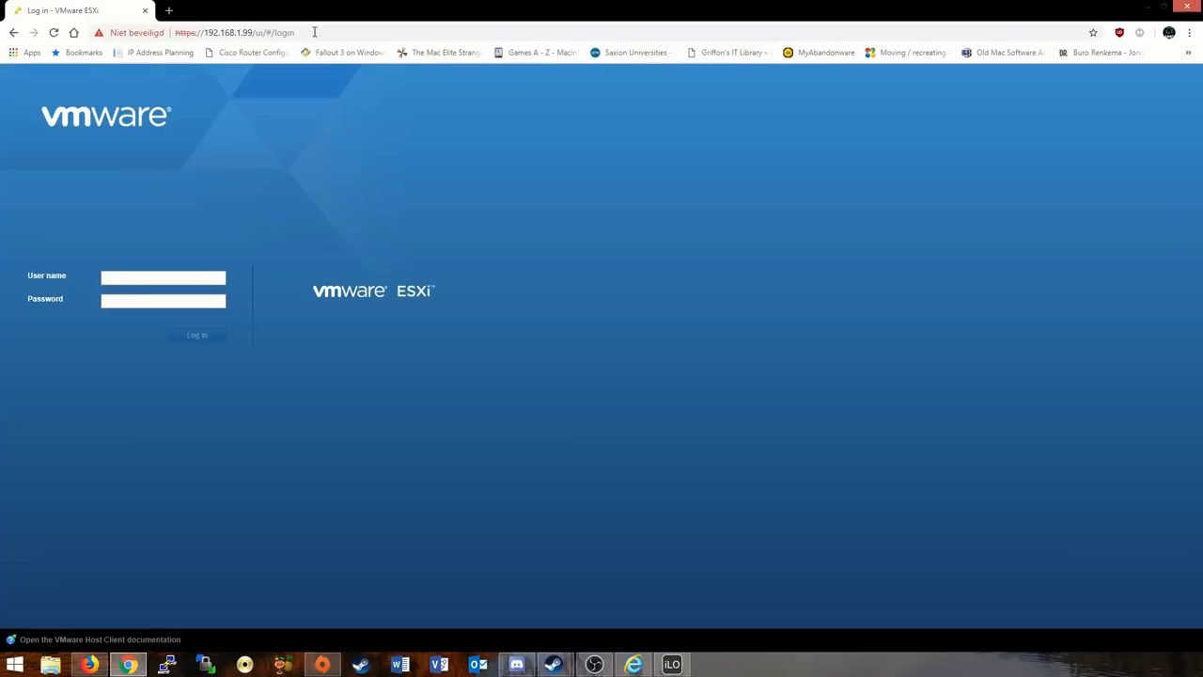
Log in as root with the saved password, then dismiss the unhandled exception error
{"action": "left_click", "coordinate": [161, 278]}
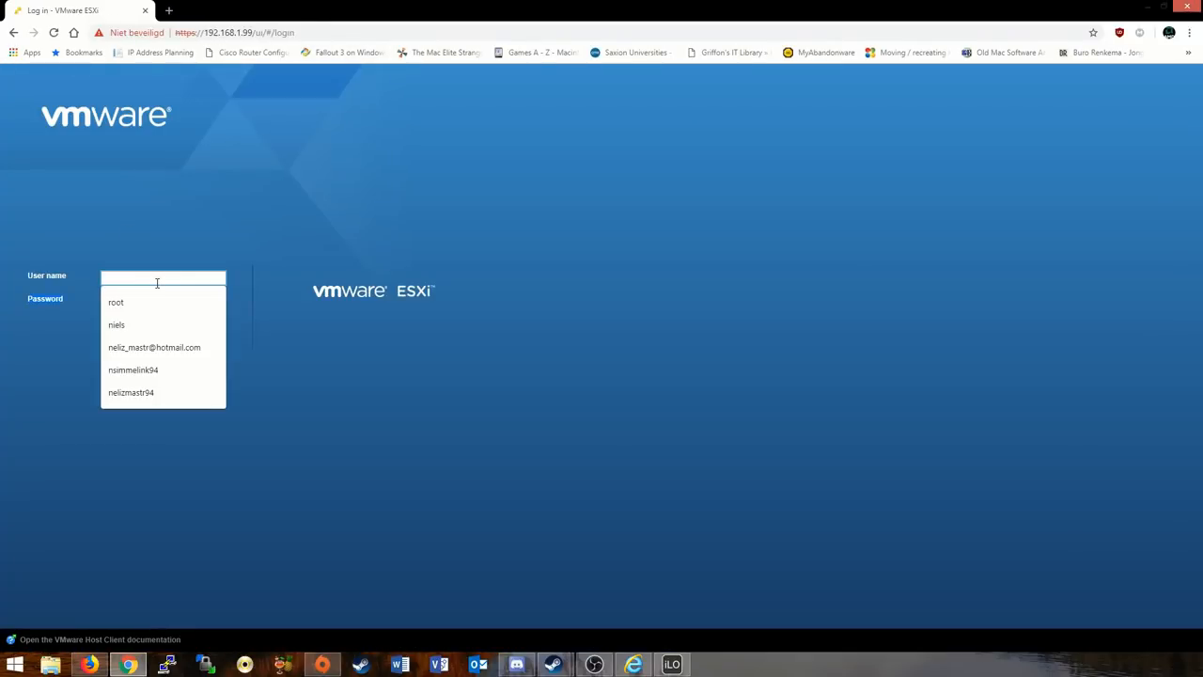
{"action": "left_click", "coordinate": [117, 301]}
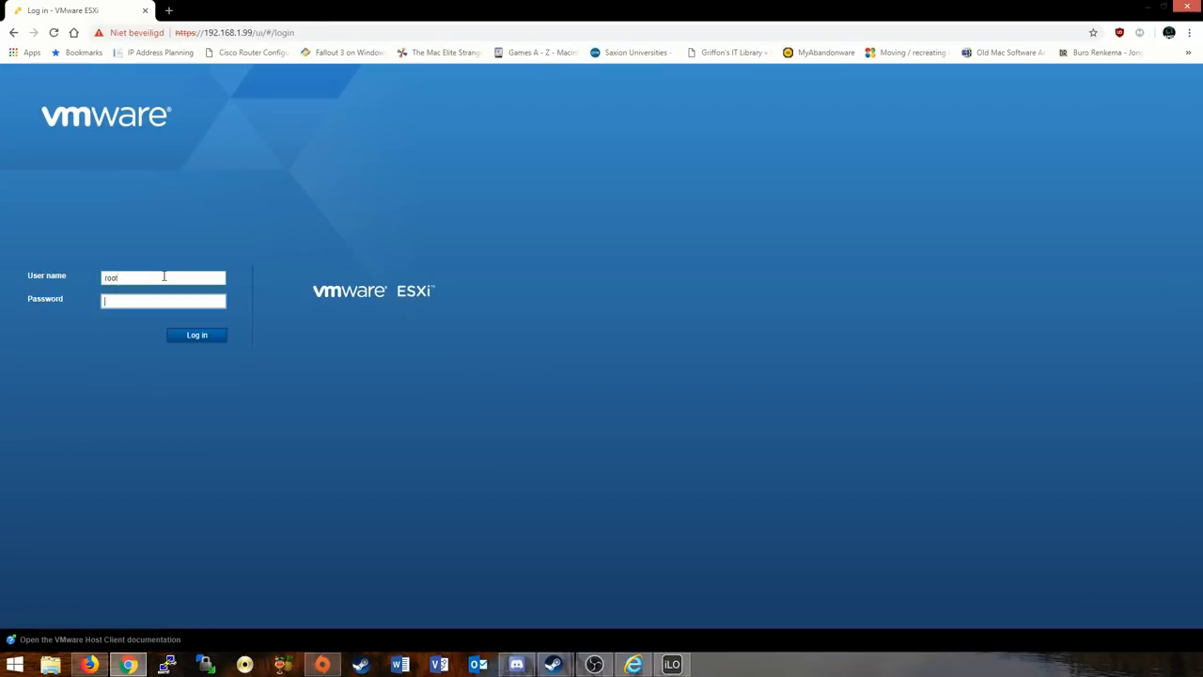
{"action": "type", "text": "password"}
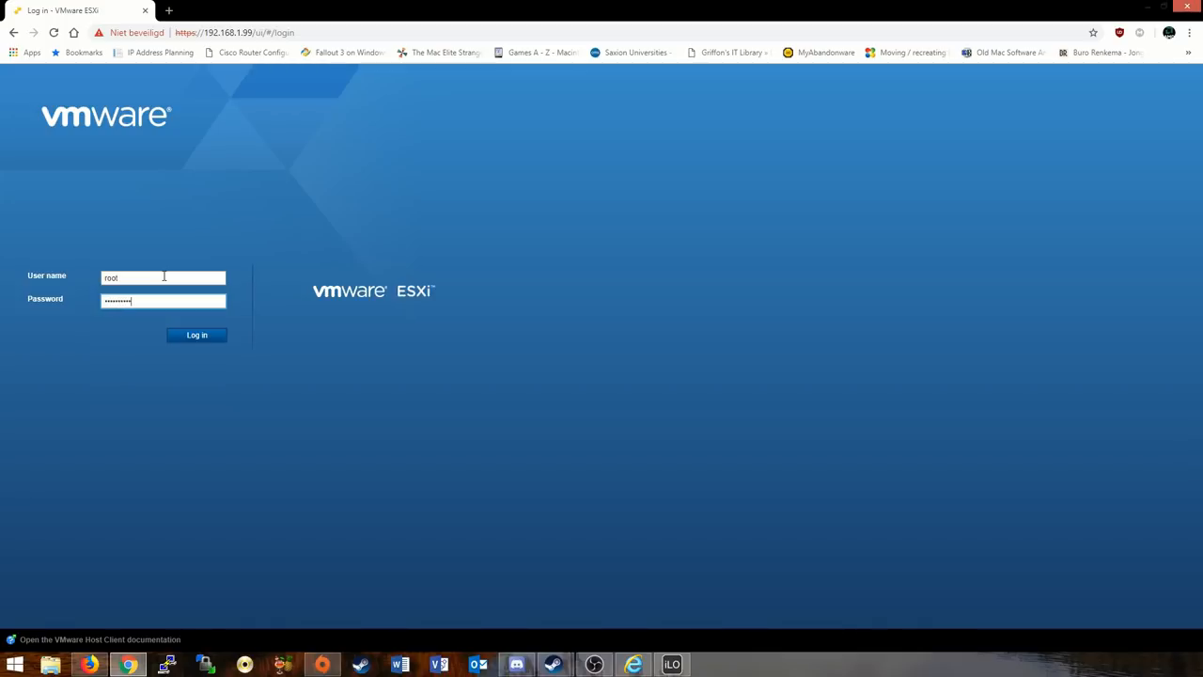
{"action": "left_click", "coordinate": [196, 335]}
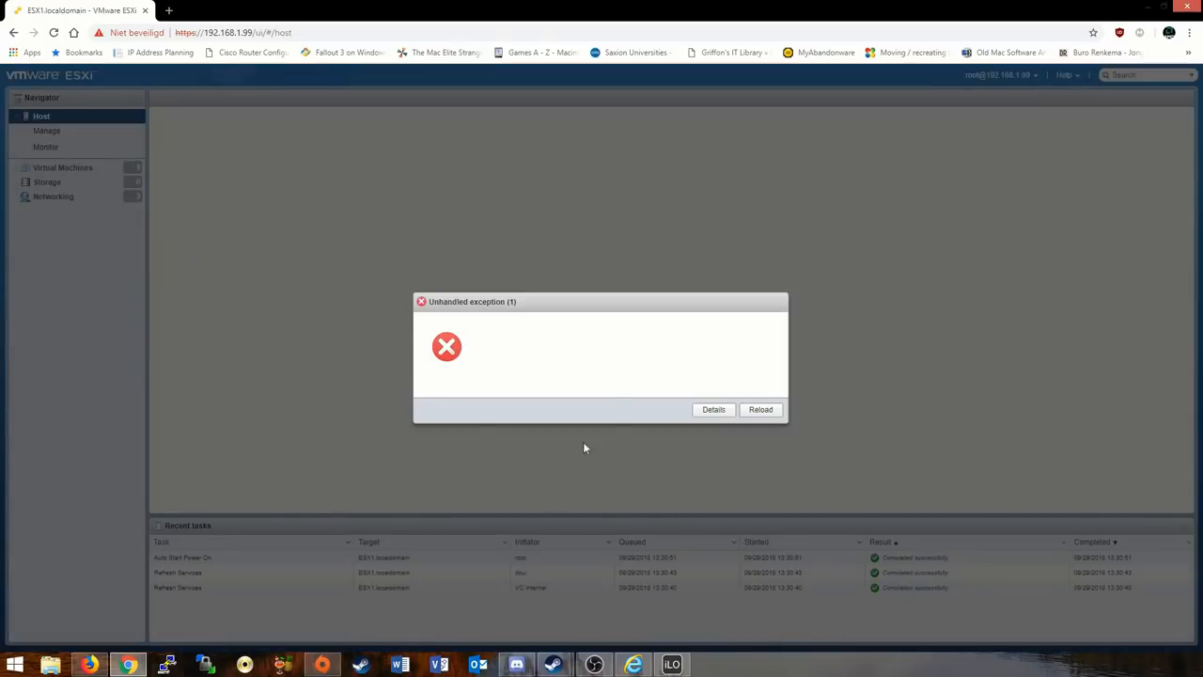
{"action": "left_click", "coordinate": [672, 666]}
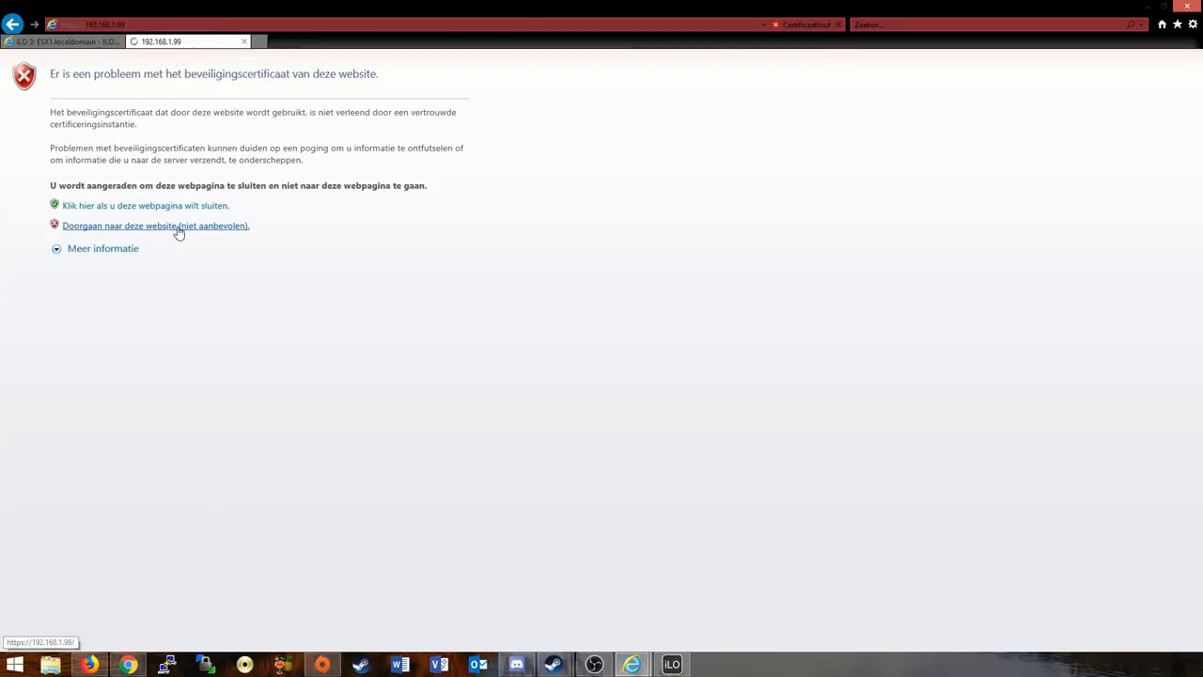
Log in to the host from another browser and show its Virtual Machines list
{"action": "left_click", "coordinate": [154, 226]}
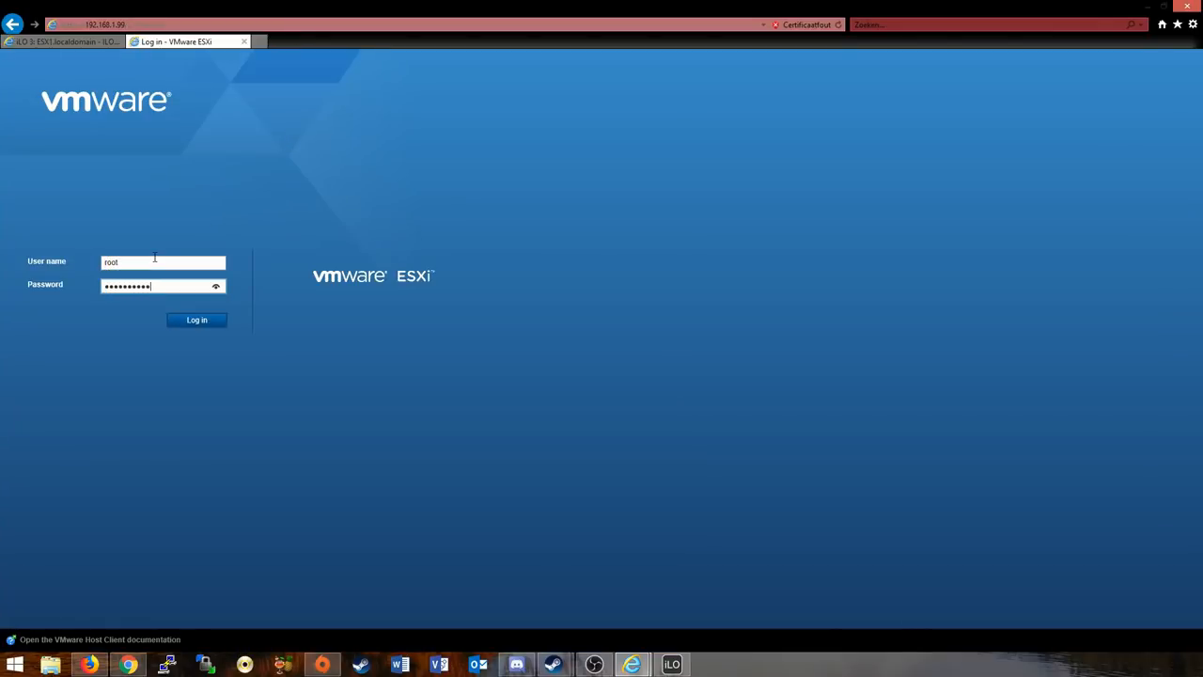
{"action": "left_click", "coordinate": [195, 320]}
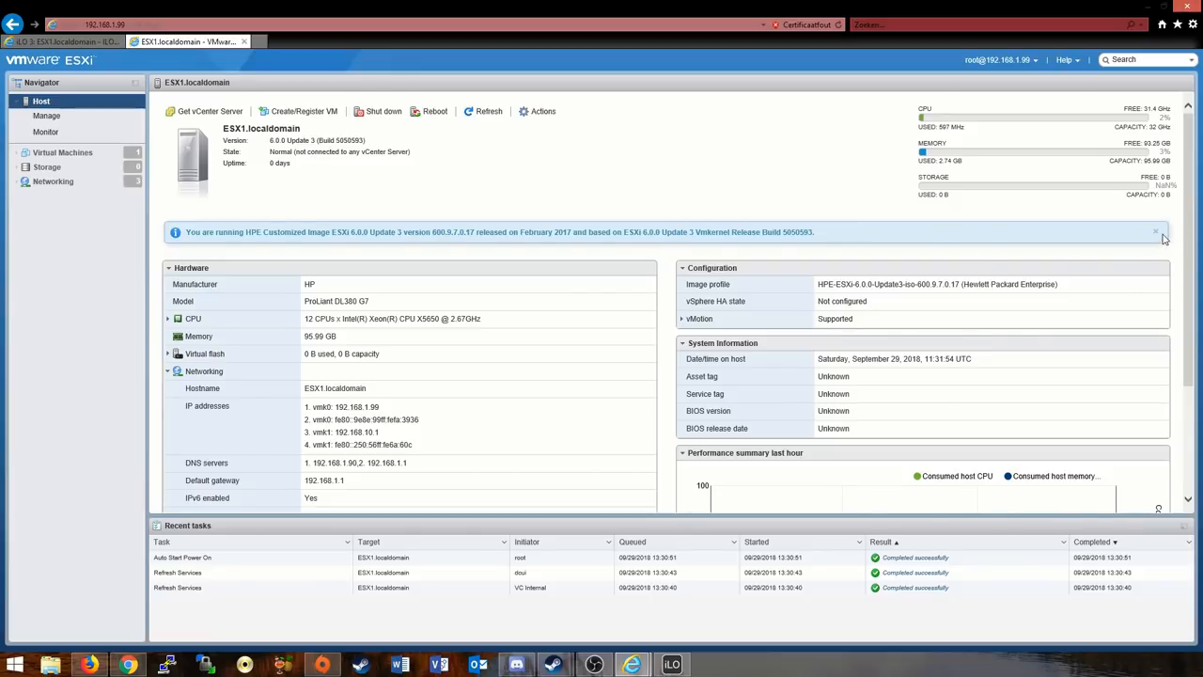
{"action": "left_click", "coordinate": [1158, 233]}
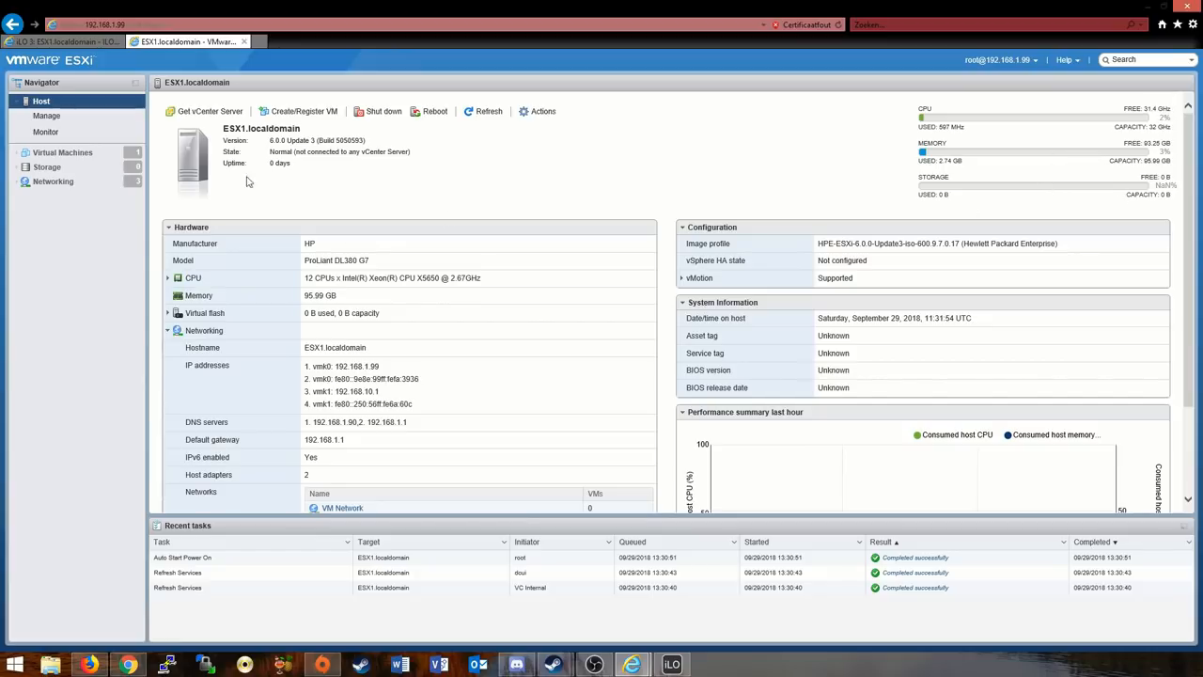
{"action": "left_click", "coordinate": [62, 152]}
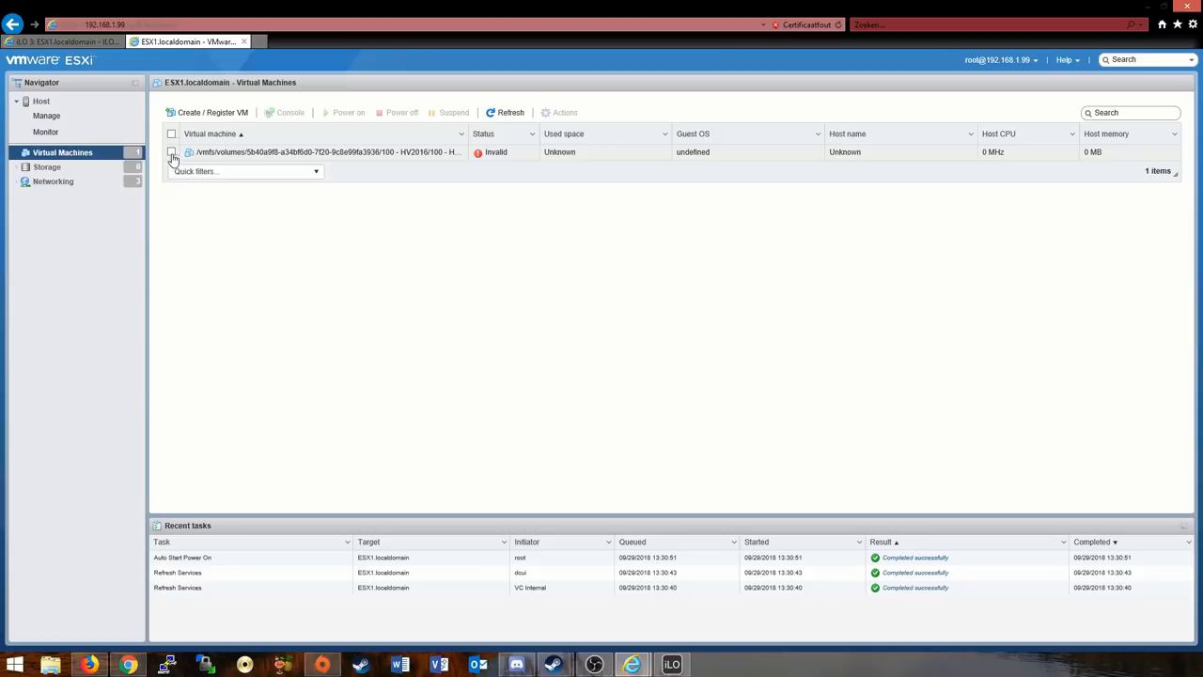
Unregister the invalid VM twice, then go to the host's Storage page
{"action": "left_click", "coordinate": [173, 151]}
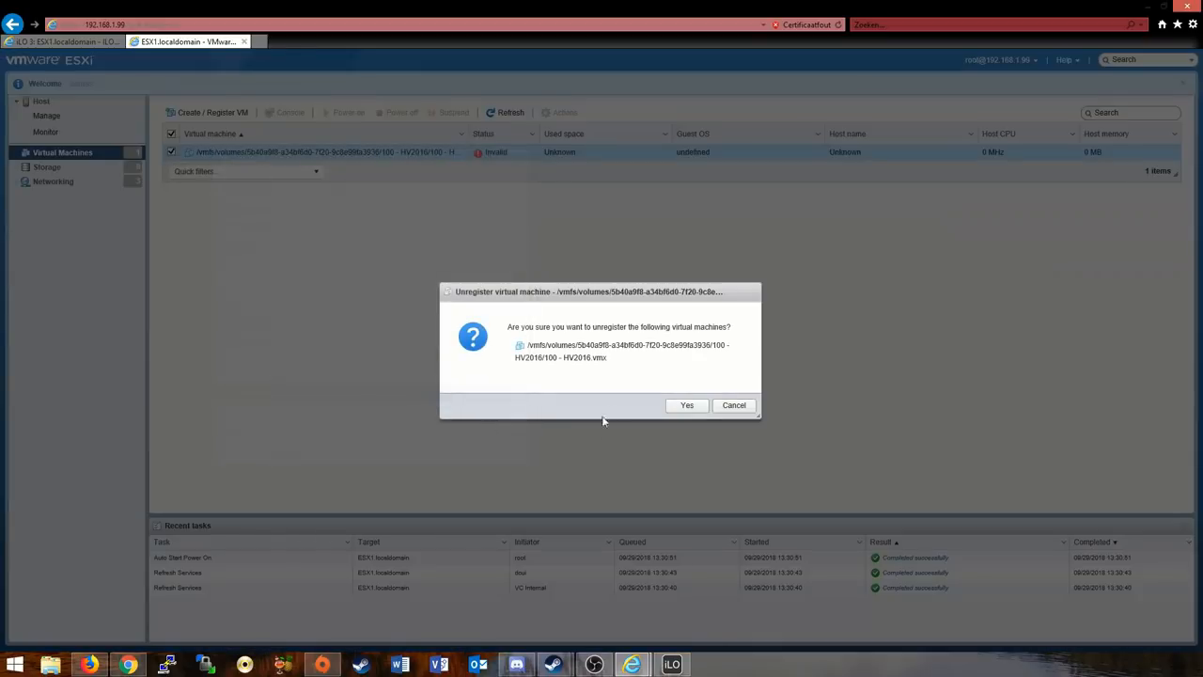
{"action": "left_click", "coordinate": [686, 406]}
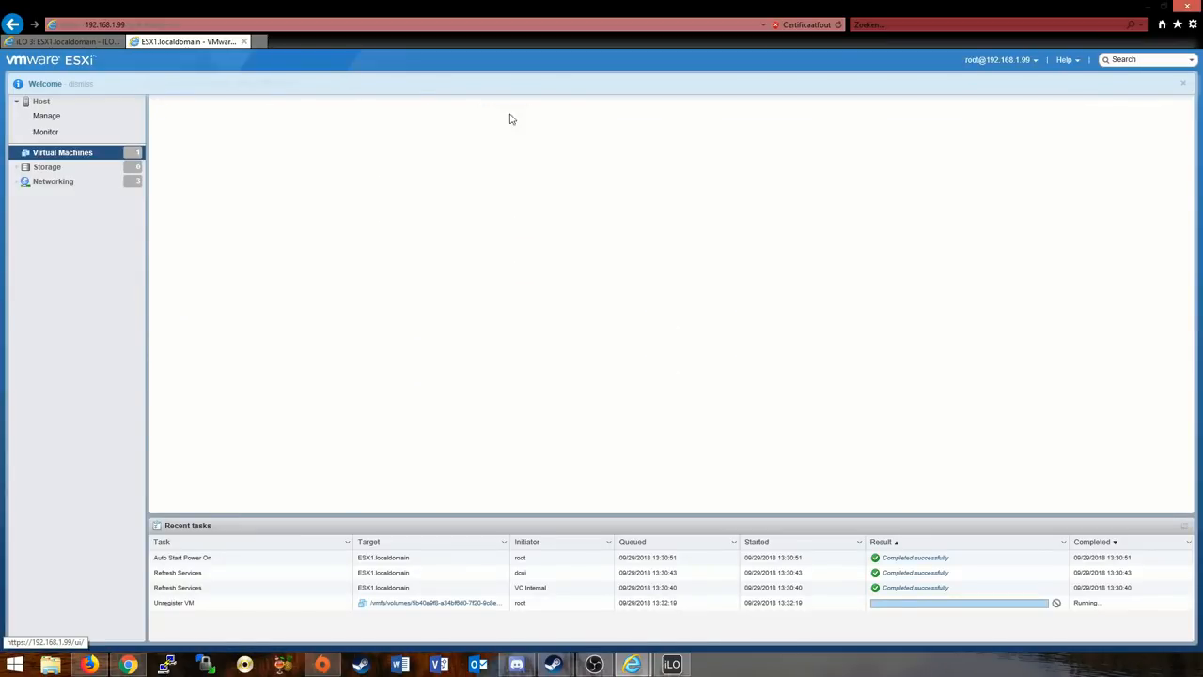
{"action": "right_click", "coordinate": [328, 150]}
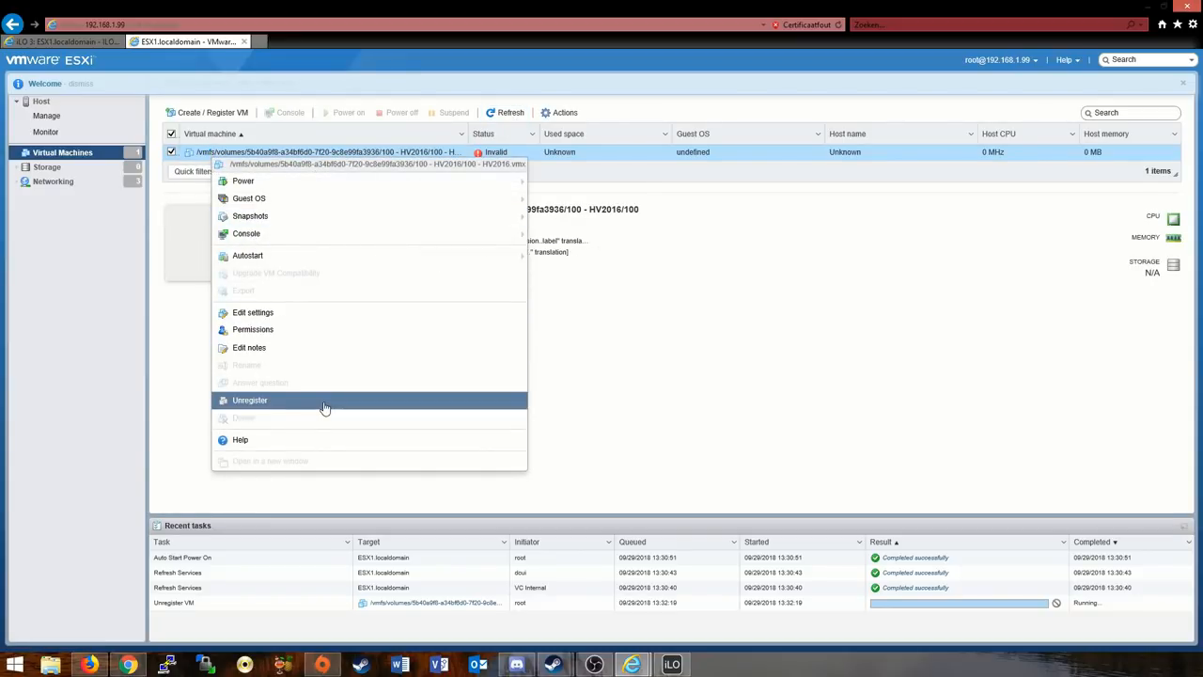
{"action": "left_click", "coordinate": [250, 398]}
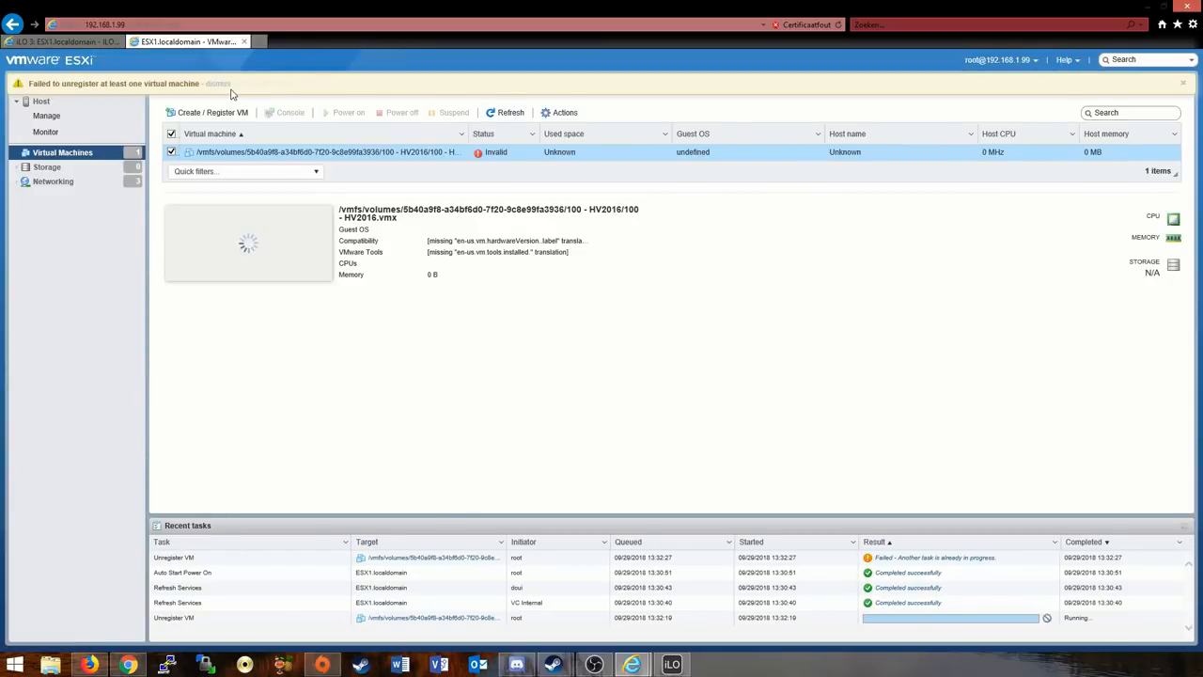
{"action": "left_click", "coordinate": [46, 165]}
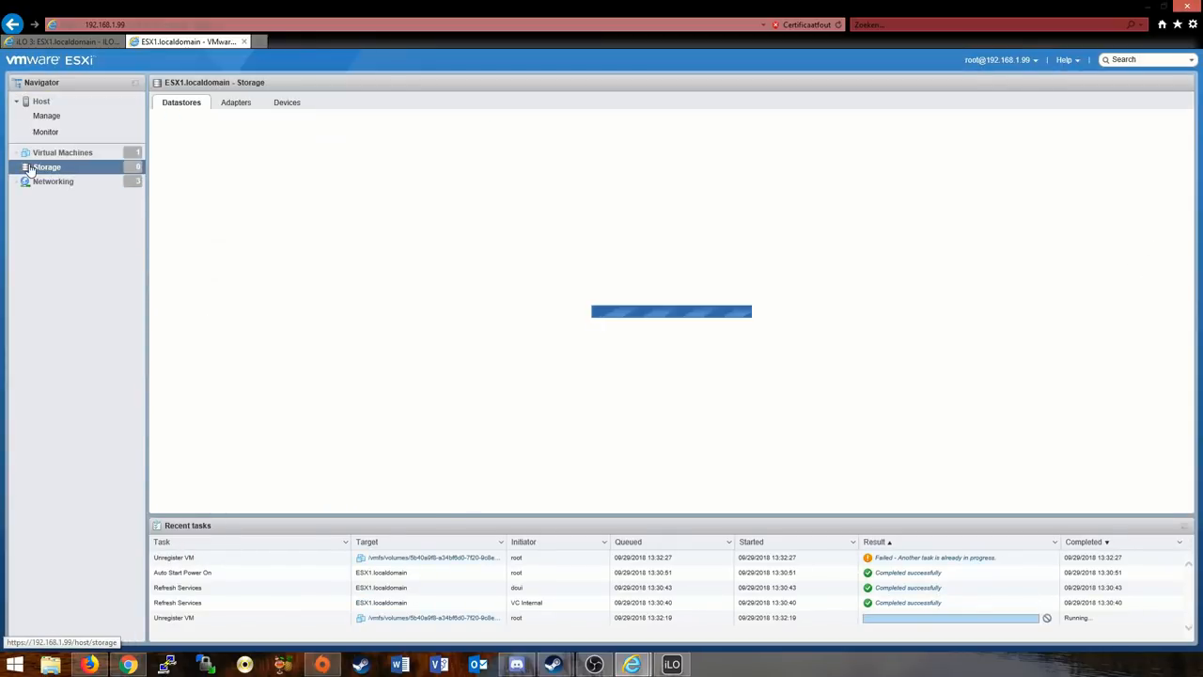
Start a new VMFS datastore wizard and select the first HP disk
{"action": "left_click", "coordinate": [196, 128]}
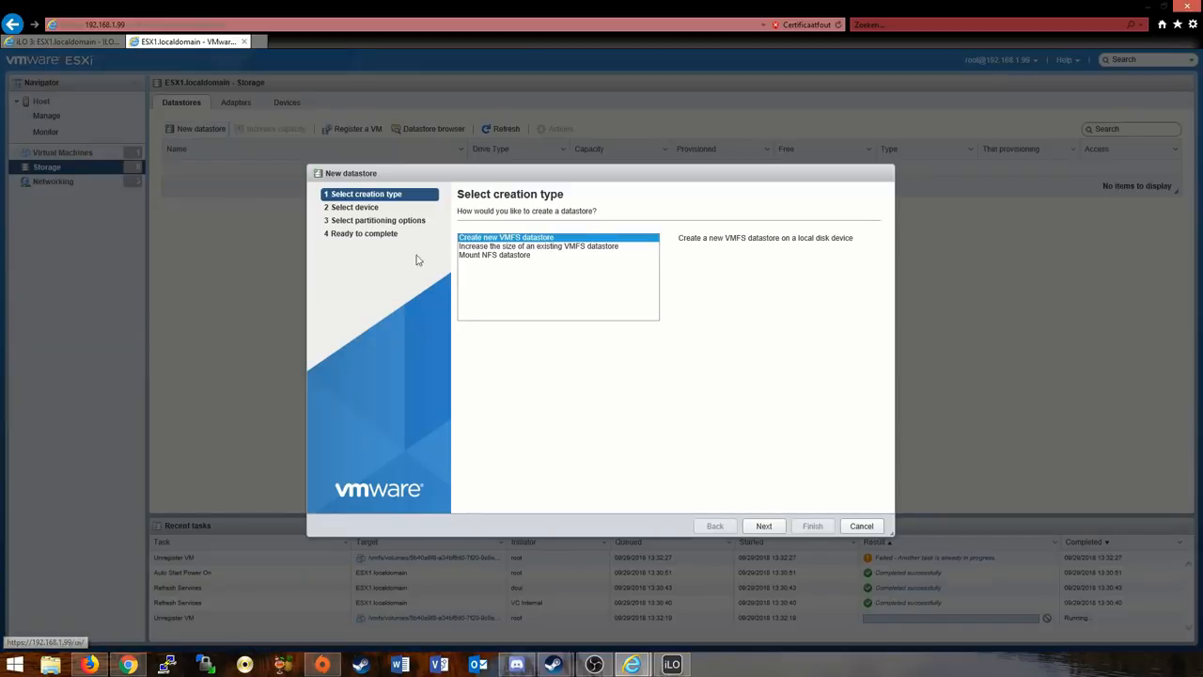
{"action": "left_click", "coordinate": [764, 527]}
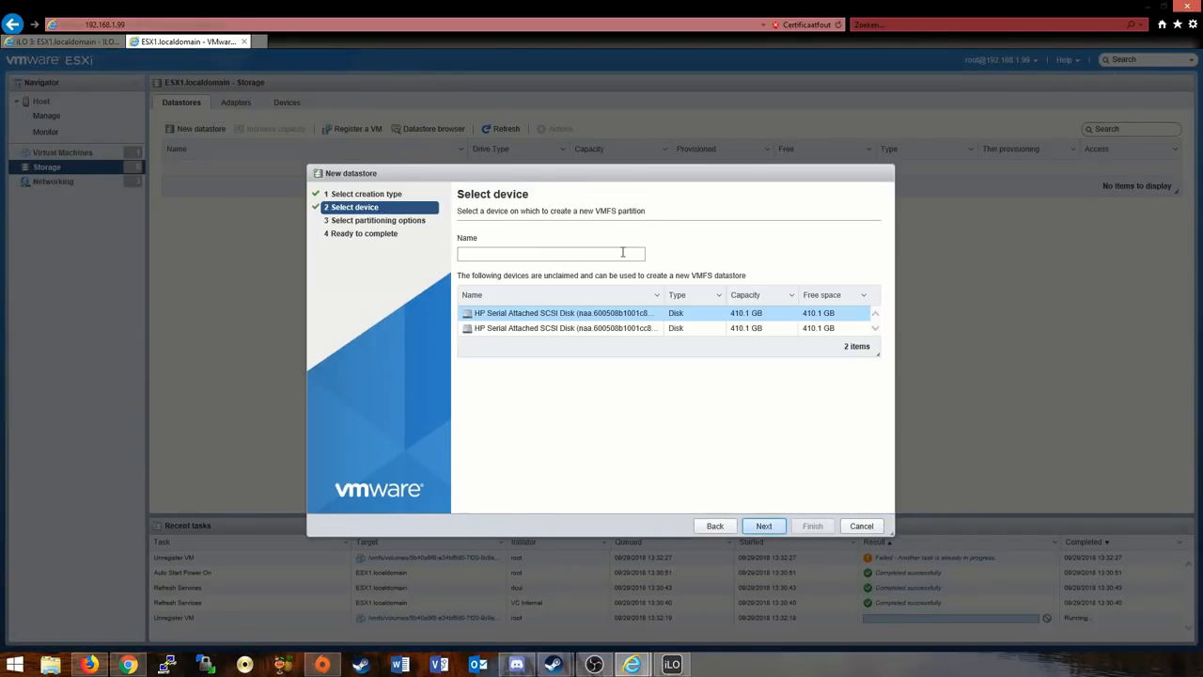
{"action": "left_click", "coordinate": [549, 254]}
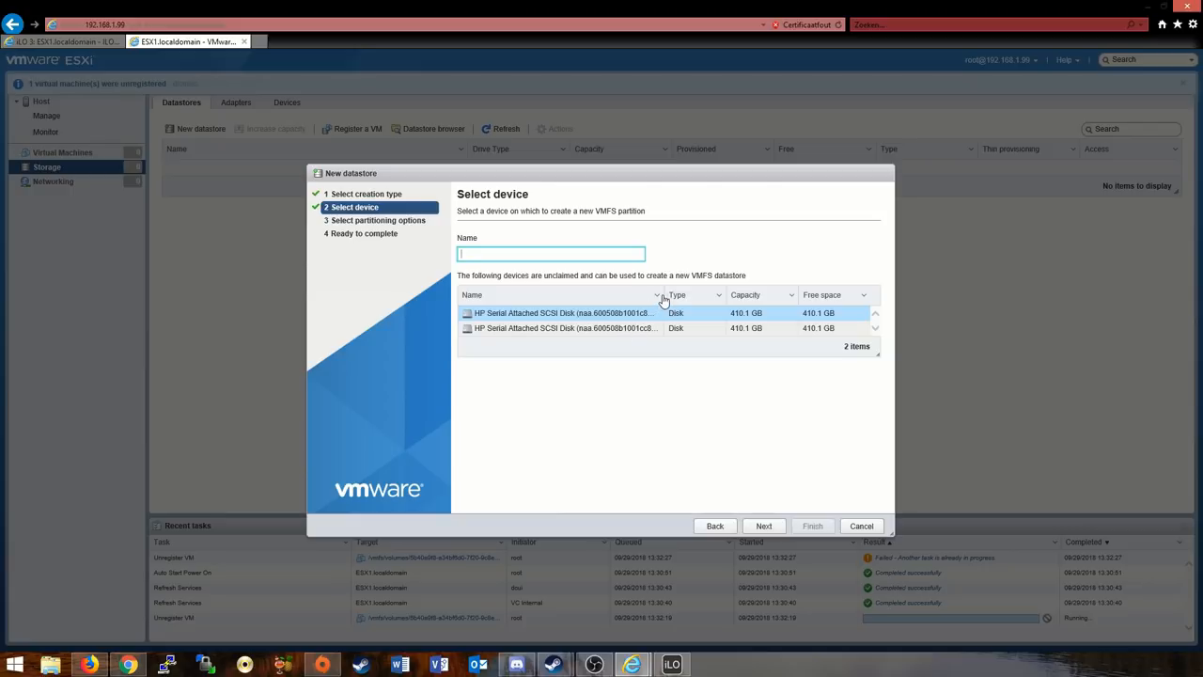
{"action": "mouse_move", "coordinate": [665, 342]}
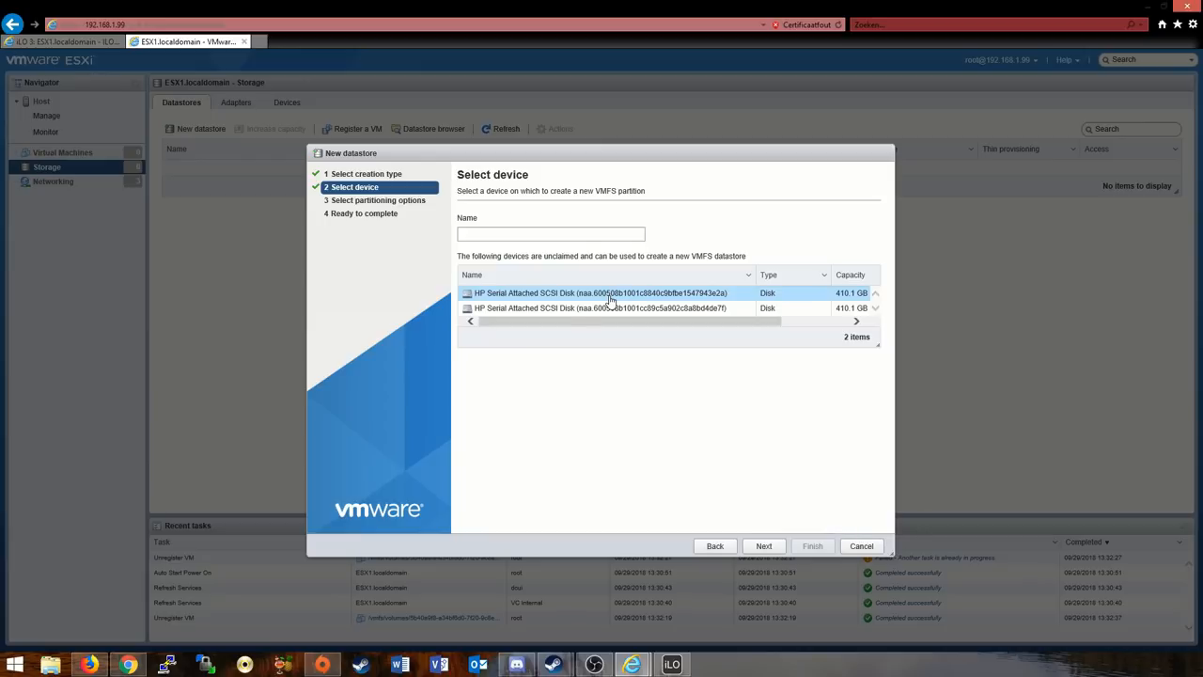
{"action": "left_click", "coordinate": [551, 234]}
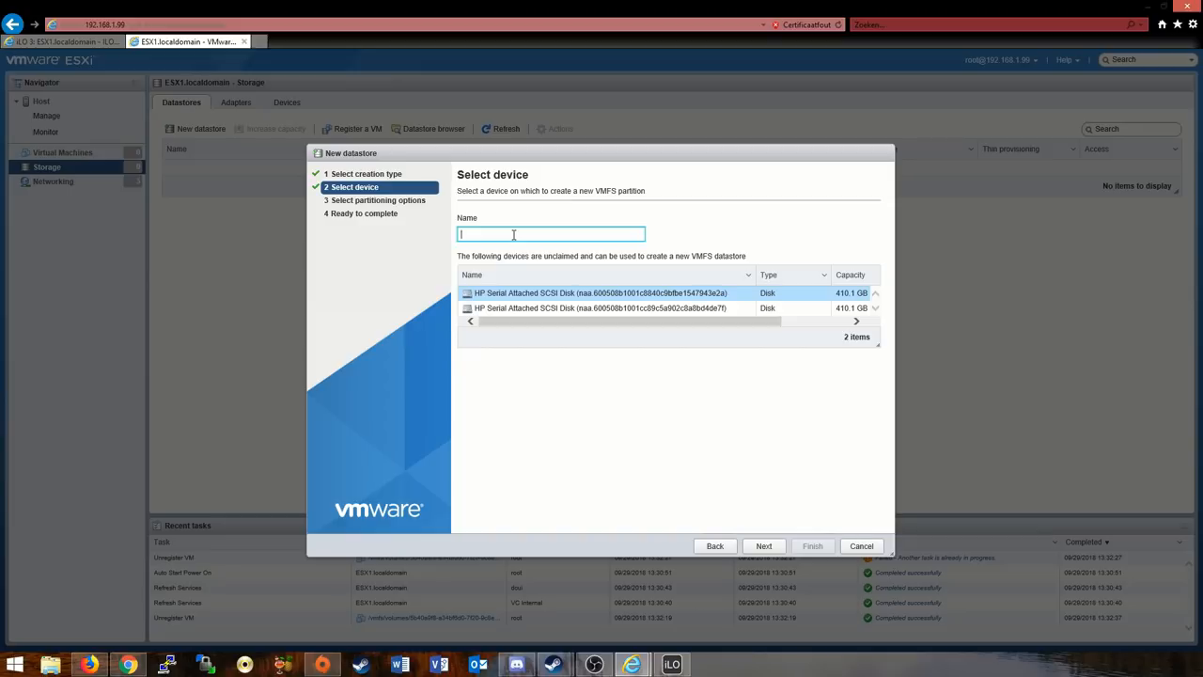
{"action": "mouse_move", "coordinate": [507, 233]}
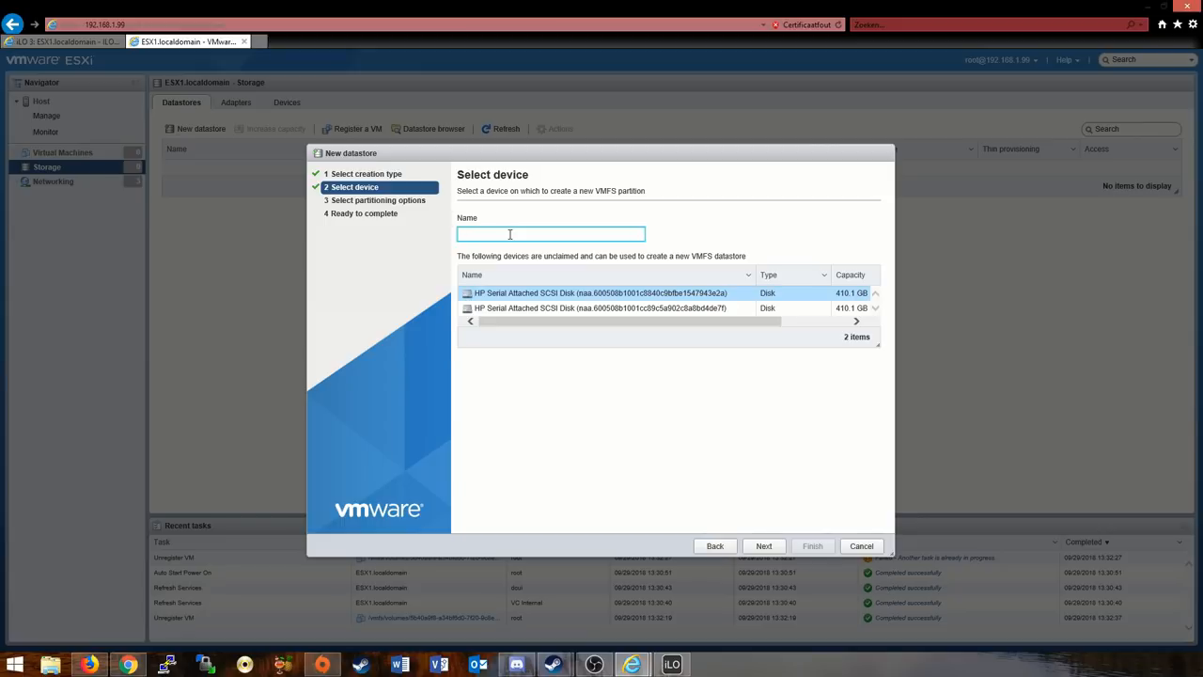
Name the datastore 15K DAS, use the full disk, and confirm erasing it; creation fails
{"action": "type", "text": "15K"}
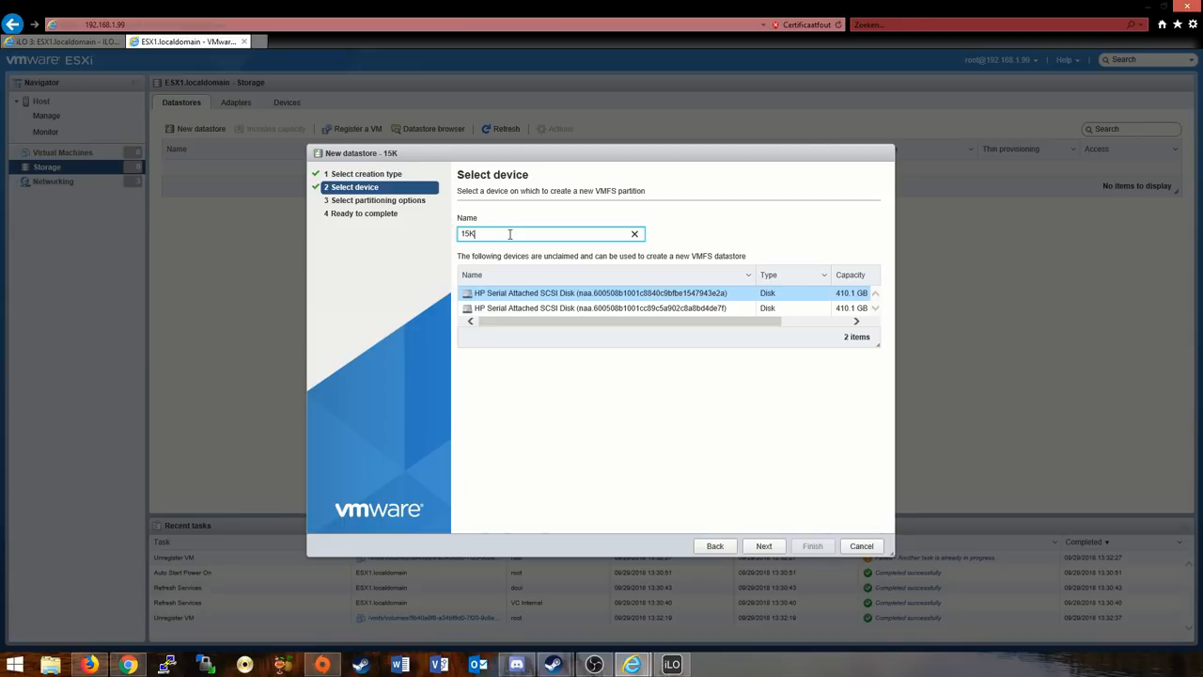
{"action": "type", "text": "DAS"}
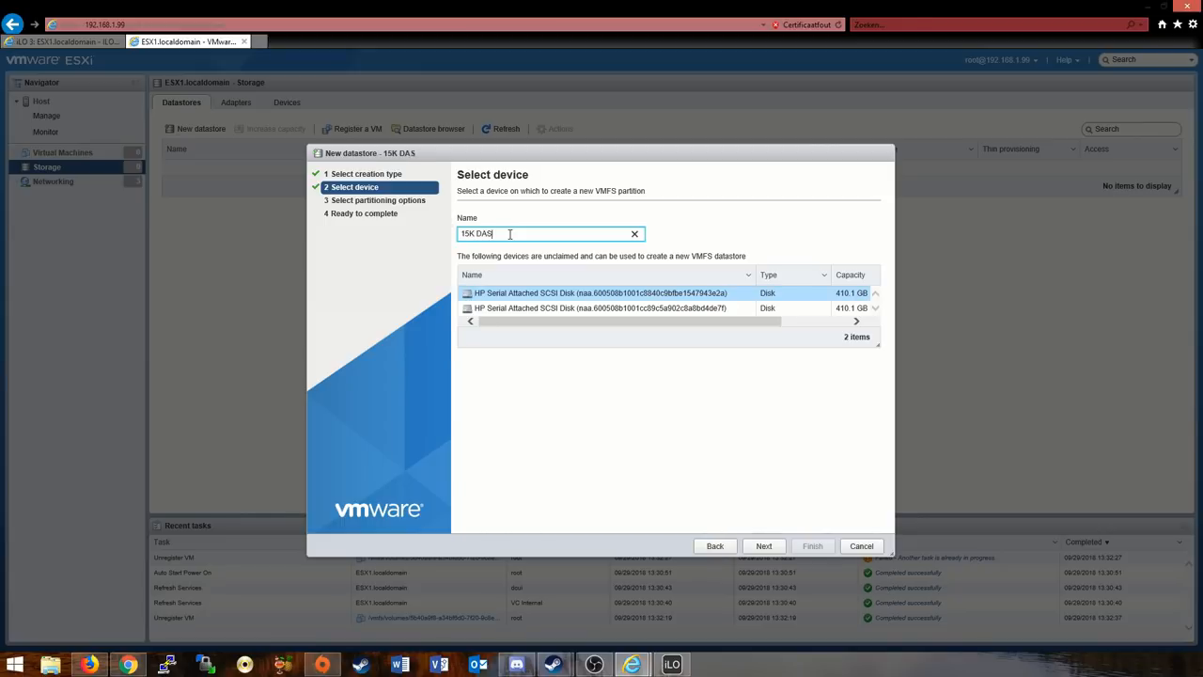
{"action": "left_click", "coordinate": [763, 545]}
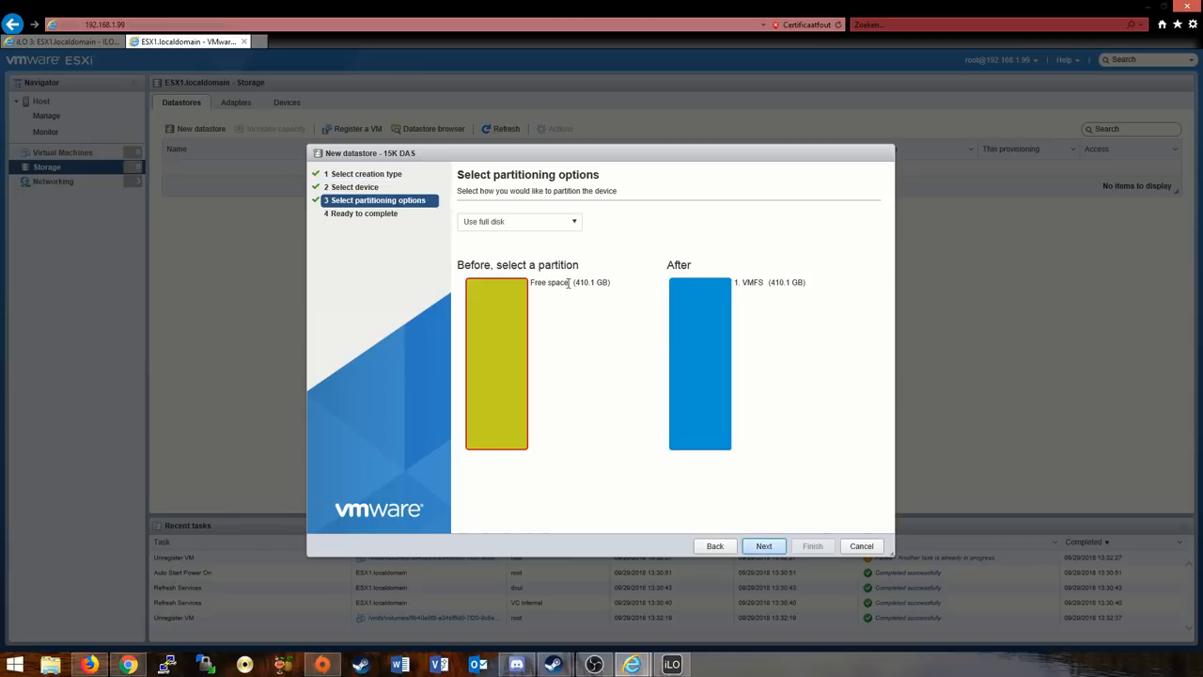
{"action": "left_click", "coordinate": [763, 545]}
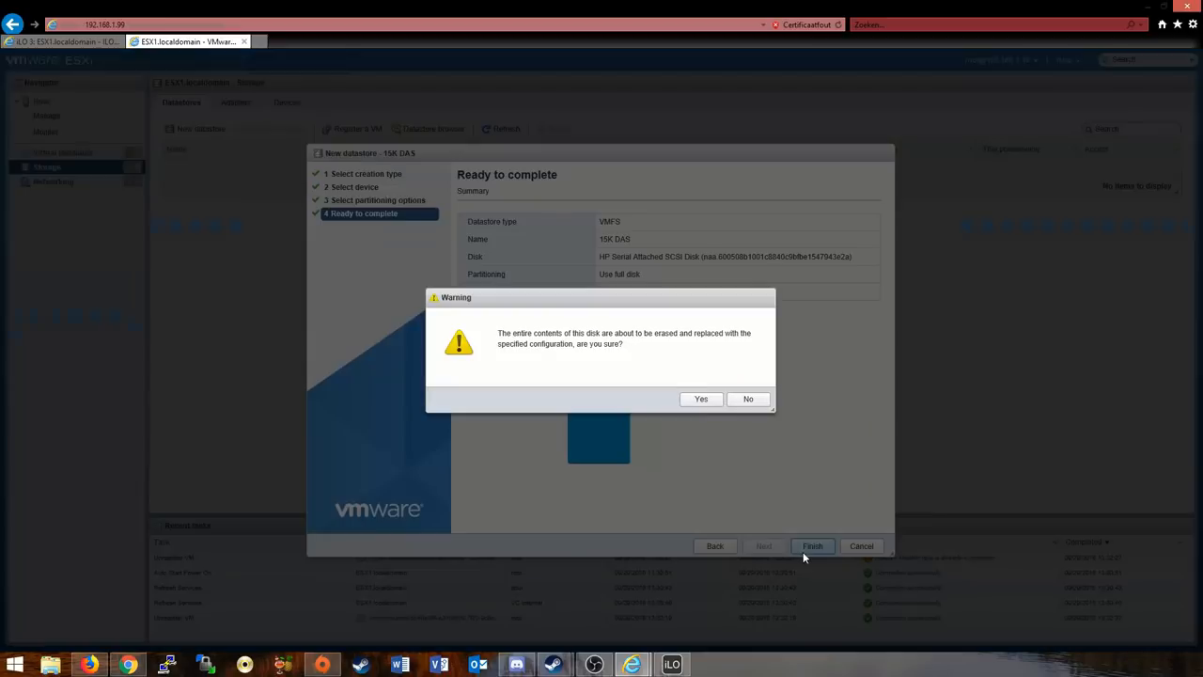
{"action": "left_click", "coordinate": [700, 398]}
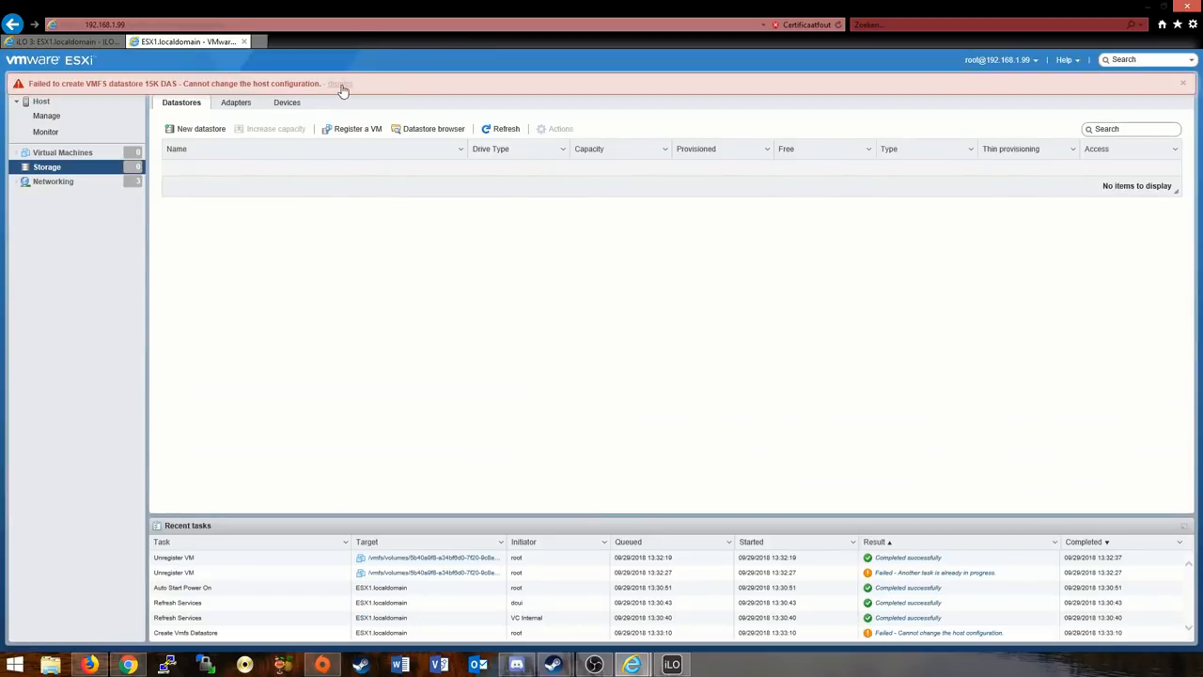
Cancel a reopened datastore wizard and view the first HP SCSI disk in the Devices list
{"action": "left_click", "coordinate": [199, 127]}
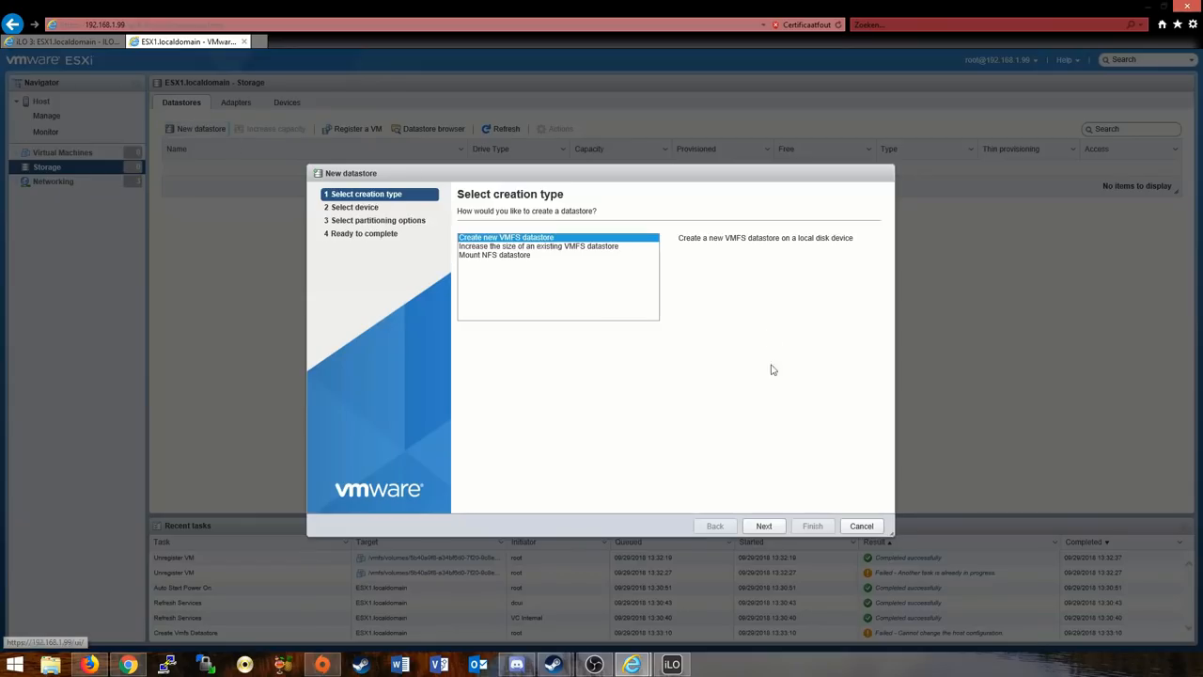
{"action": "left_click", "coordinate": [861, 527]}
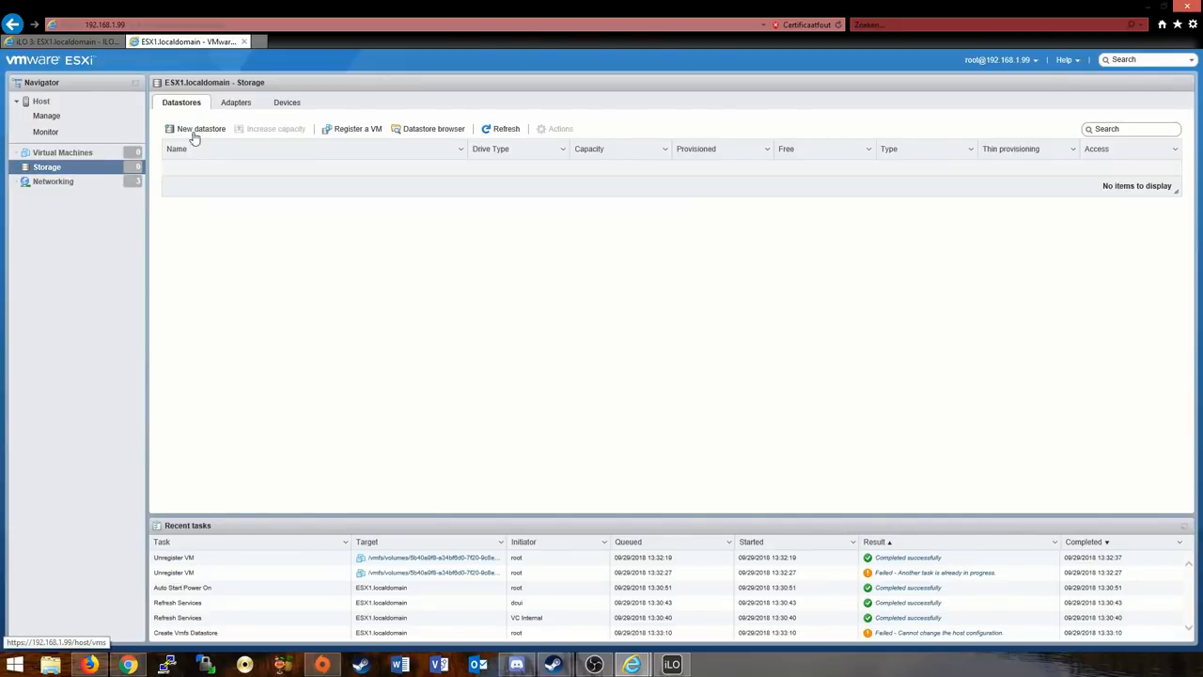
{"action": "left_click", "coordinate": [285, 101]}
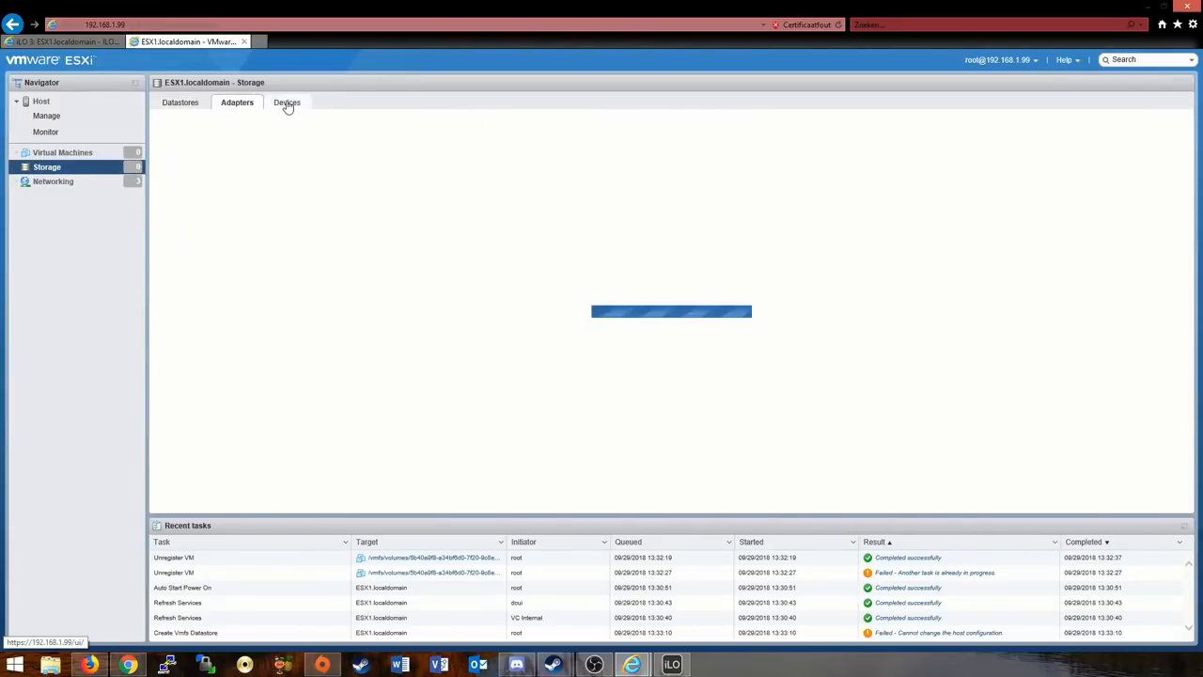
{"action": "left_click", "coordinate": [286, 102]}
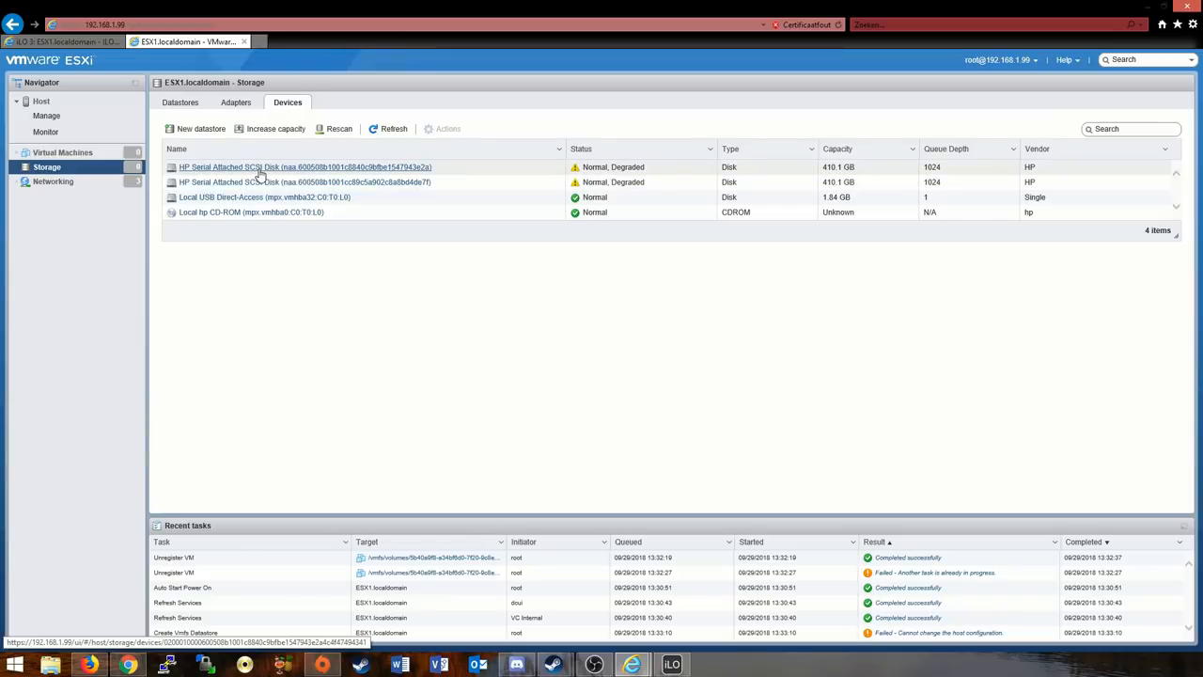
{"action": "mouse_move", "coordinate": [656, 177]}
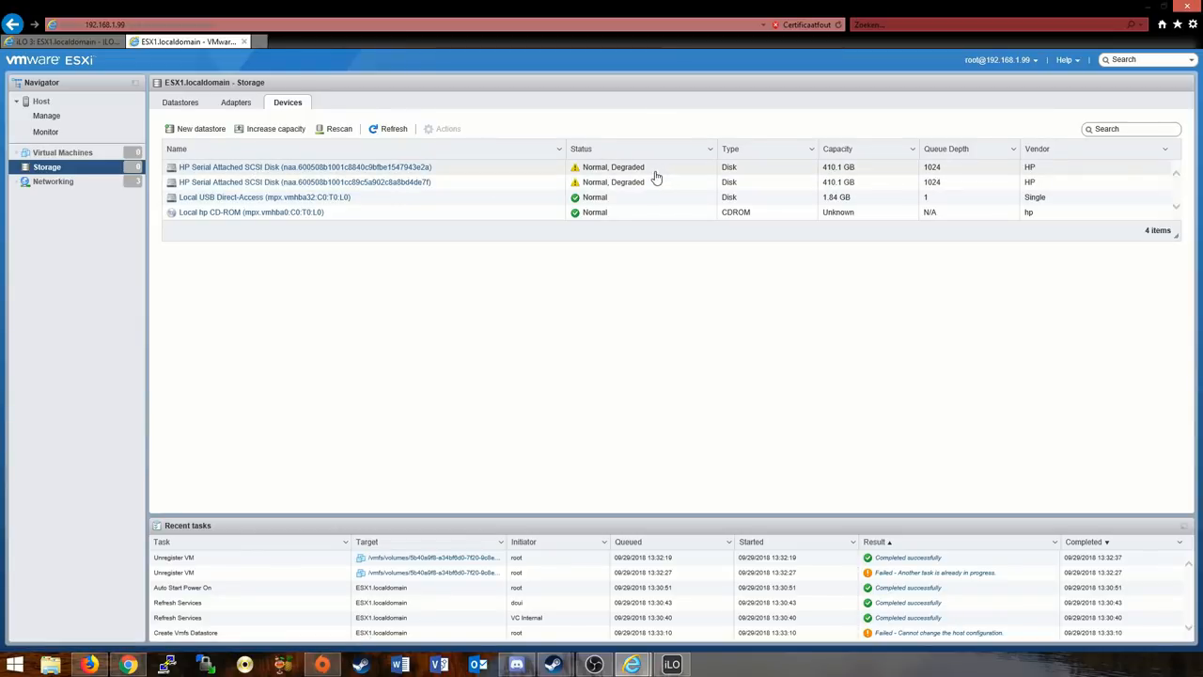
{"action": "left_click", "coordinate": [307, 166]}
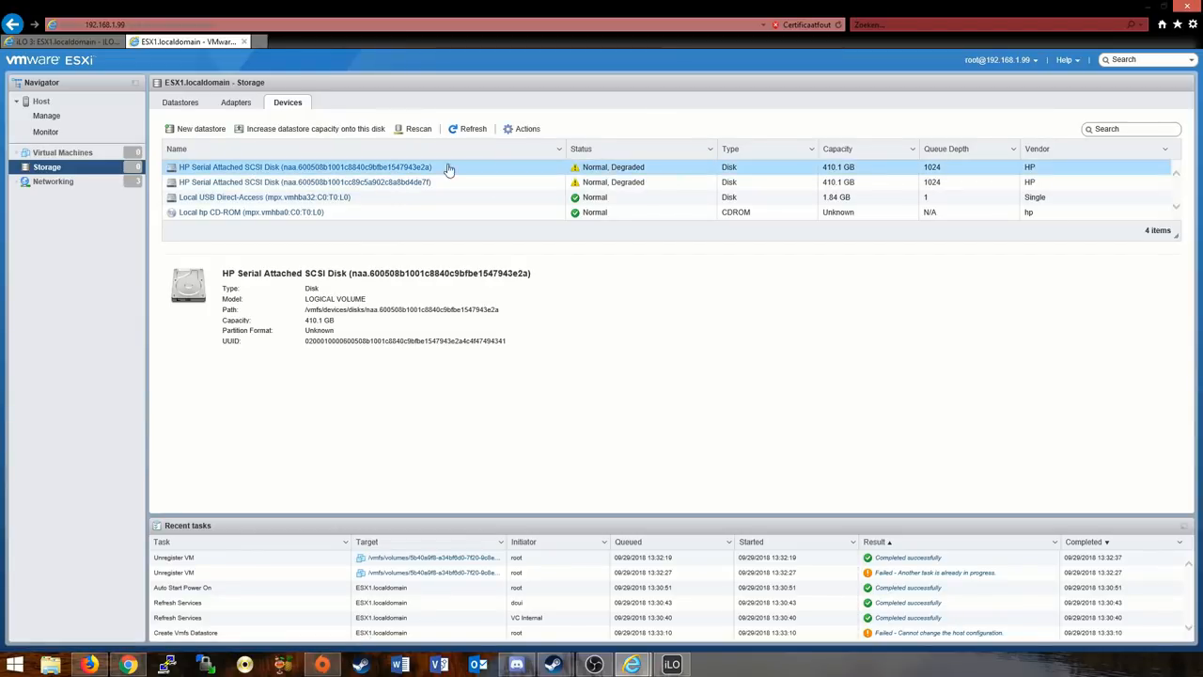
Try clearing the first HP disk's partition table from its Actions menu; it fails
{"action": "left_click", "coordinate": [301, 166]}
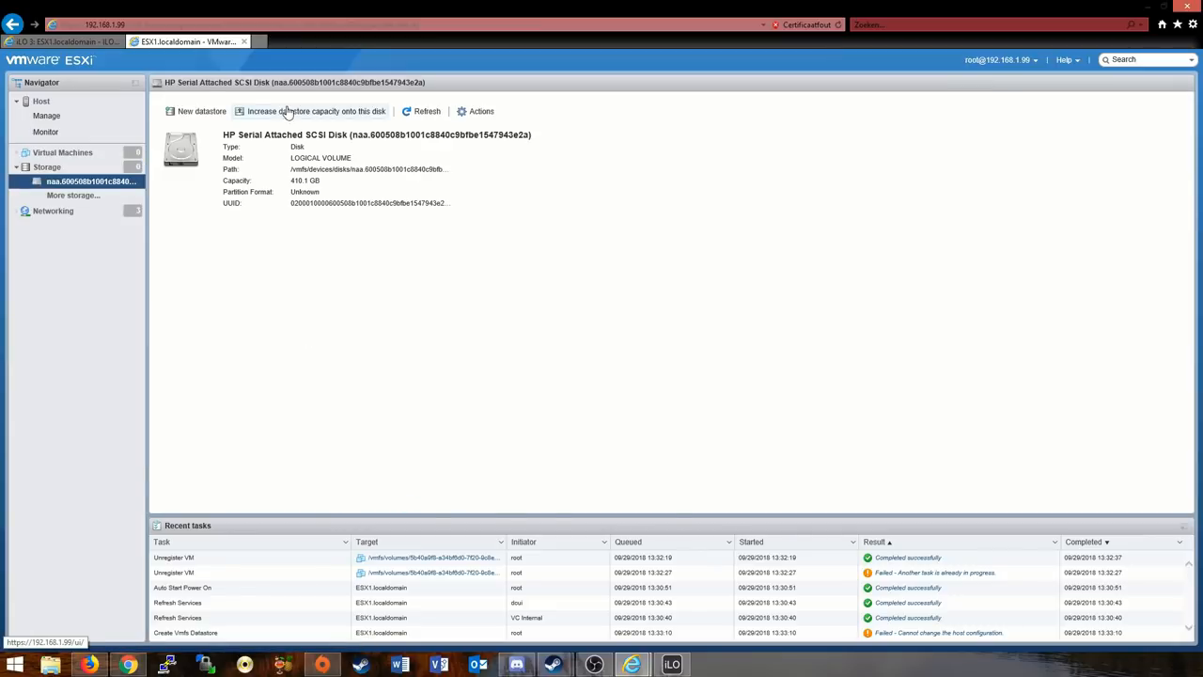
{"action": "left_click", "coordinate": [482, 110]}
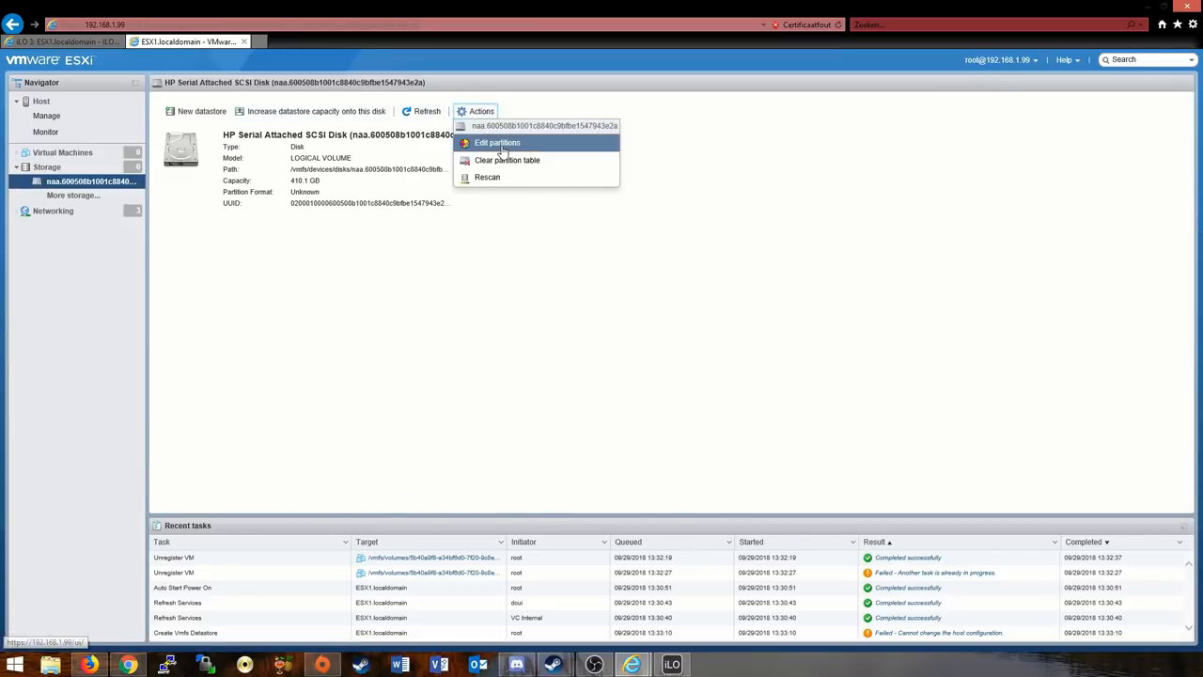
{"action": "left_click", "coordinate": [507, 160]}
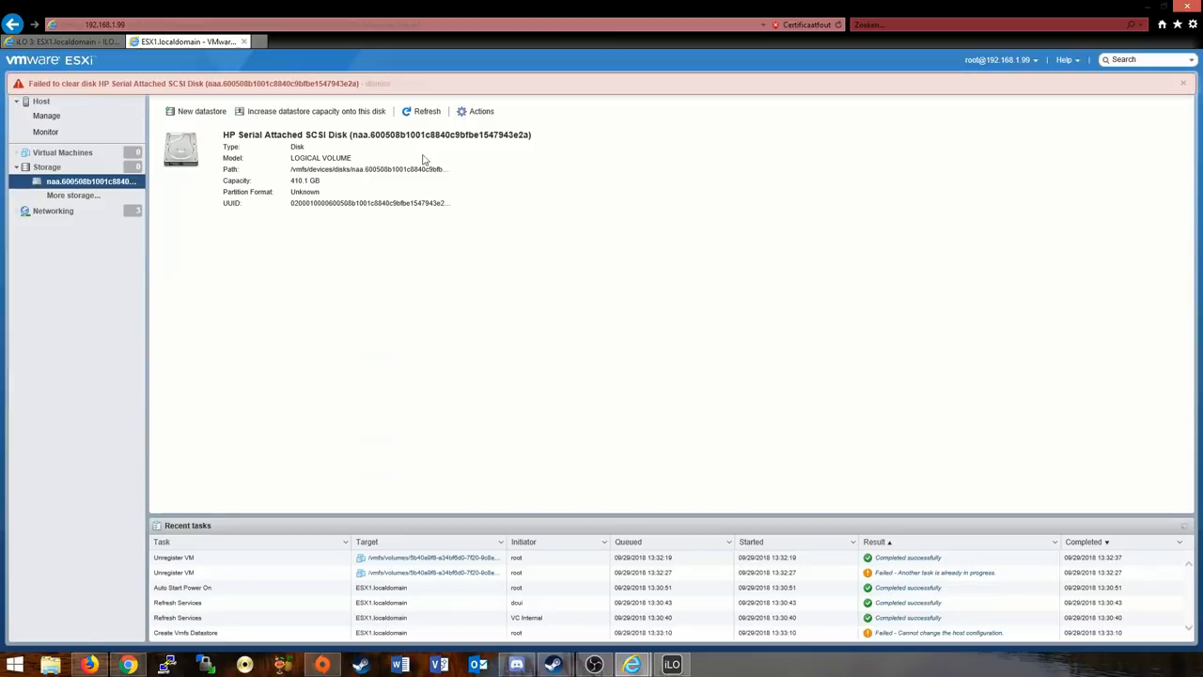
{"action": "mouse_move", "coordinate": [380, 92]}
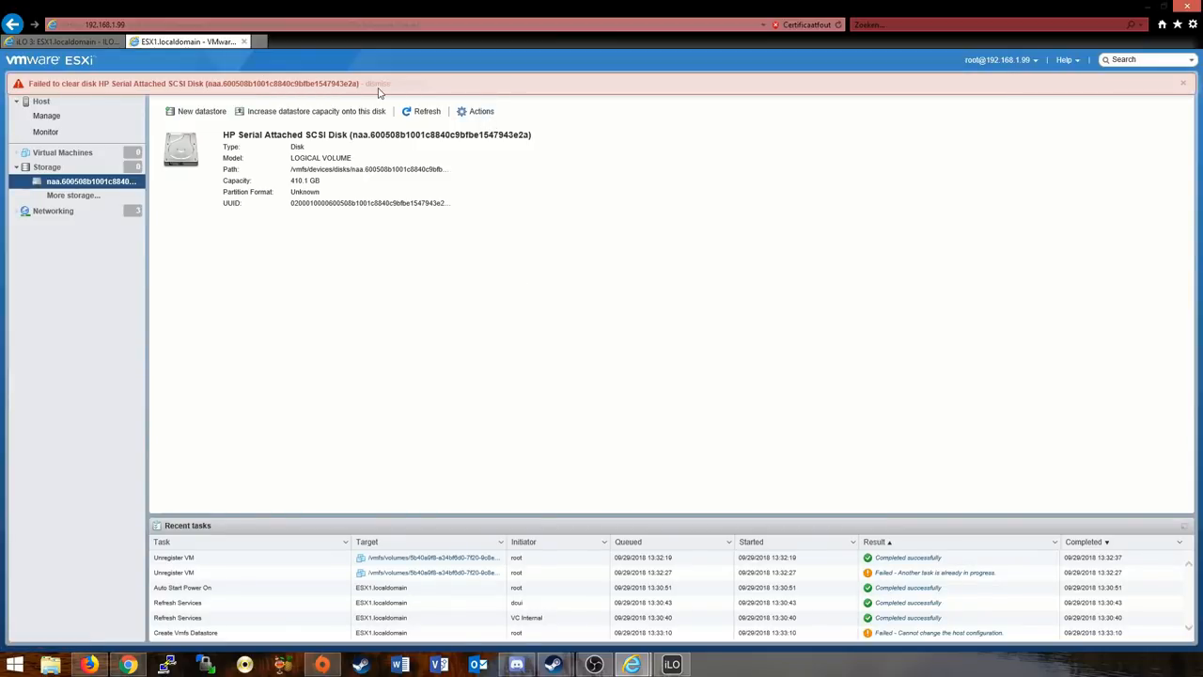
{"action": "left_click", "coordinate": [1183, 83]}
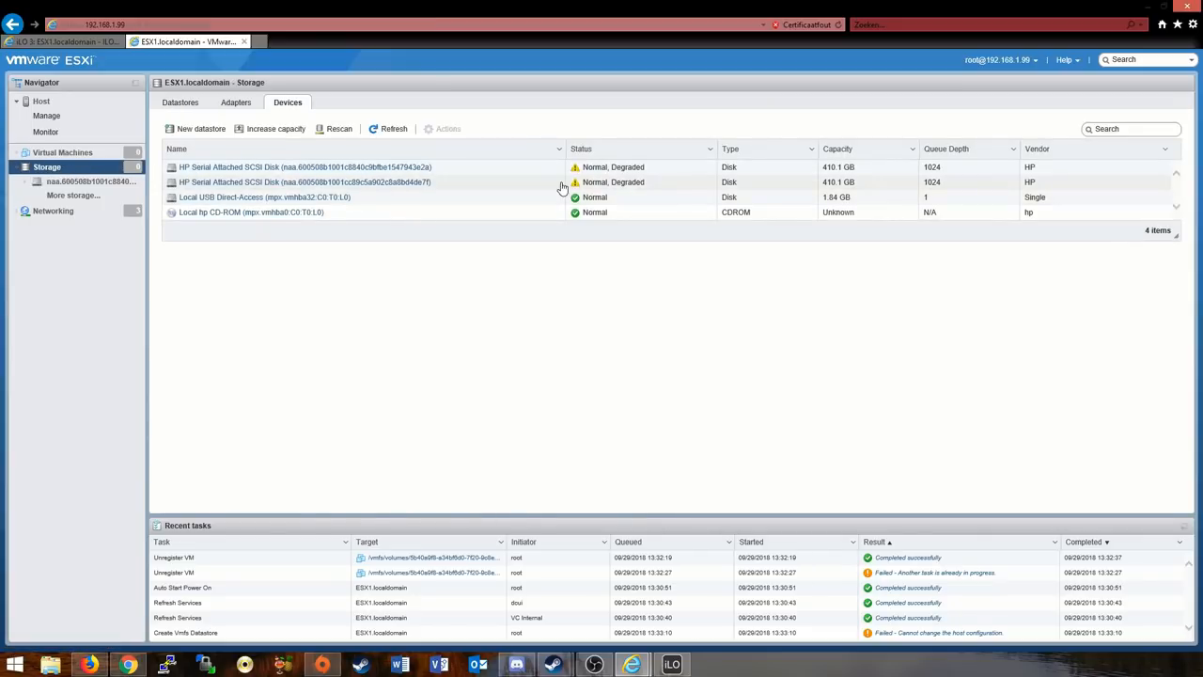
Check the details of both HP SAS disks, then return to the storage overview
{"action": "left_click", "coordinate": [303, 181]}
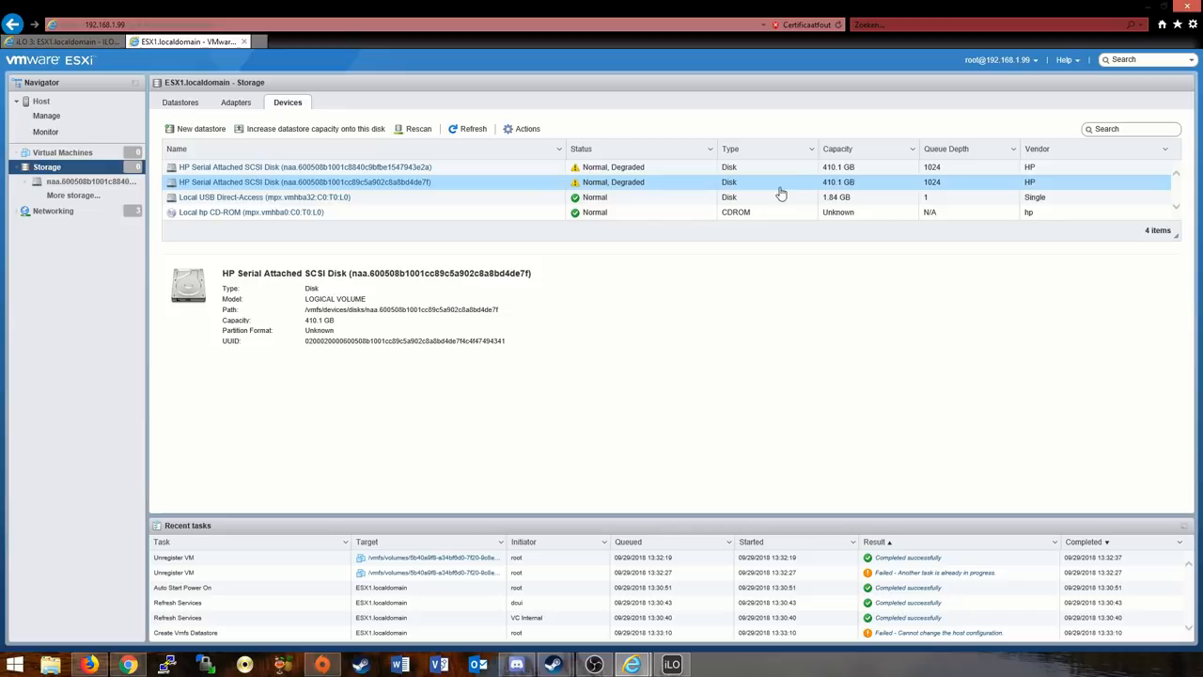
{"action": "mouse_move", "coordinate": [805, 179]}
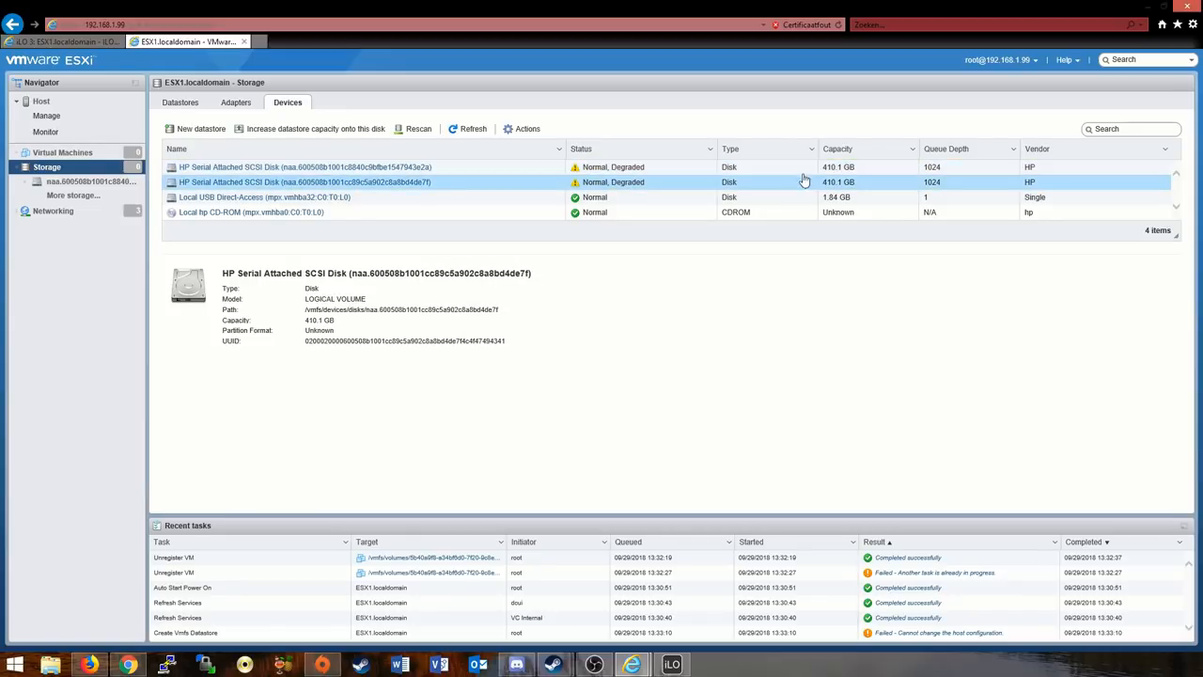
{"action": "left_click", "coordinate": [309, 165]}
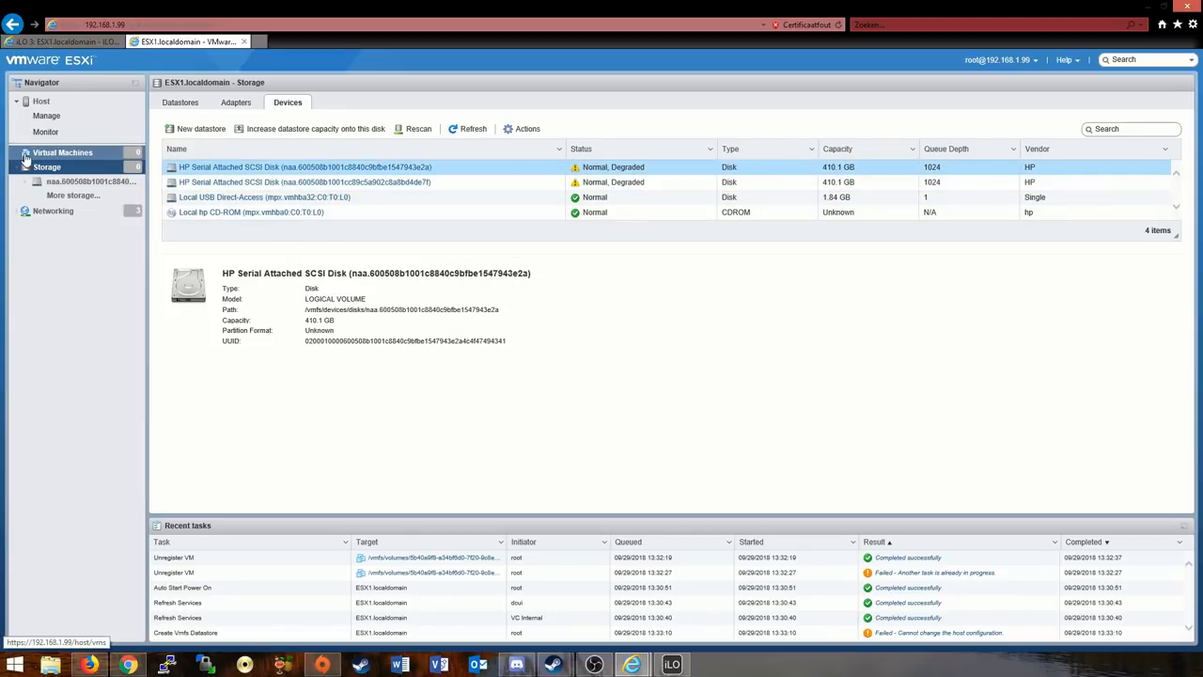
{"action": "left_click", "coordinate": [91, 180]}
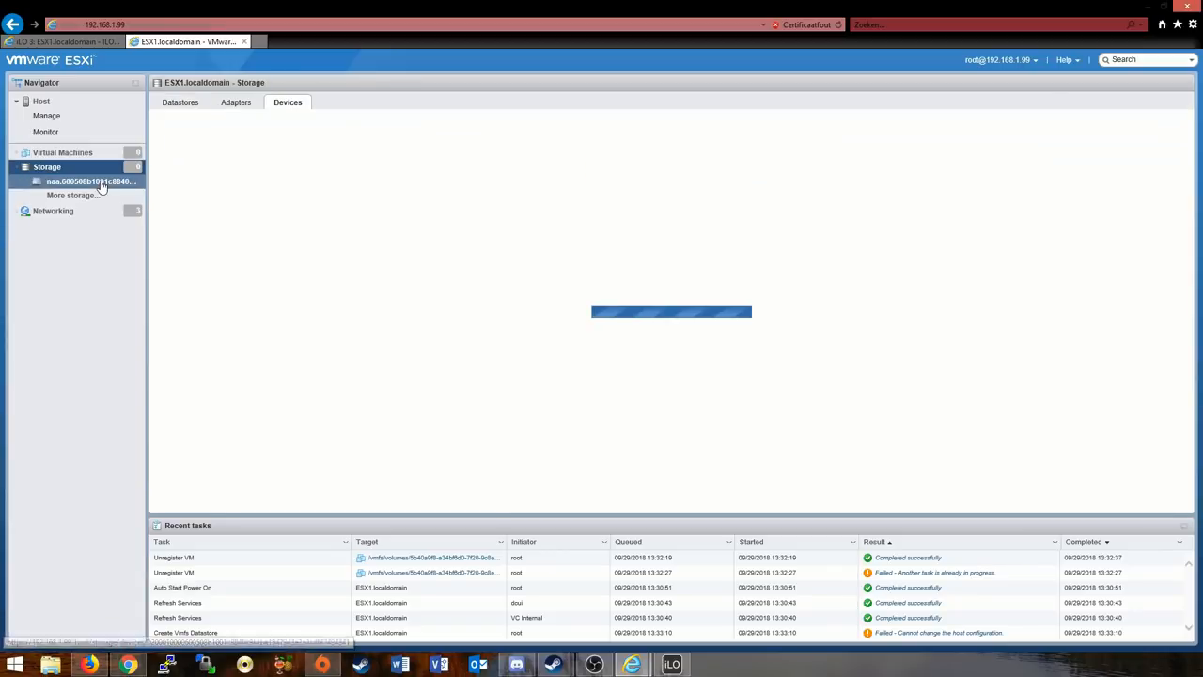
Create full-disk VMFS datastore 10K DAS on the second HP SAS disk and confirm erasing it
{"action": "left_click", "coordinate": [91, 181]}
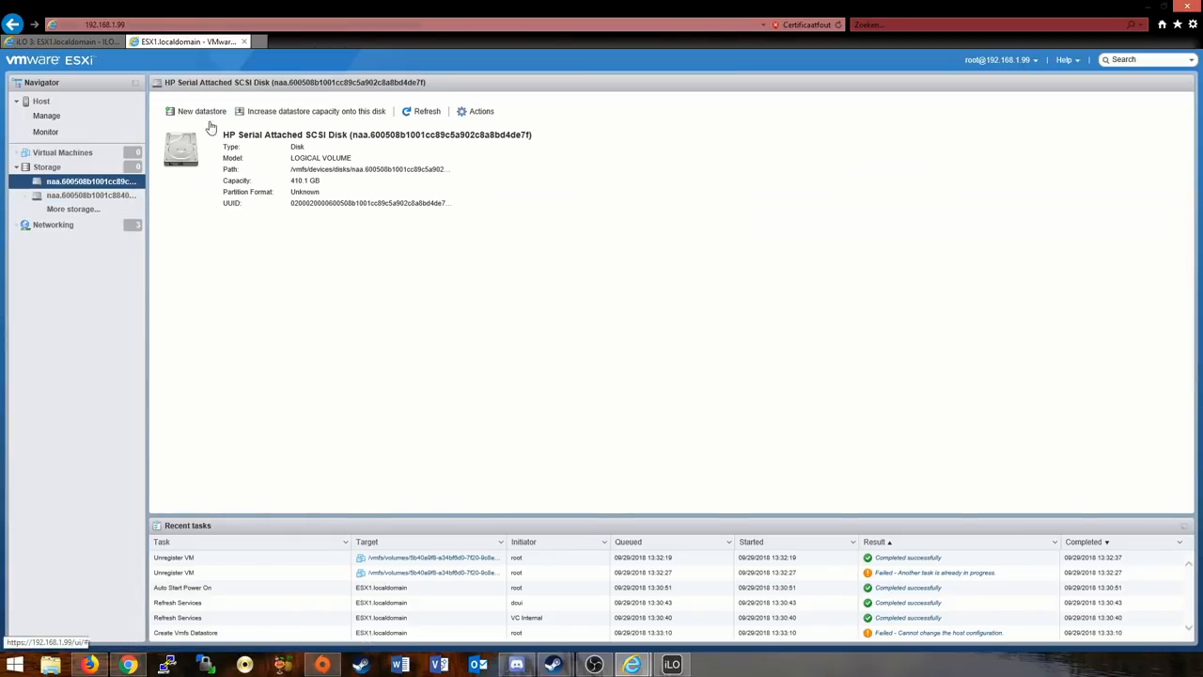
{"action": "left_click", "coordinate": [201, 111]}
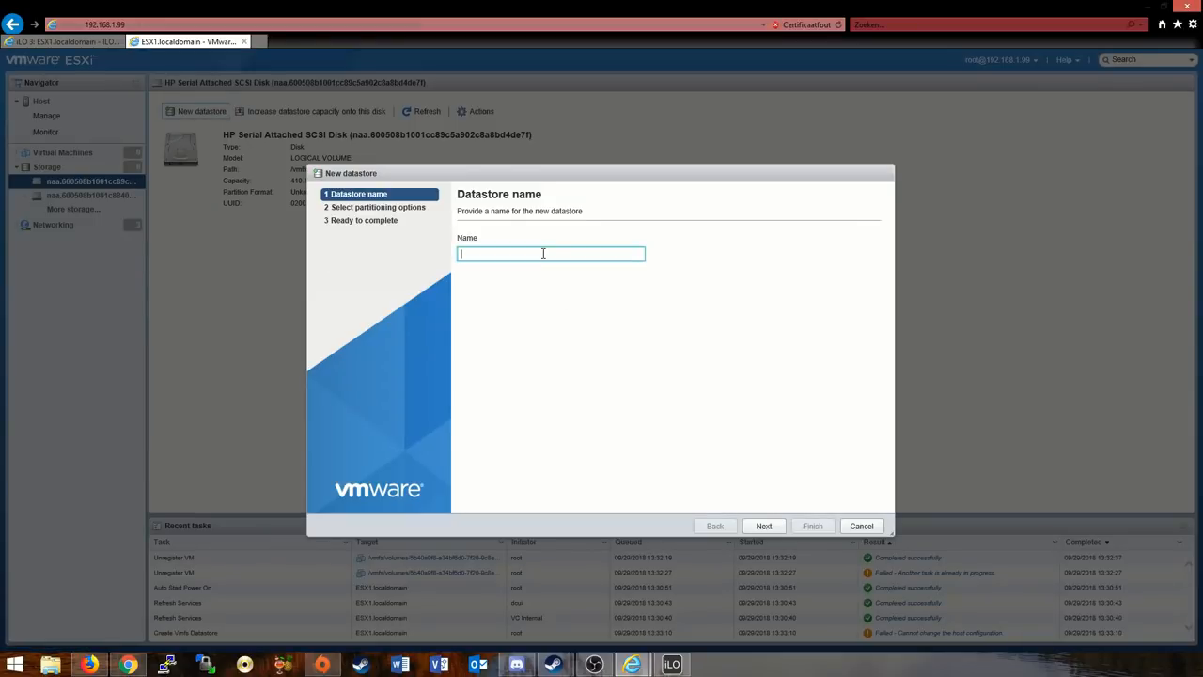
{"action": "type", "text": "10K"}
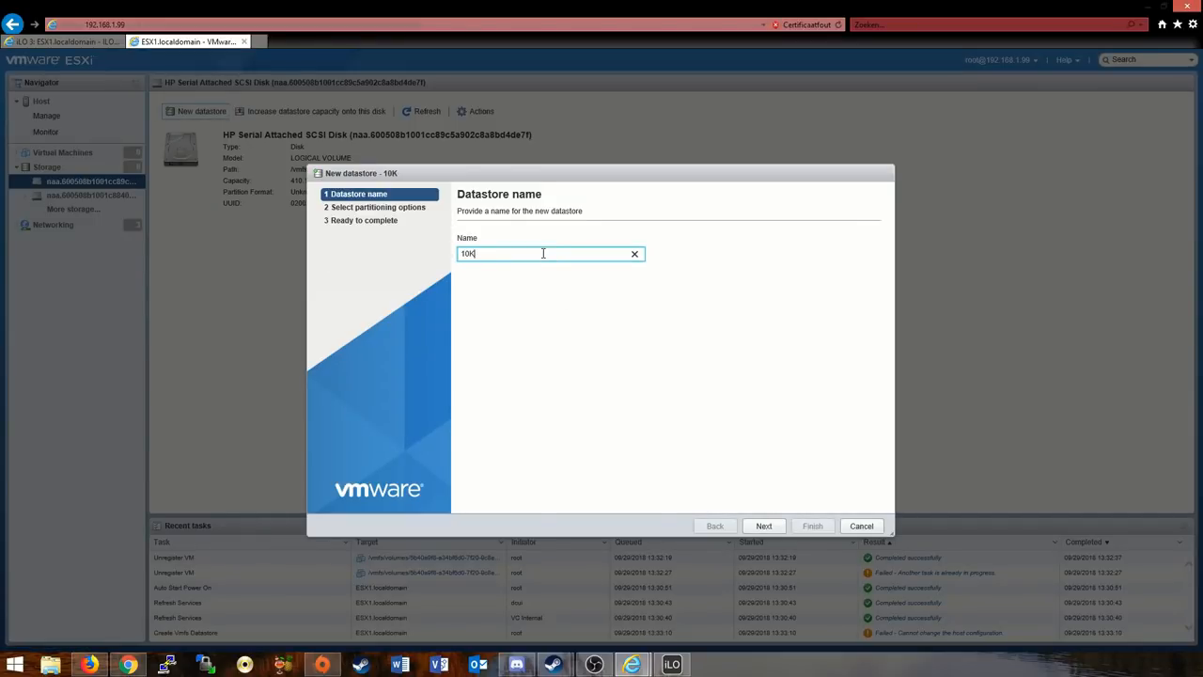
{"action": "left_click", "coordinate": [764, 526]}
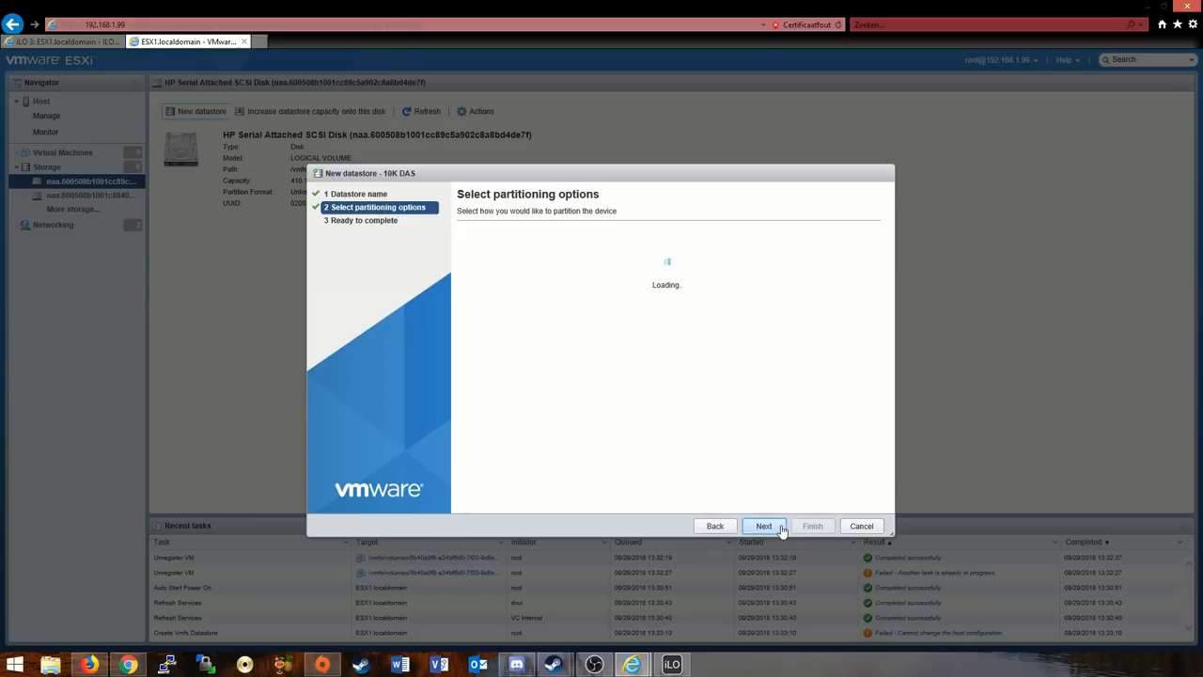
{"action": "left_click", "coordinate": [763, 526]}
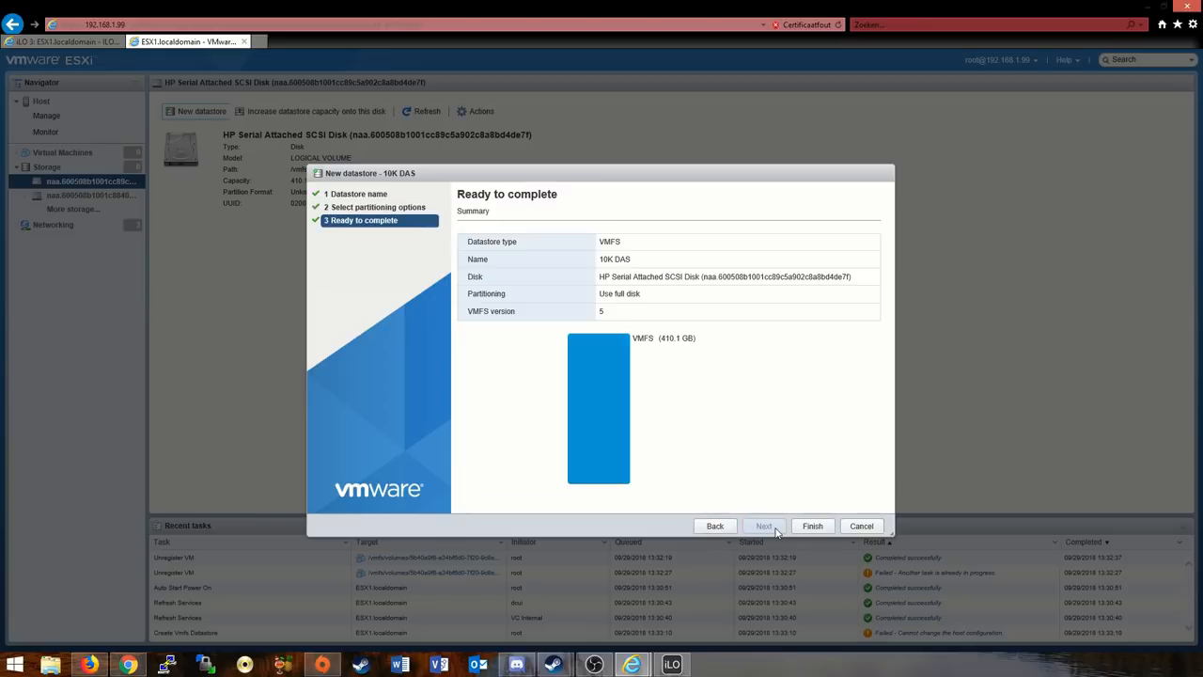
{"action": "left_click", "coordinate": [812, 526]}
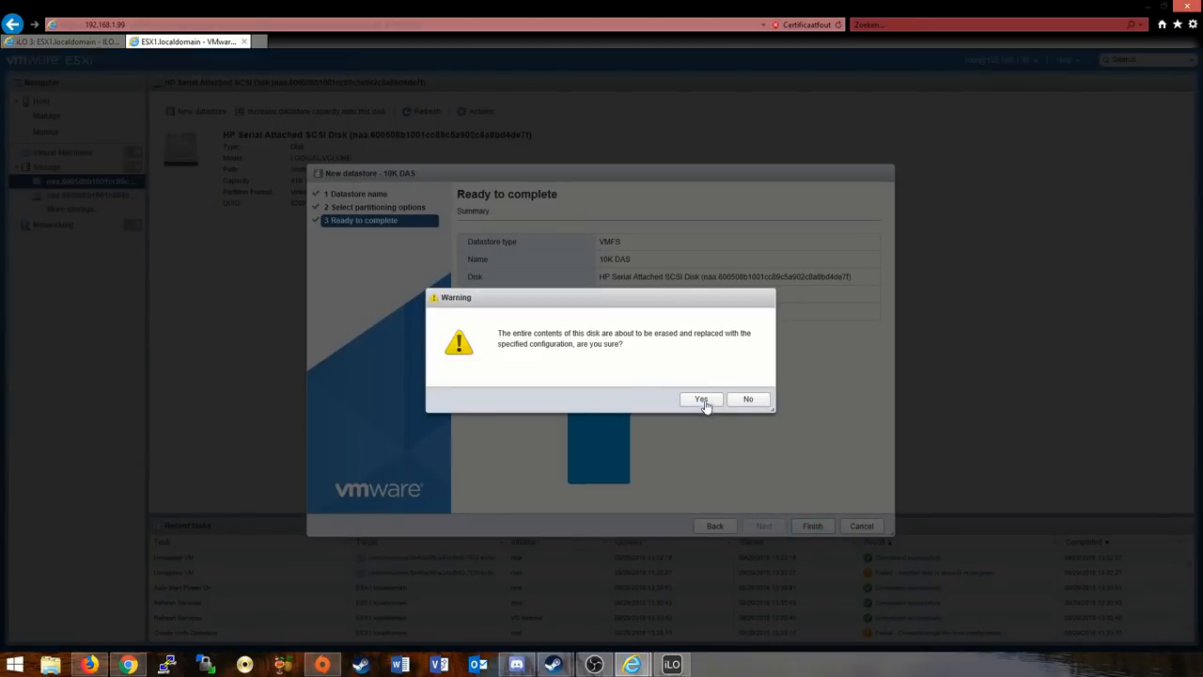
{"action": "left_click", "coordinate": [699, 399]}
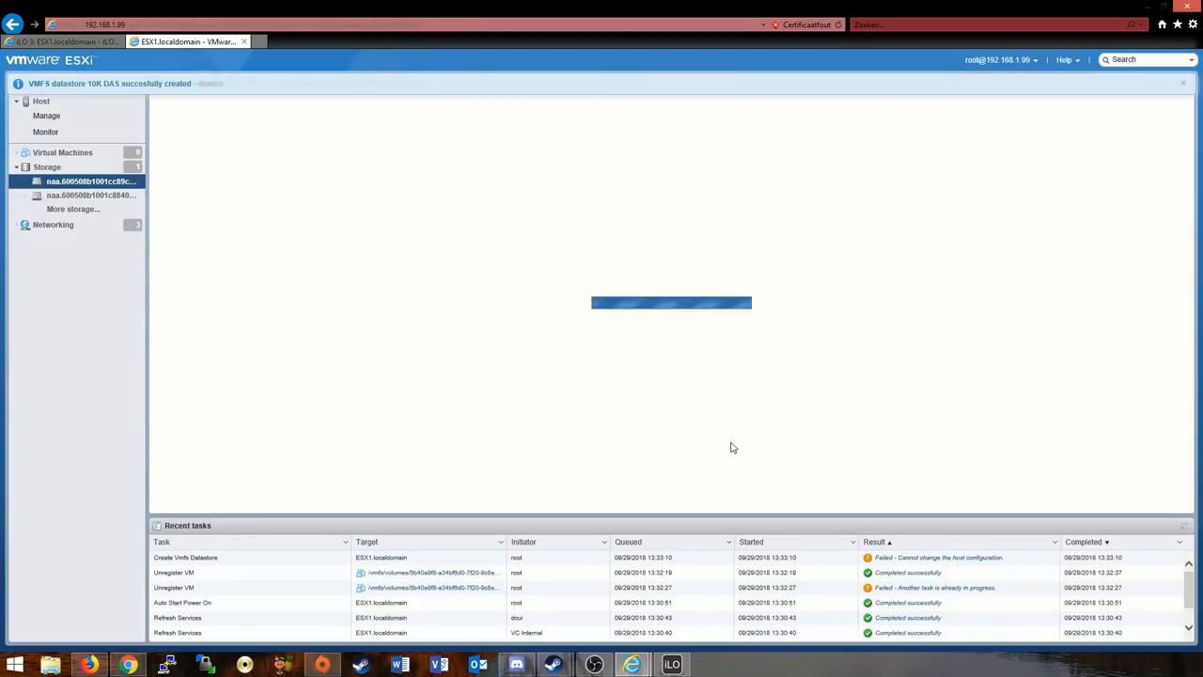
View the new VMFS partition, then return to the storage overview
{"action": "left_click", "coordinate": [90, 194]}
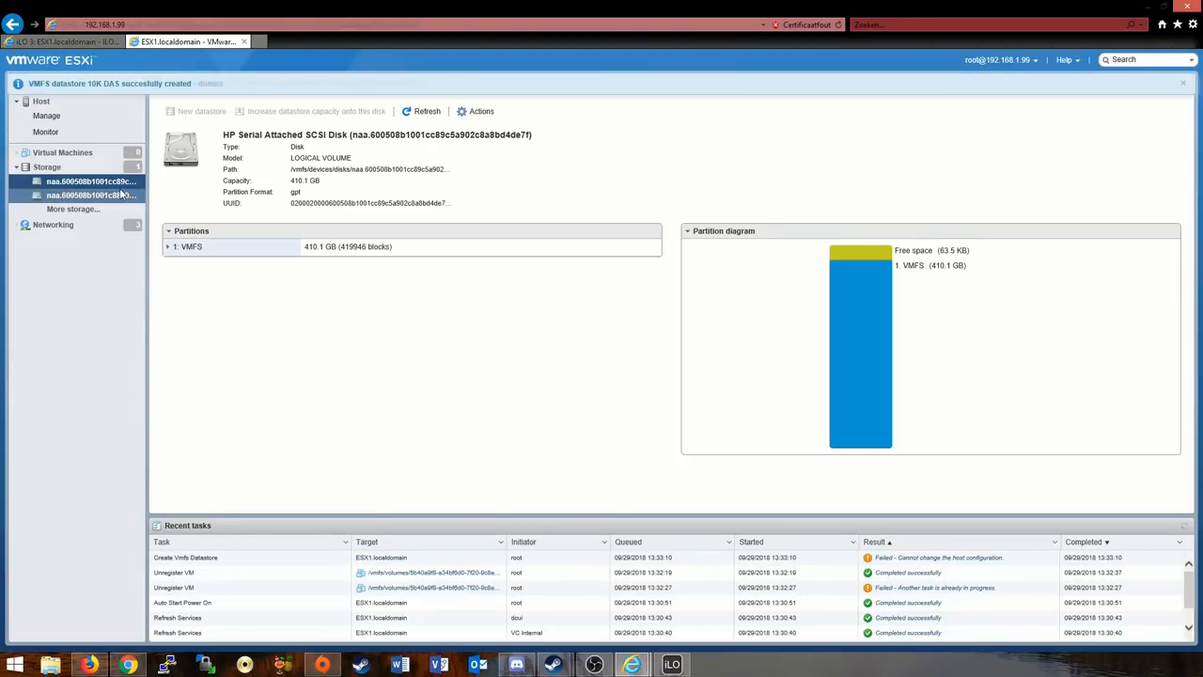
{"action": "left_click", "coordinate": [47, 165]}
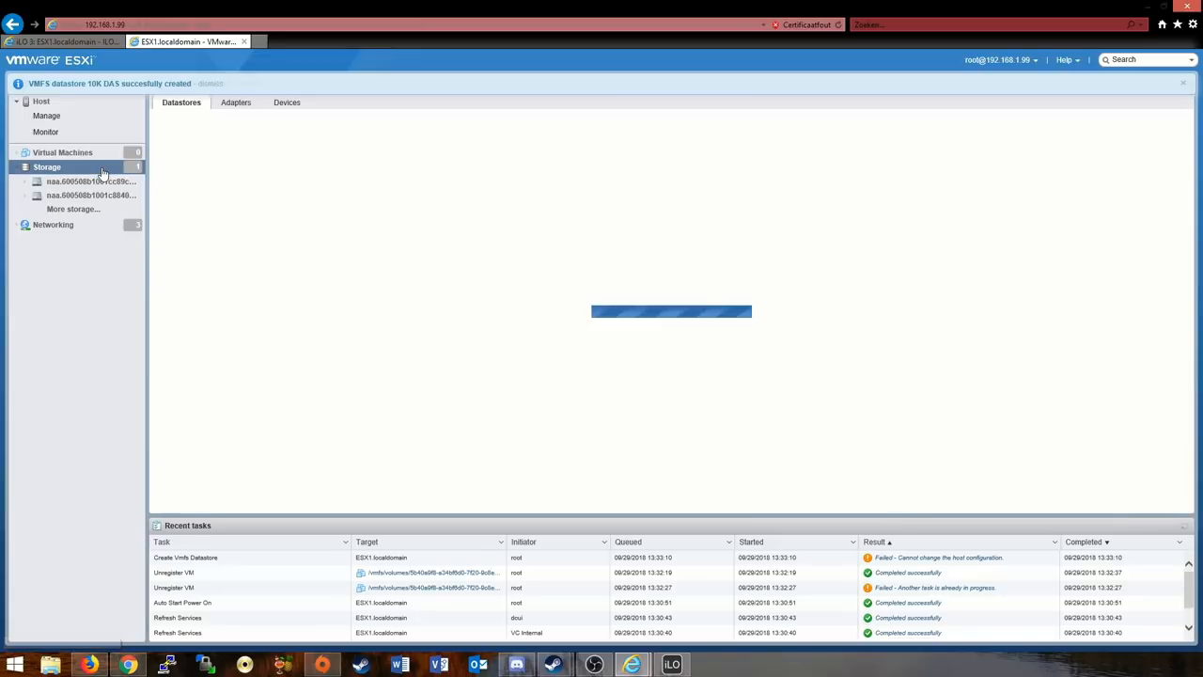
Open the first HP SAS disk from the Devices list
{"action": "left_click", "coordinate": [285, 101]}
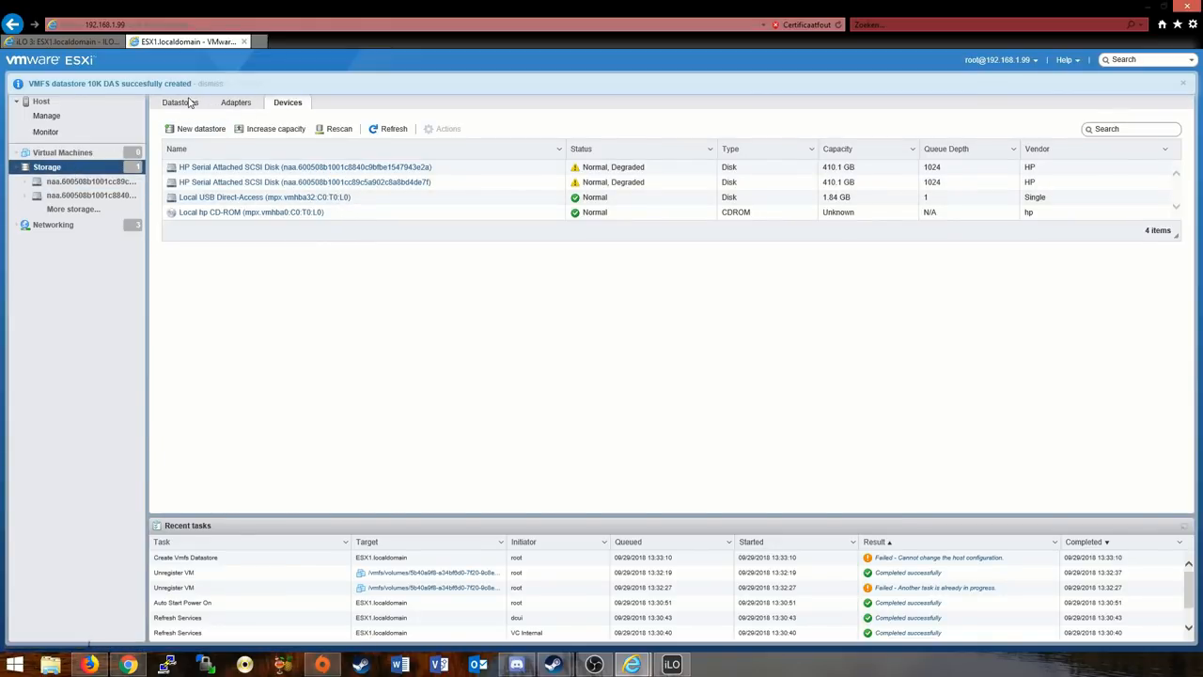
{"action": "left_click", "coordinate": [181, 102]}
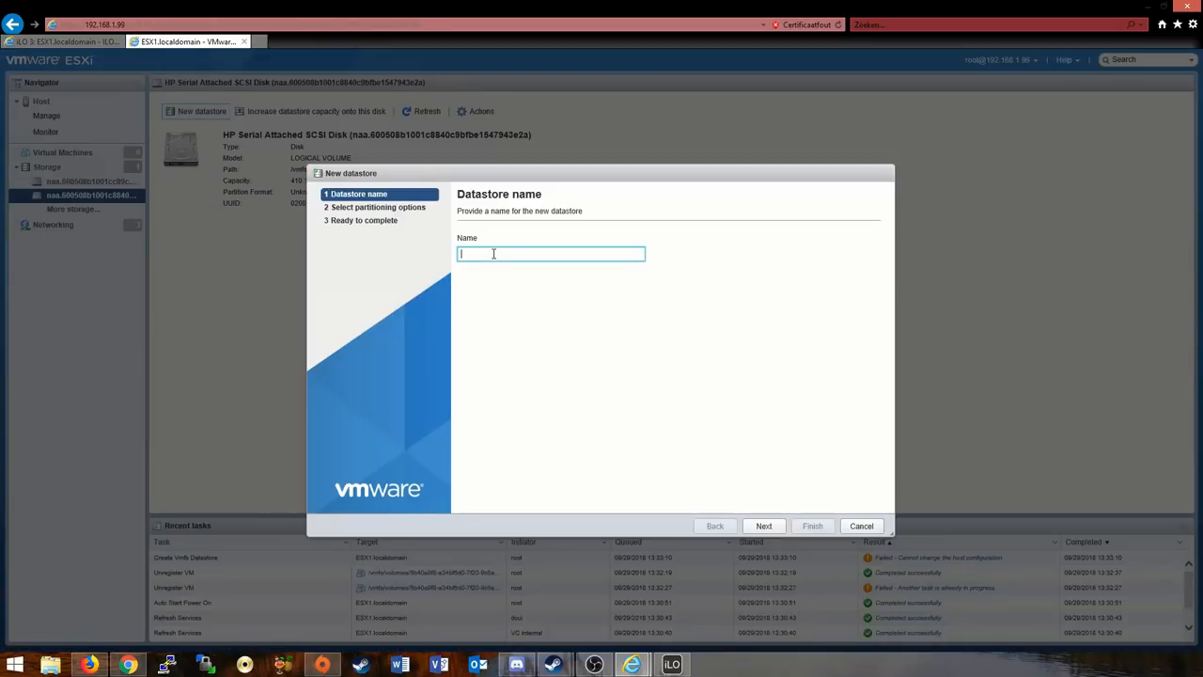
Name the datastore 15K and continue; inspect the unhandled exception and reload the client
{"action": "type", "text": "15K"}
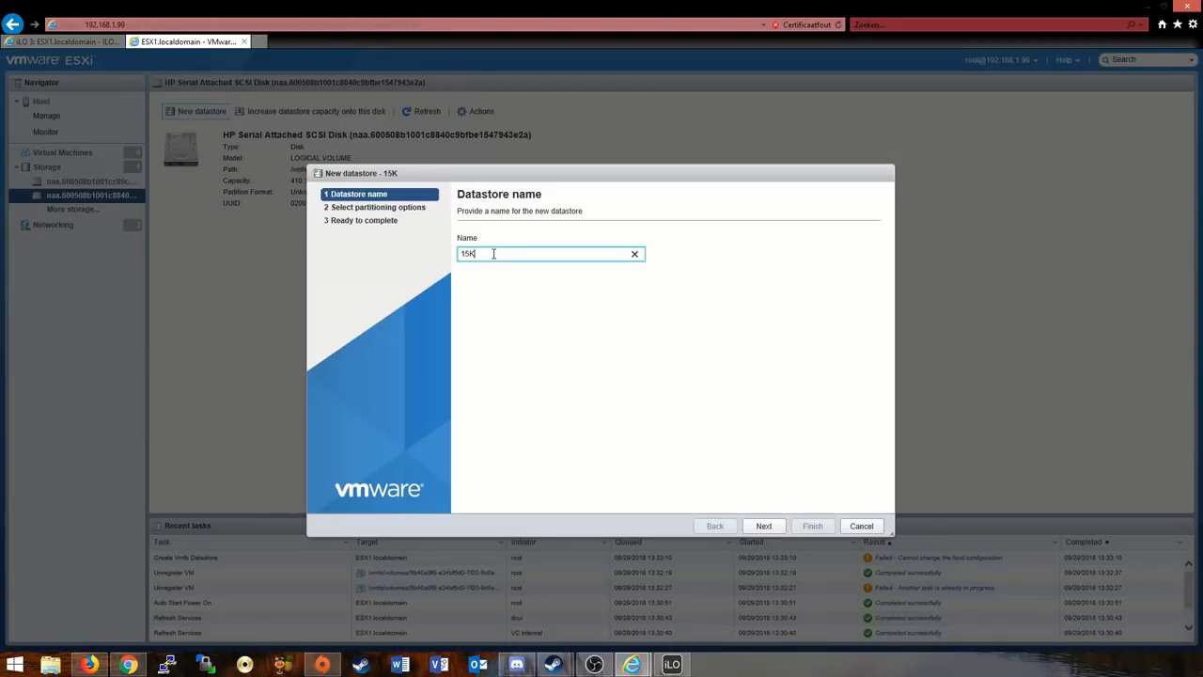
{"action": "left_click", "coordinate": [763, 526]}
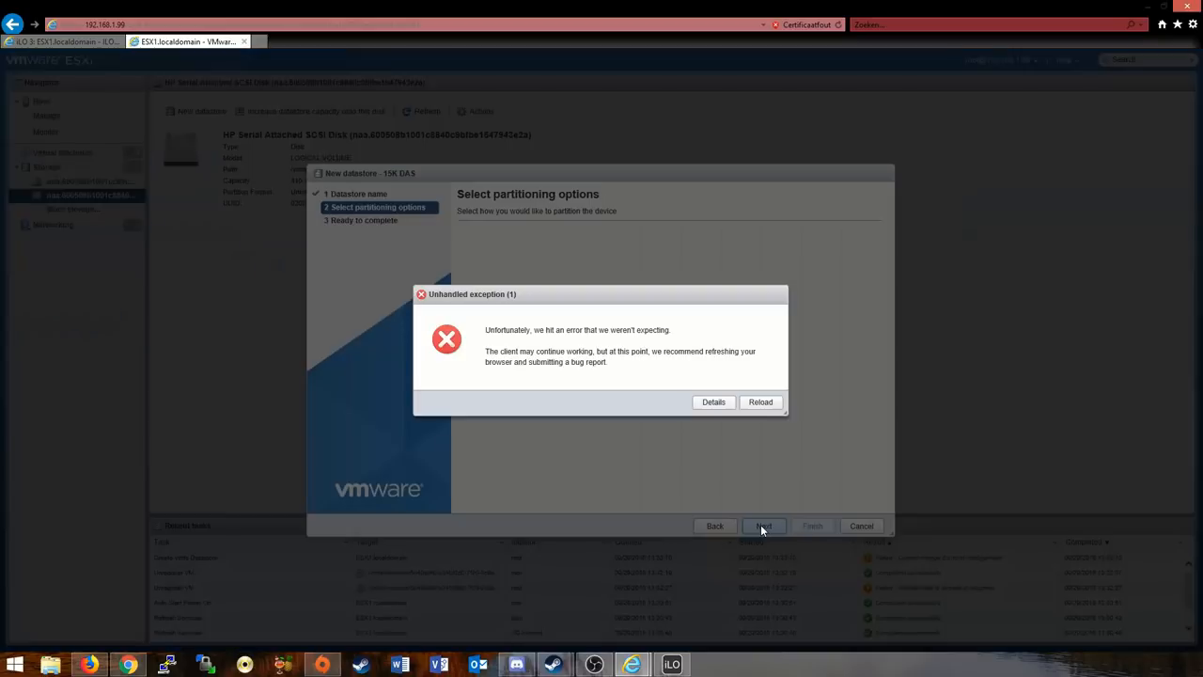
{"action": "left_click", "coordinate": [712, 403]}
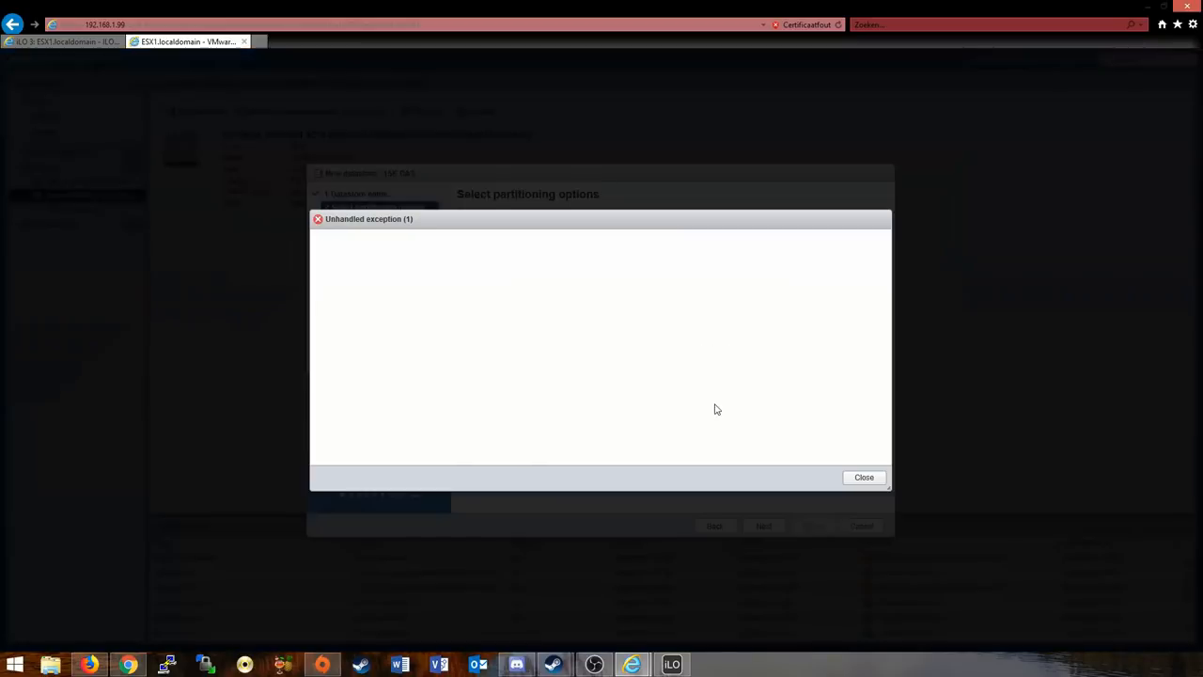
{"action": "left_click", "coordinate": [863, 477]}
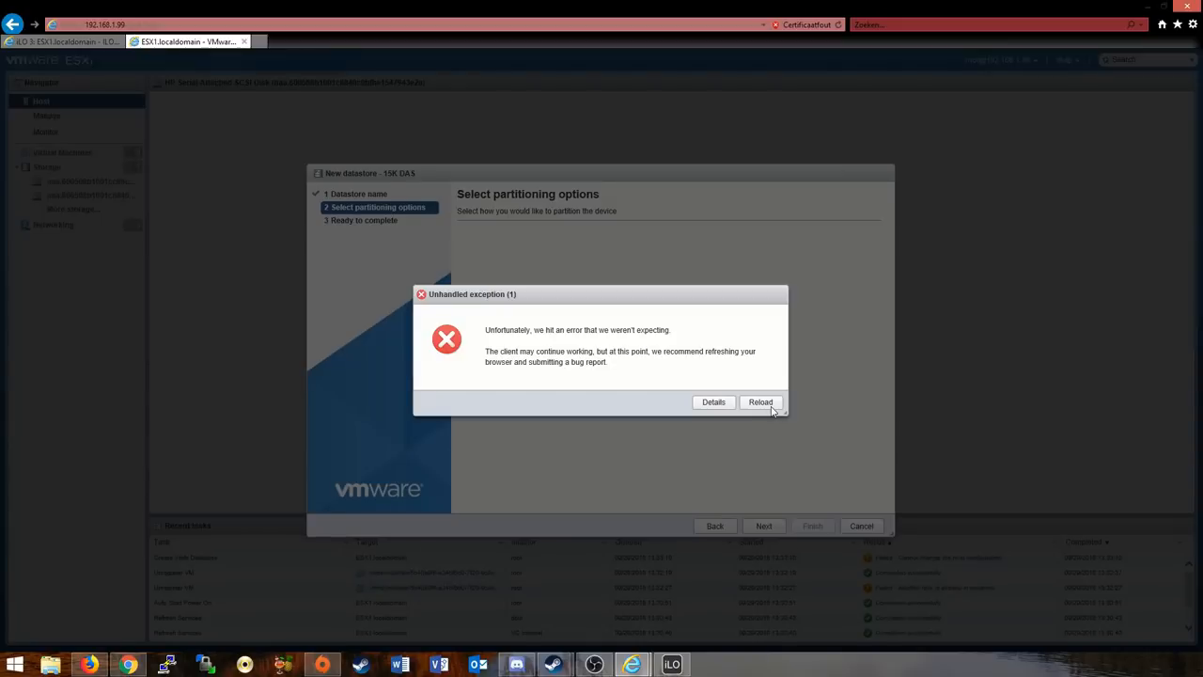
{"action": "left_click", "coordinate": [760, 402]}
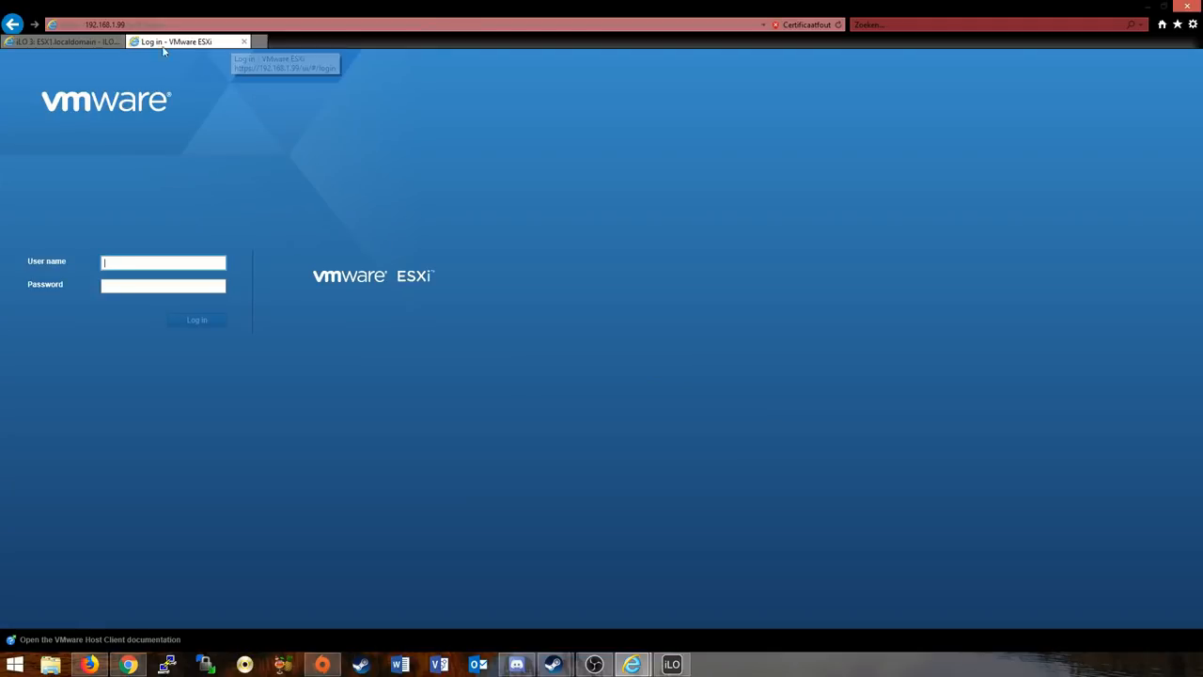
{"action": "mouse_move", "coordinate": [460, 355]}
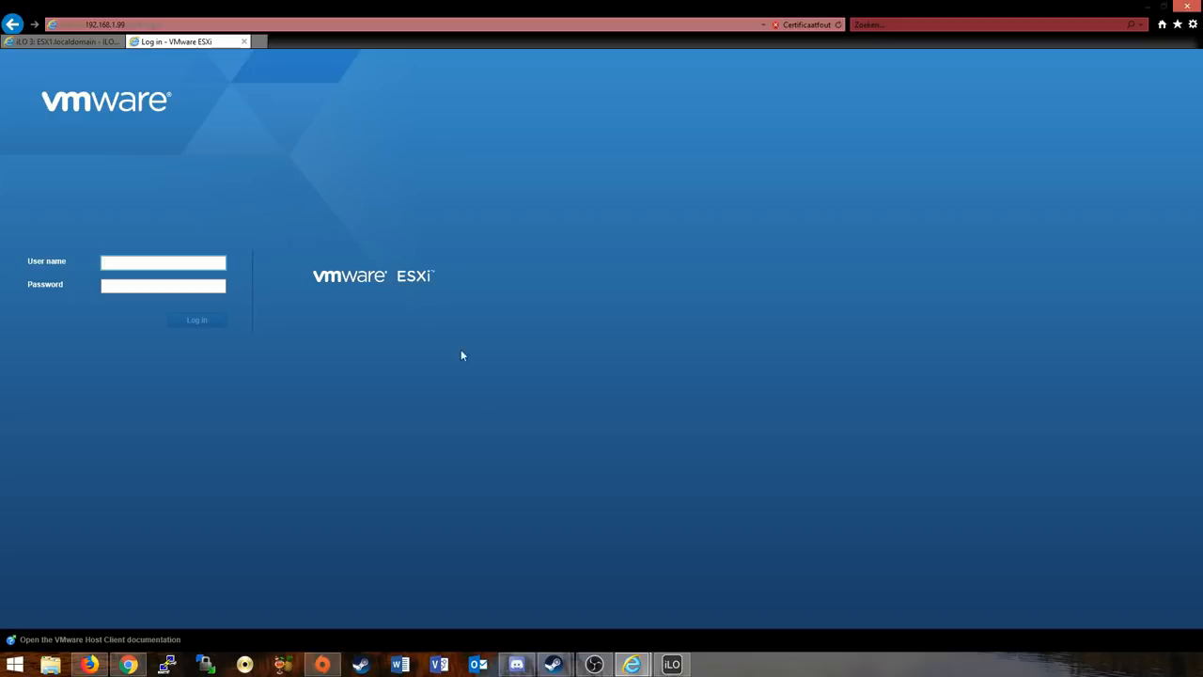
{"action": "mouse_move", "coordinate": [671, 664]}
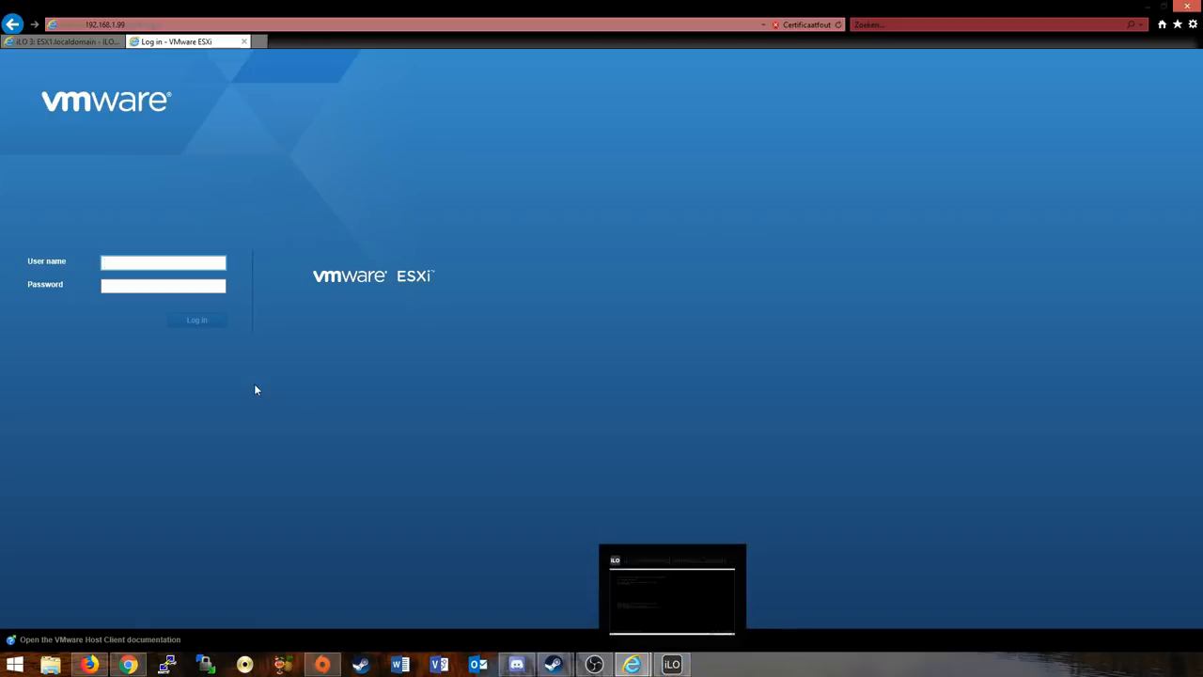